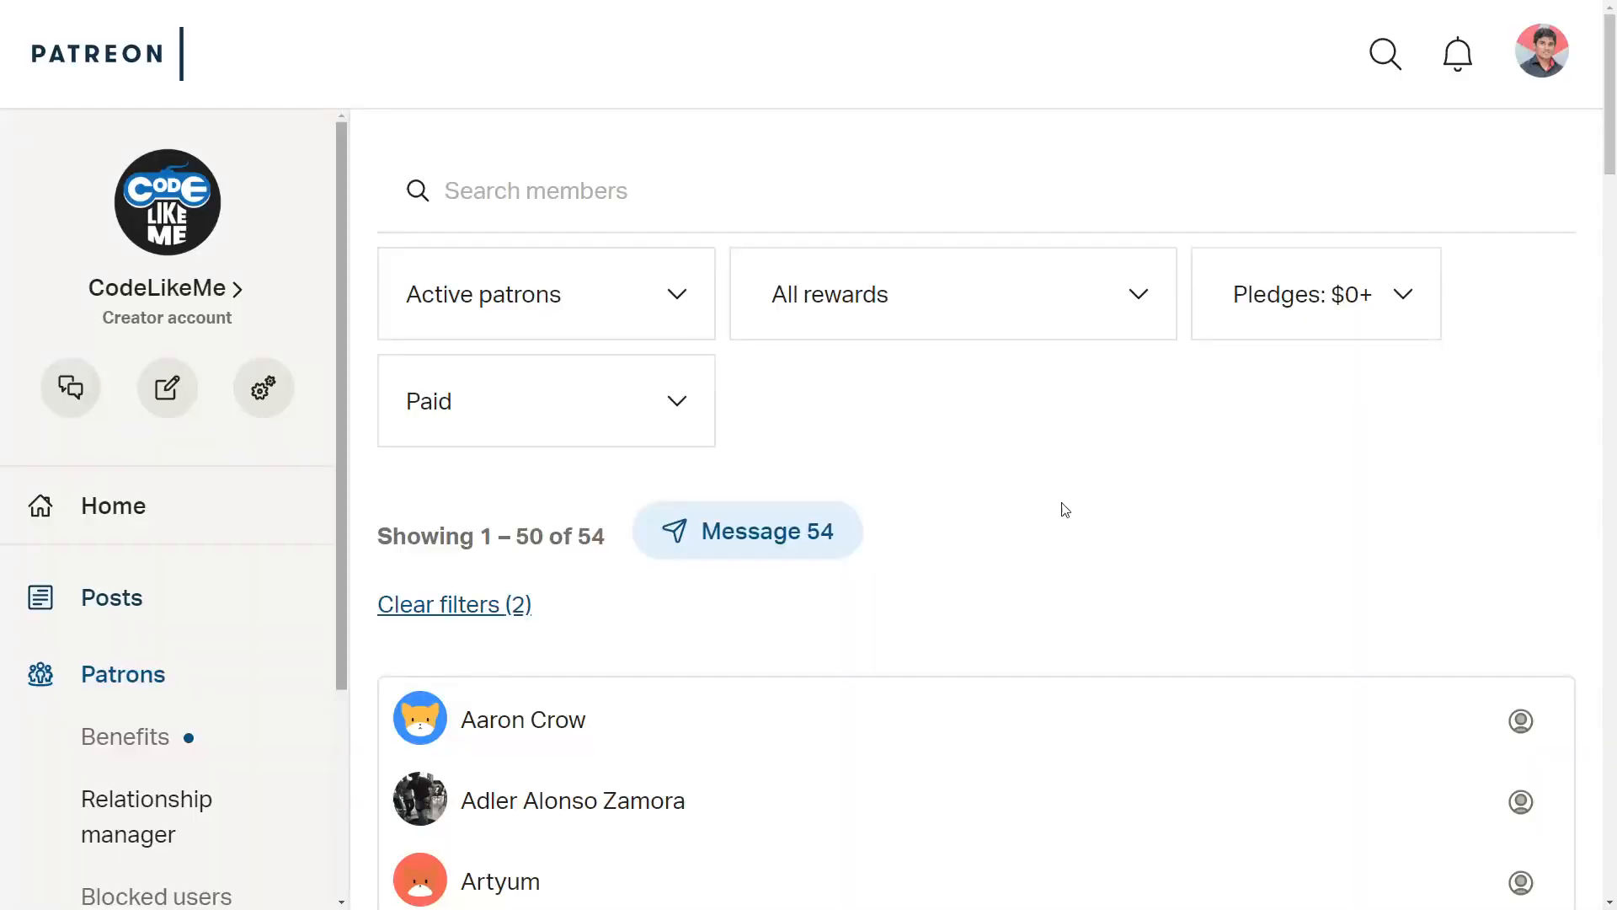
- Scroll through the patrons pages, then decline restoring previously open assets
scroll("down", 3)
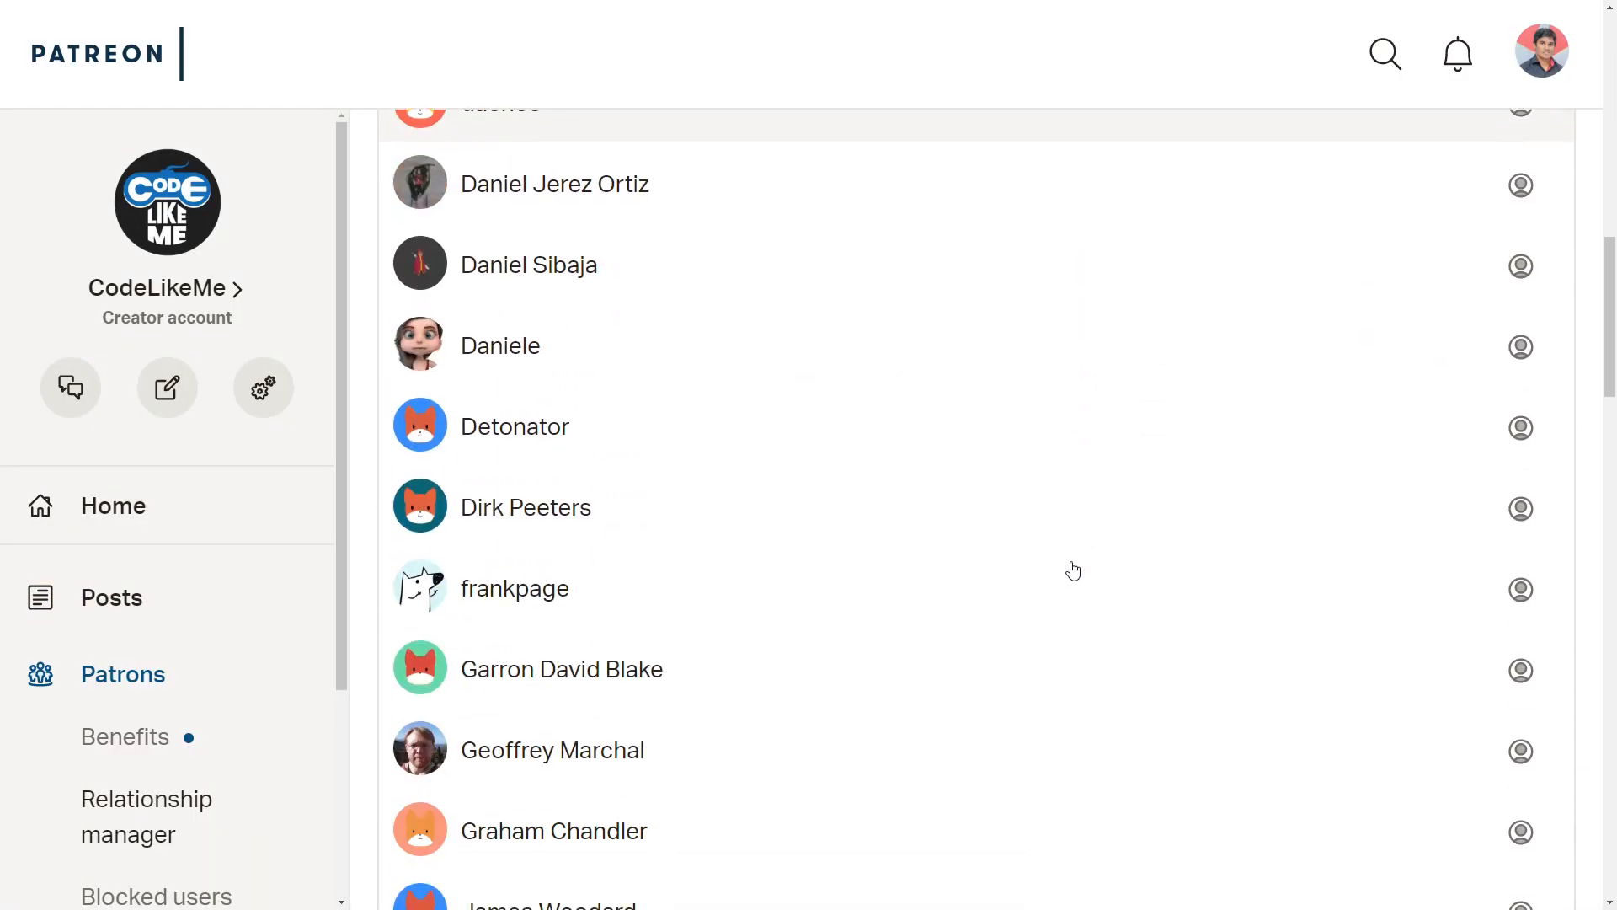
scroll("down", 3)
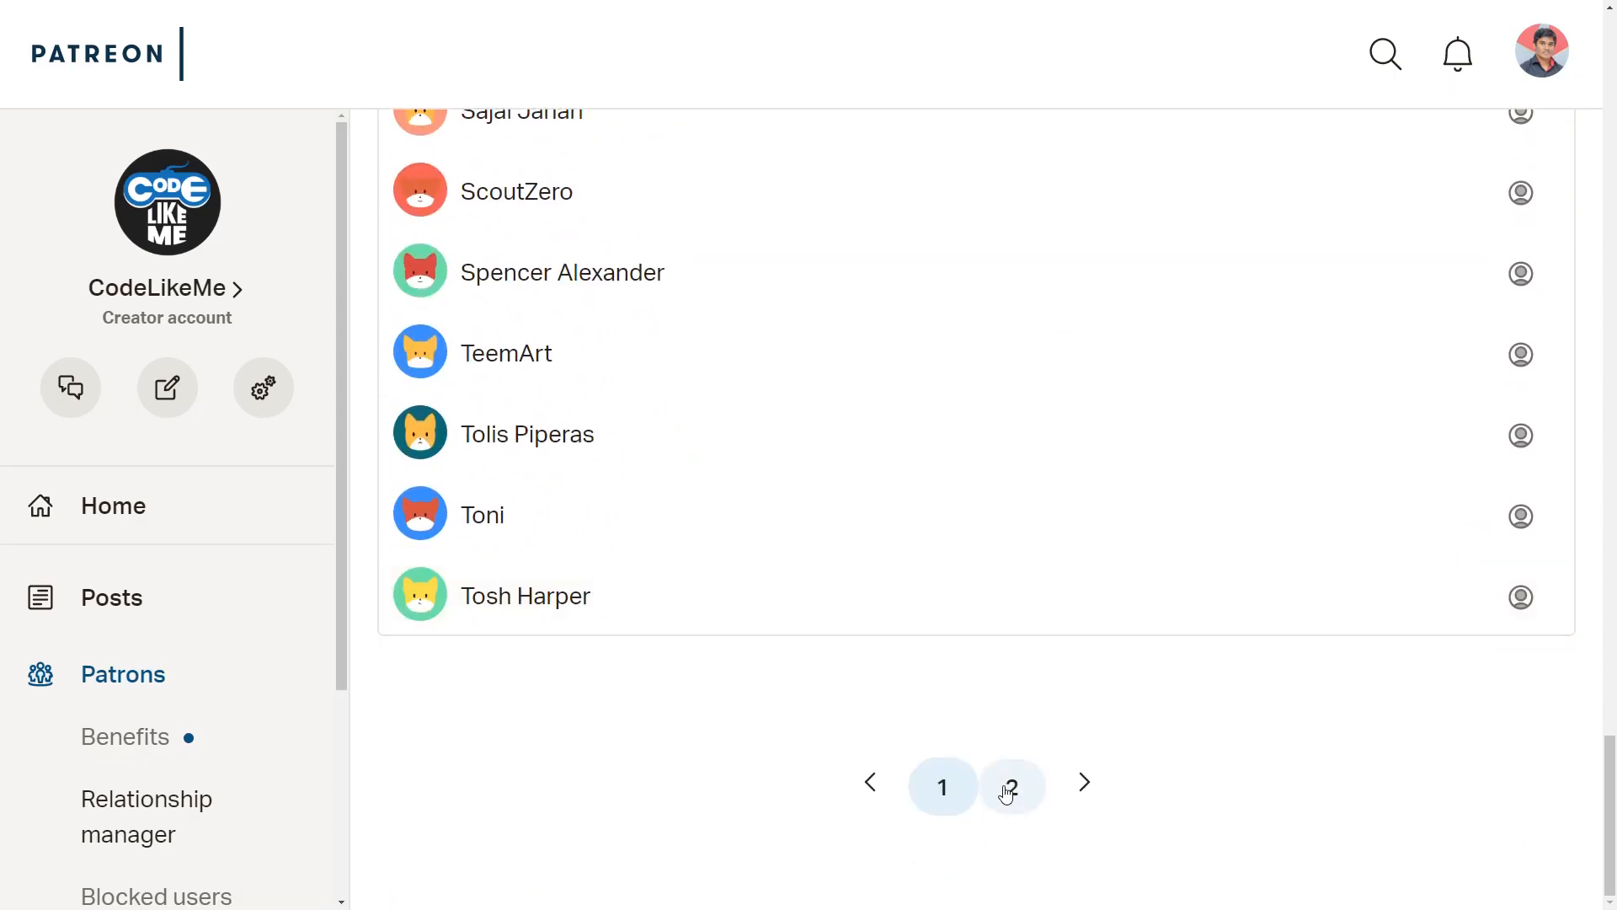
left_click(1012, 785)
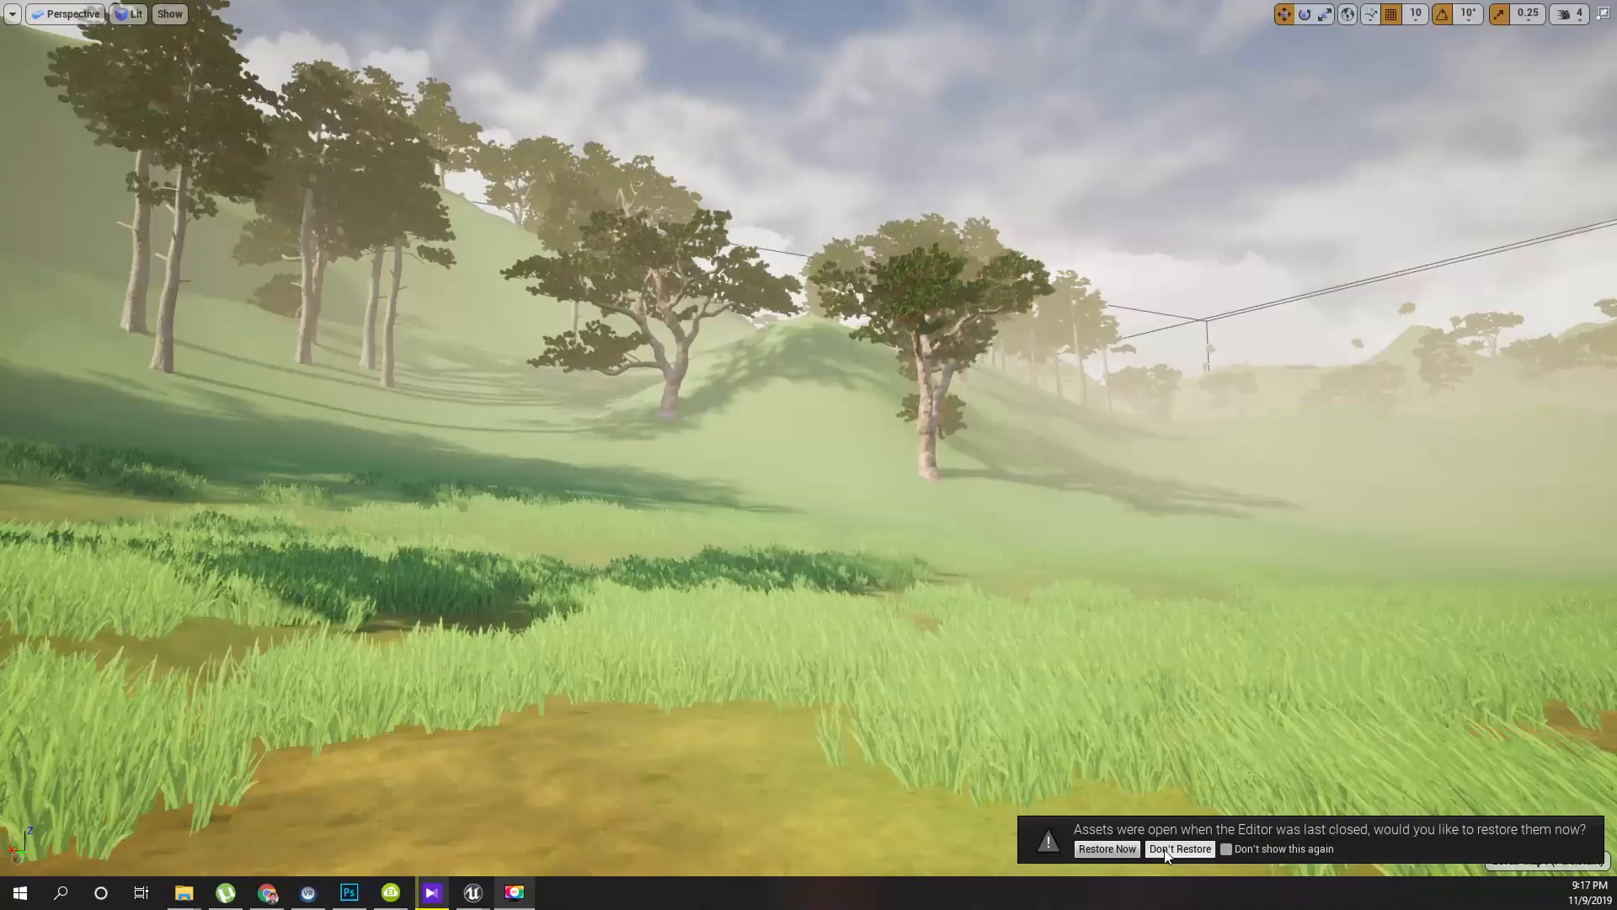
left_click(1179, 848)
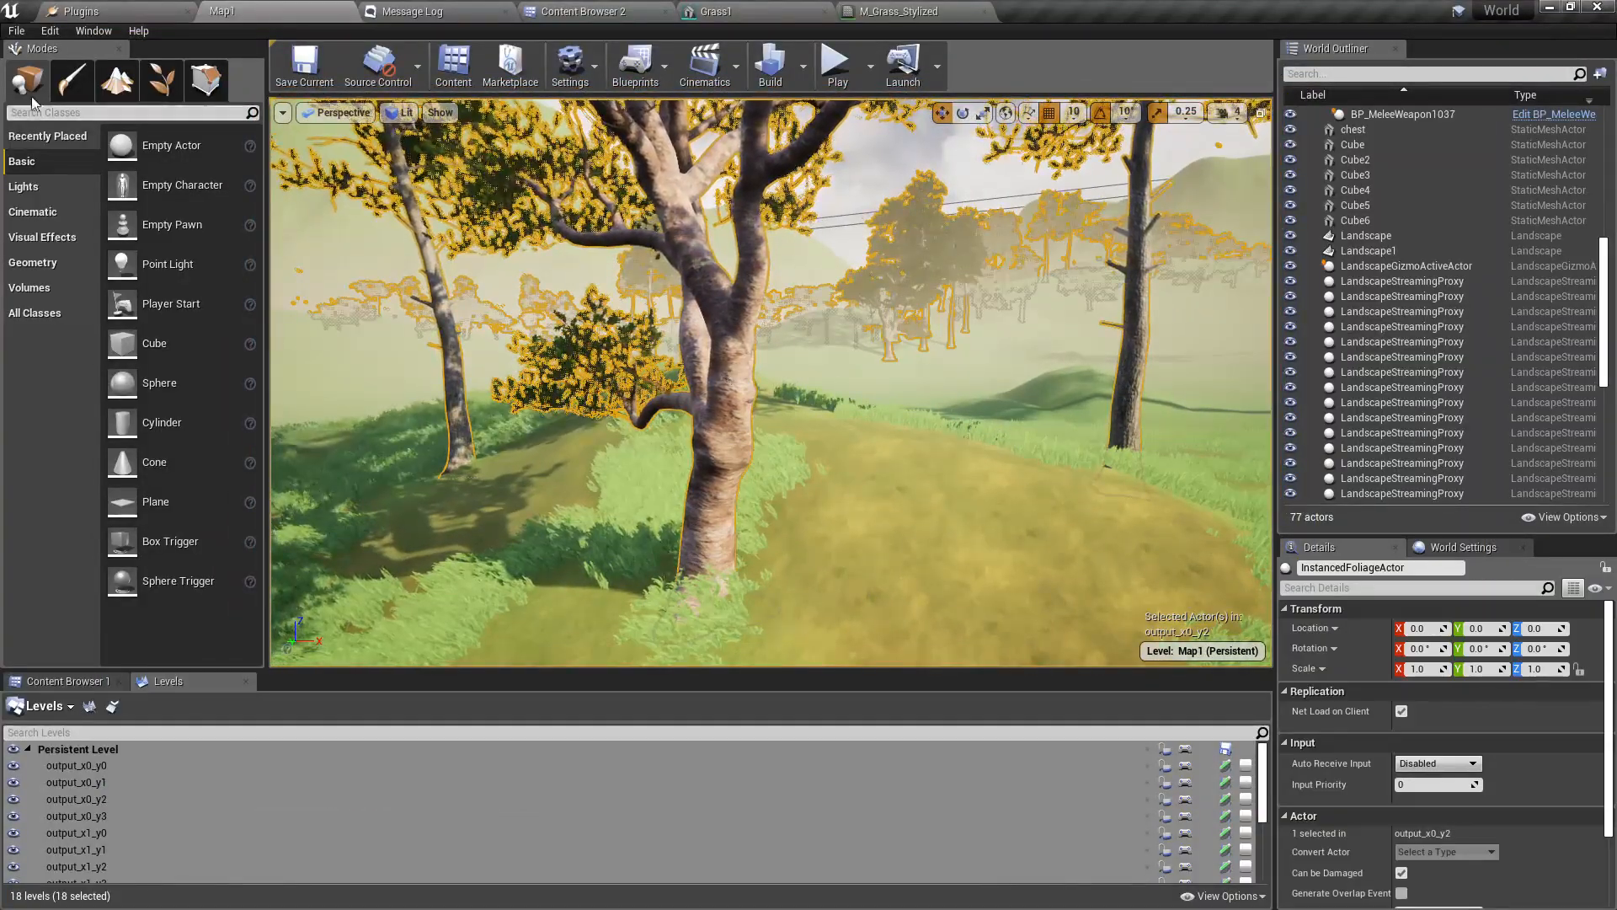
- In Foliage mode, select the Scots pine and open its mesh, branches instance and bark material
left_click(204, 81)
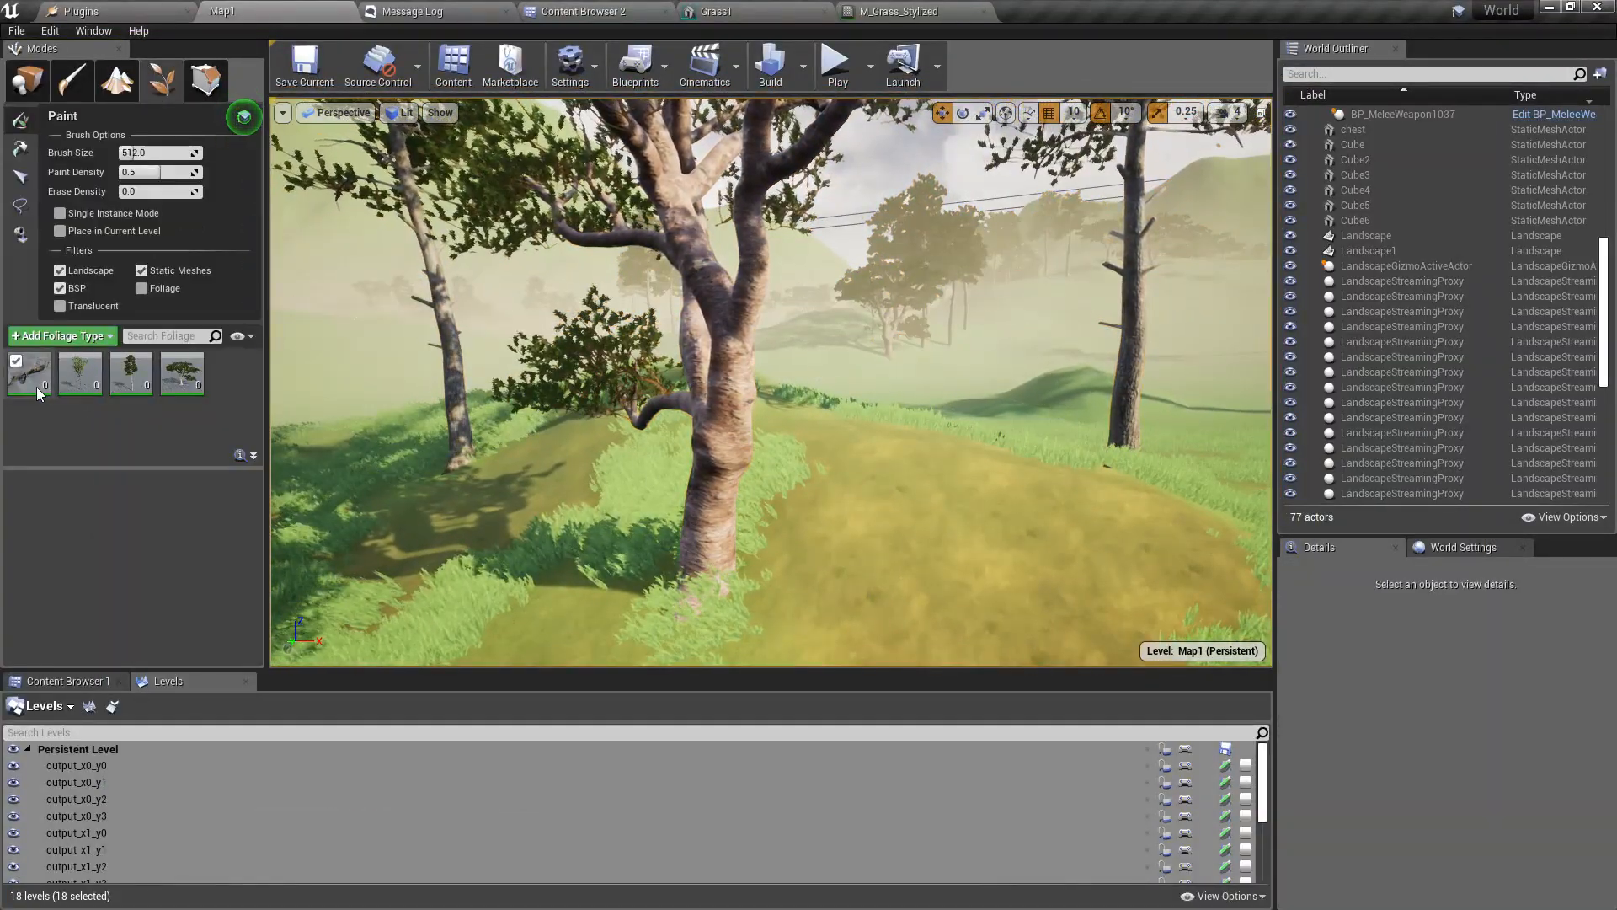
left_click(28, 373)
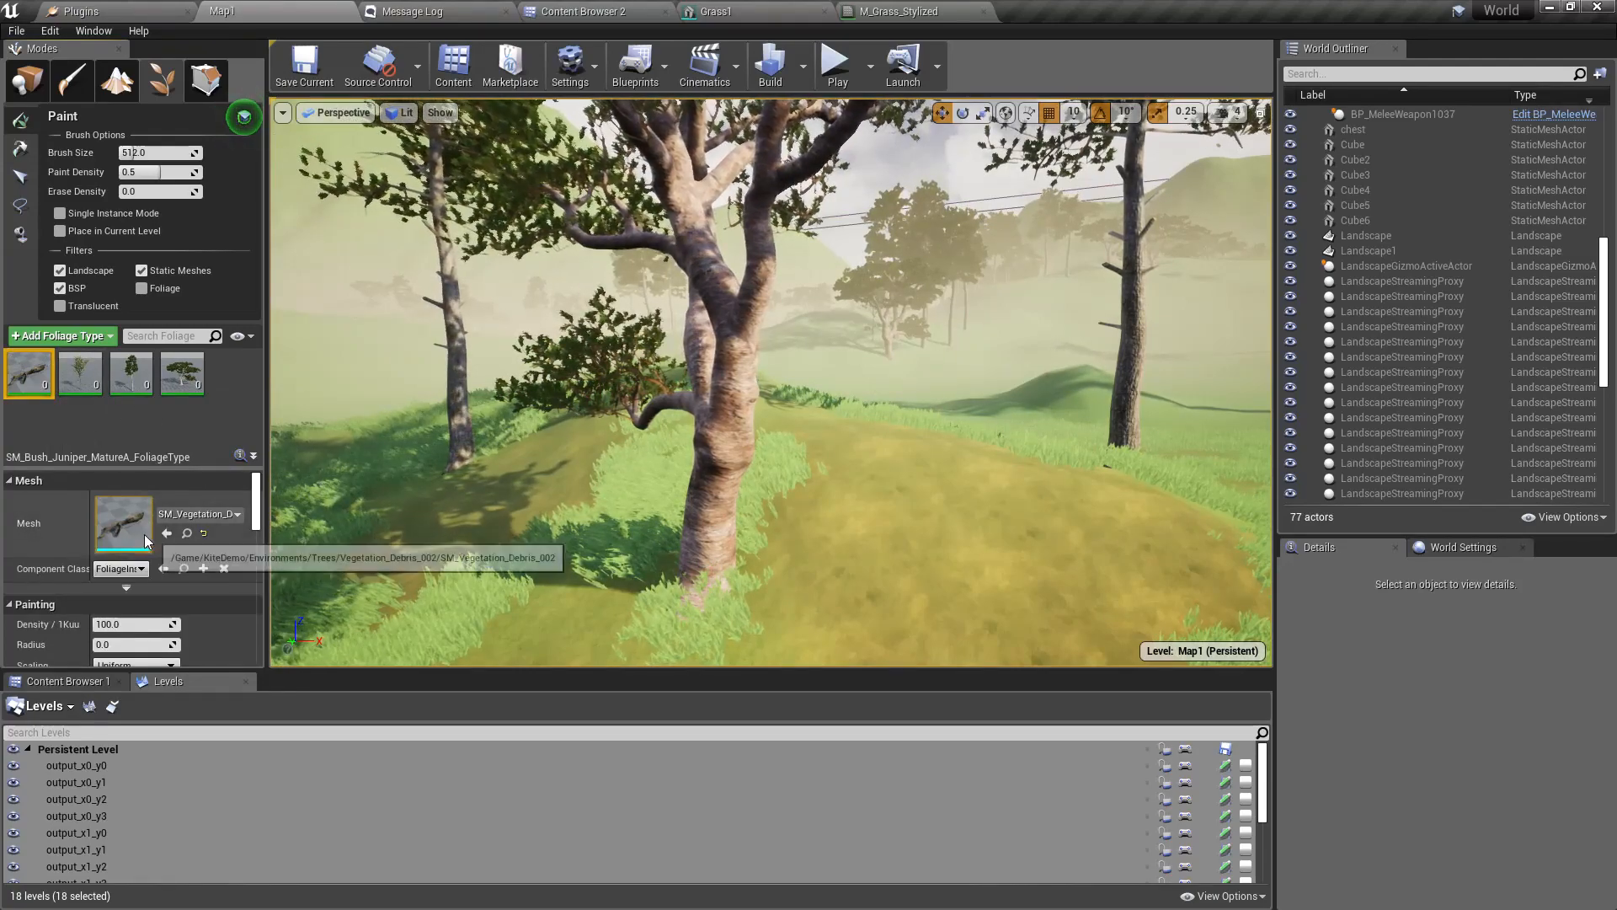
left_click(182, 373)
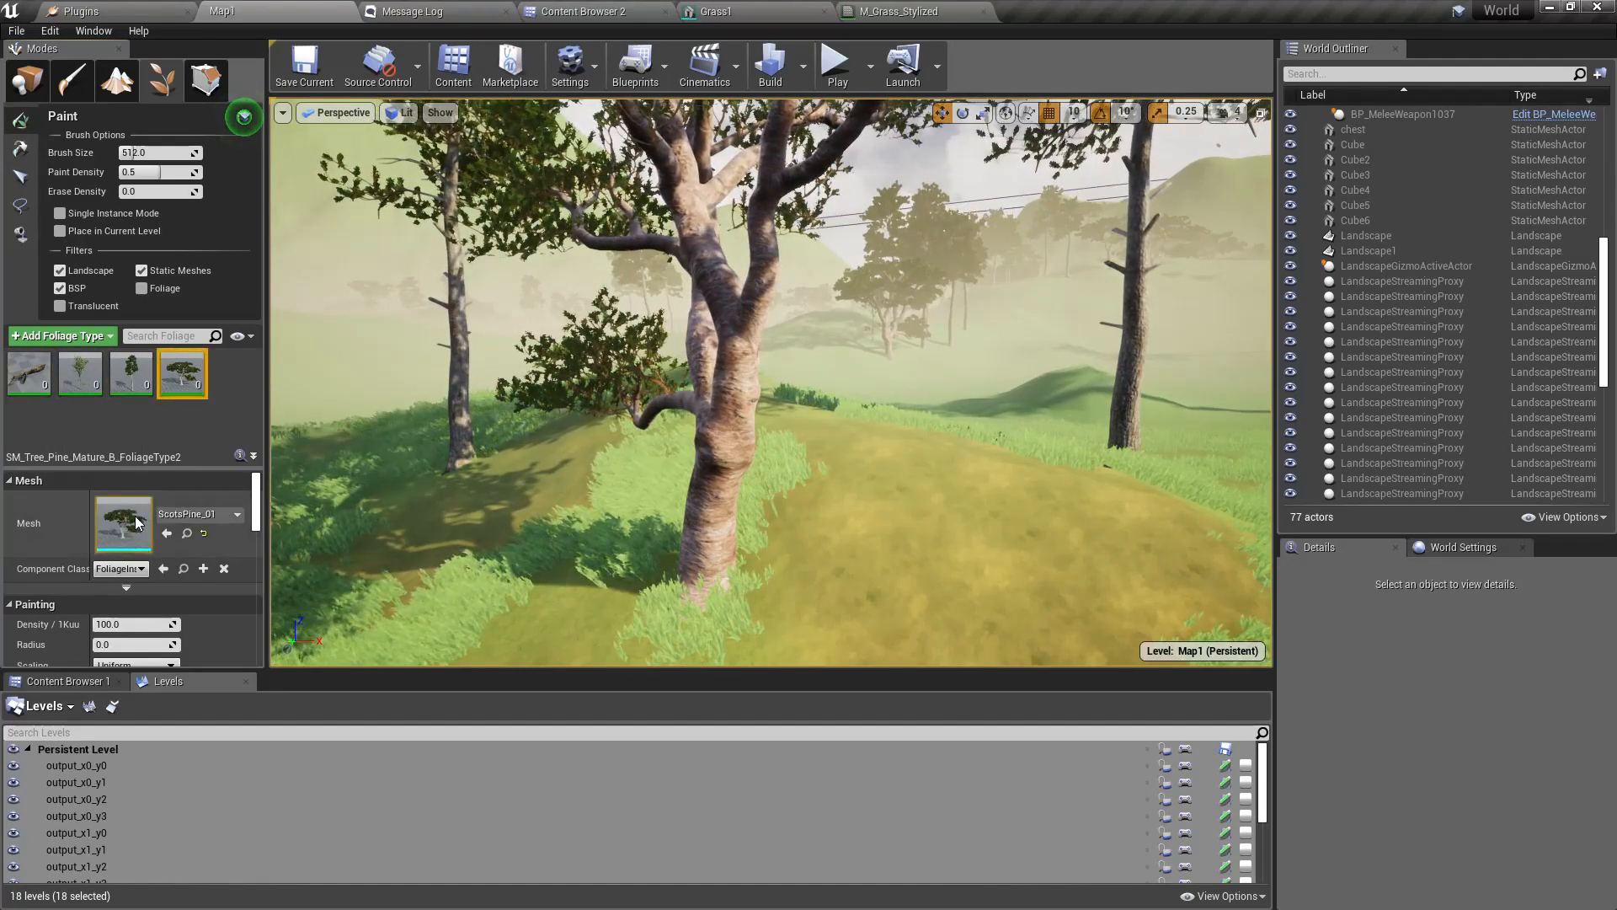
double_click(123, 523)
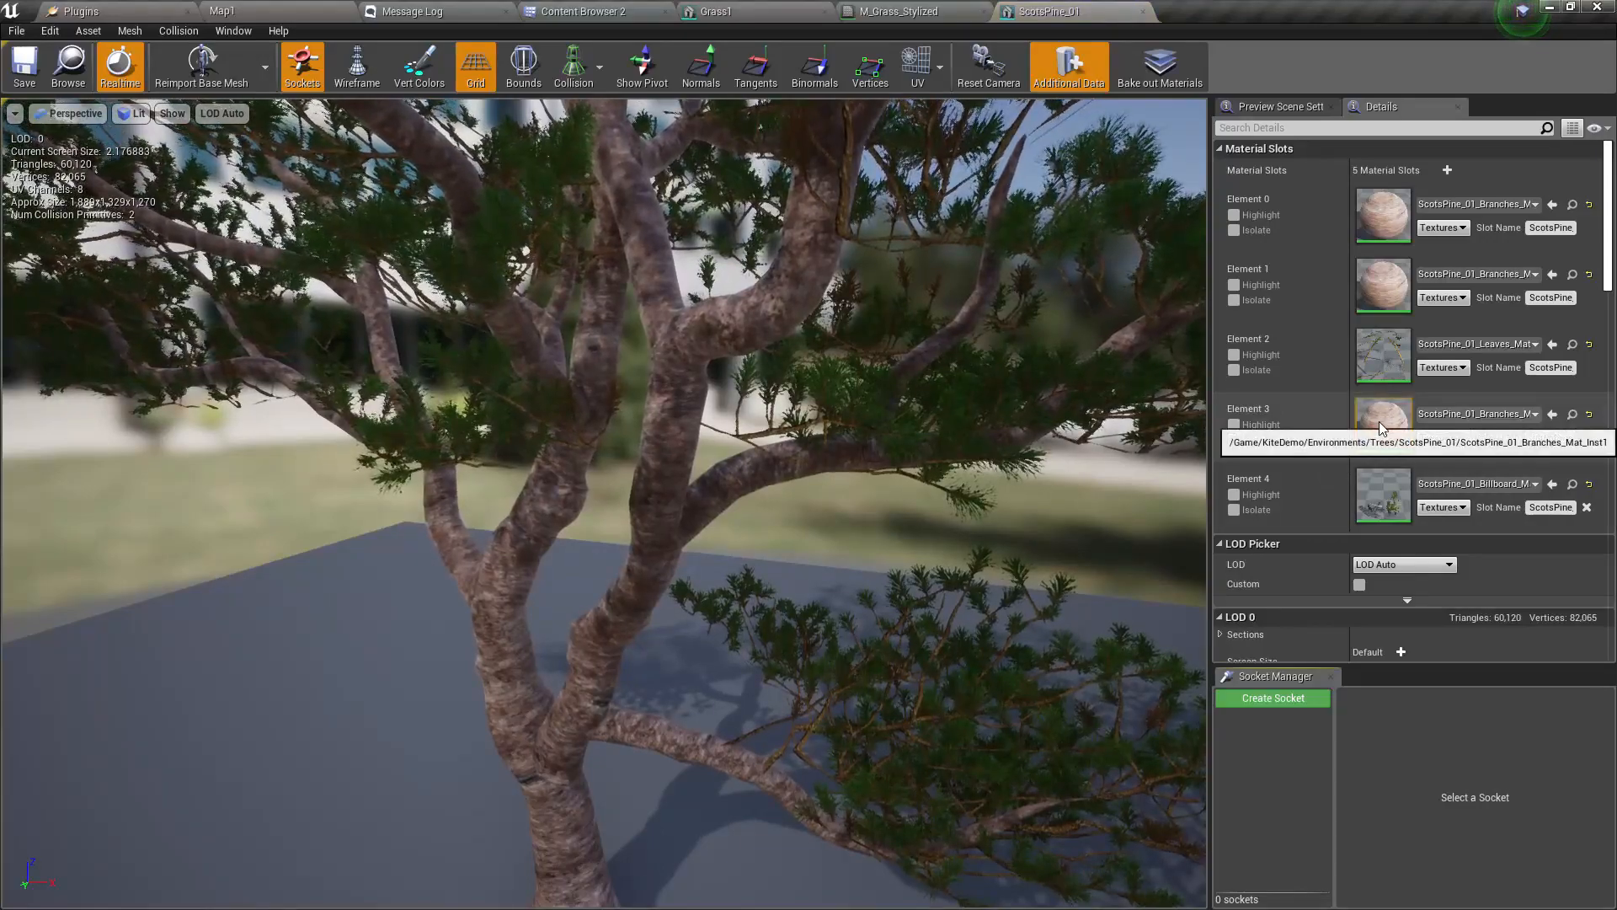
double_click(1383, 414)
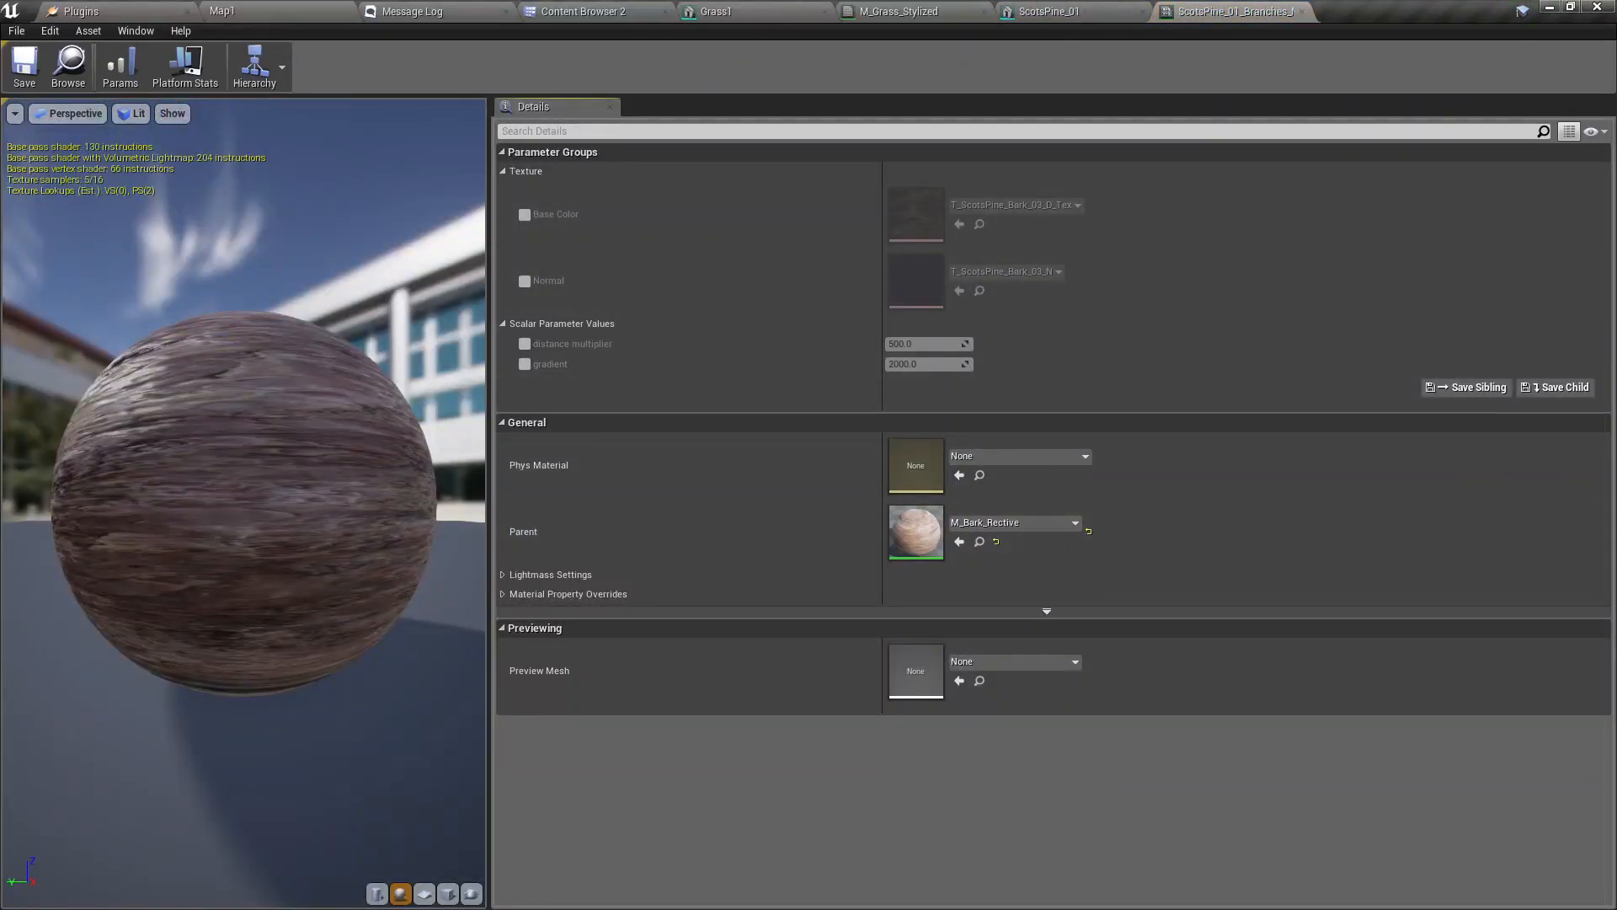
mouse_move(915, 532)
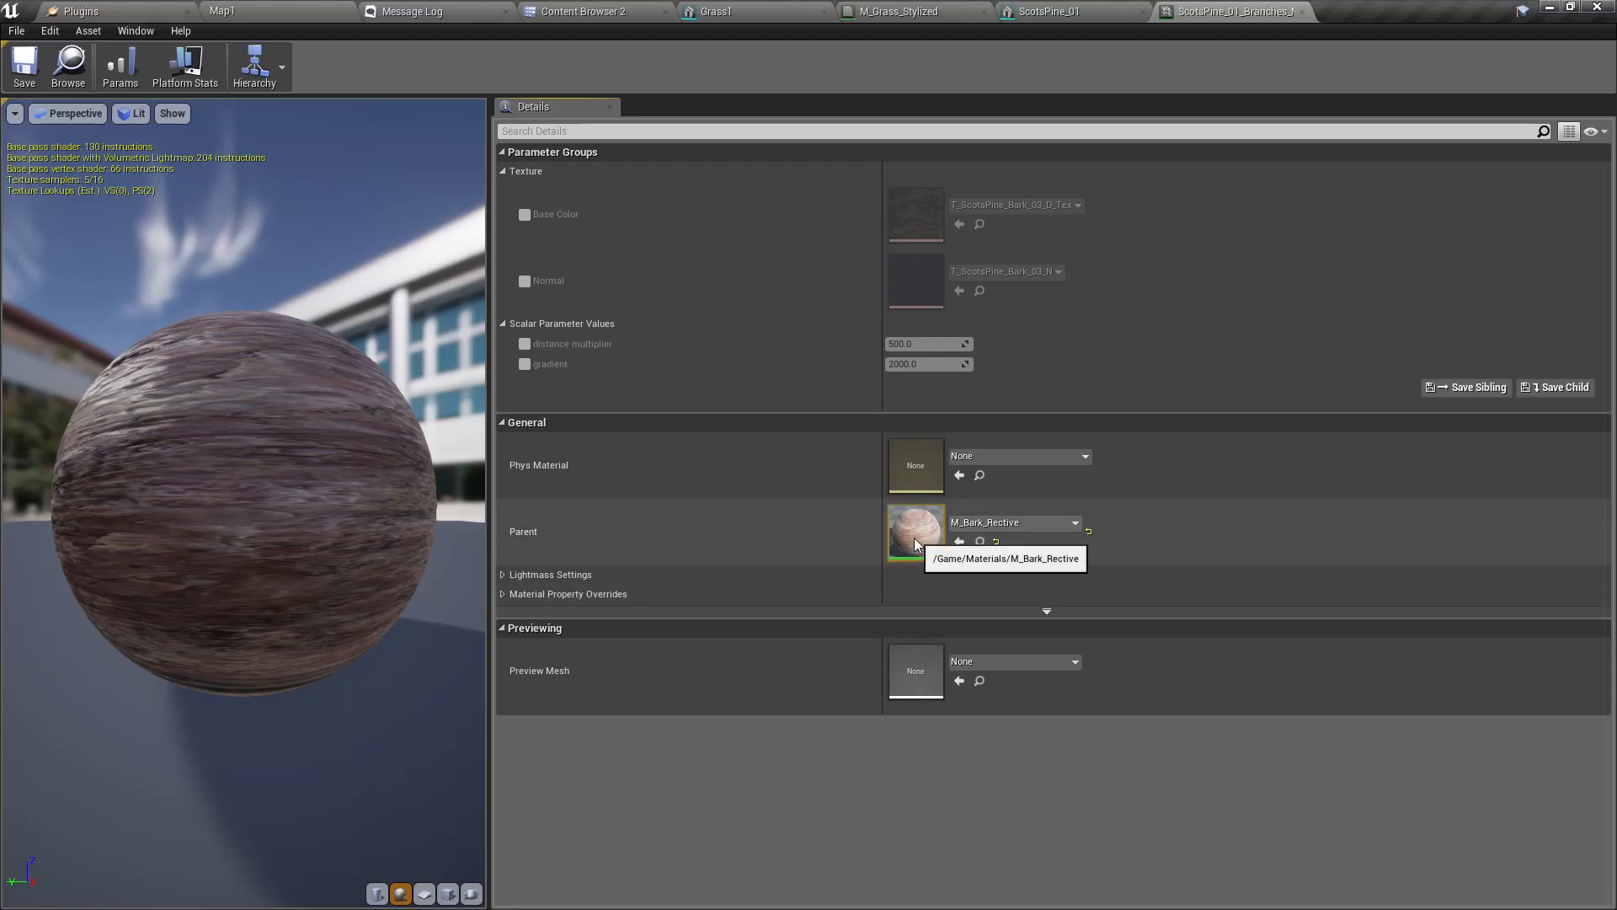
double_click(915, 532)
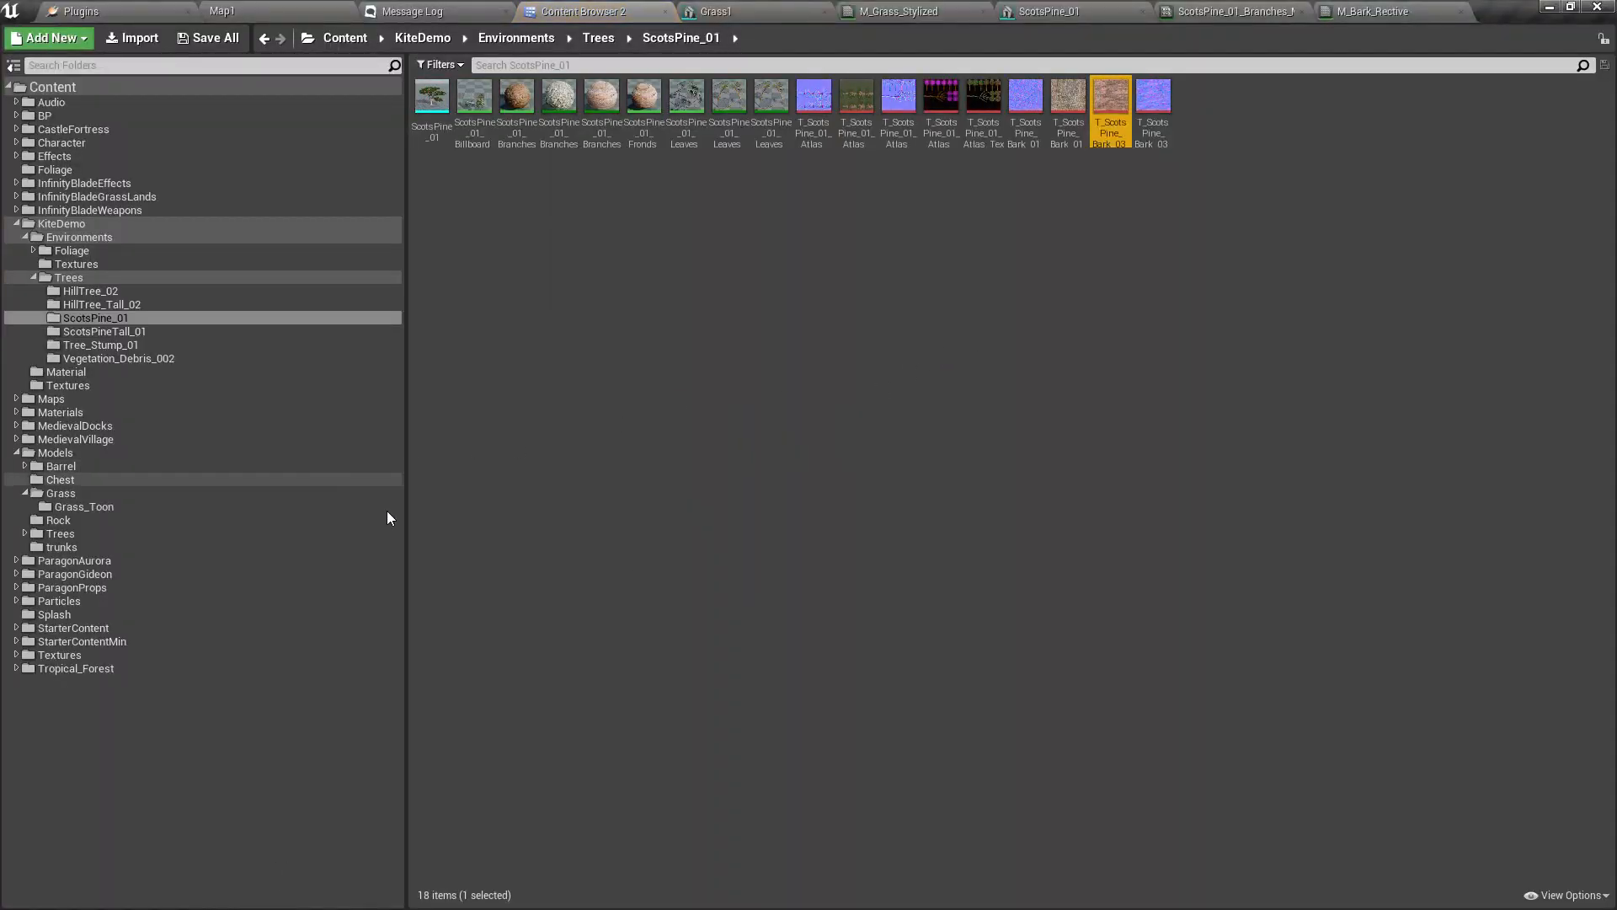
mouse_move(1110, 98)
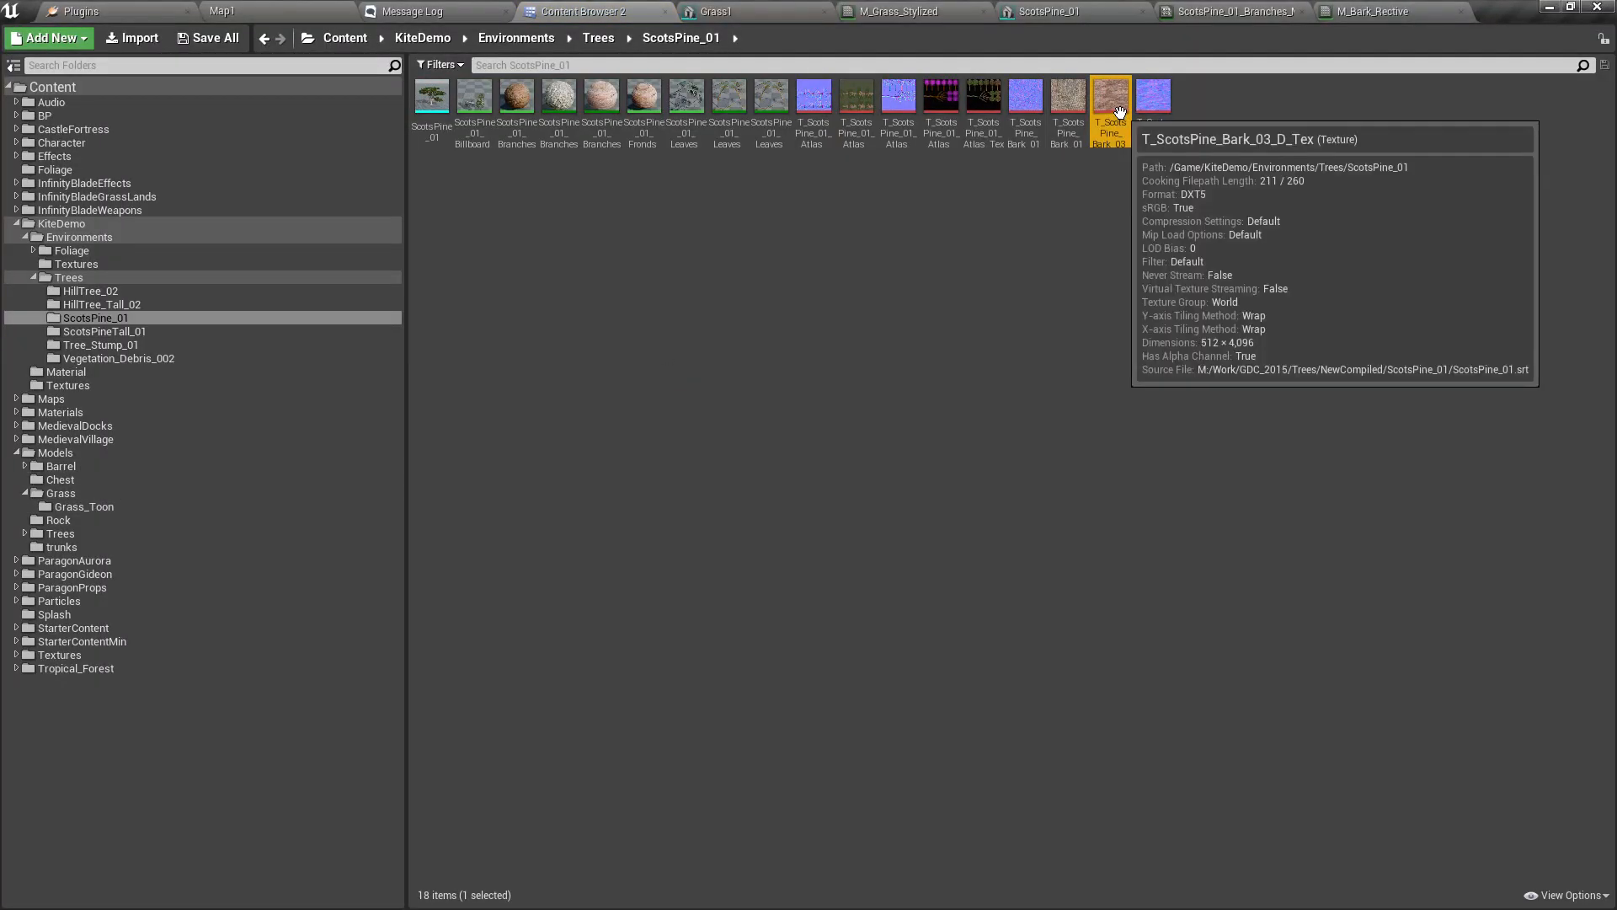
- Open T_ScotsPine_Bark_03_D_Tex, return to ScotsPine_01, and show the texture's asset actions
double_click(1108, 95)
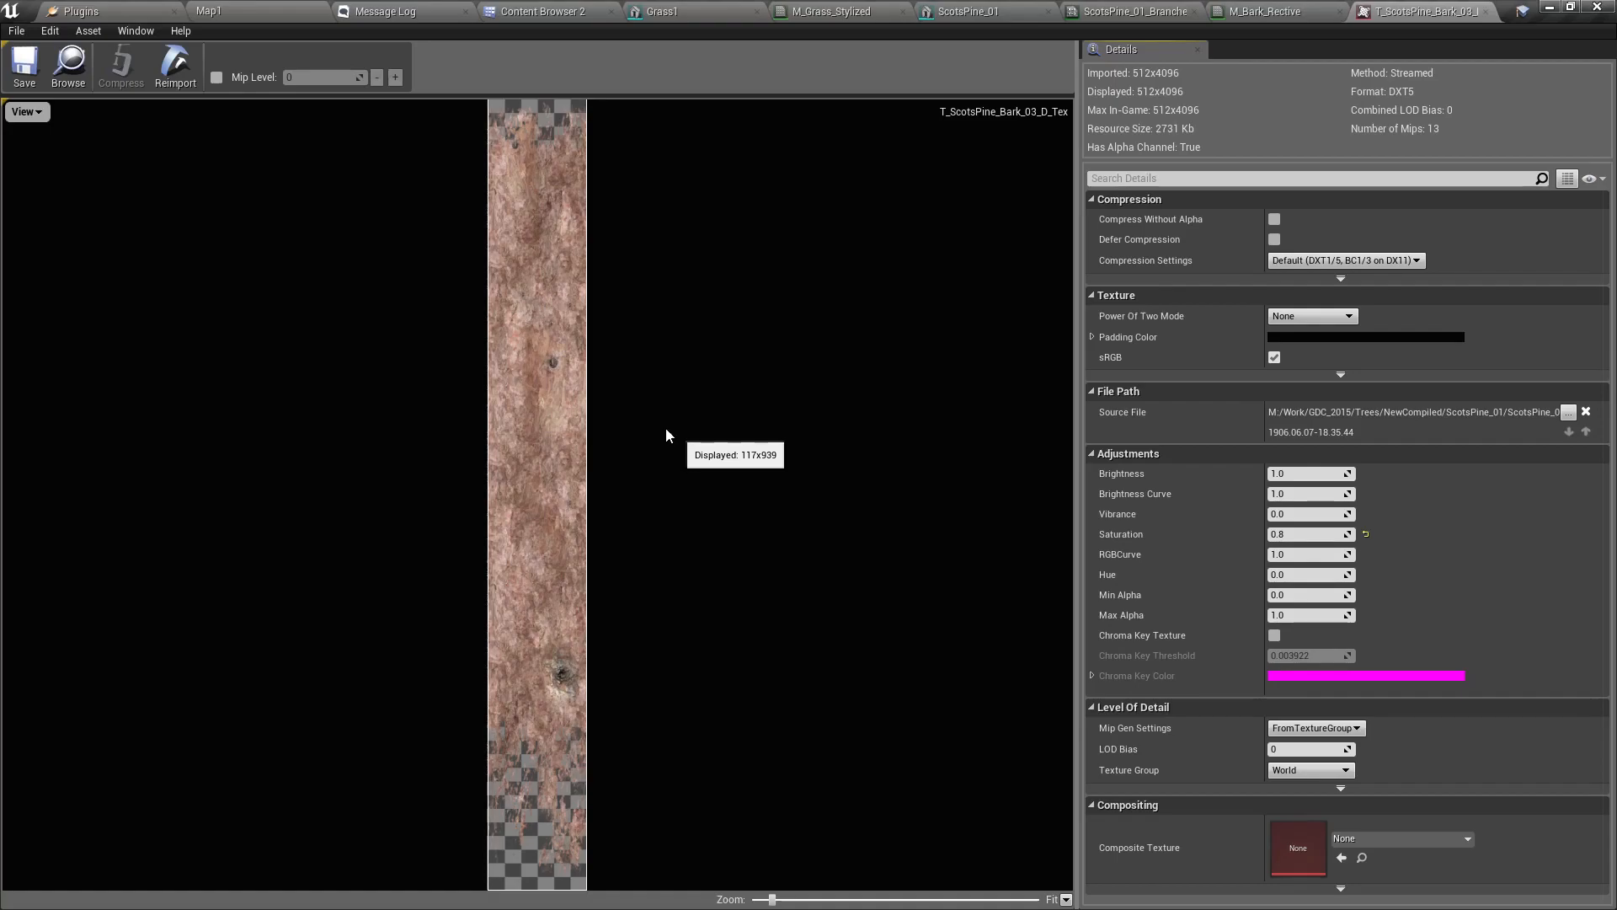
left_click(1273, 11)
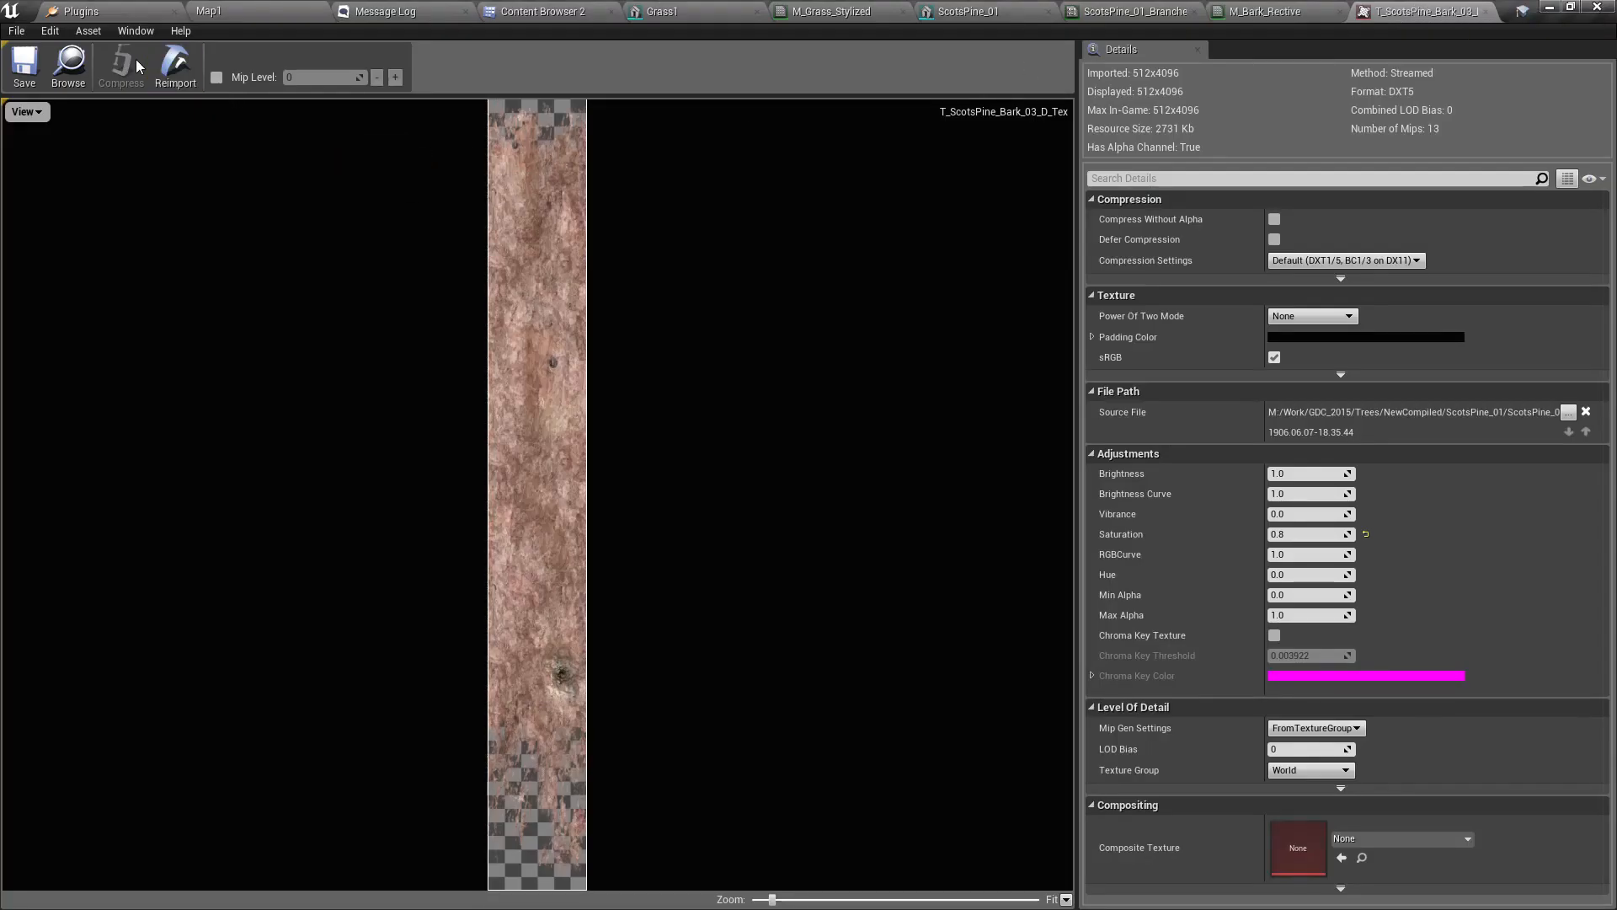
left_click(546, 11)
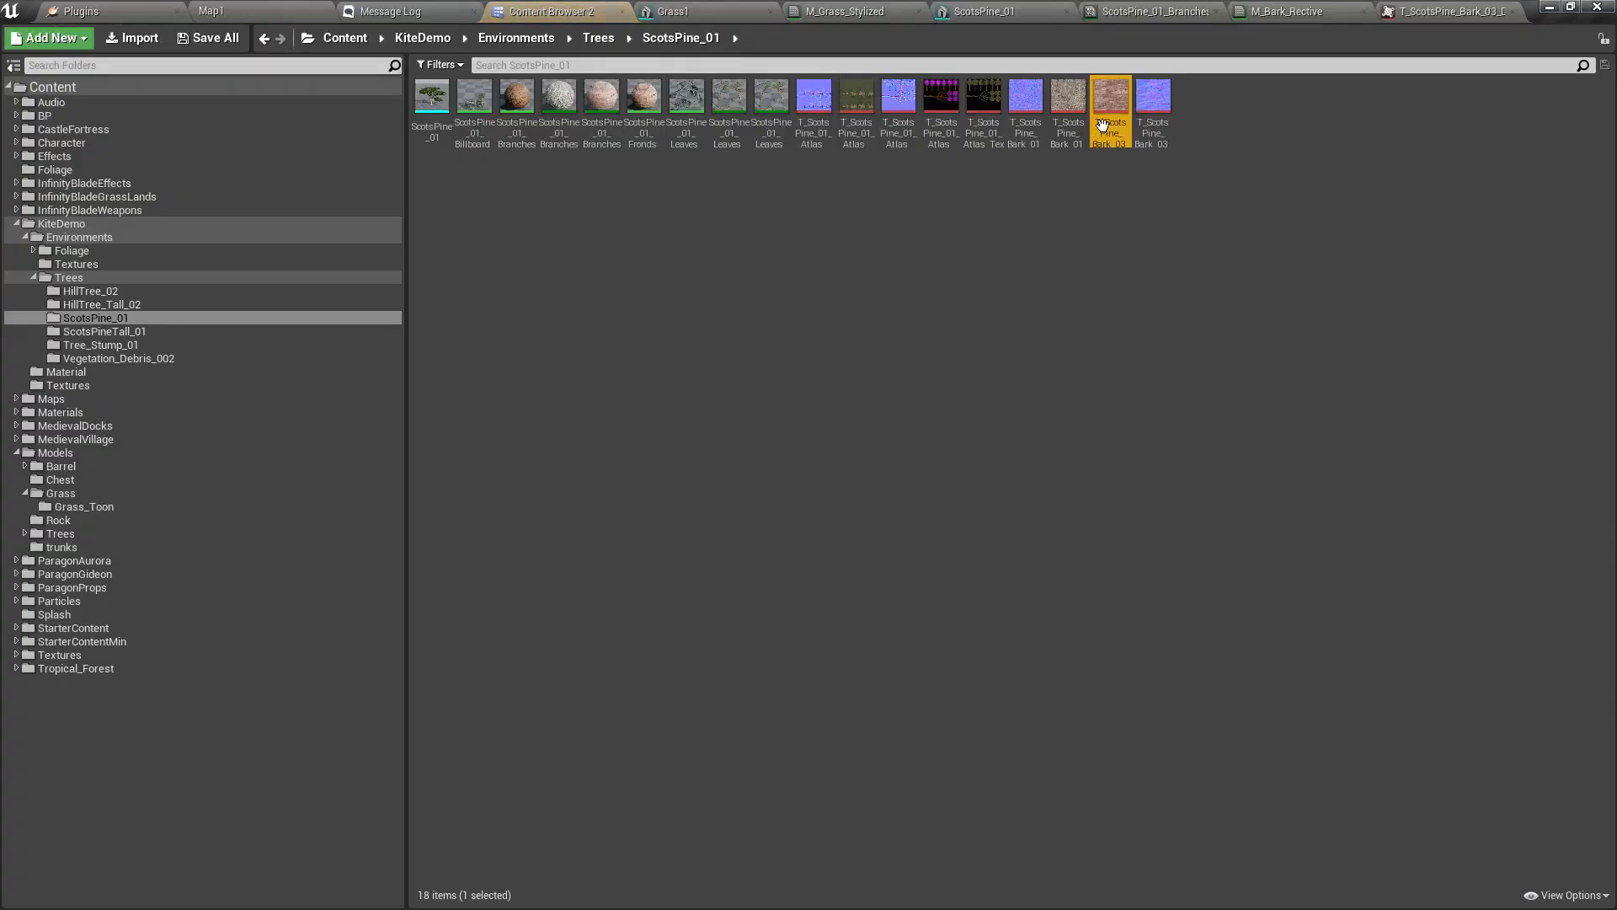
right_click(1111, 102)
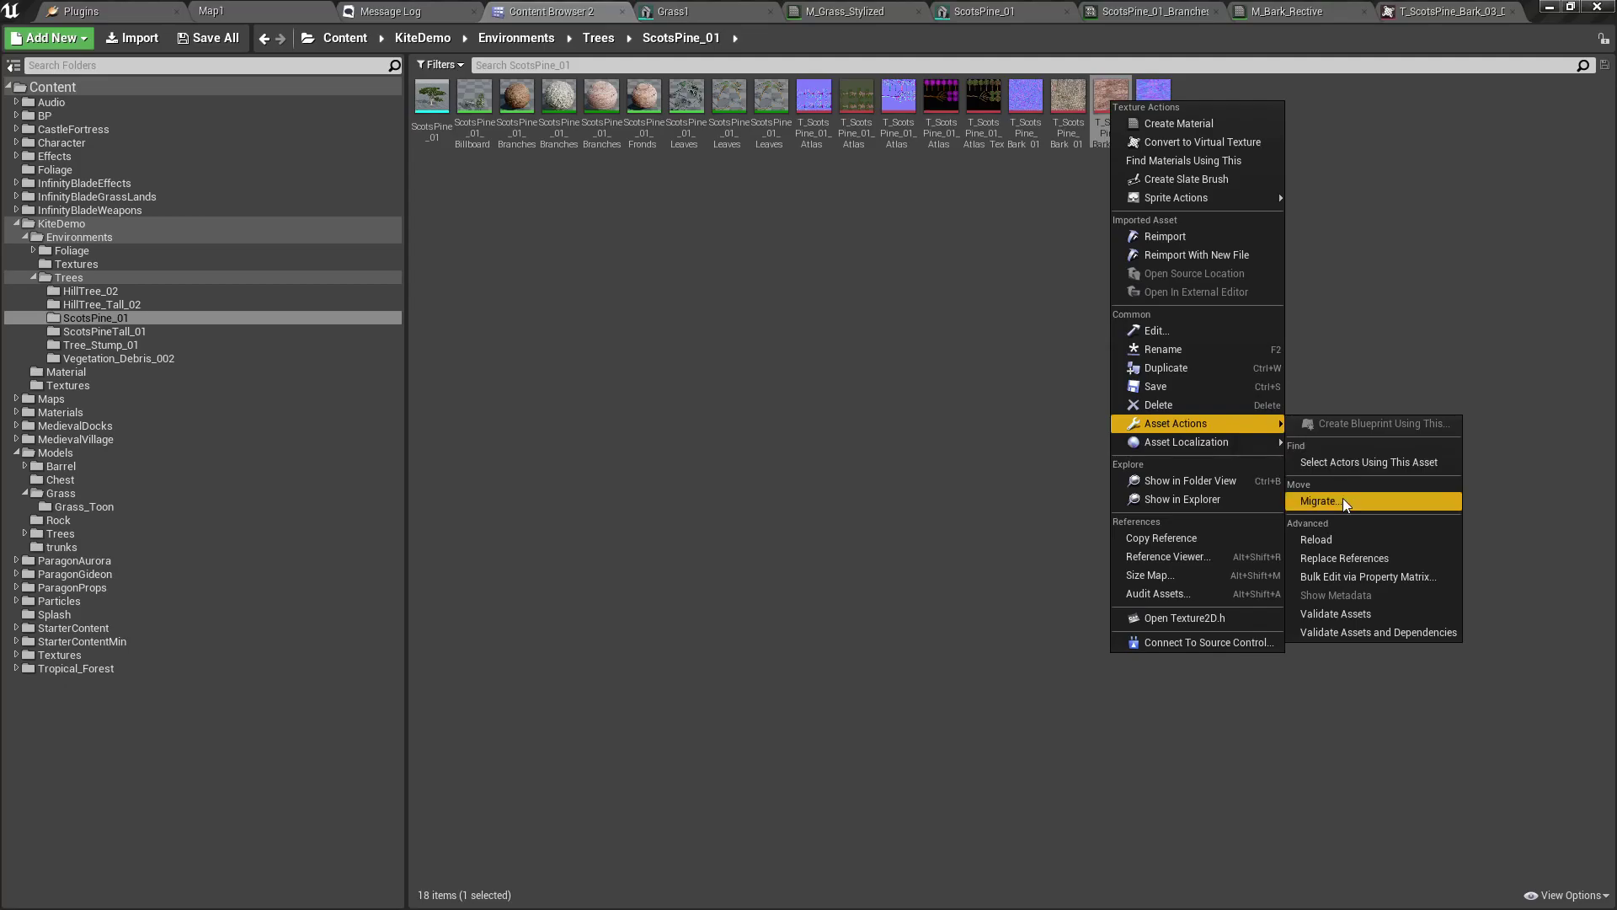
mouse_move(1336, 501)
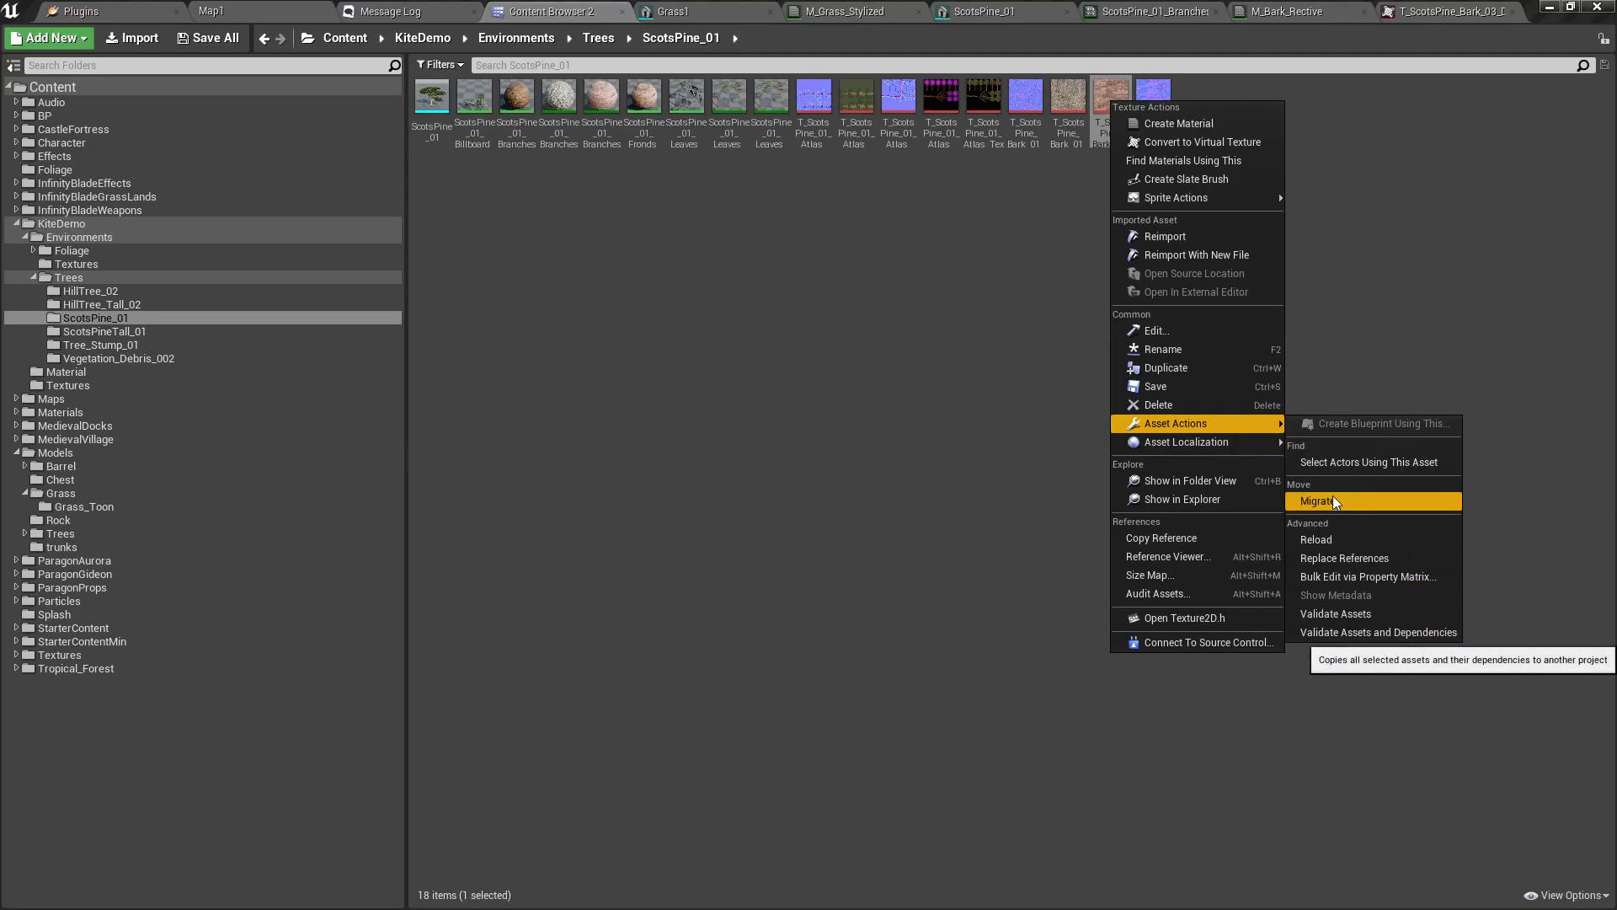
mouse_move(1341, 538)
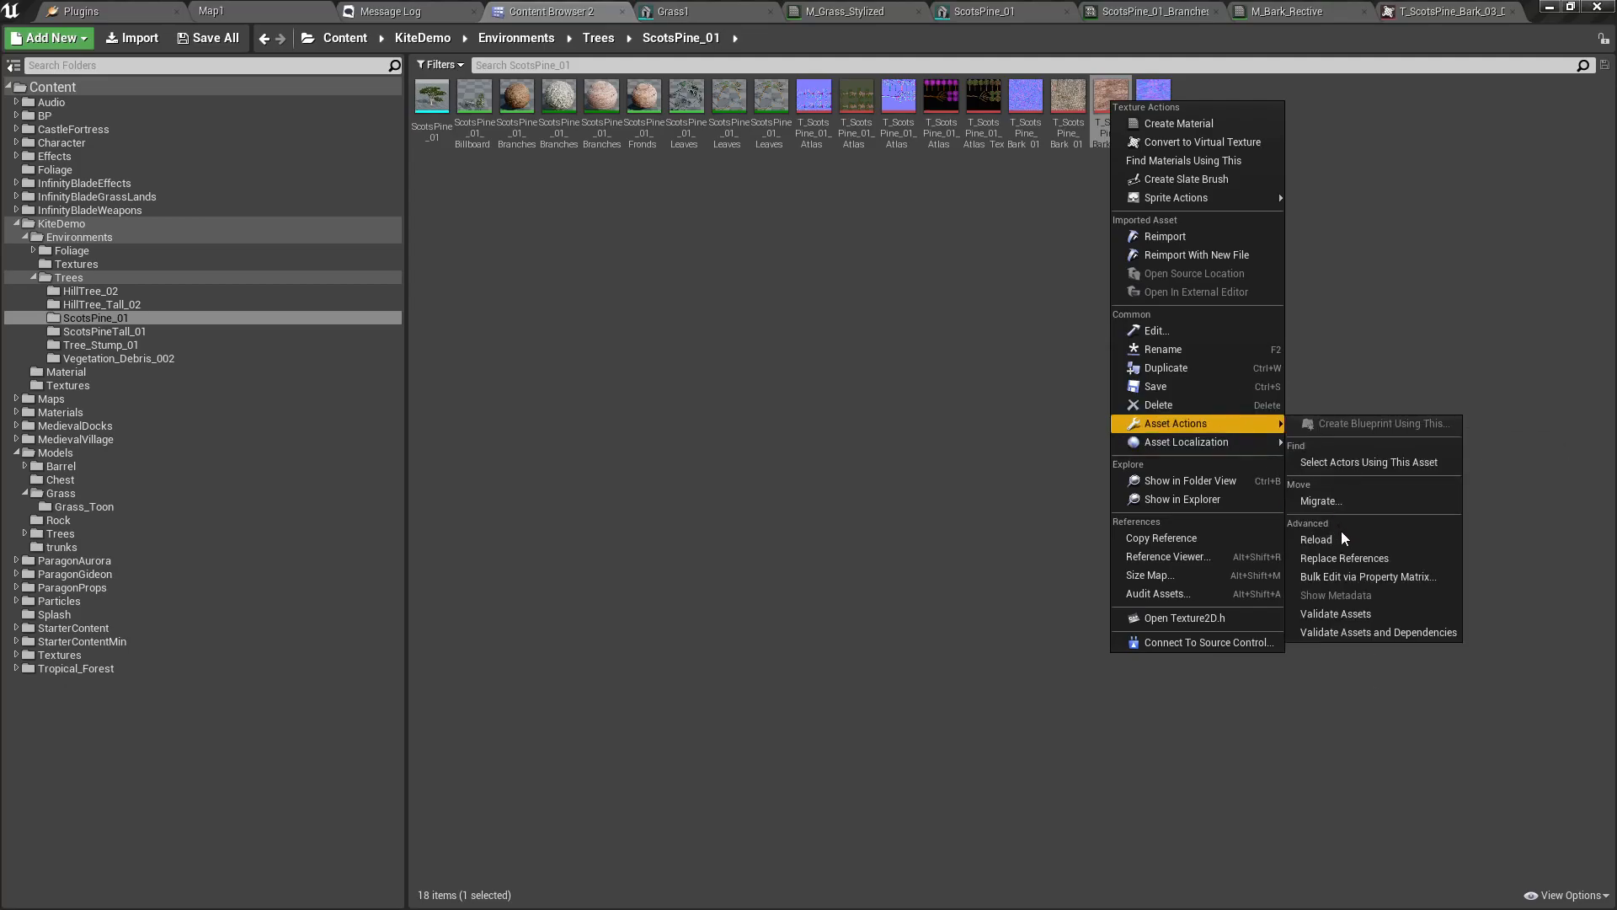
mouse_move(1320, 502)
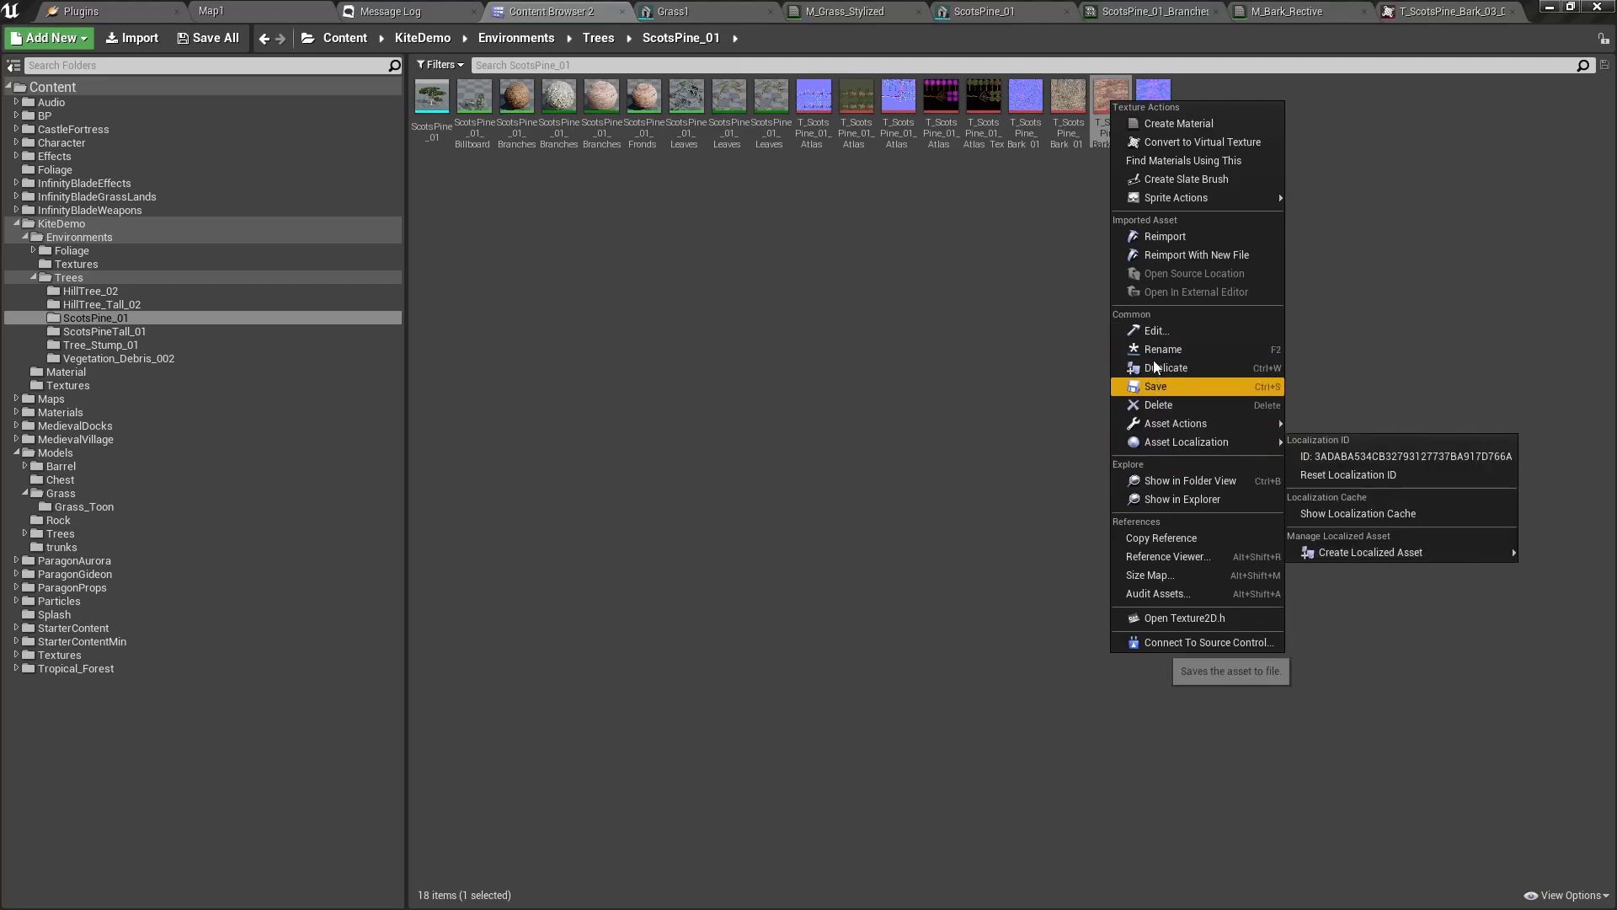
mouse_move(1173, 423)
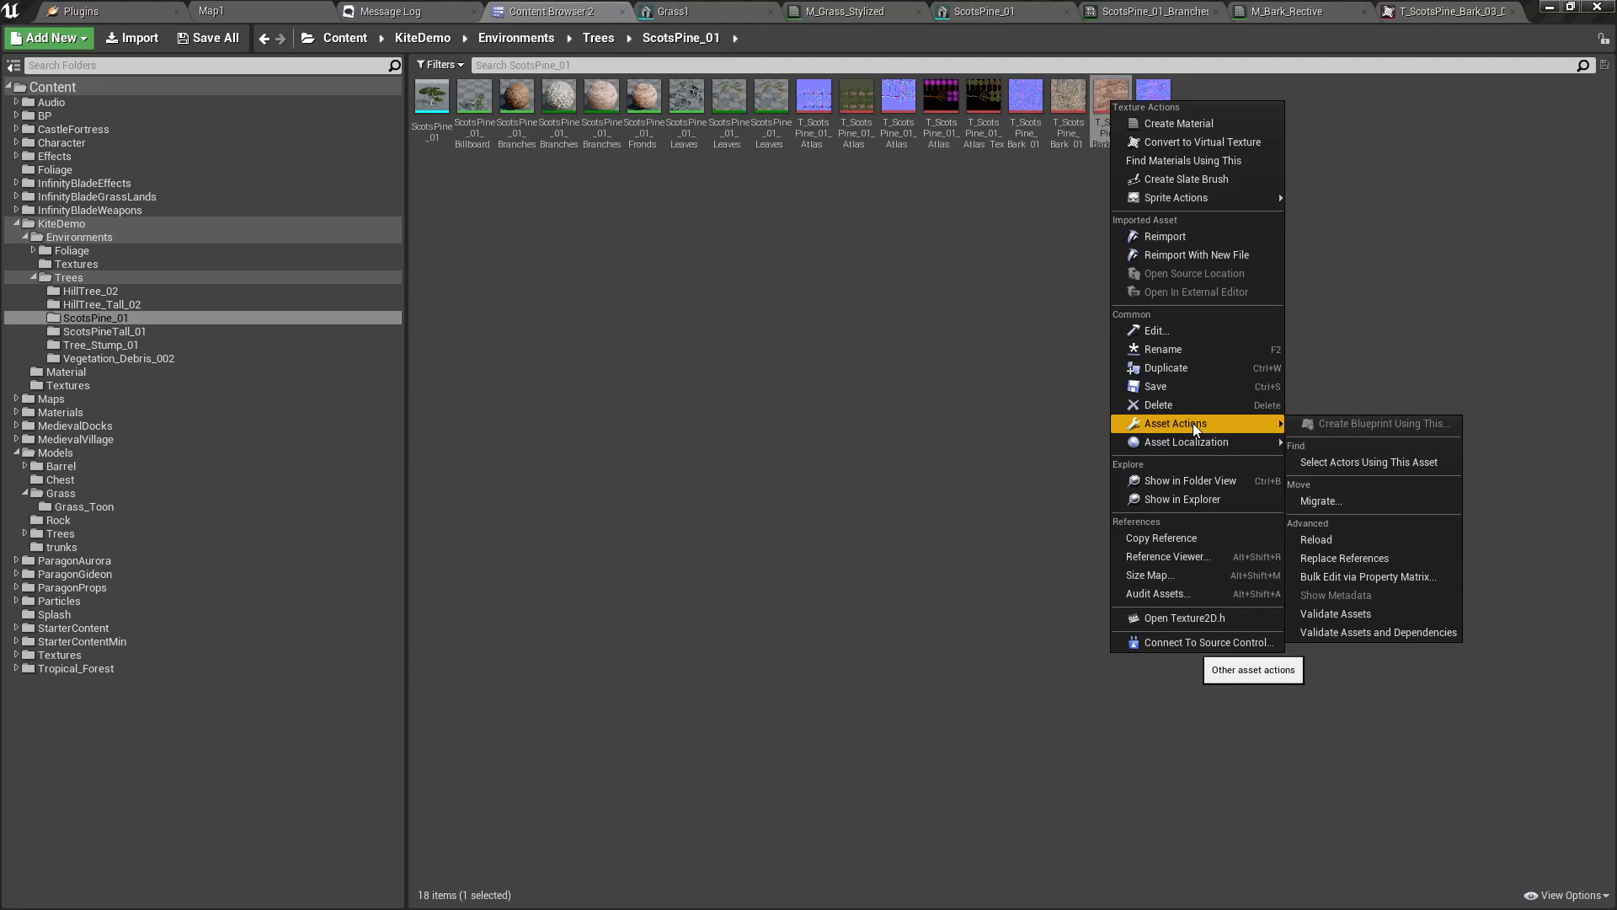
mouse_move(61, 533)
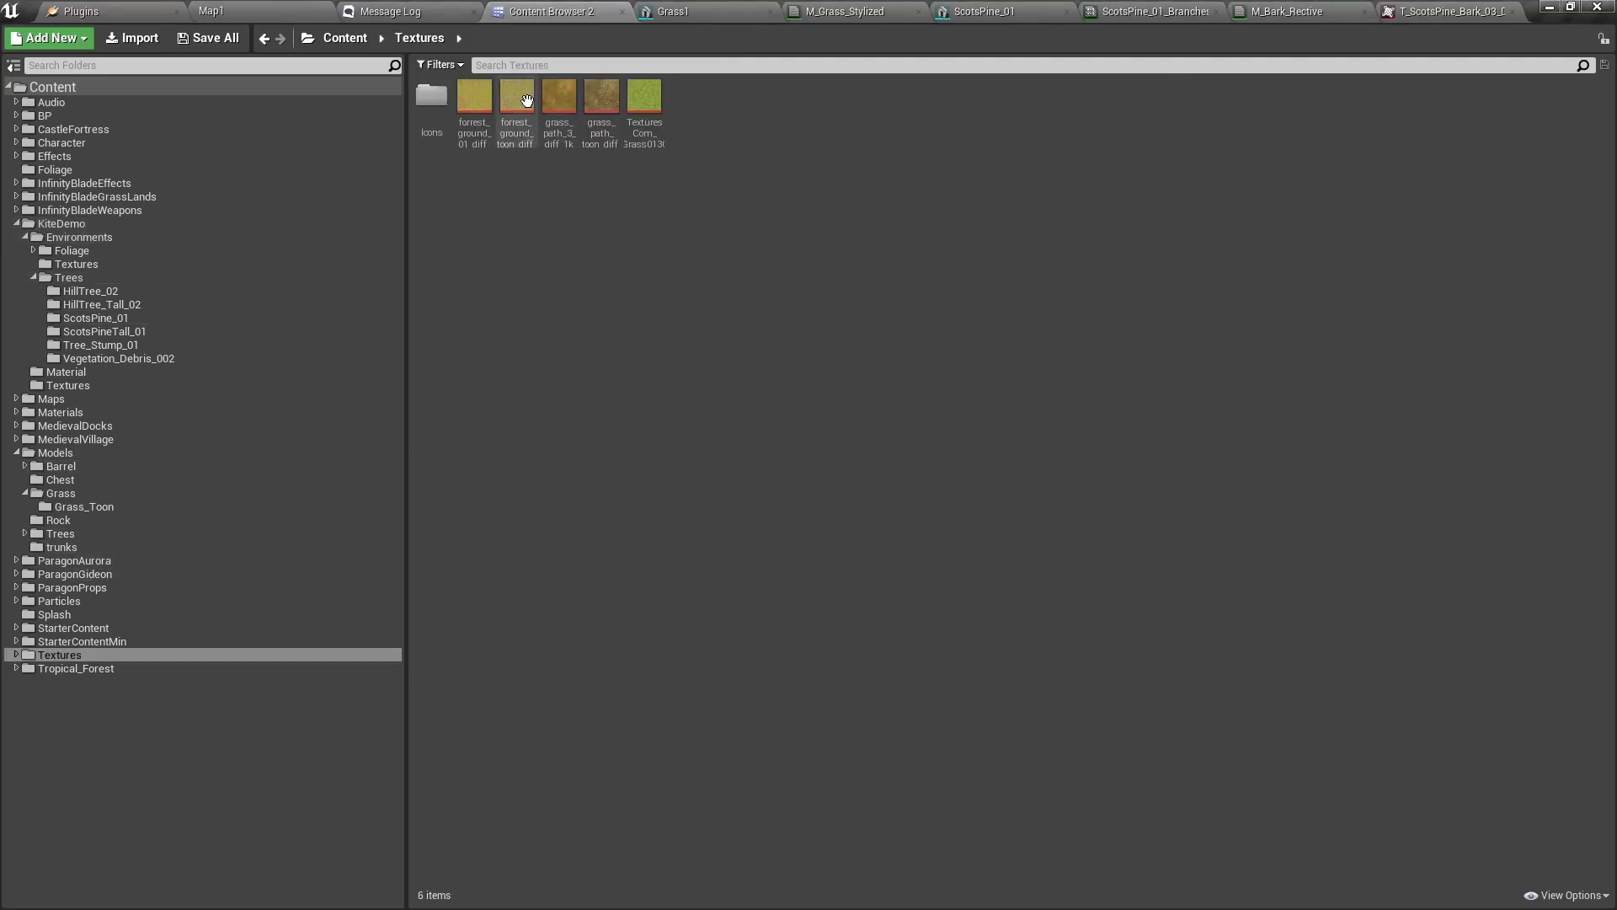
- Check a ground texture's actions, browse Trees > ScotsPine_01, and Edit the bark texture
right_click(516, 98)
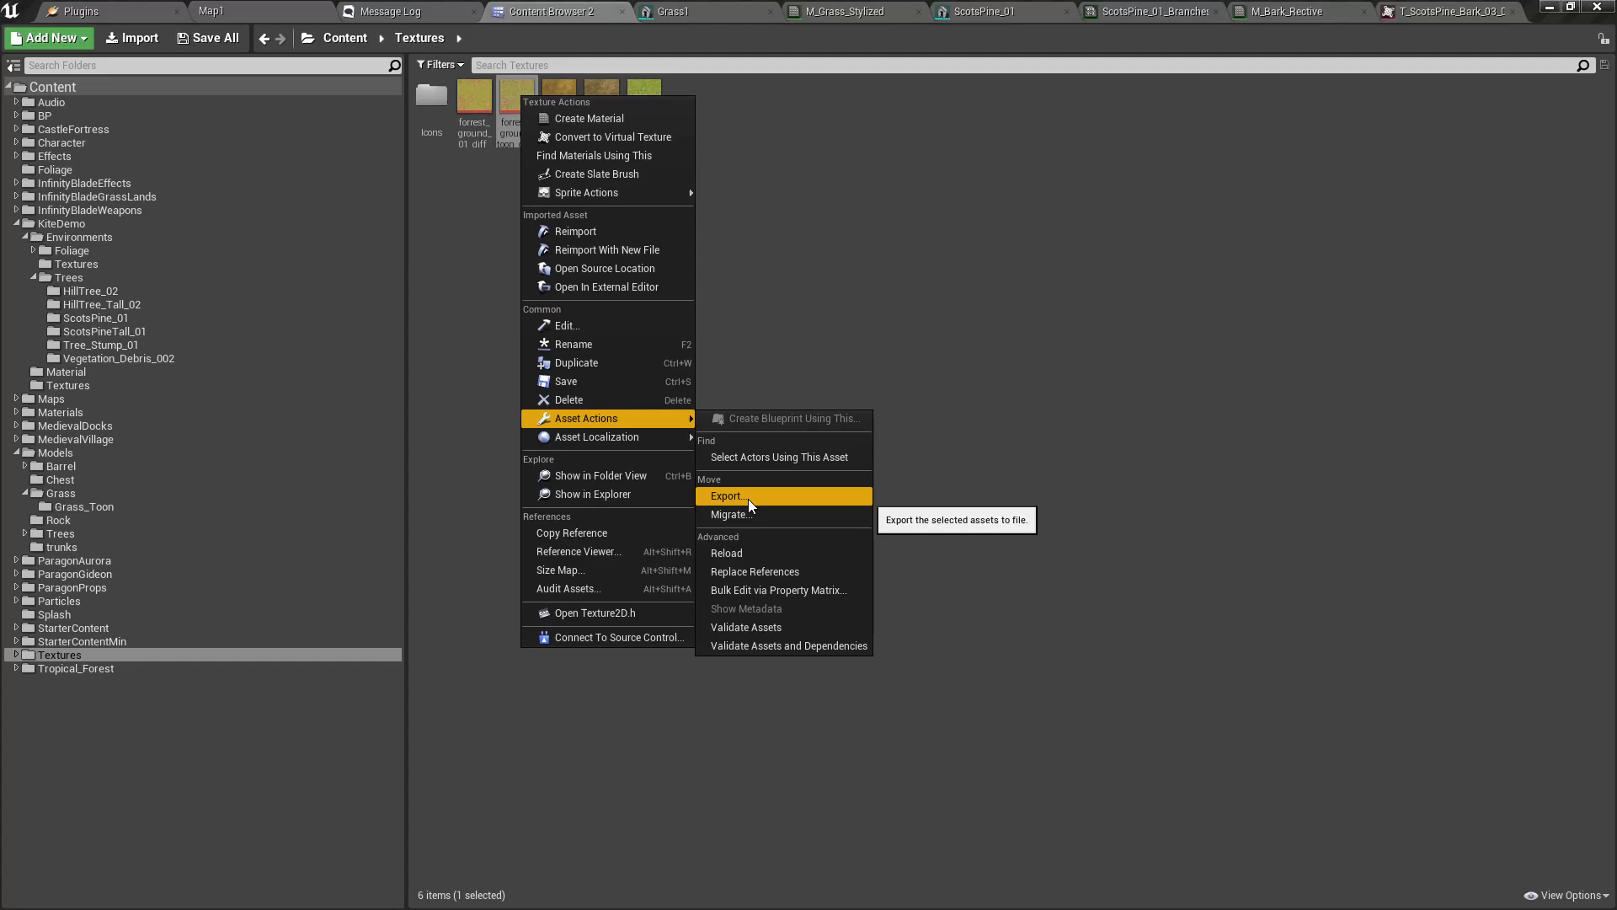
left_click(69, 277)
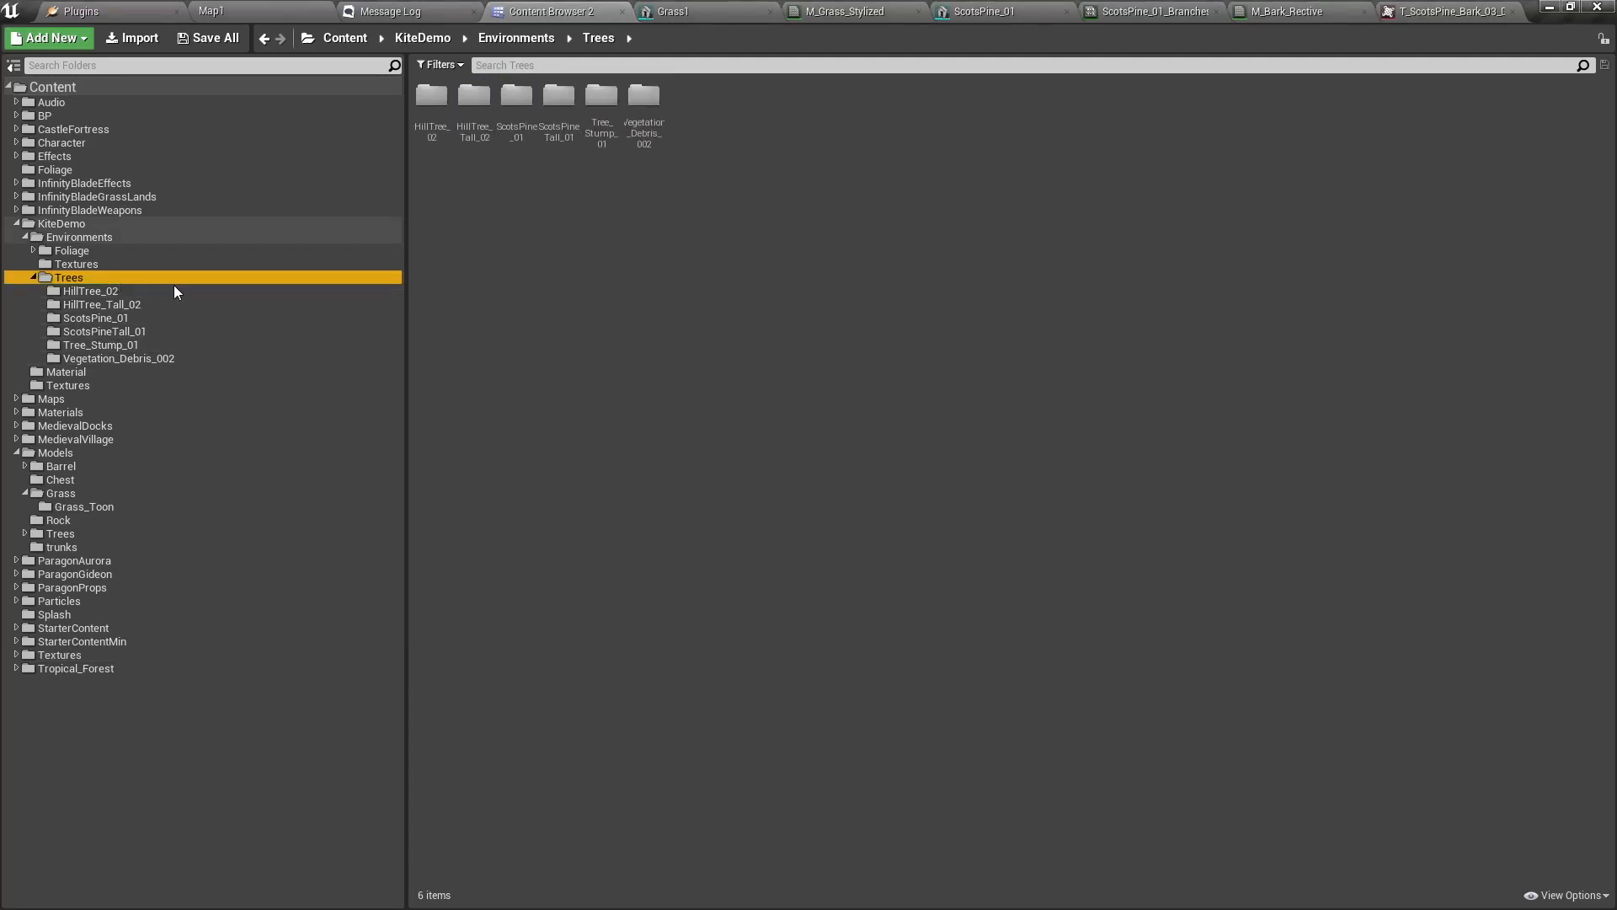
left_click(101, 304)
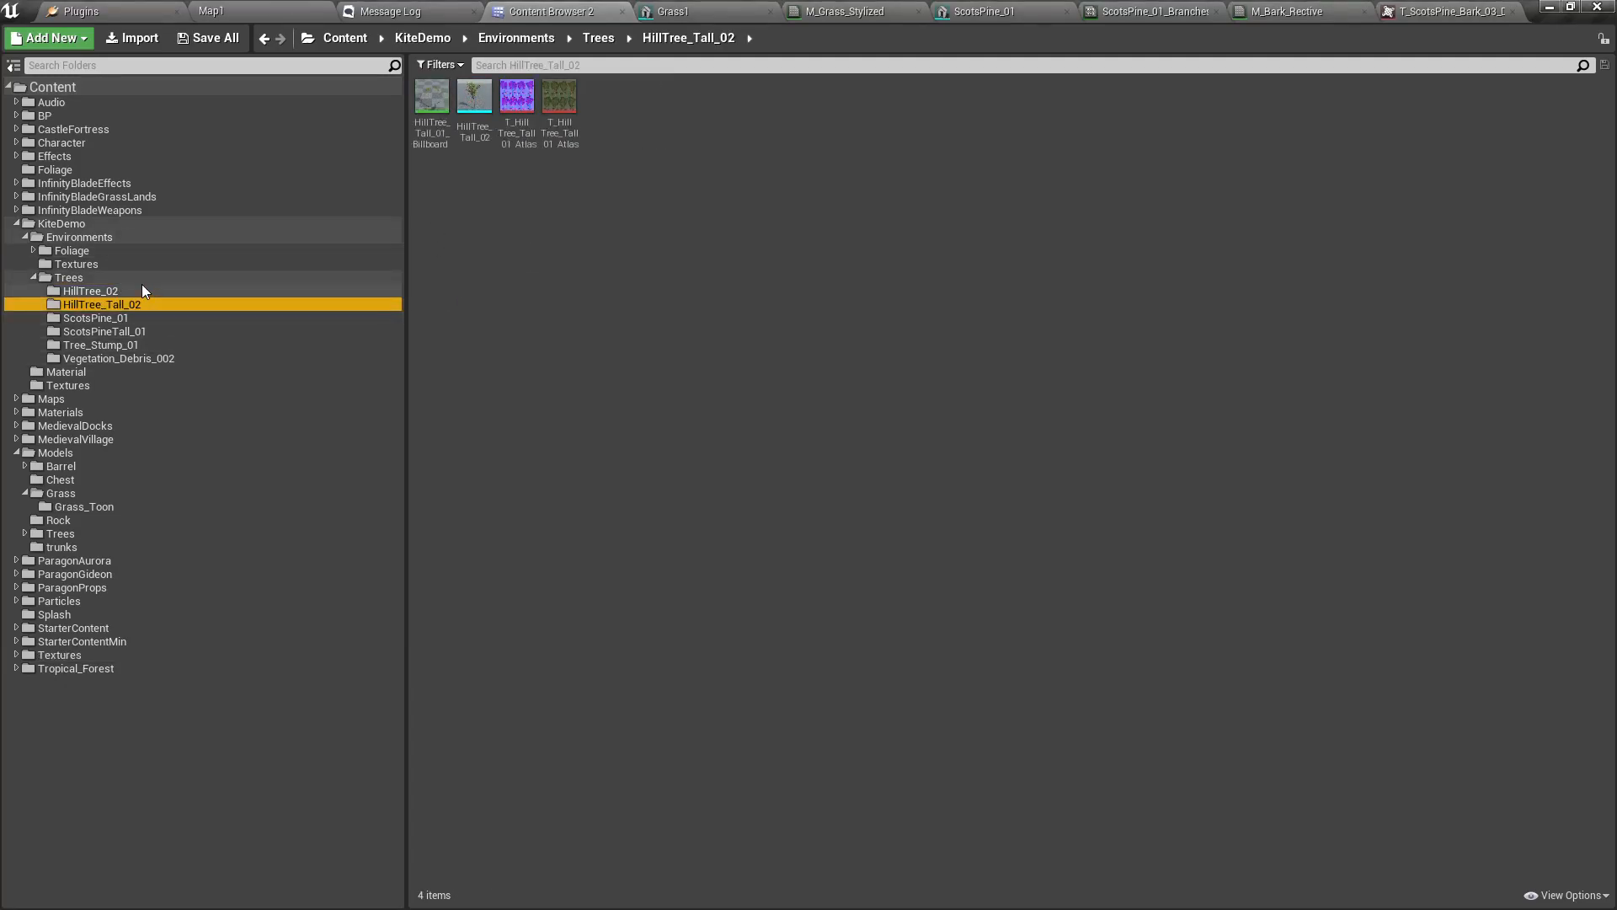
left_click(96, 317)
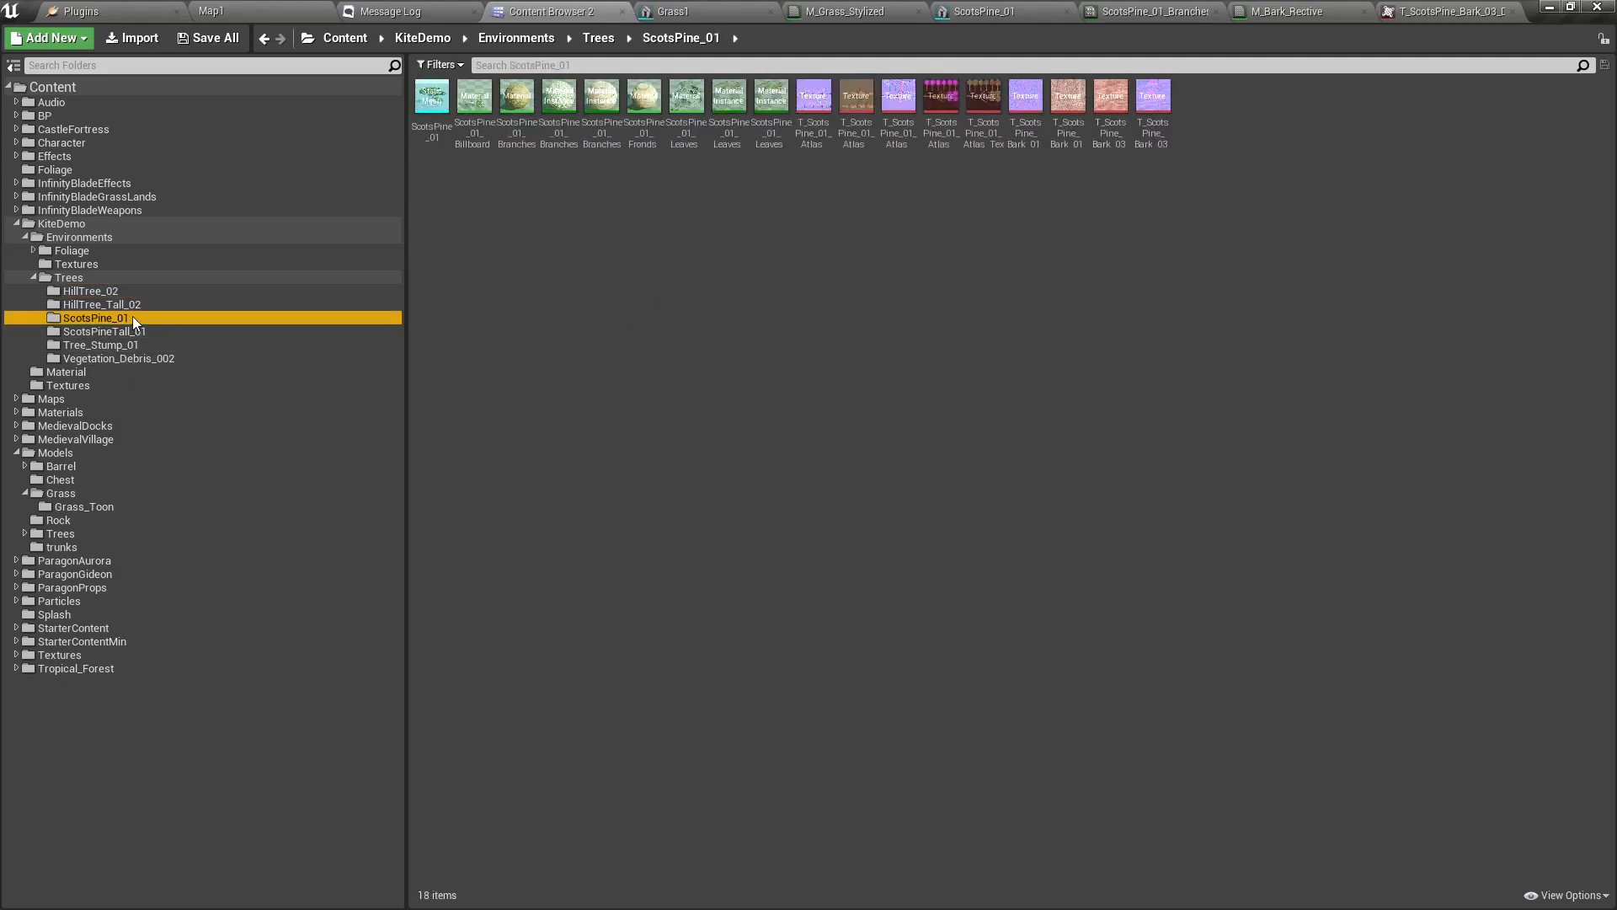
right_click(1111, 92)
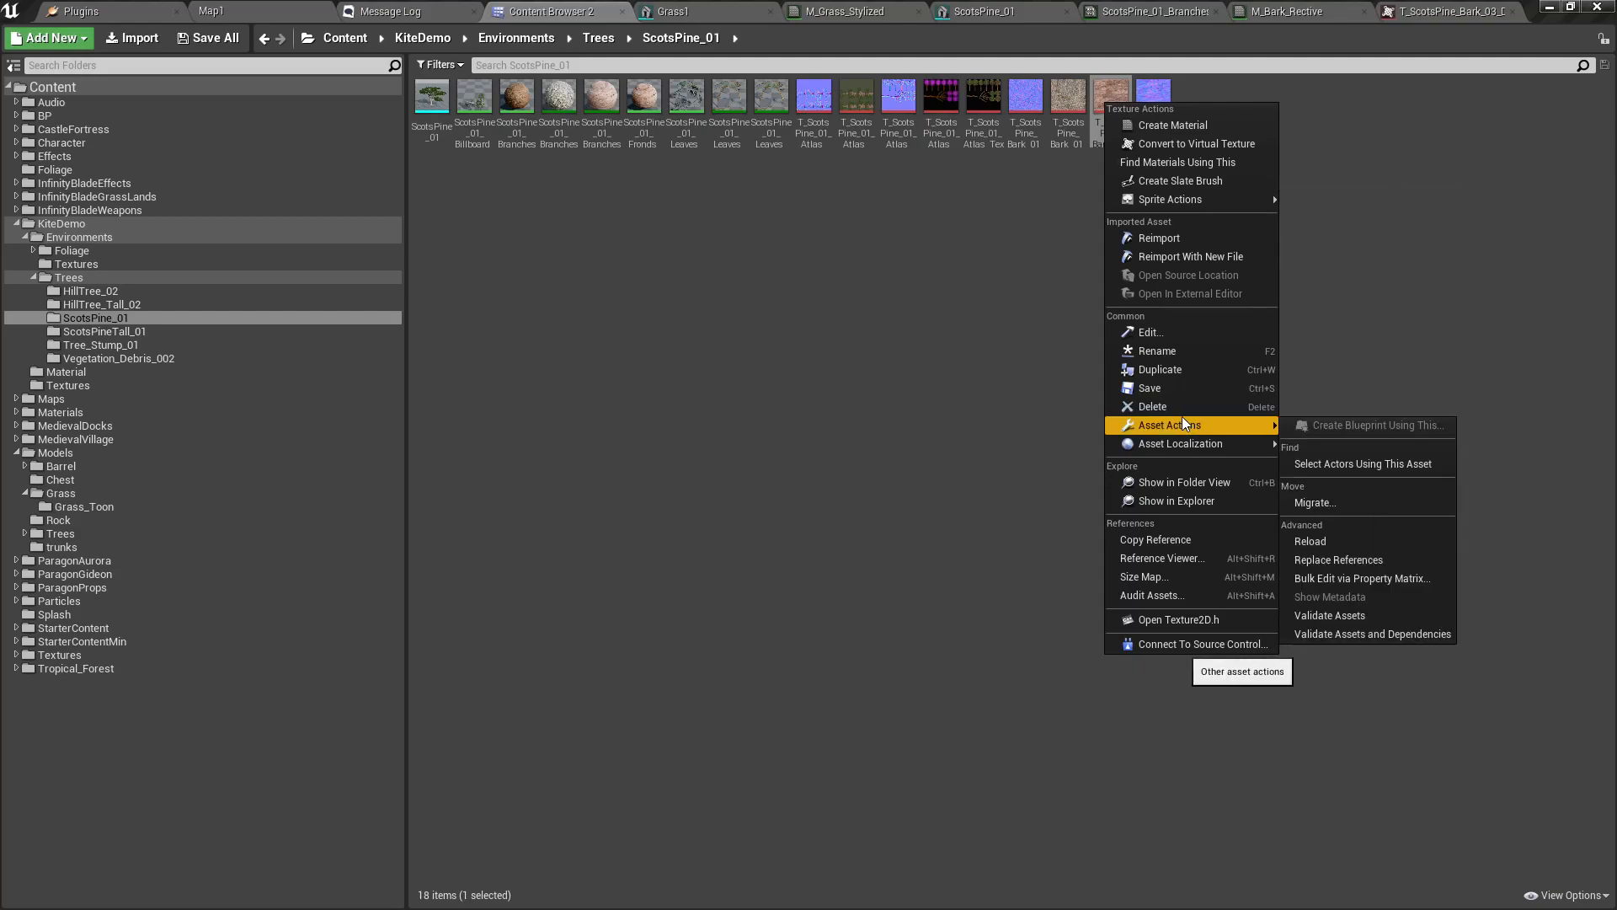
mouse_move(1073, 243)
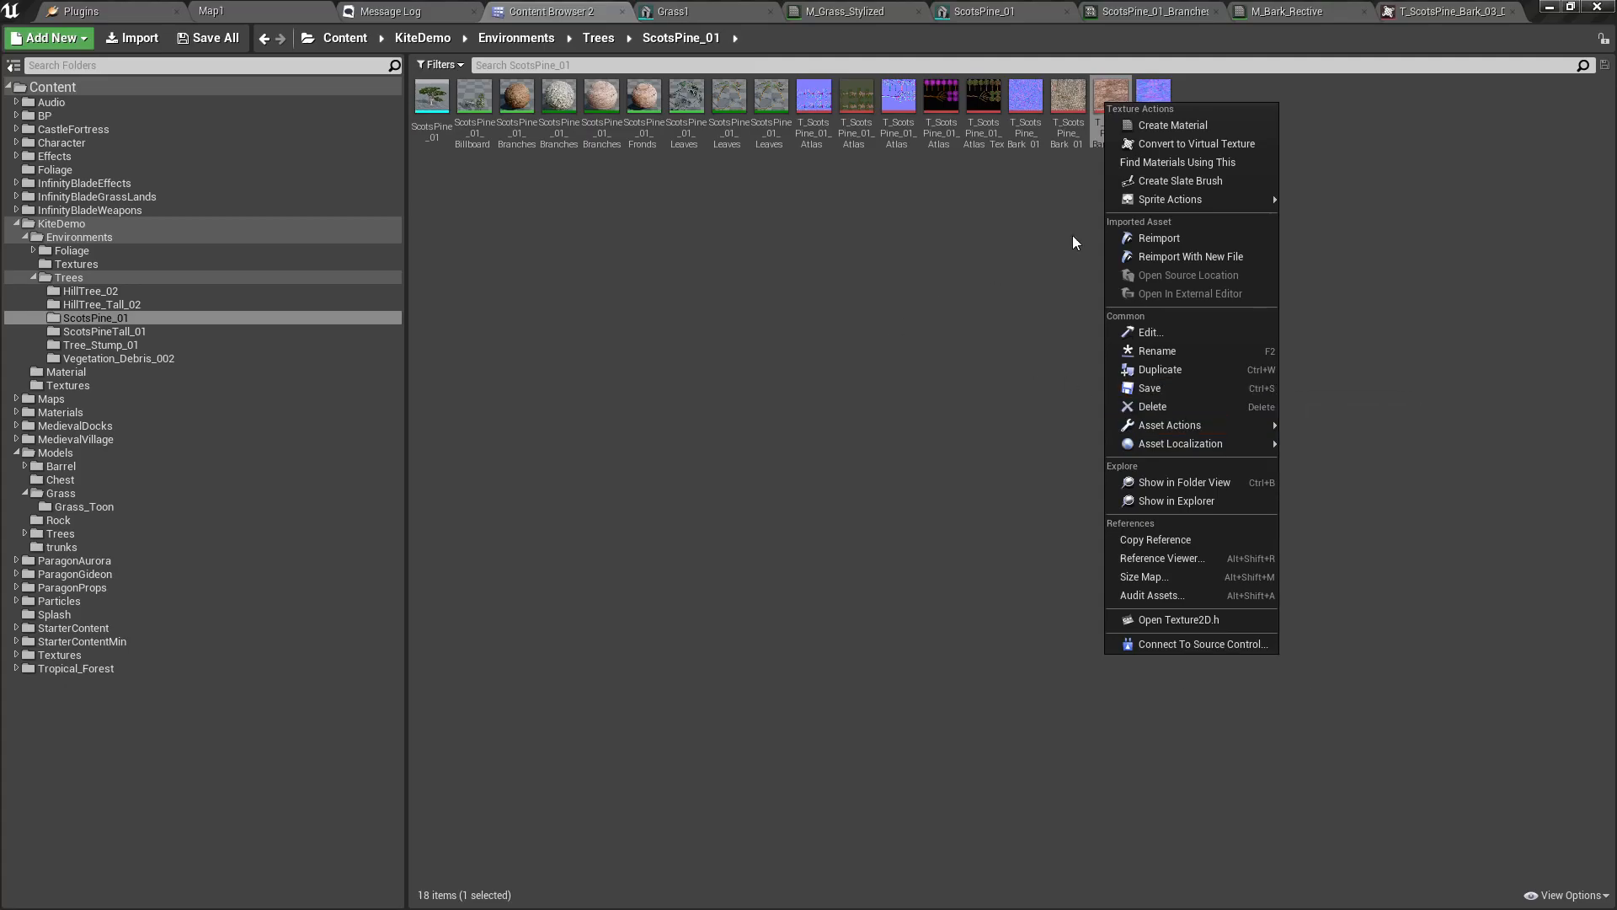
left_click(1150, 331)
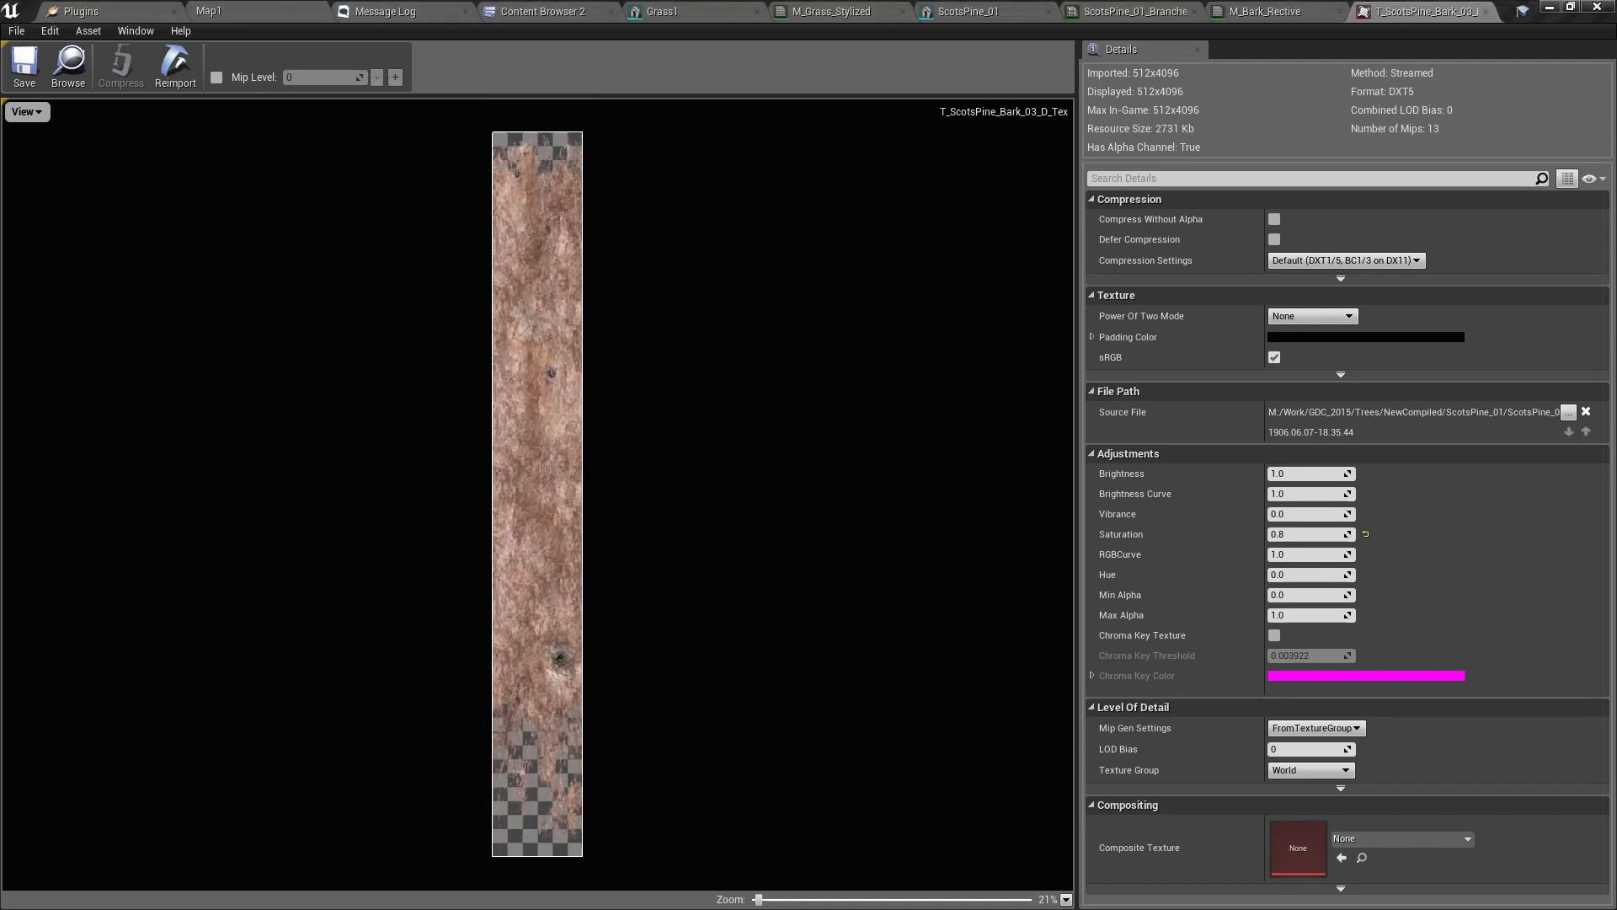
mouse_move(899, 342)
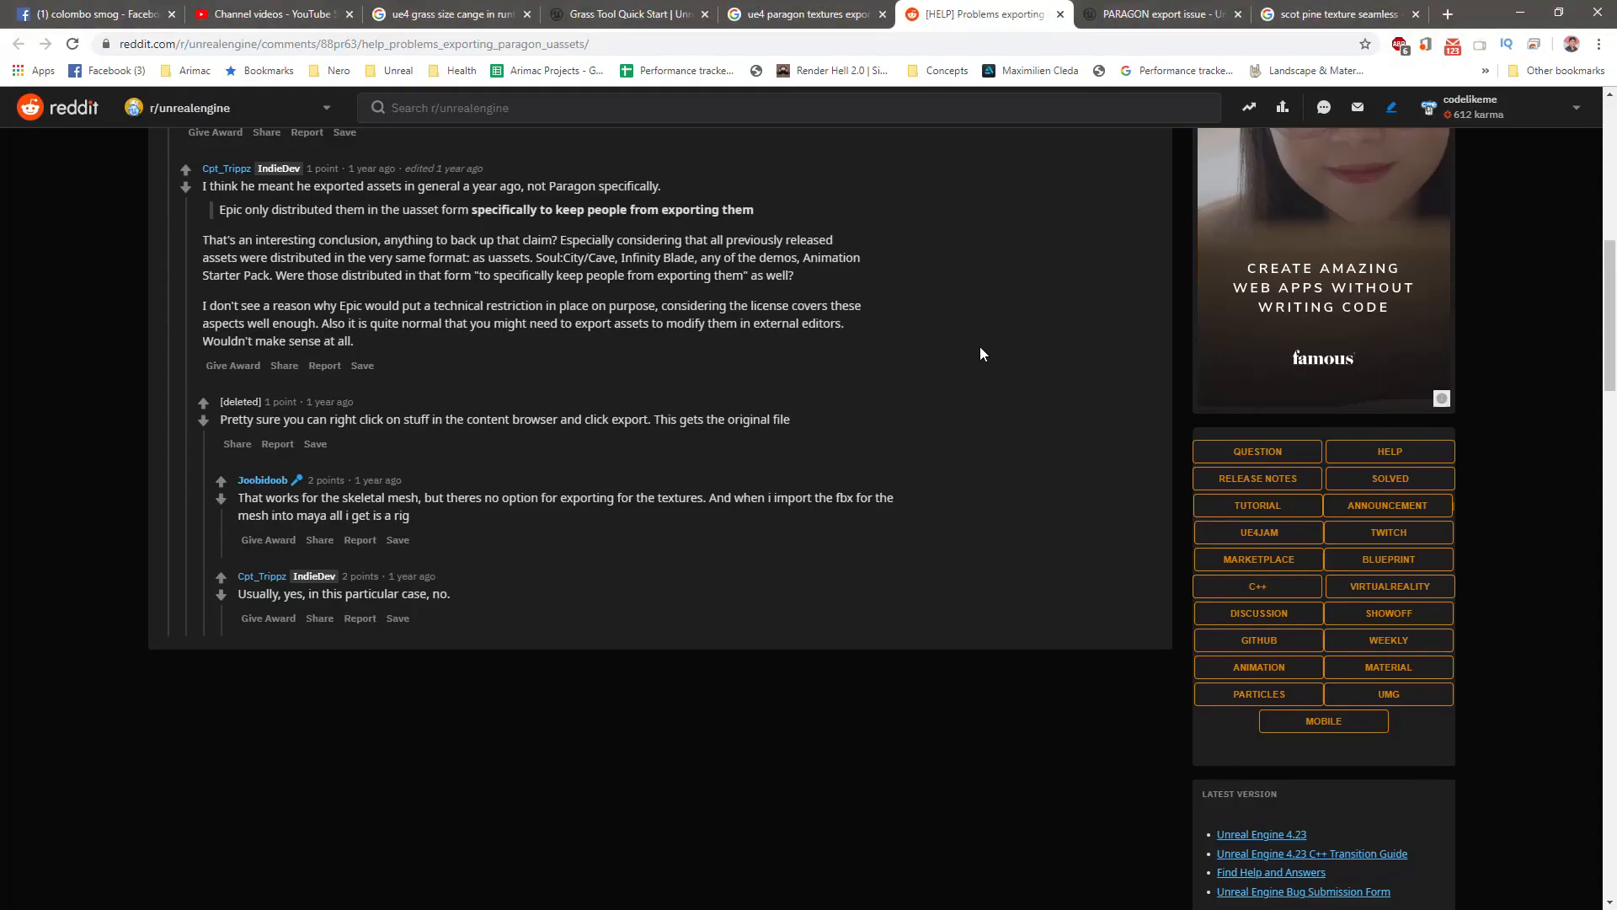
scroll("up", 3)
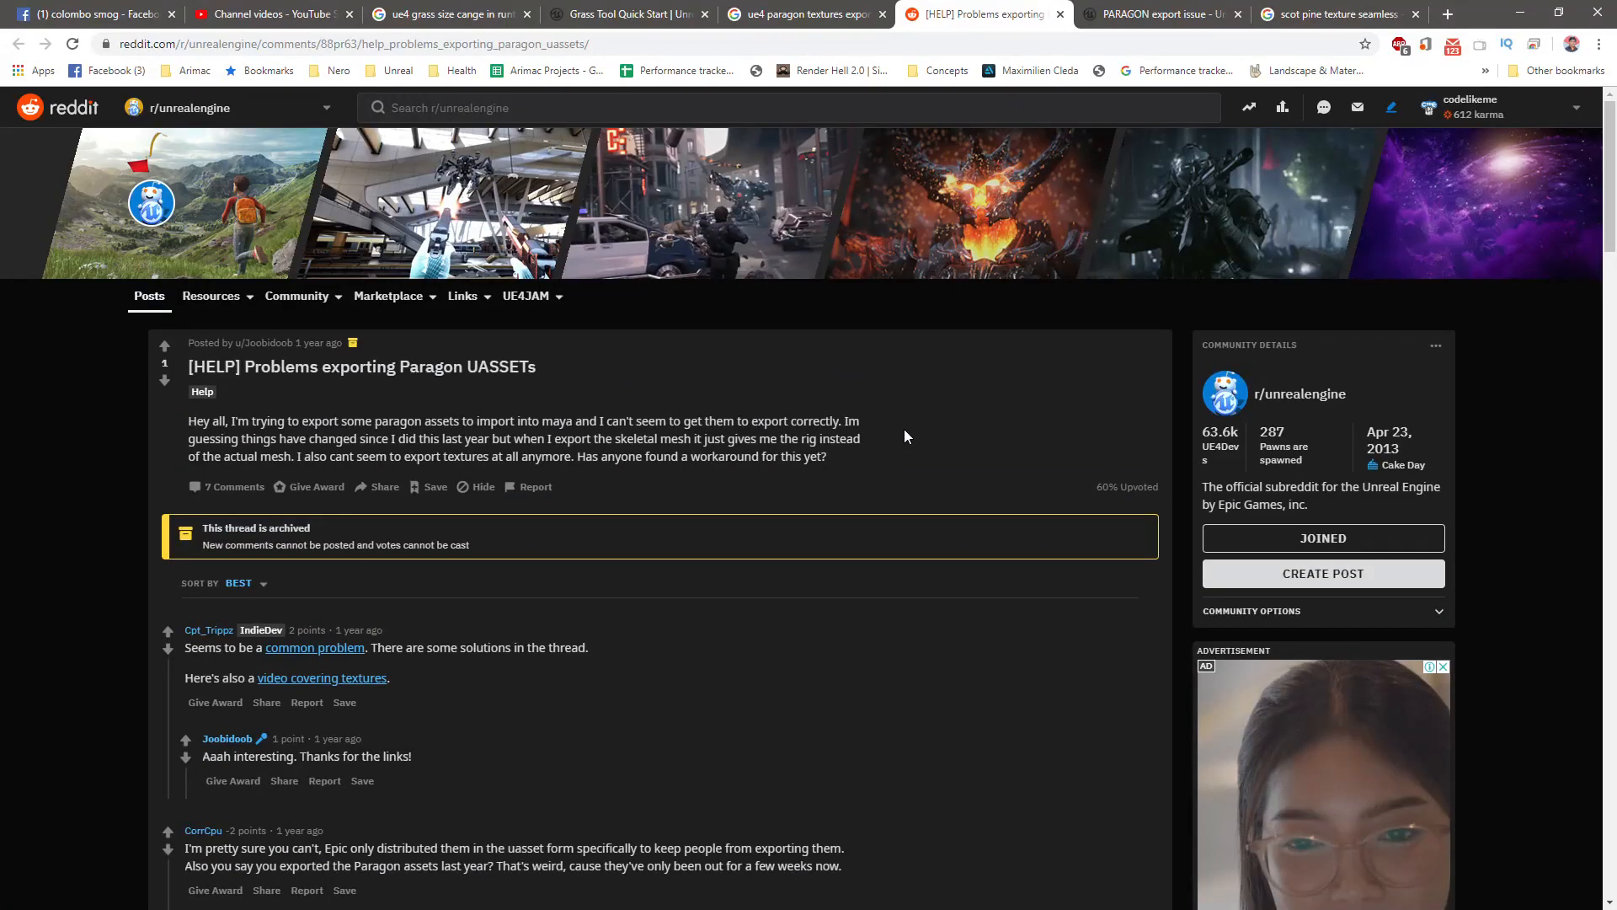
scroll("down", 3)
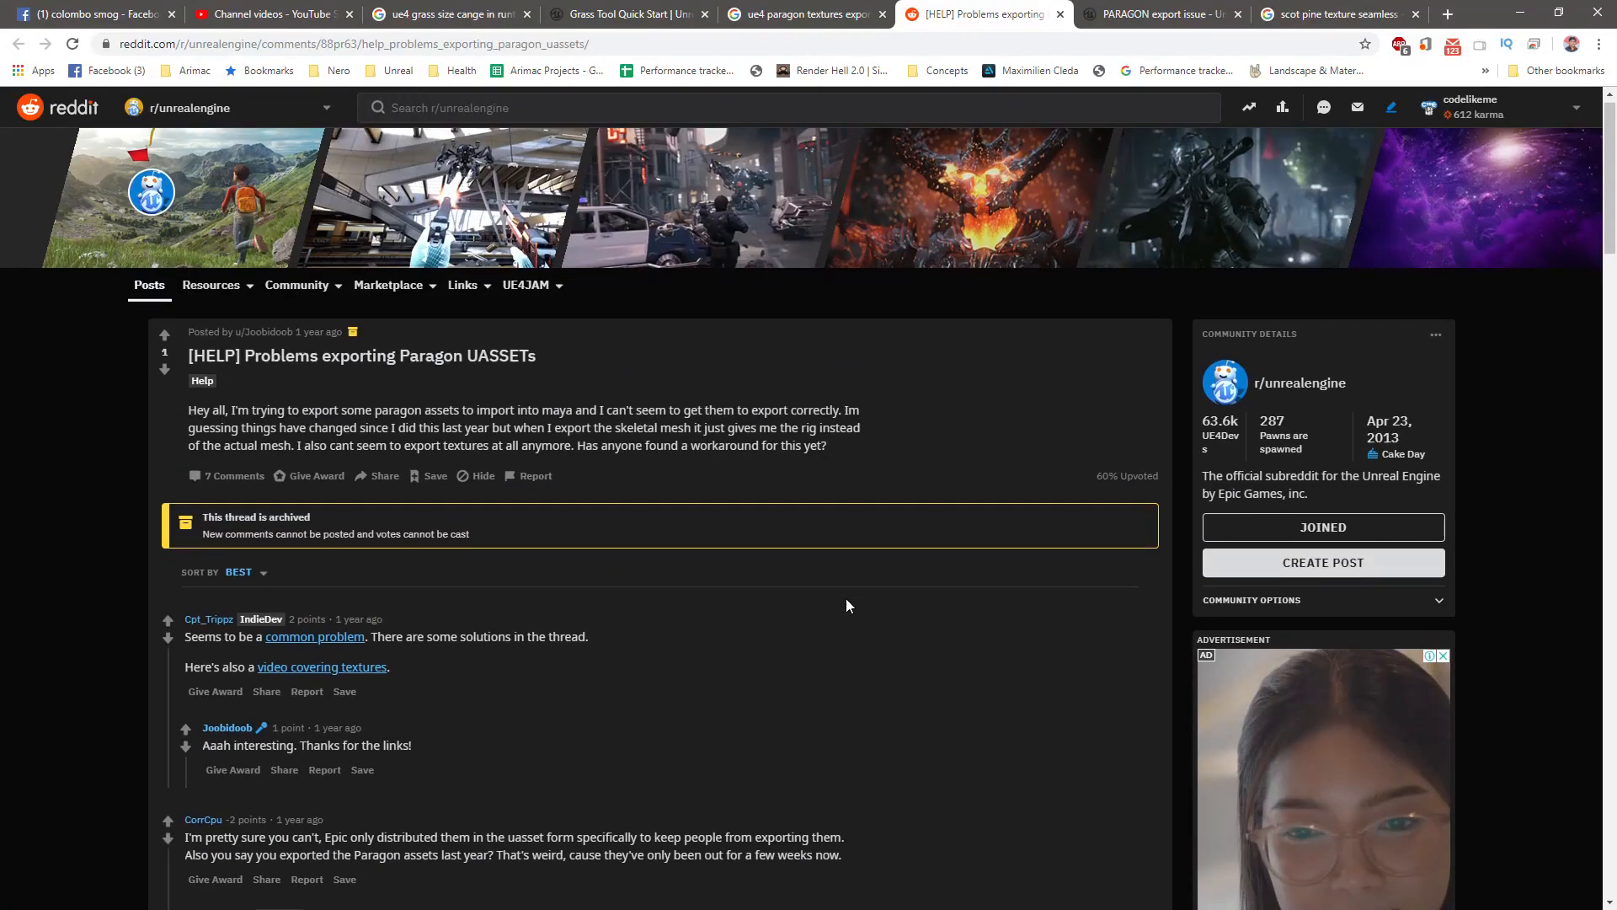
scroll("down", 3)
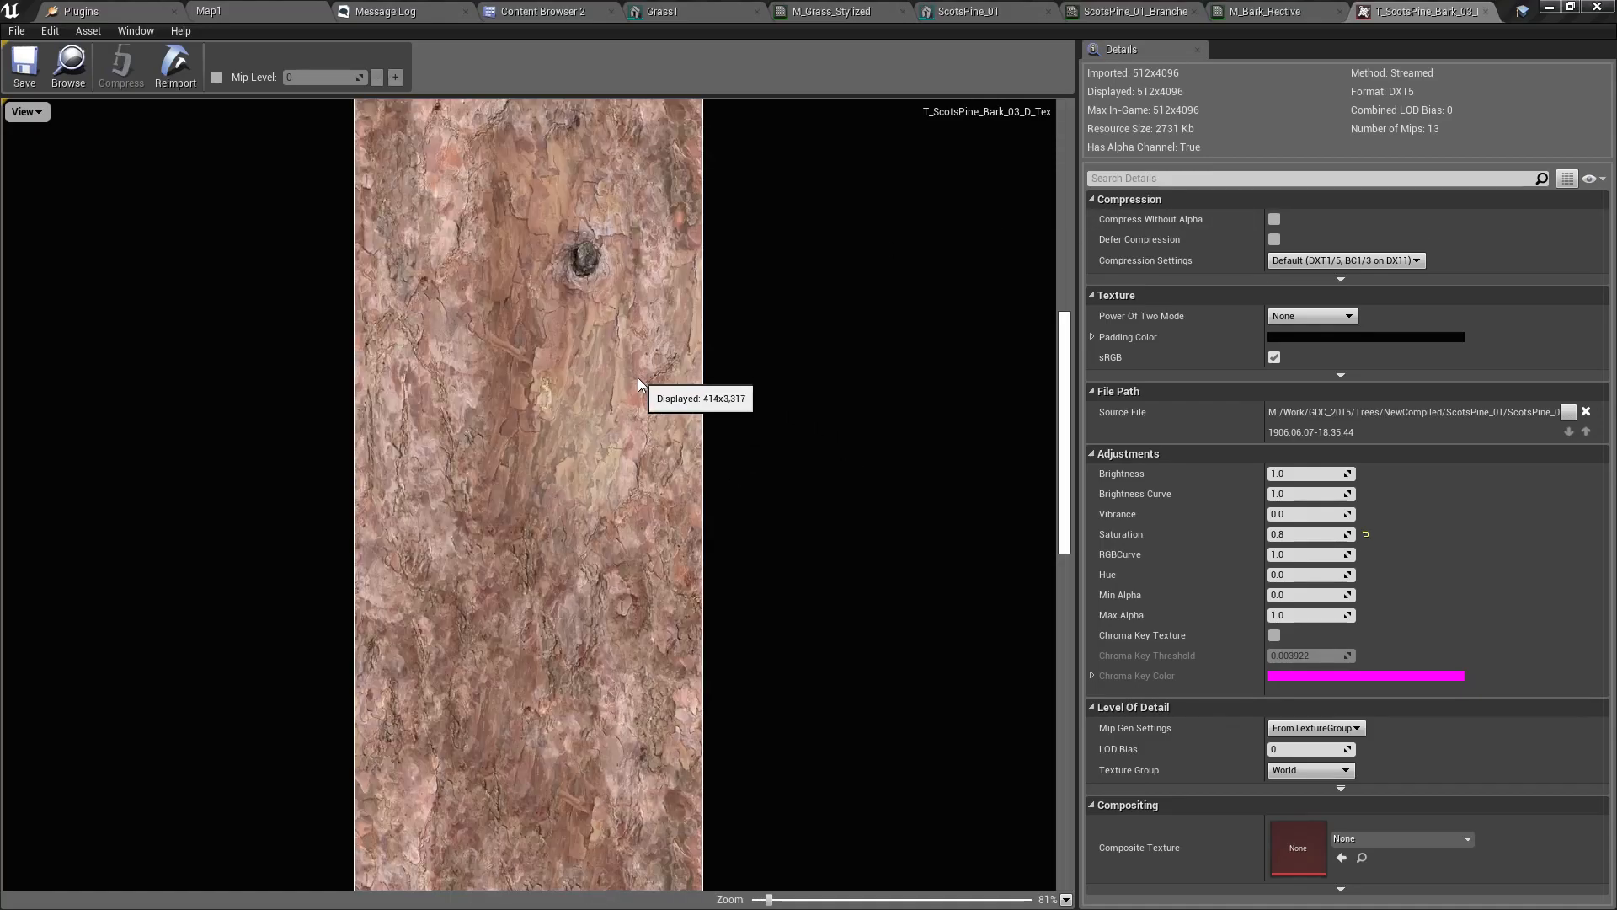
- Zoom in and out on the T_ScotsPine_Bark texture preview
scroll("up", 3)
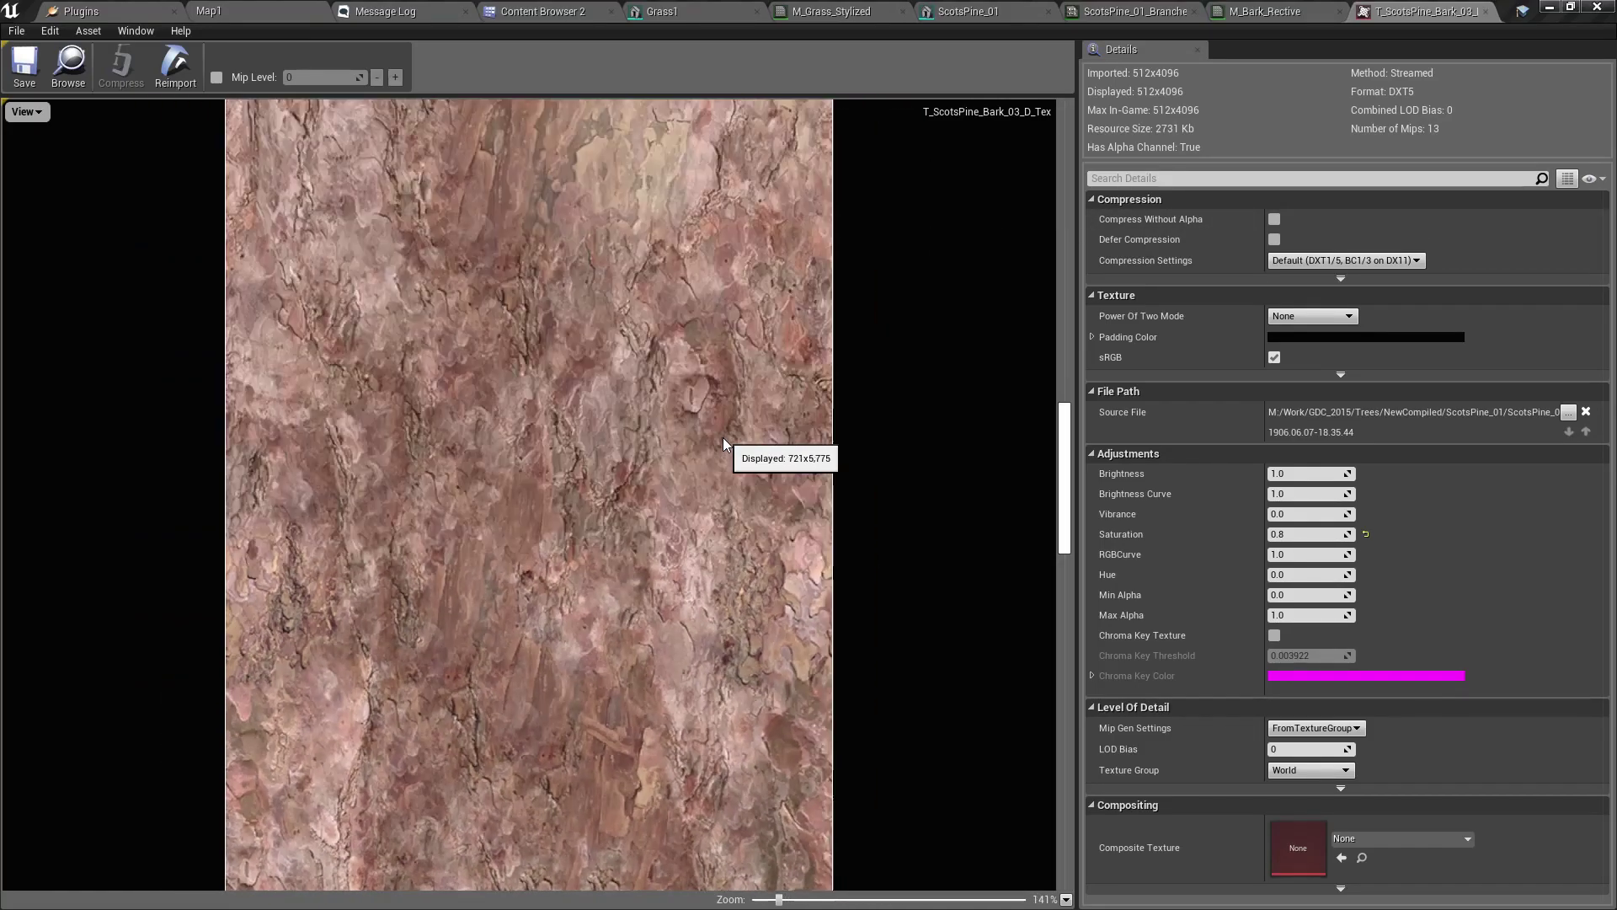
scroll("down", 3)
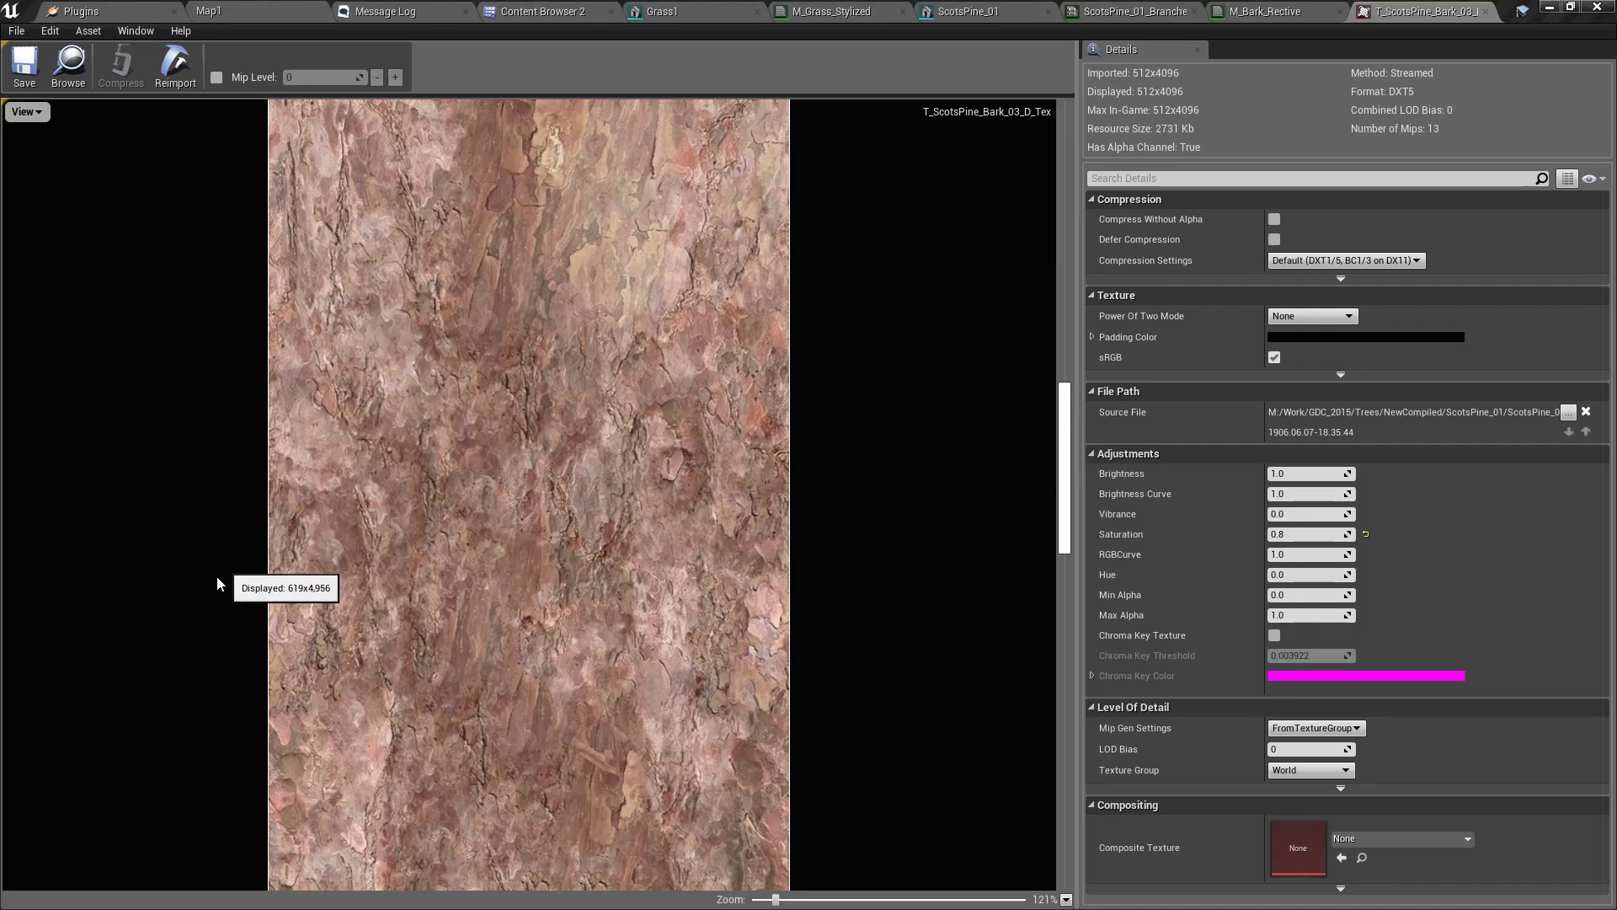
scroll("up", 3)
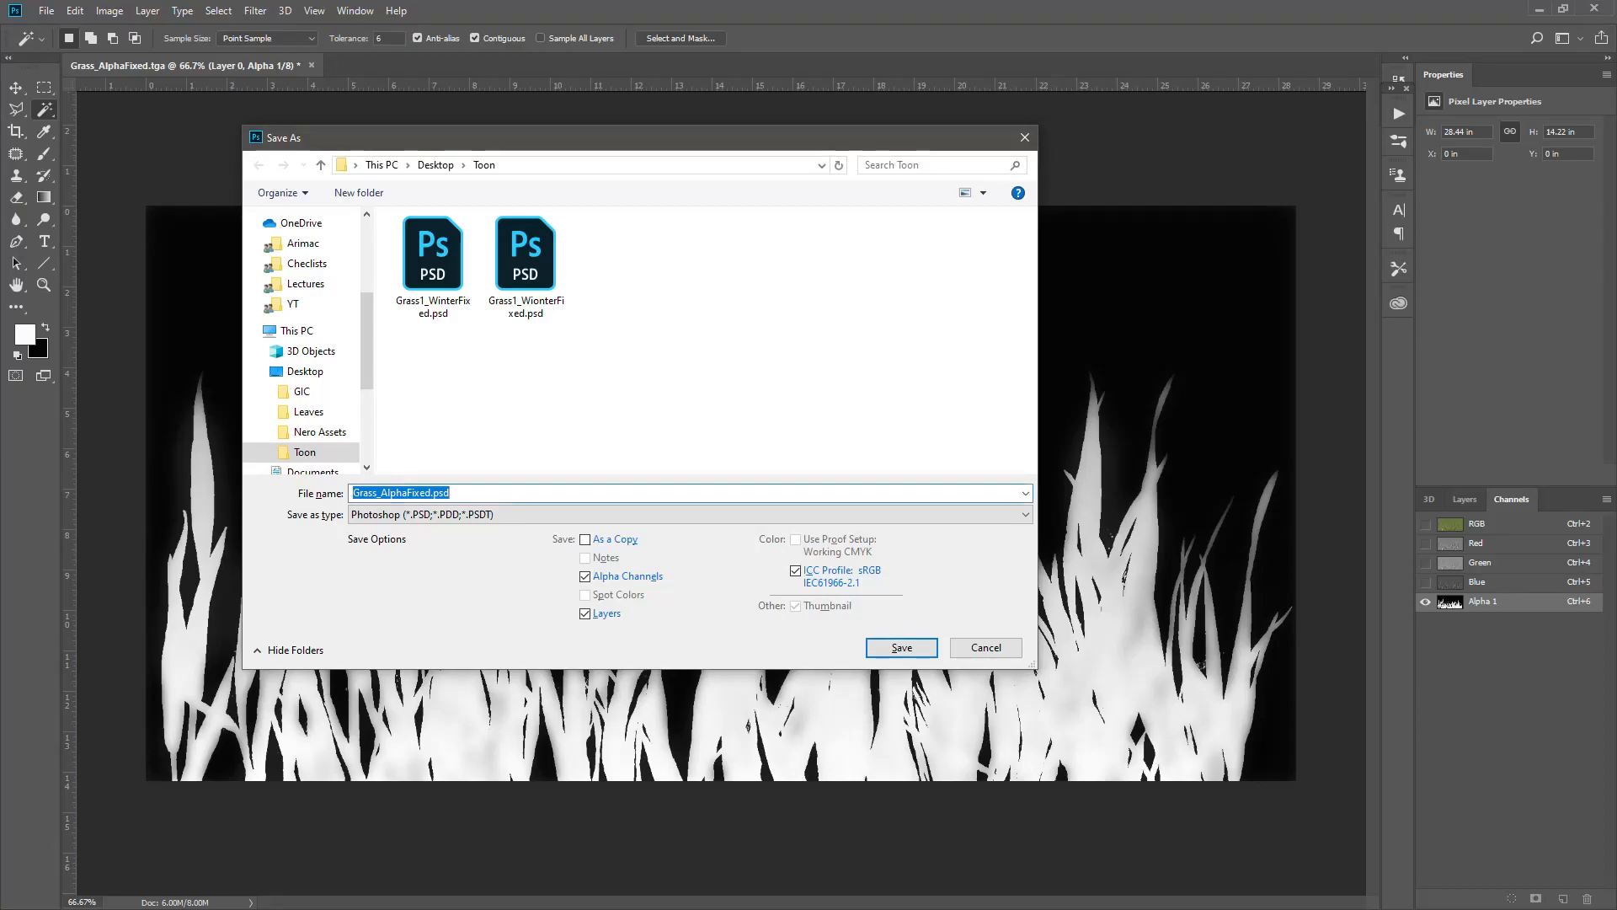
- Cancel saving Grass_AlphaFixed and close it, discarding changes
left_click(899, 648)
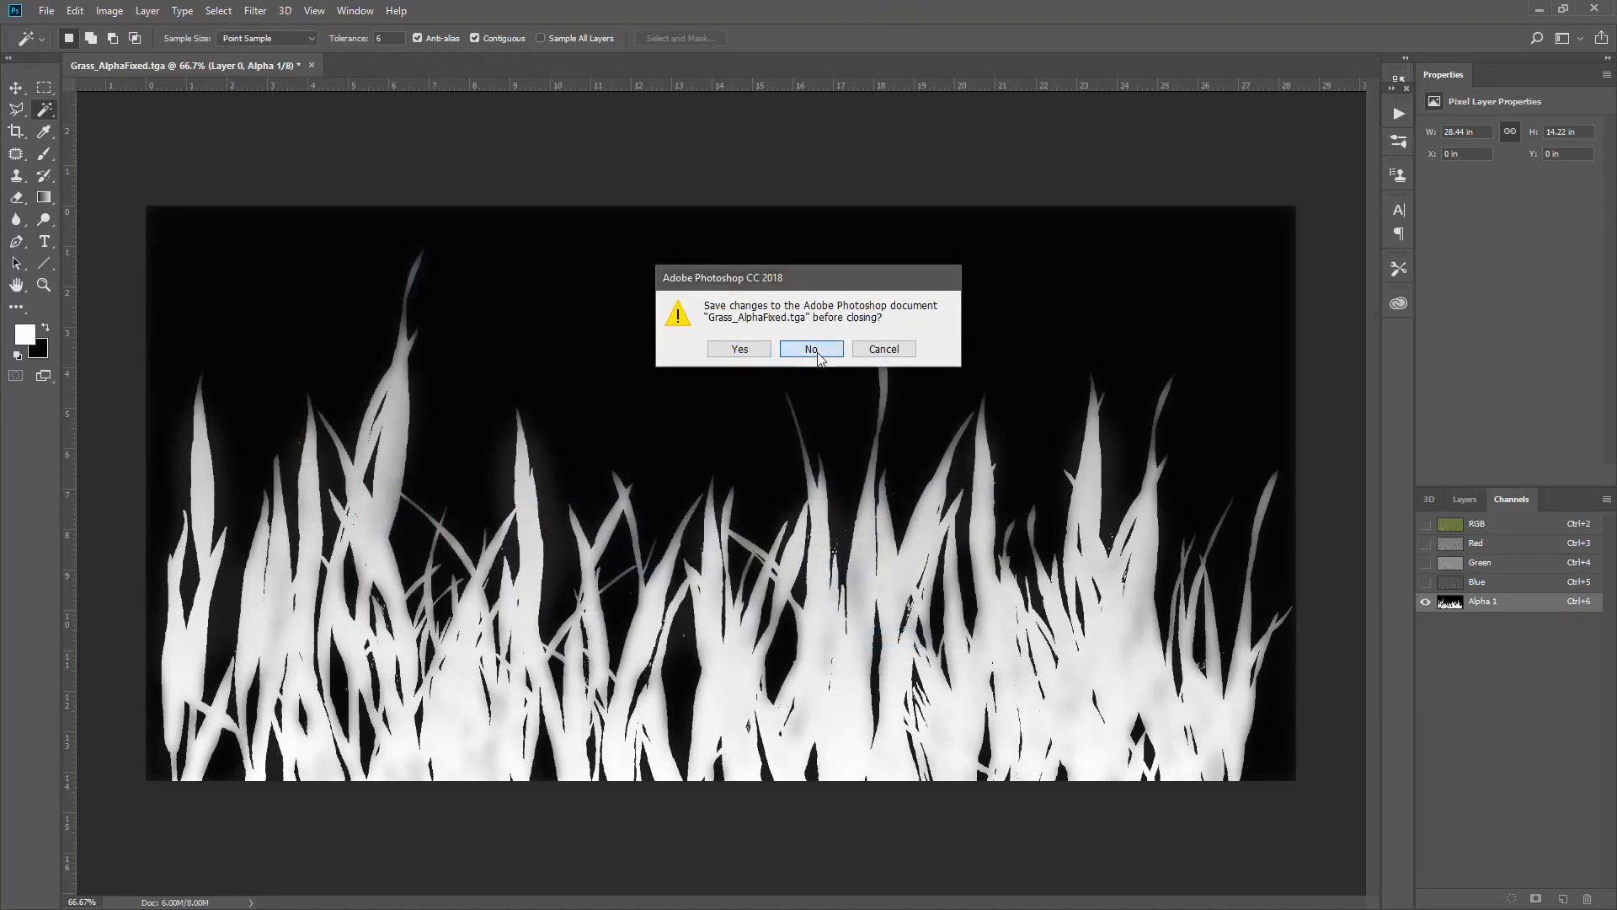
left_click(811, 349)
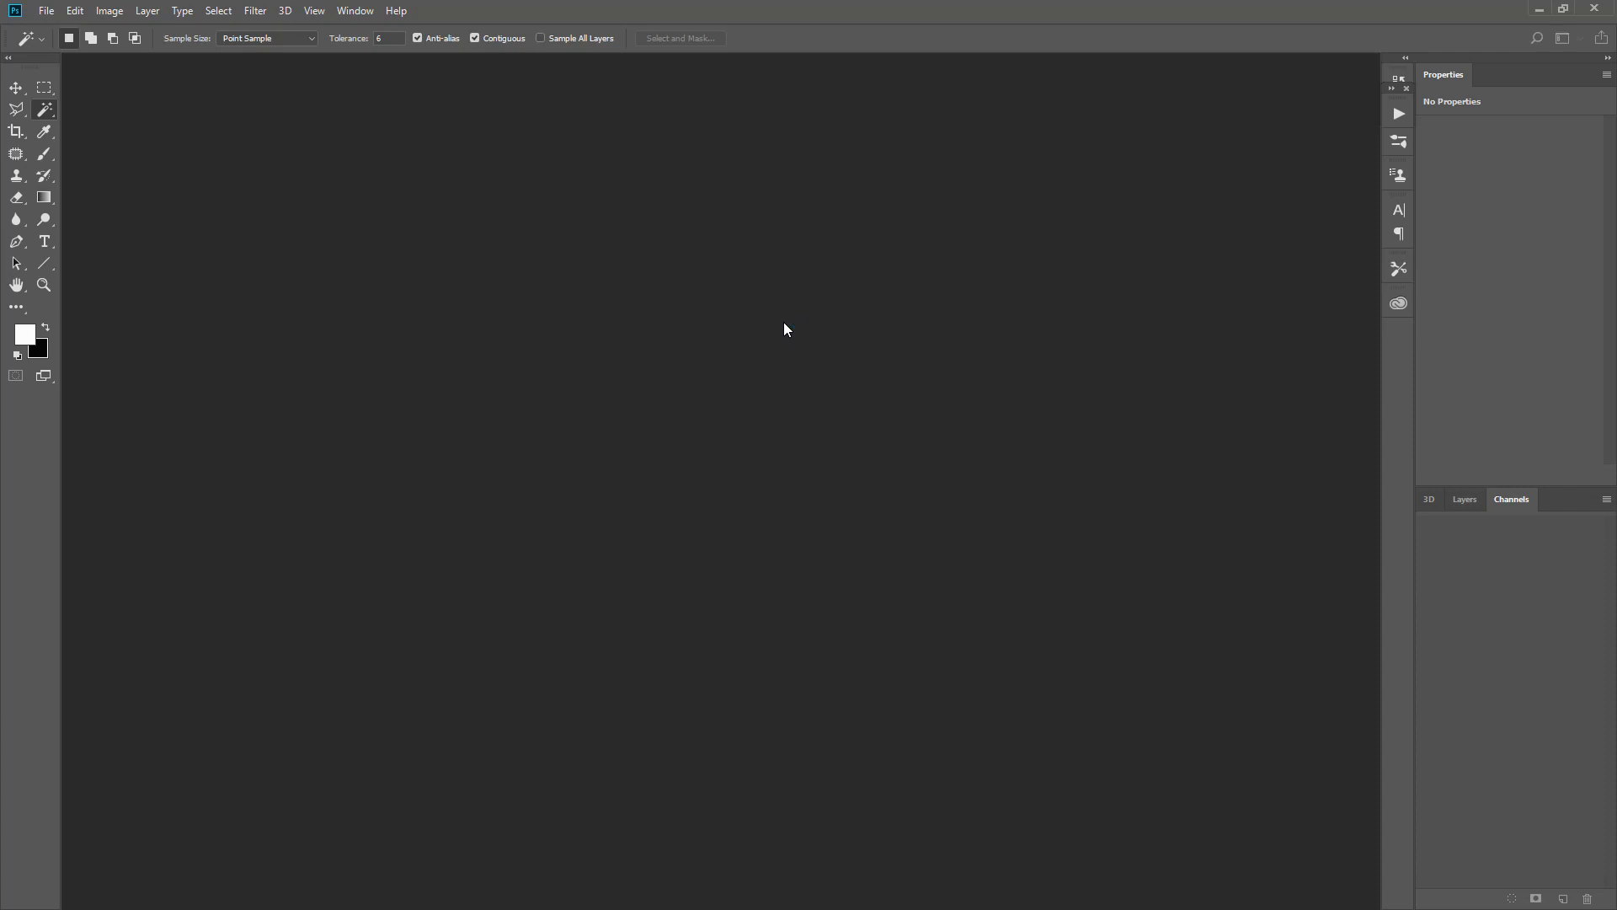
left_click(46, 10)
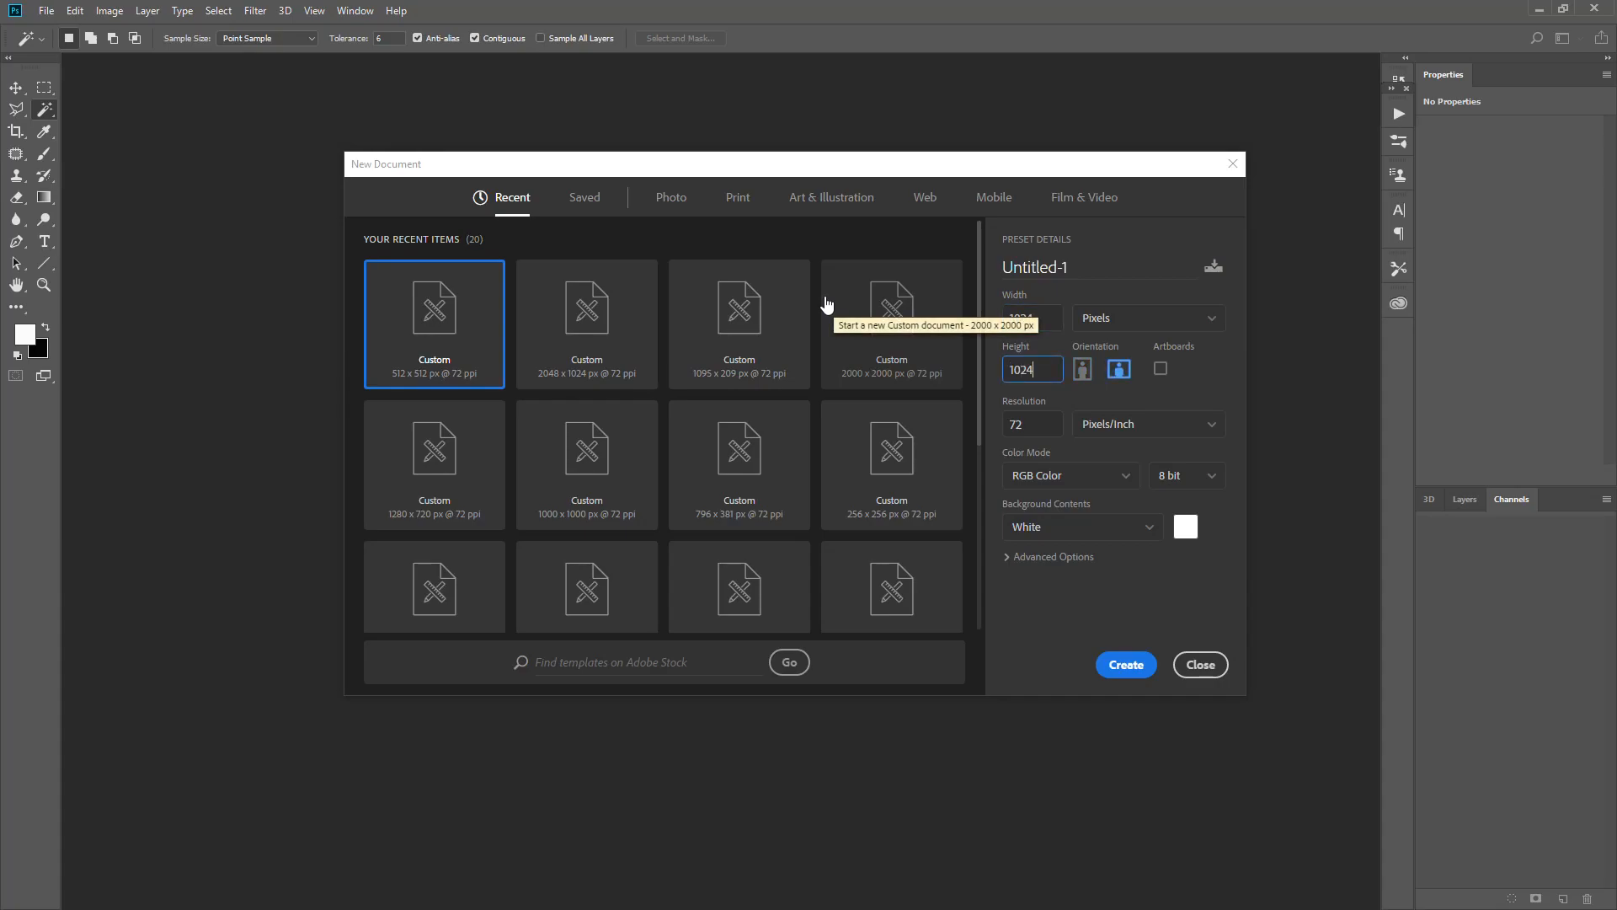
- Create the 1024 x 1024 px Untitled-1 document and show its Layers panel
left_click(1125, 665)
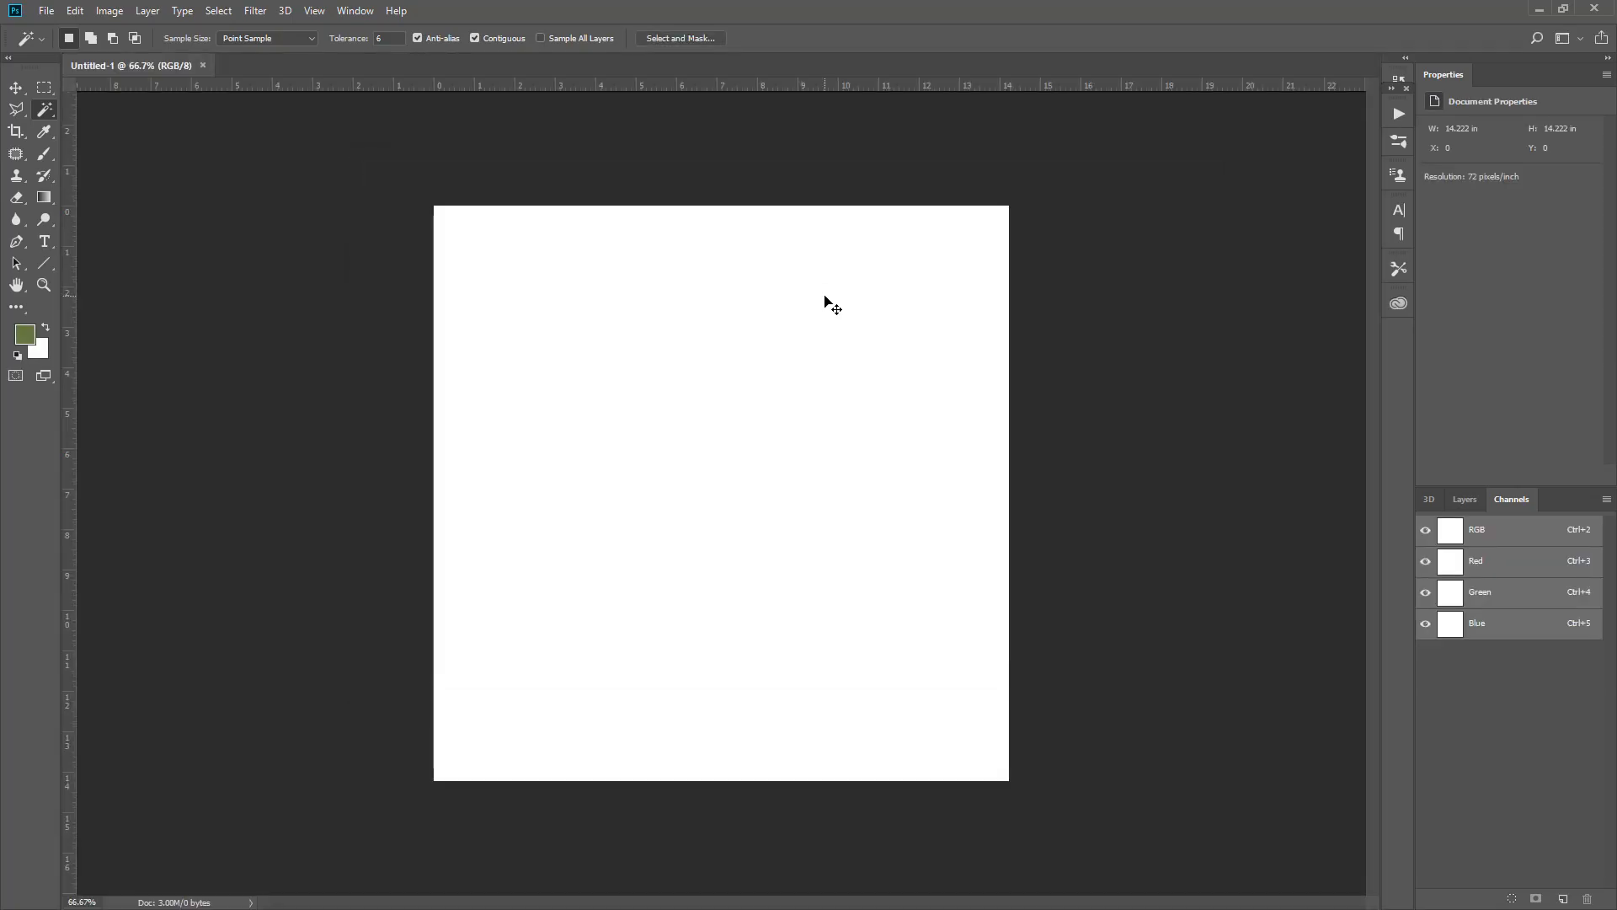
left_click(1464, 499)
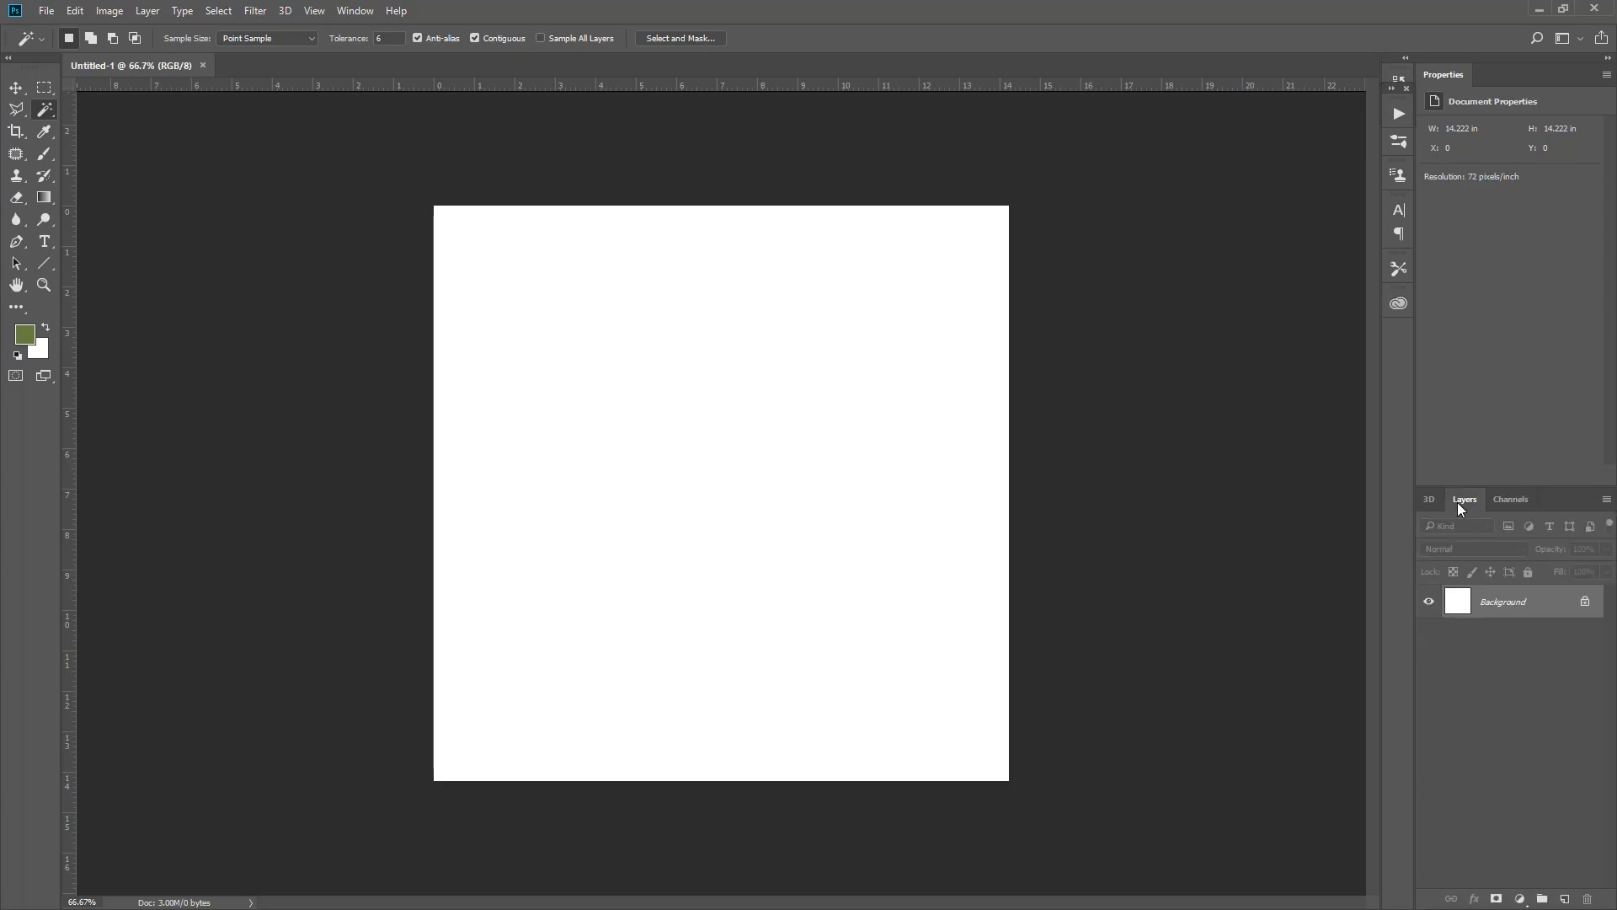
mouse_move(1035, 768)
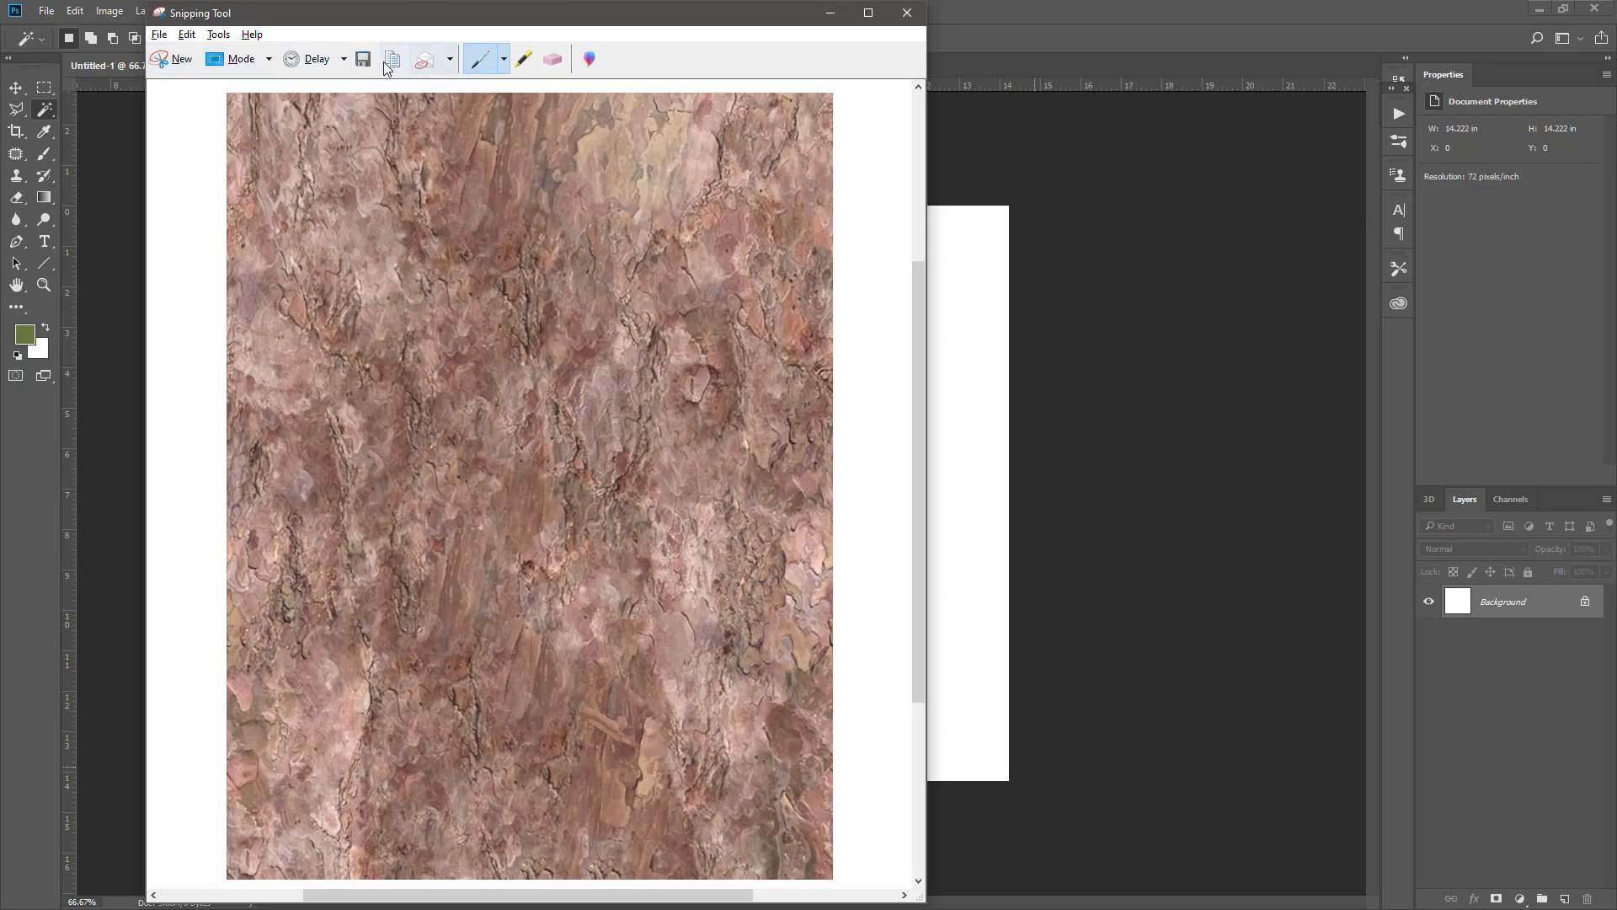
- Paste the copied bark snip as Layer 1 and scale it to fill the canvas
left_click(906, 13)
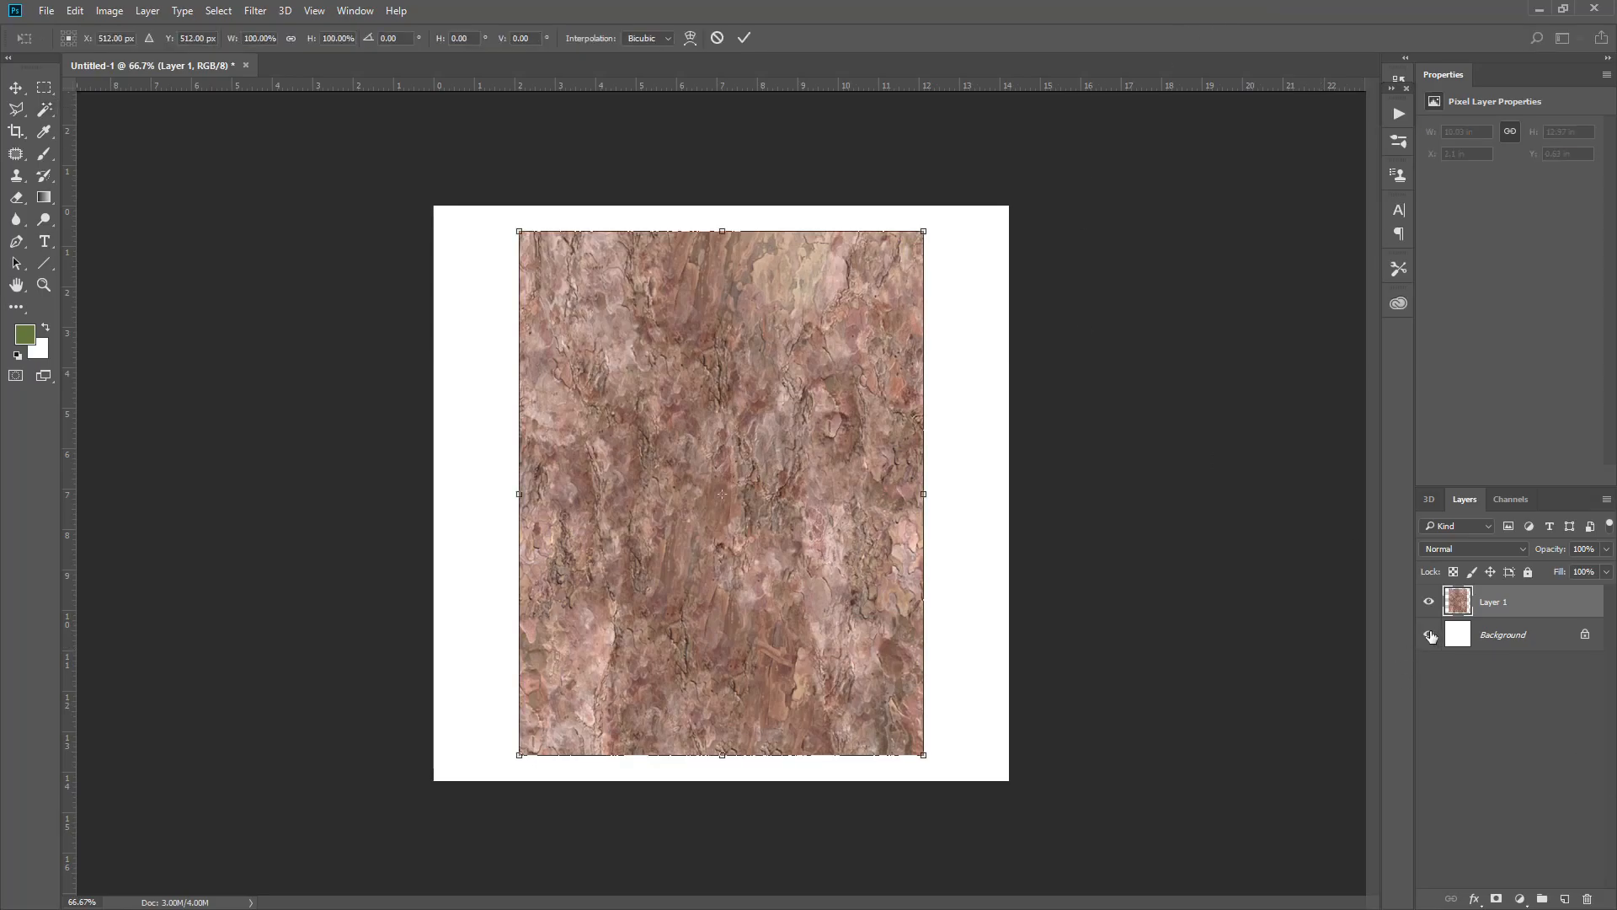
left_click(1429, 634)
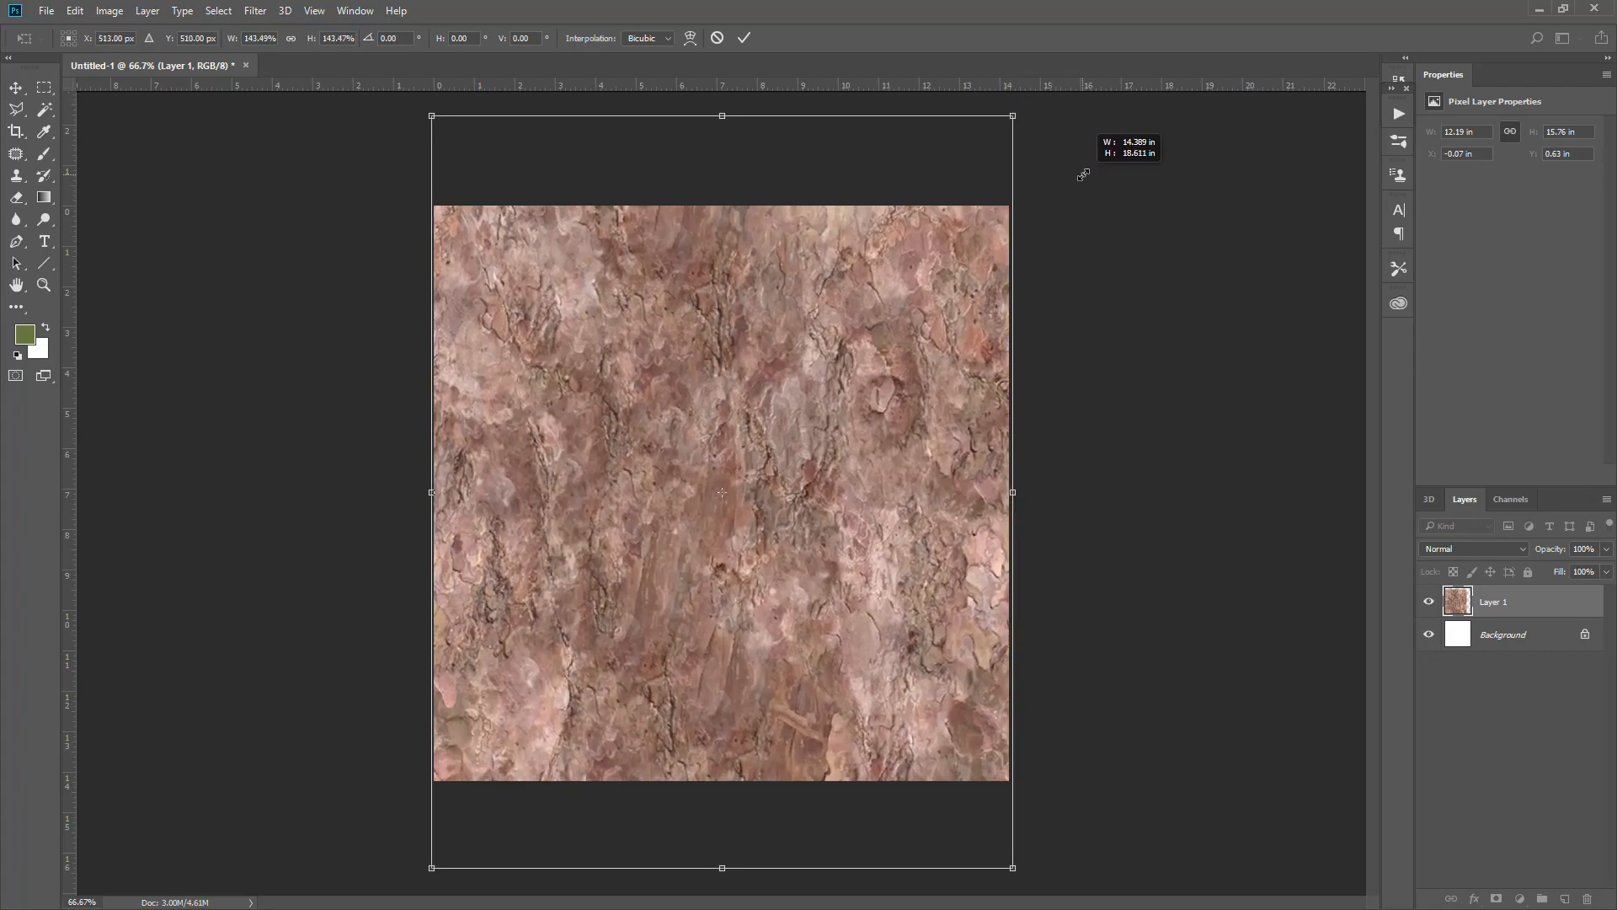
left_click(744, 38)
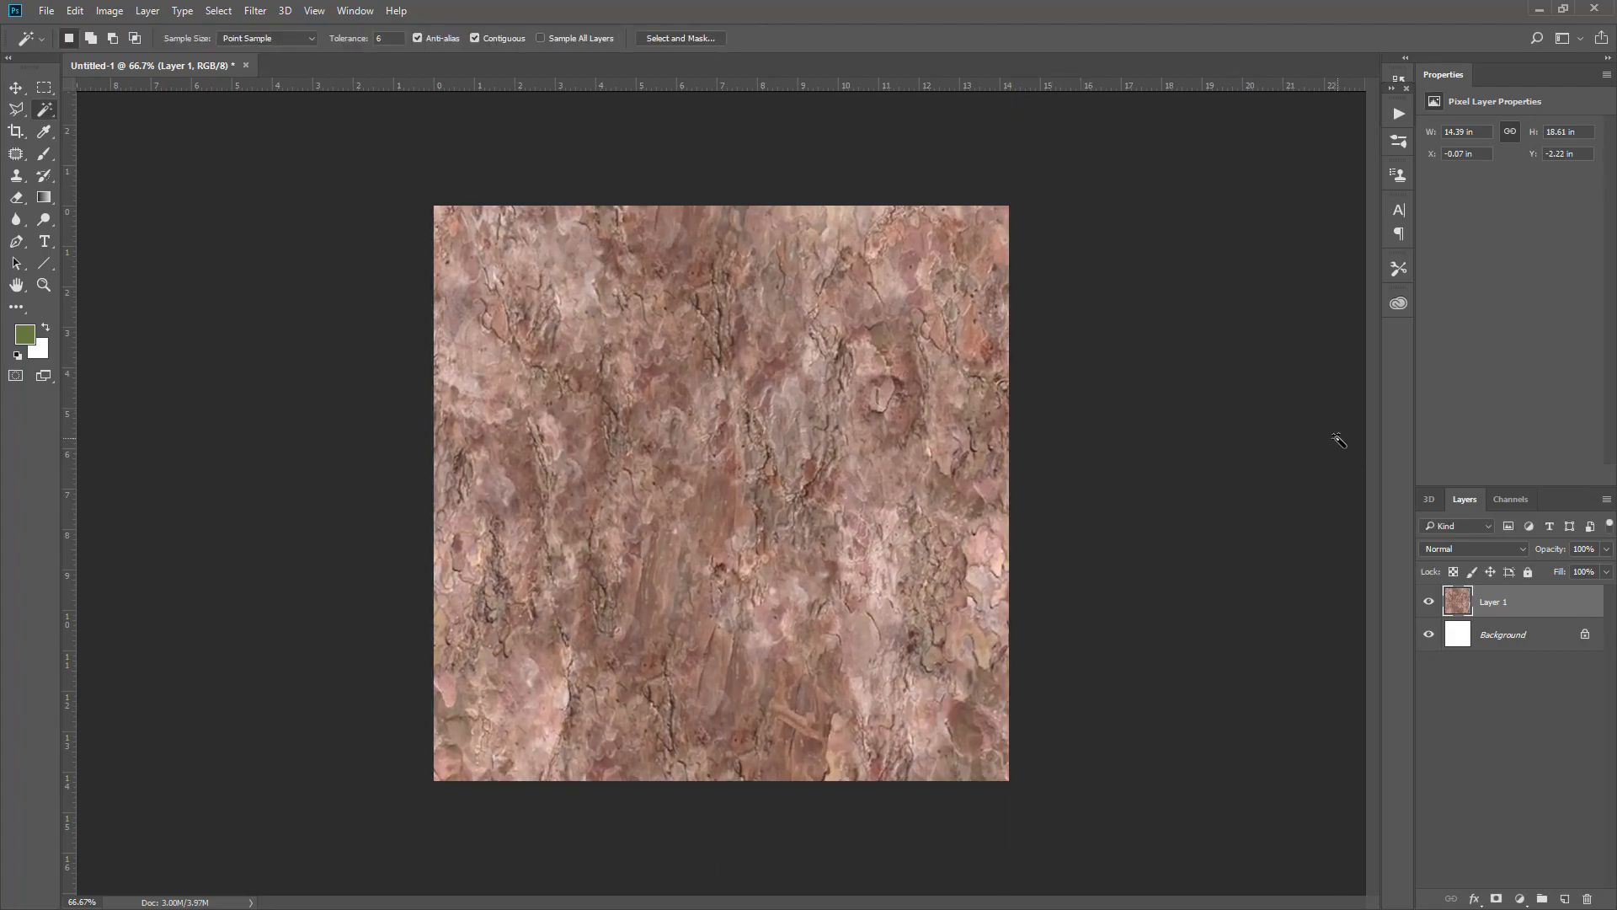
mouse_move(506, 351)
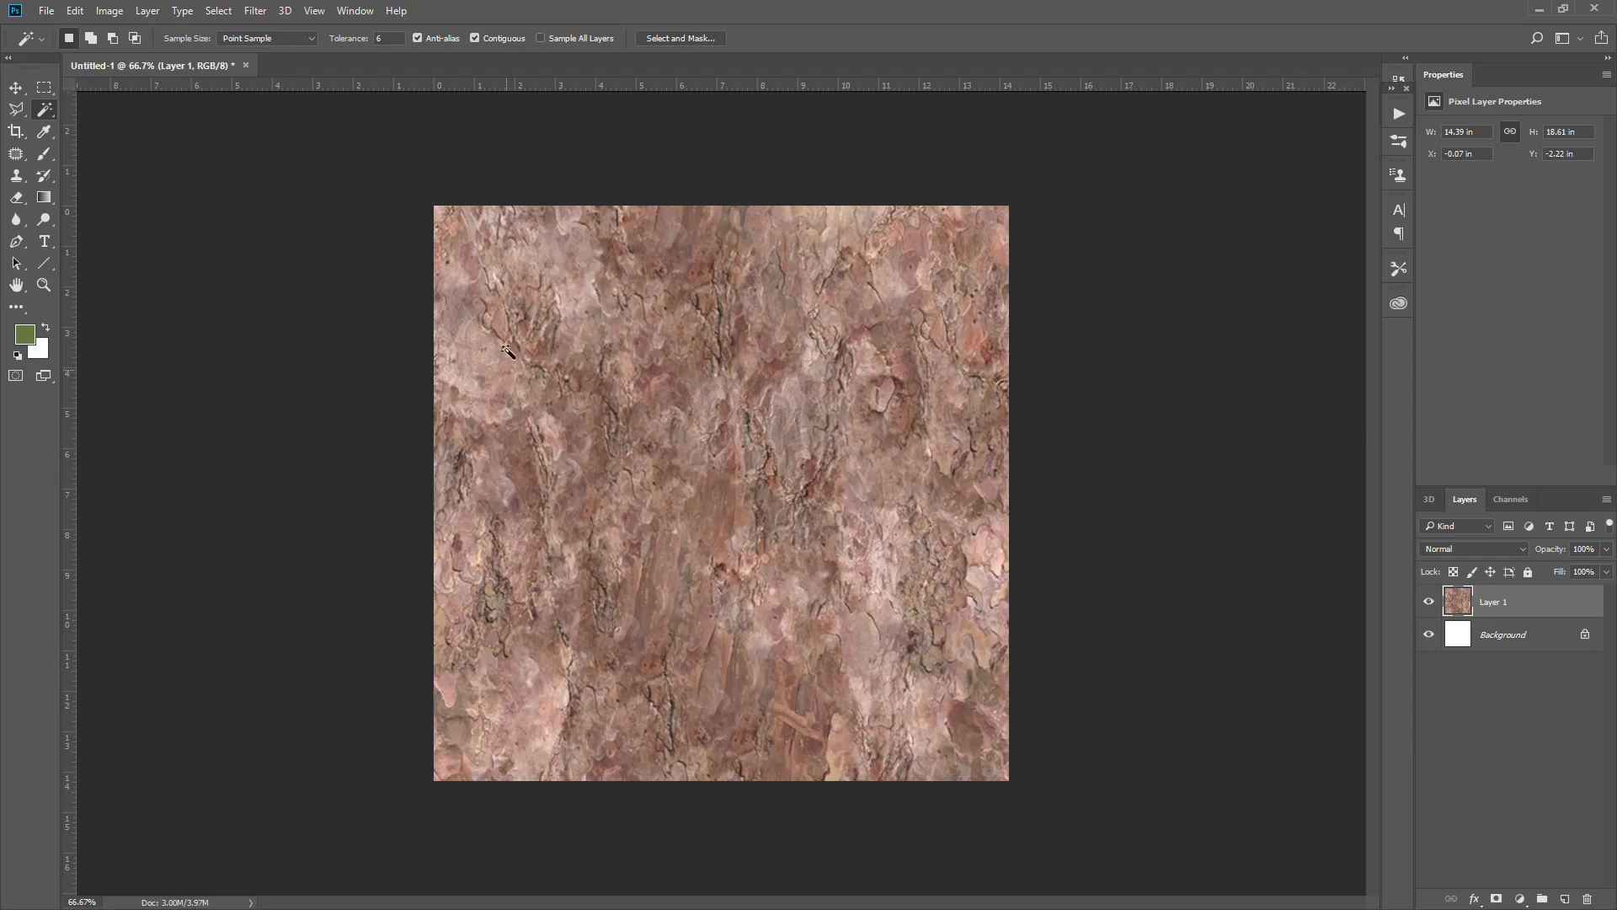
mouse_move(1589, 634)
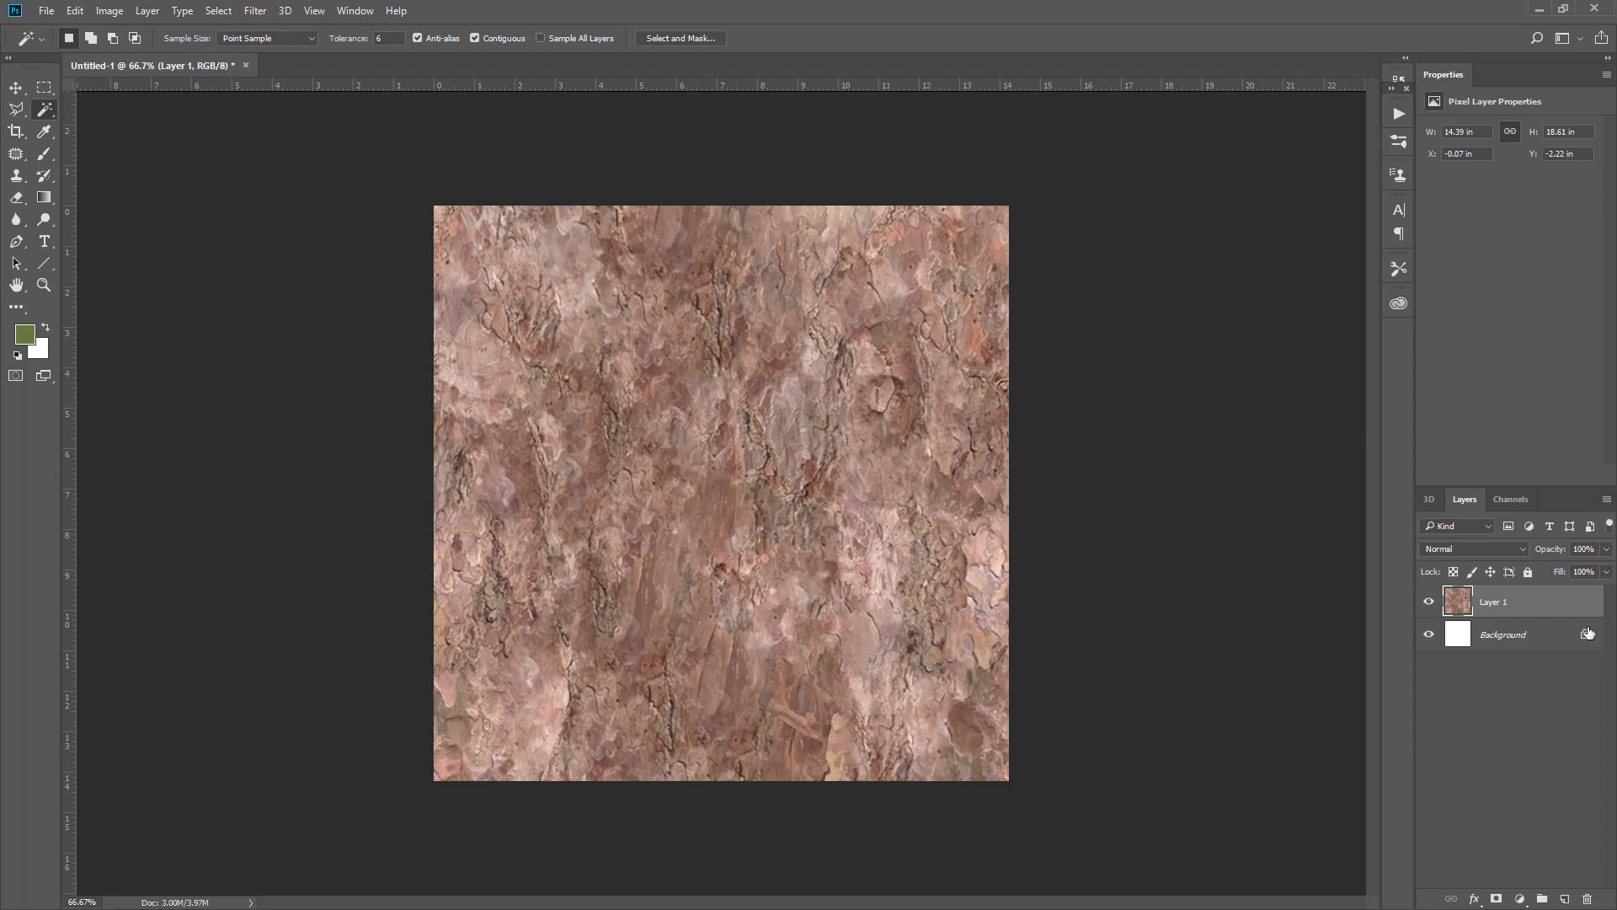
- Unlock the Background as a hidden Layer 0 and zoom in on the painterly bark
double_click(1503, 633)
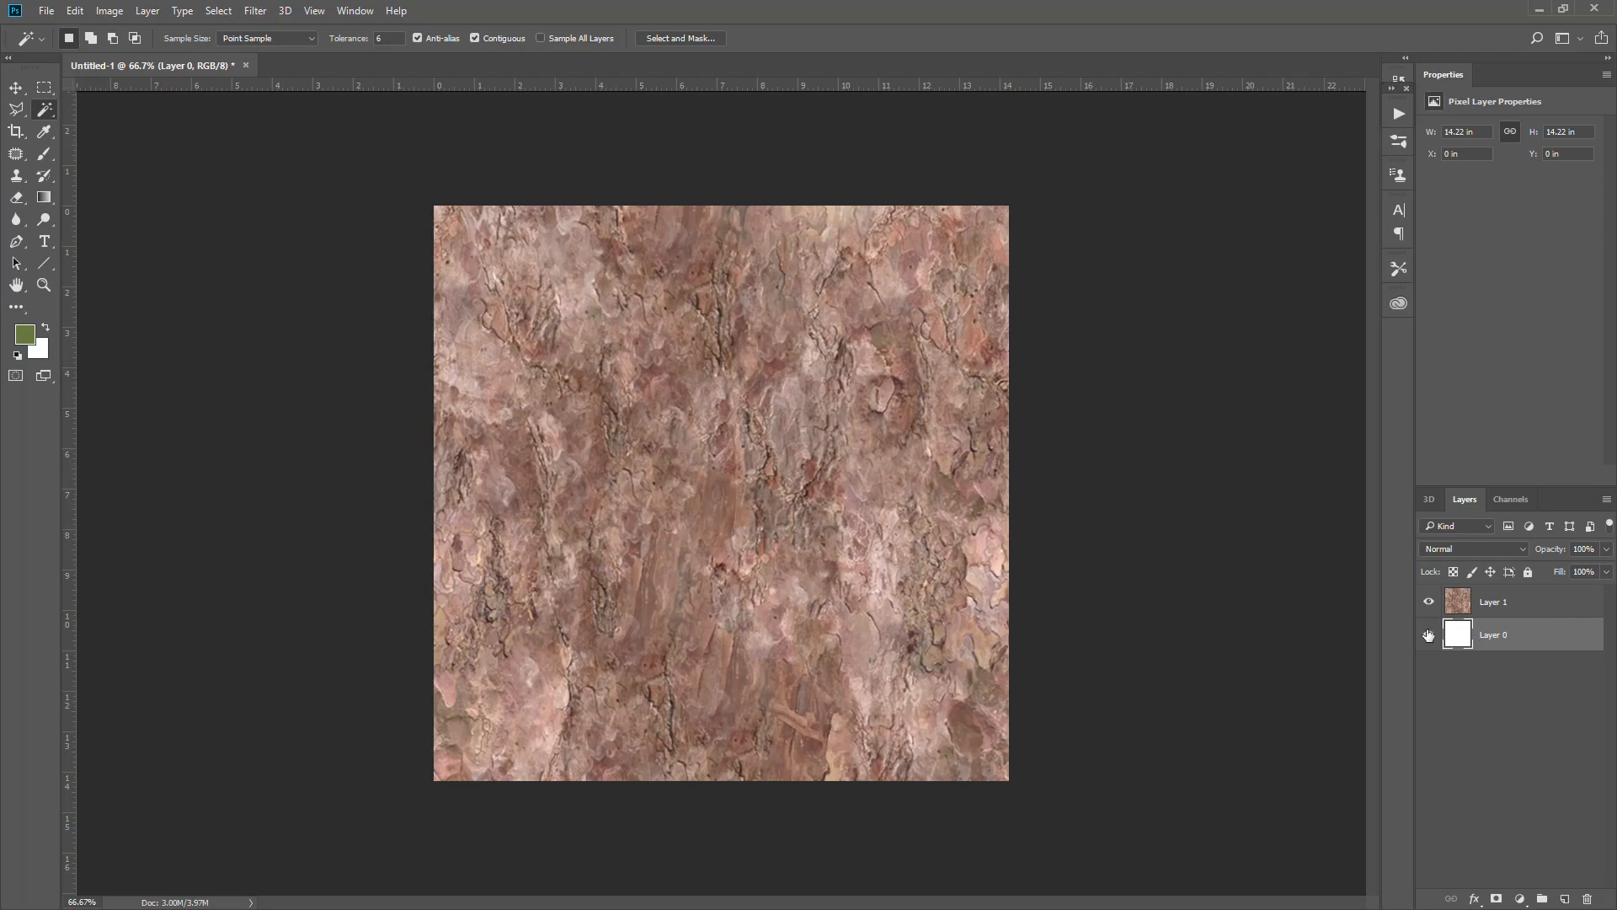
left_click(43, 285)
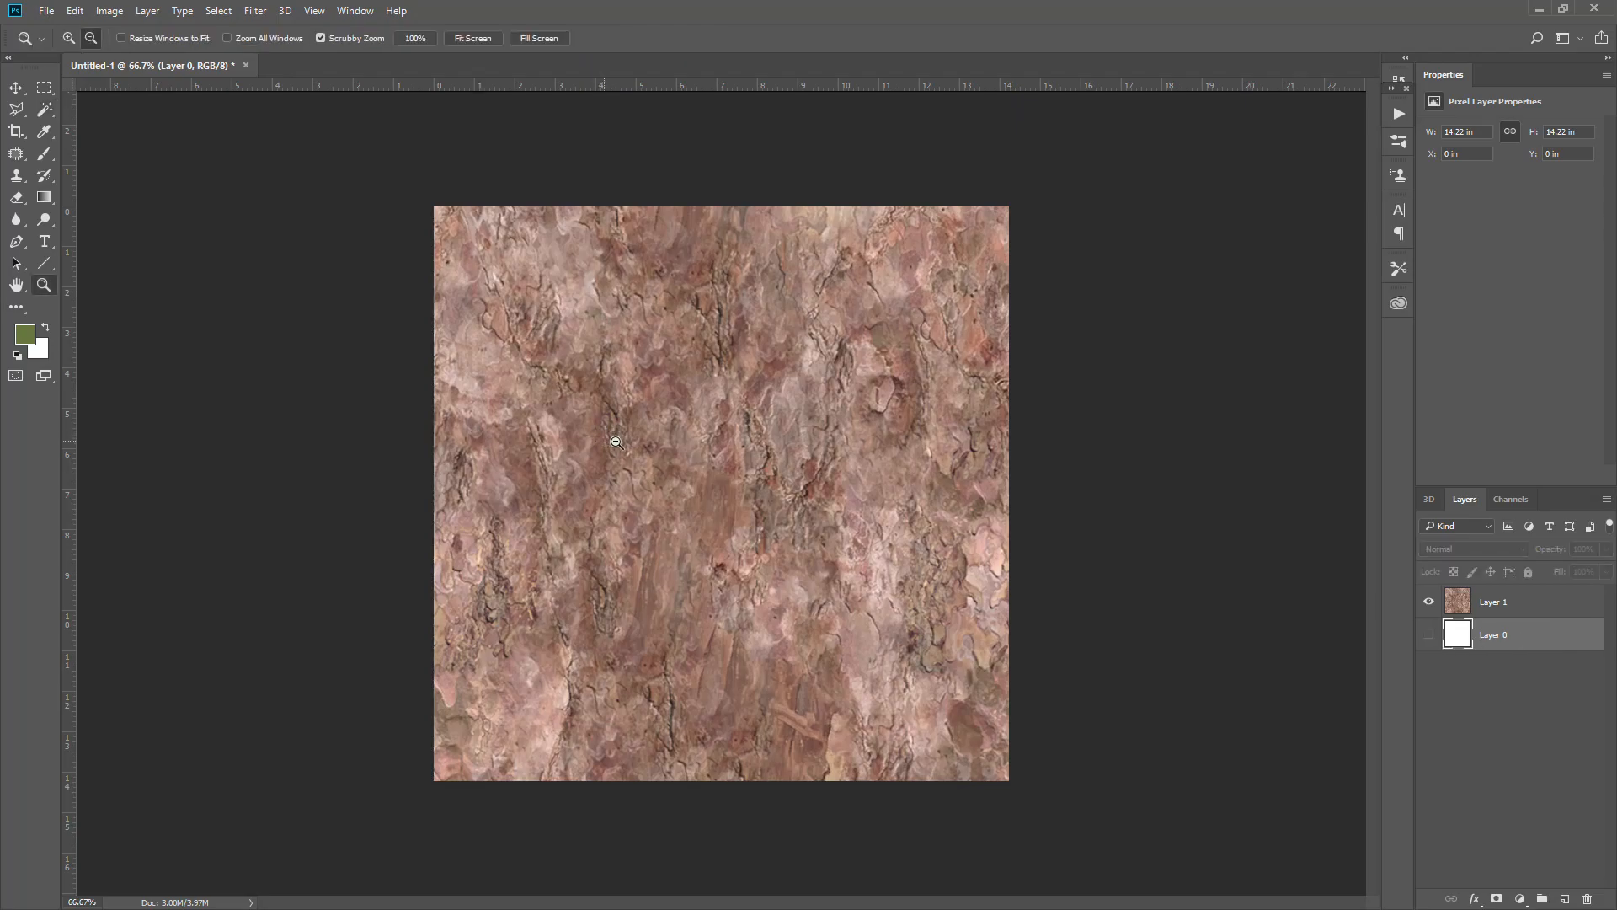
left_click(616, 443)
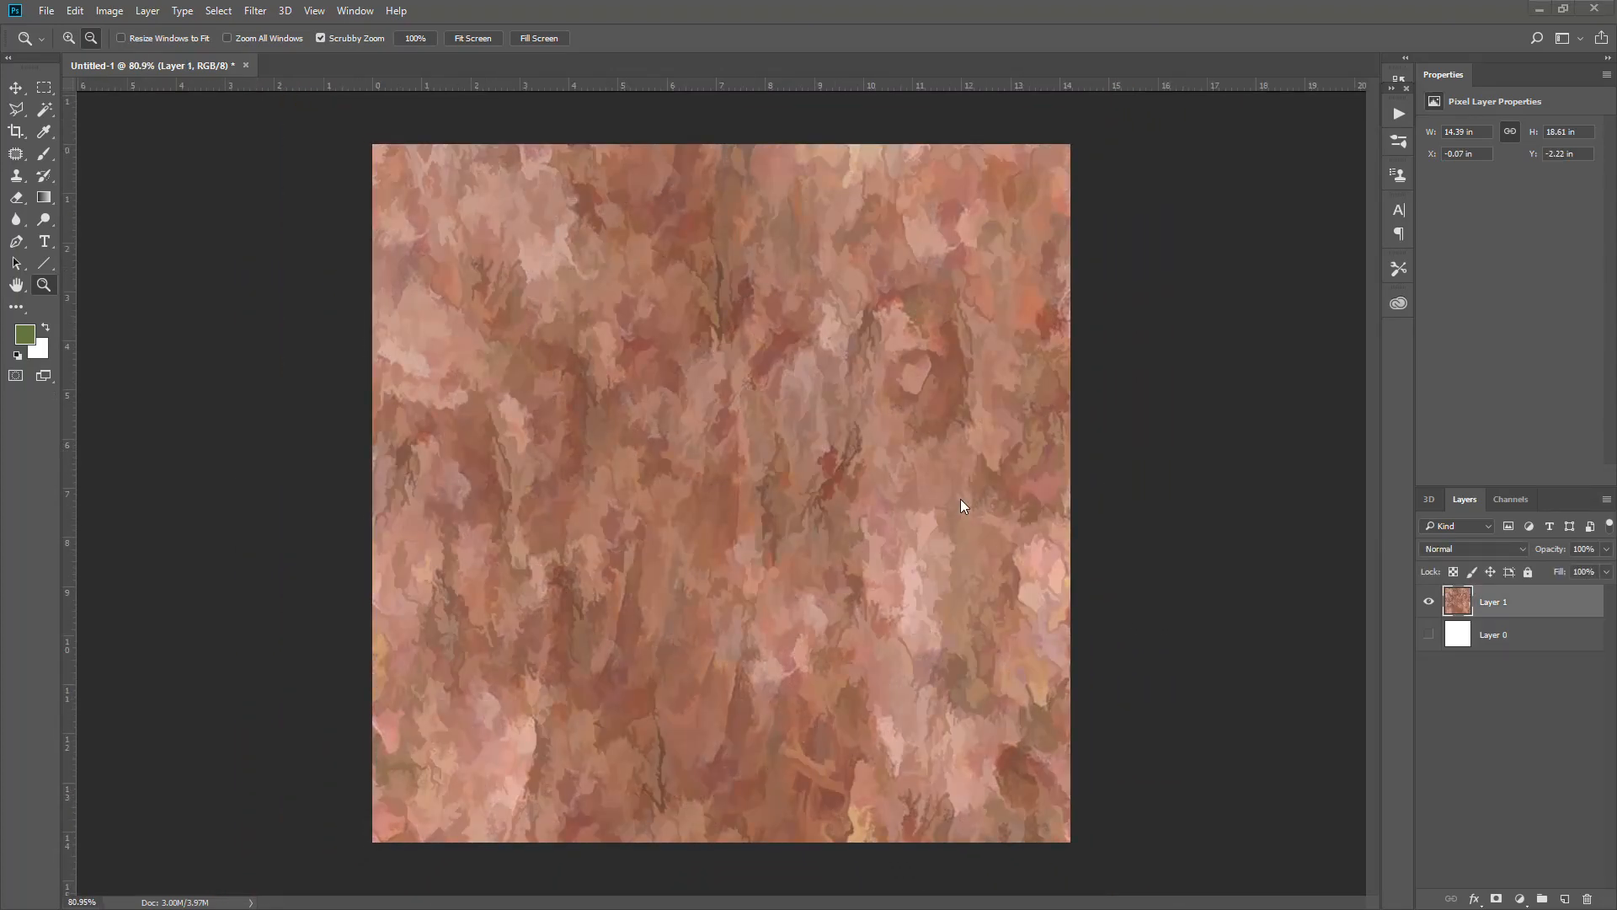
mouse_move(1324, 583)
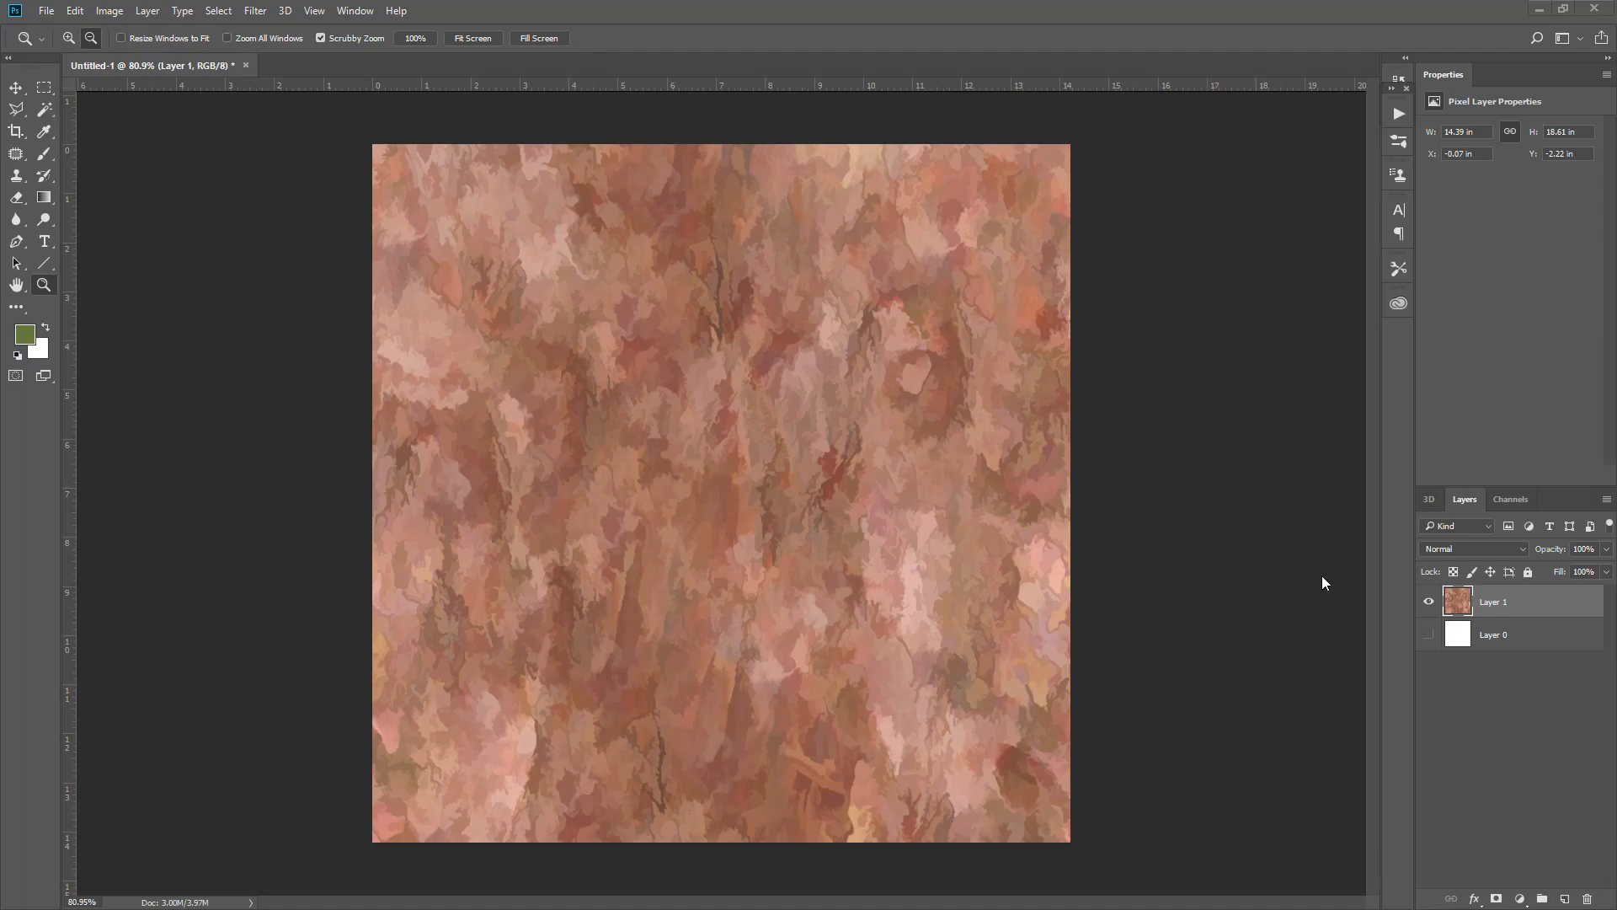
mouse_move(1530, 640)
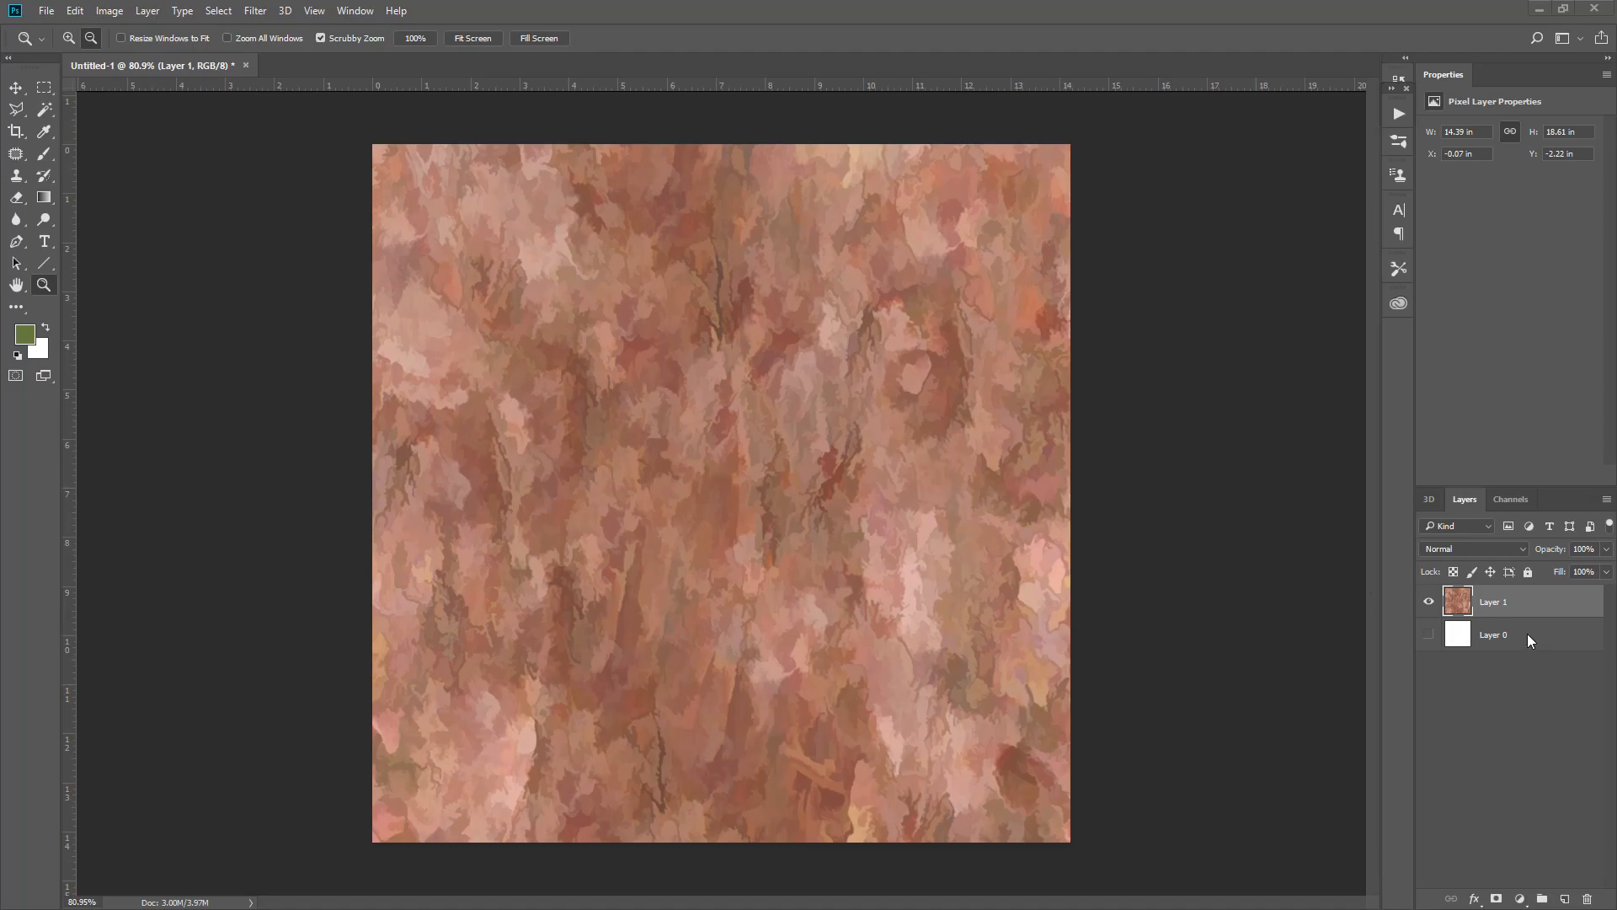
mouse_move(804, 50)
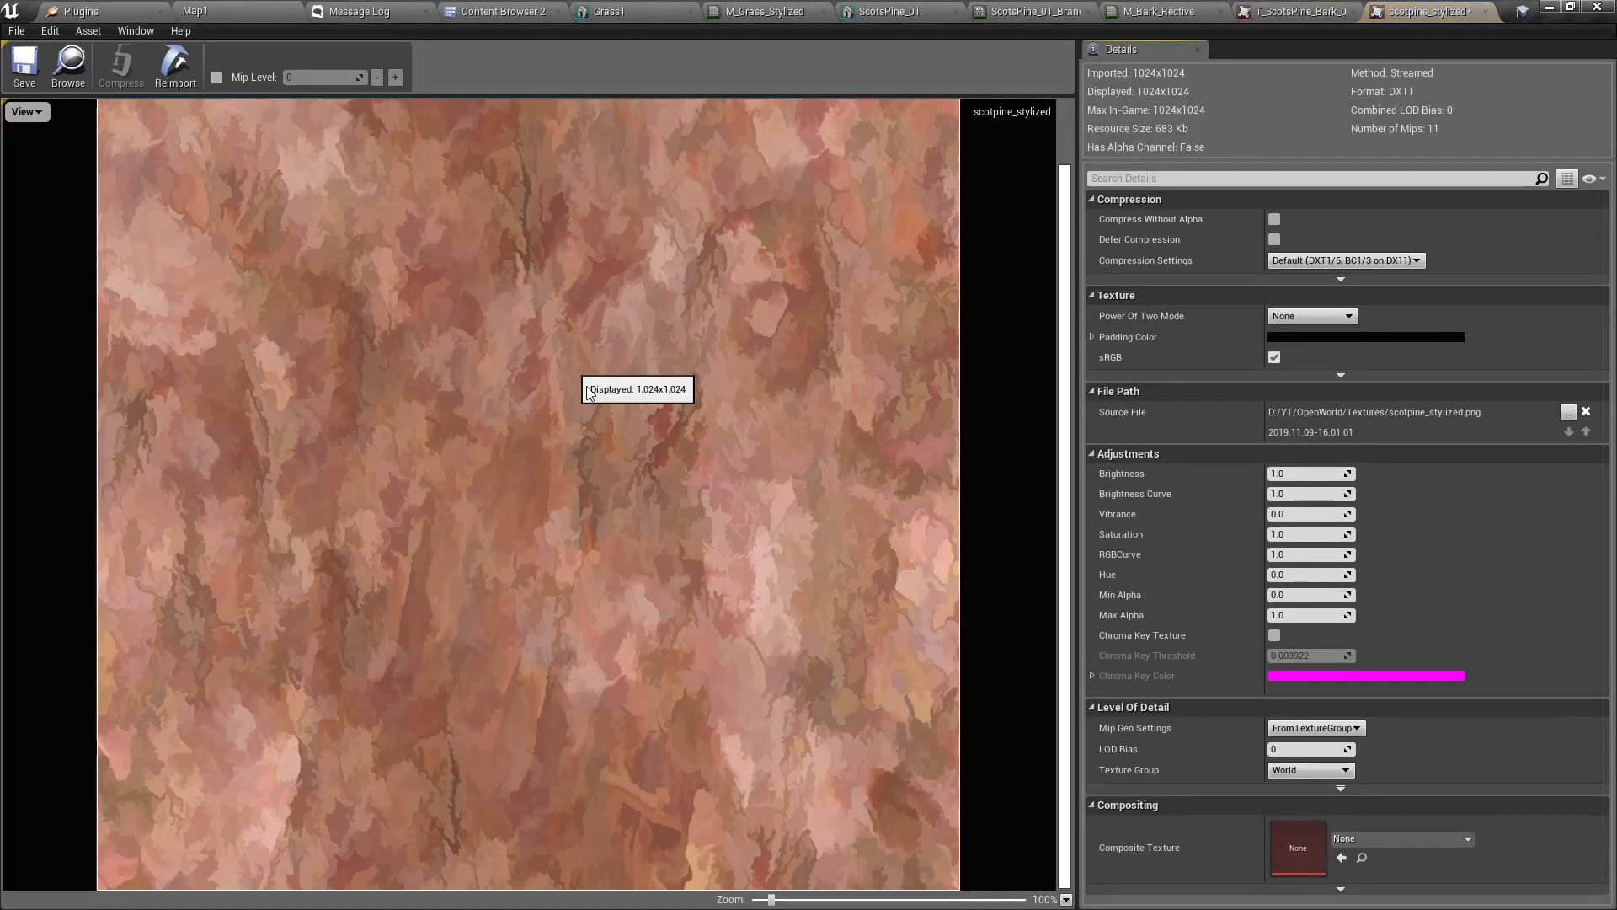
mouse_move(115, 87)
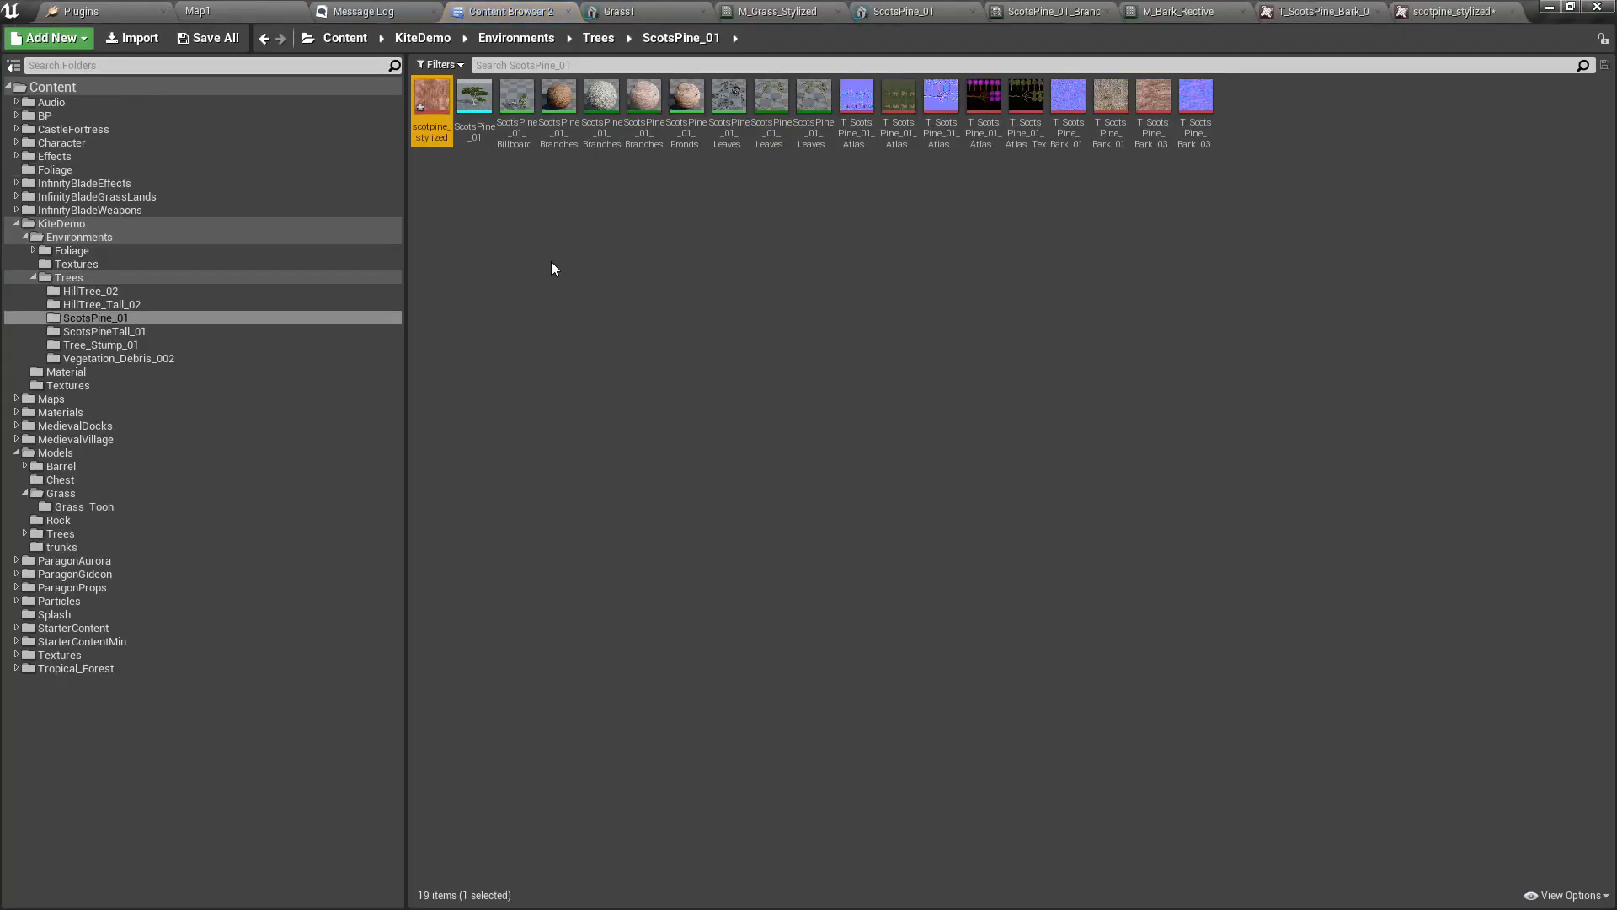
- Open the ScotsPine_01 model, switch tabs, and answer the grass material changes prompt
double_click(431, 95)
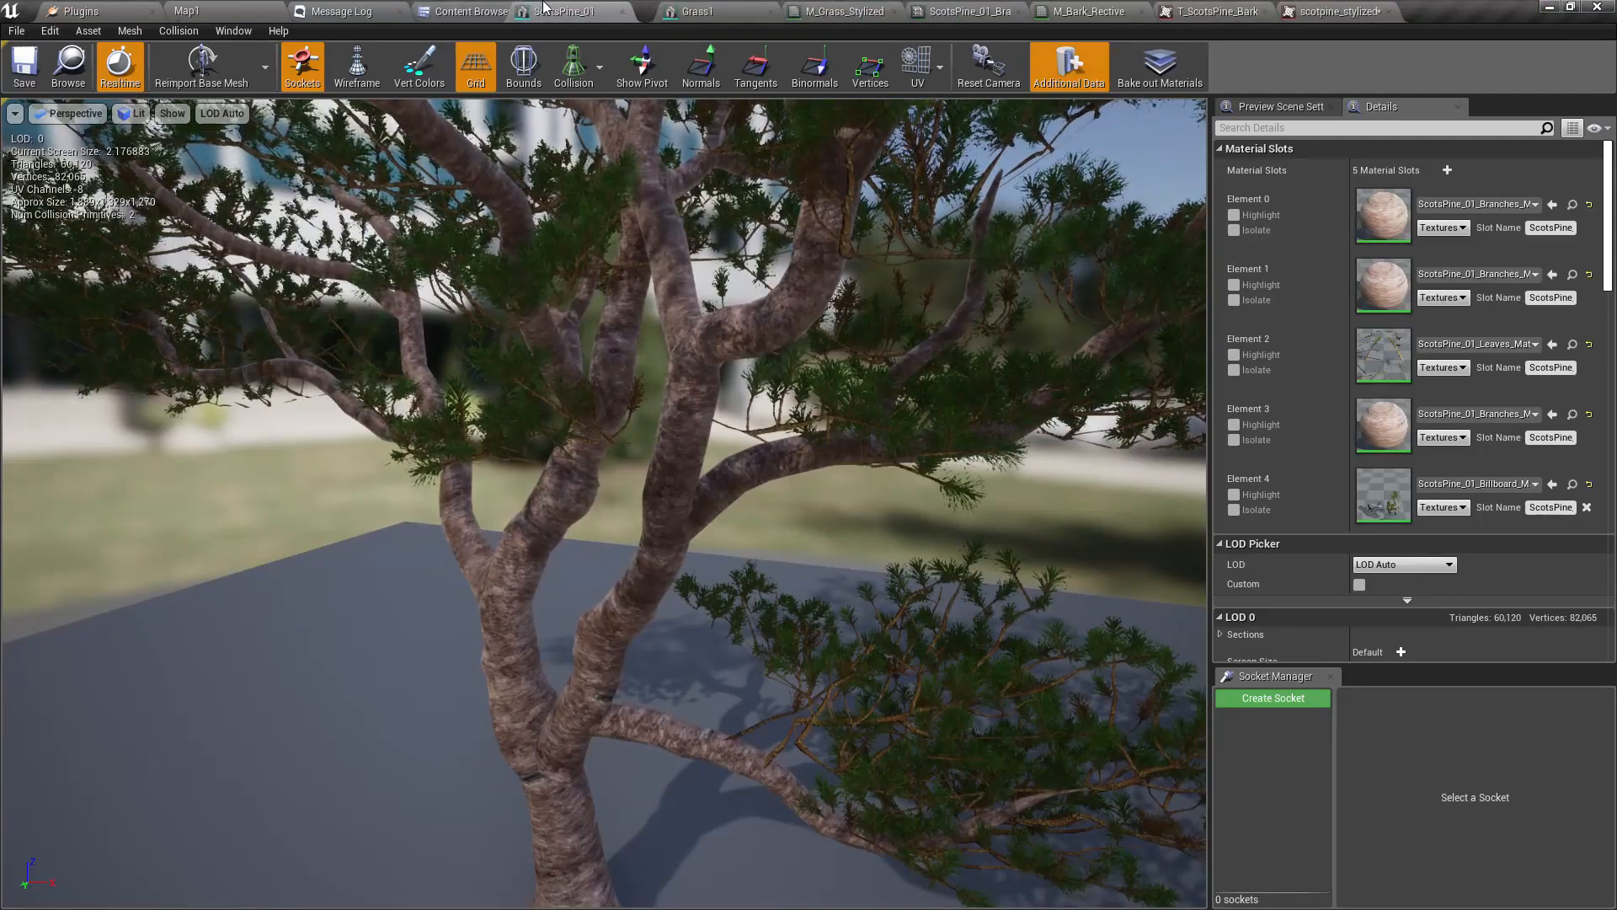
left_click(736, 11)
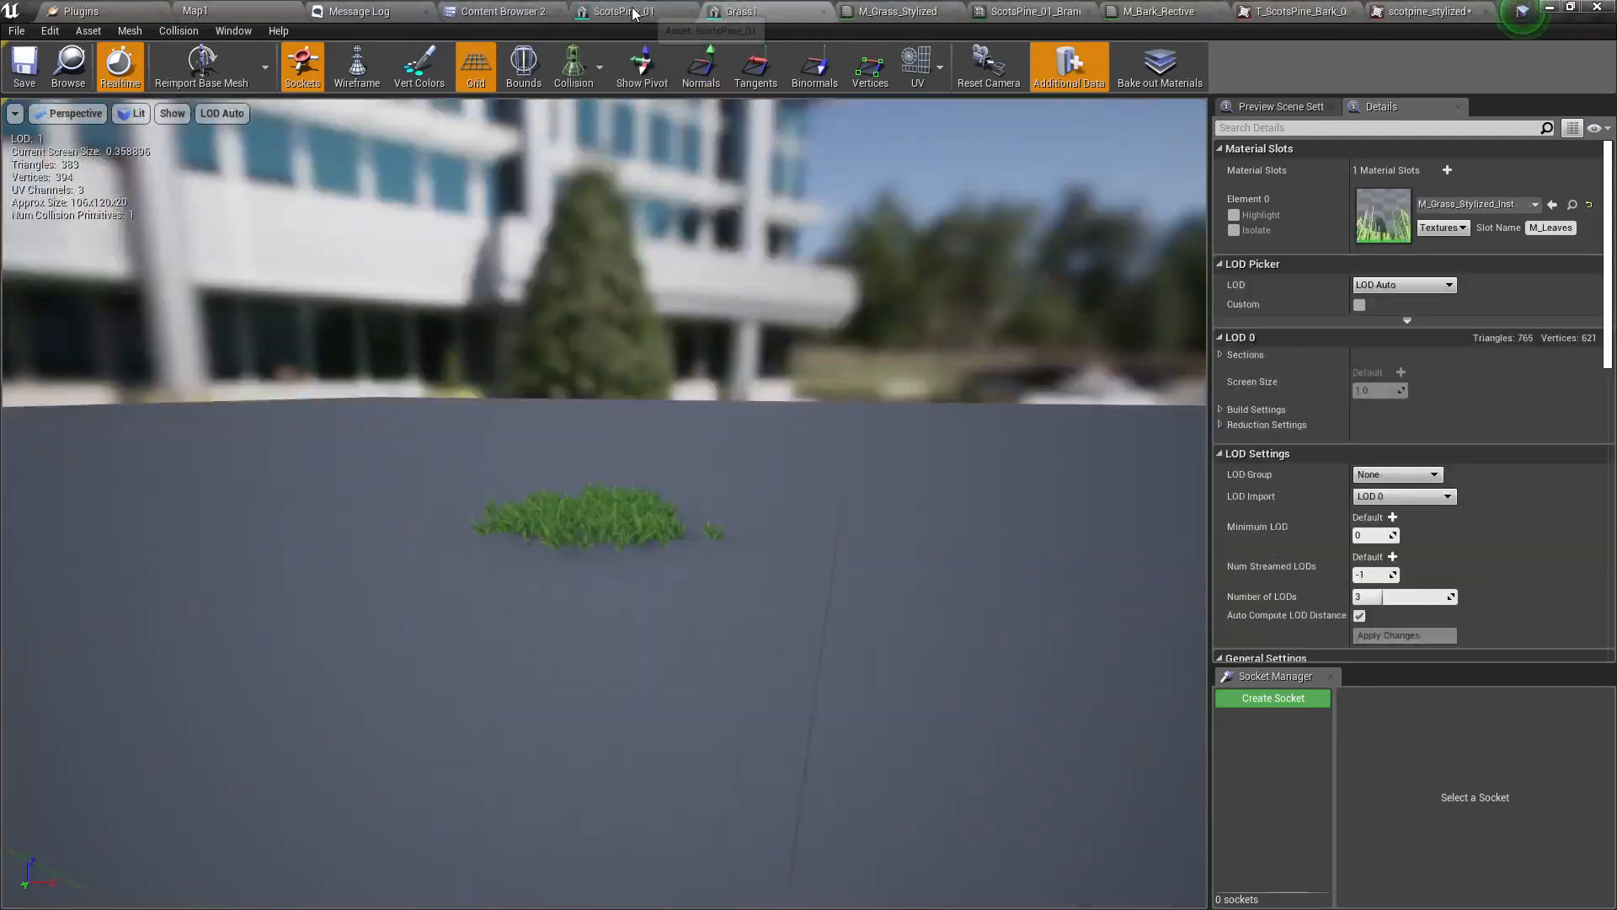
left_click(631, 11)
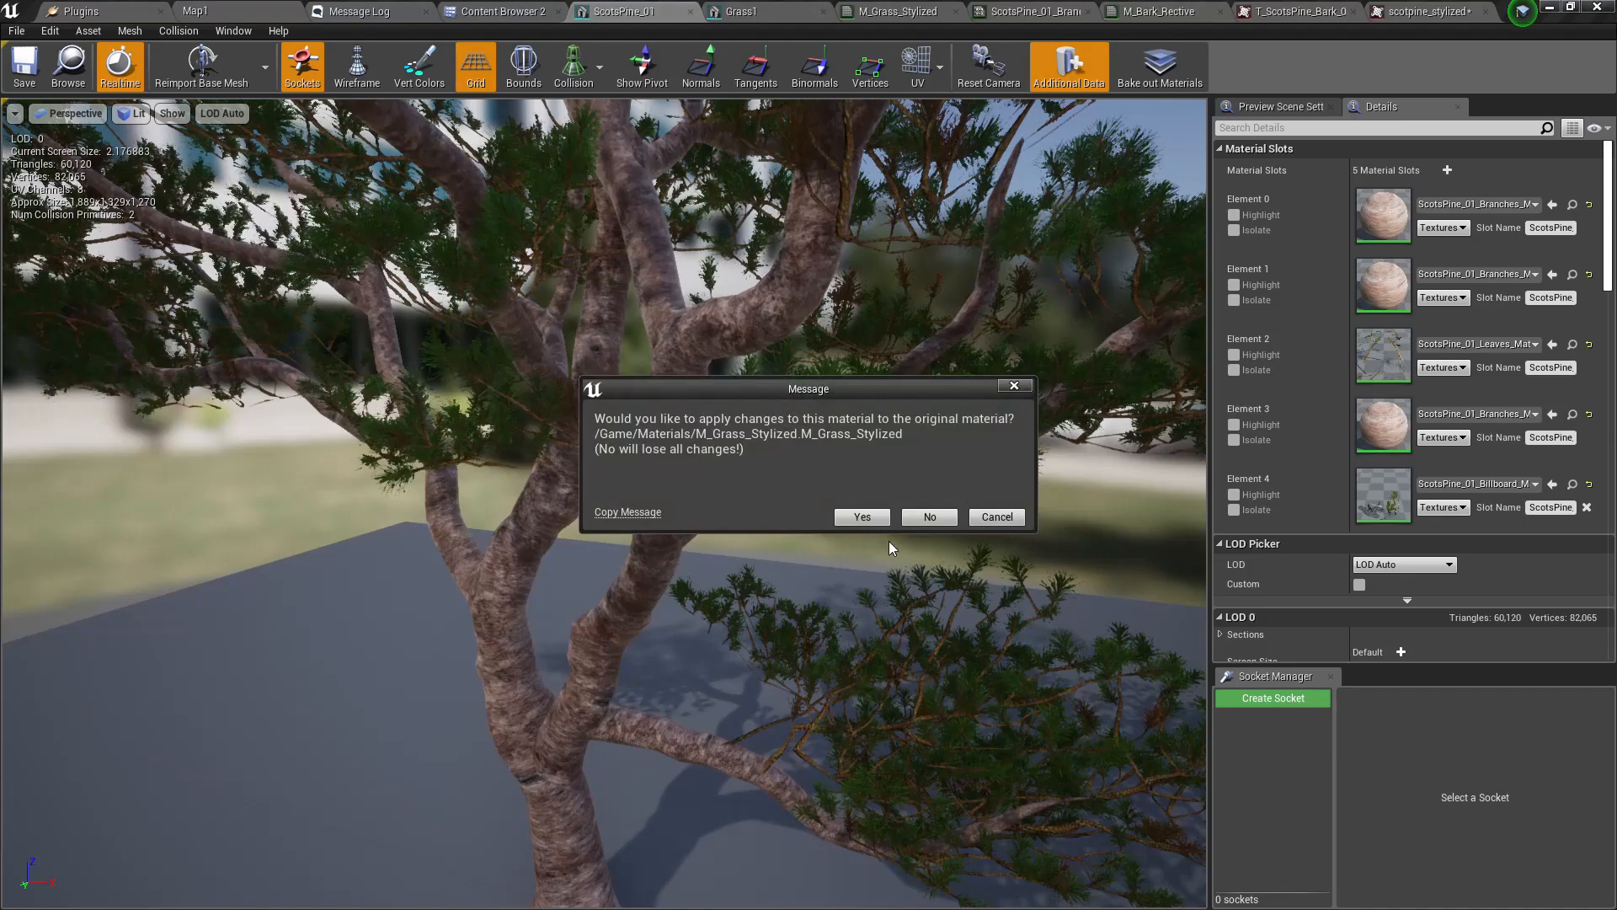
left_click(861, 516)
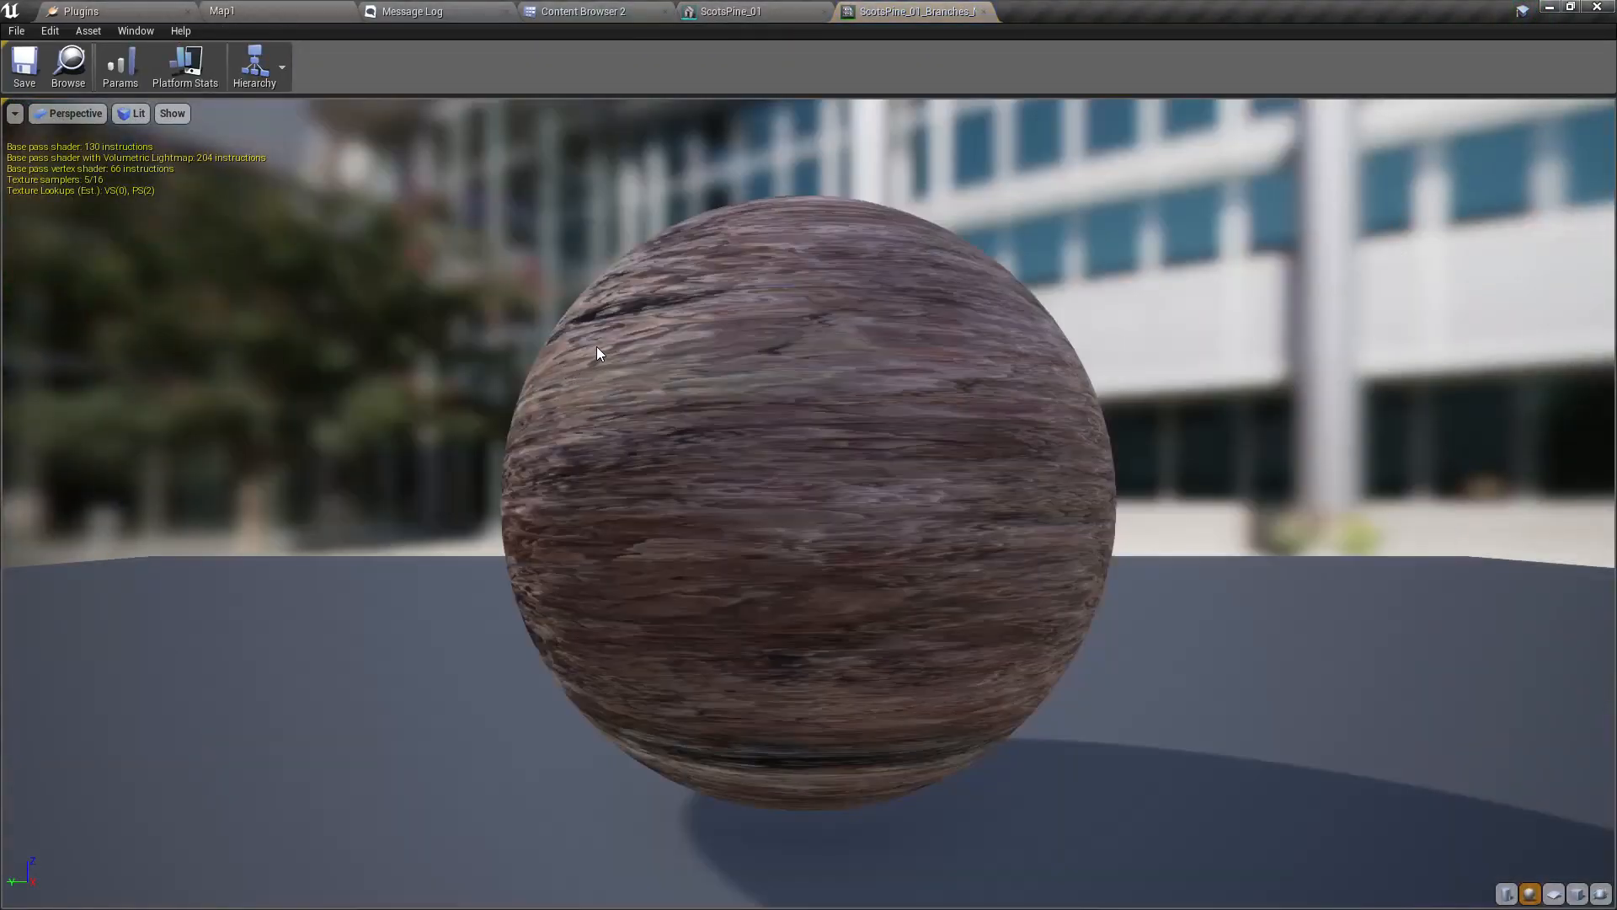
mouse_move(1082, 8)
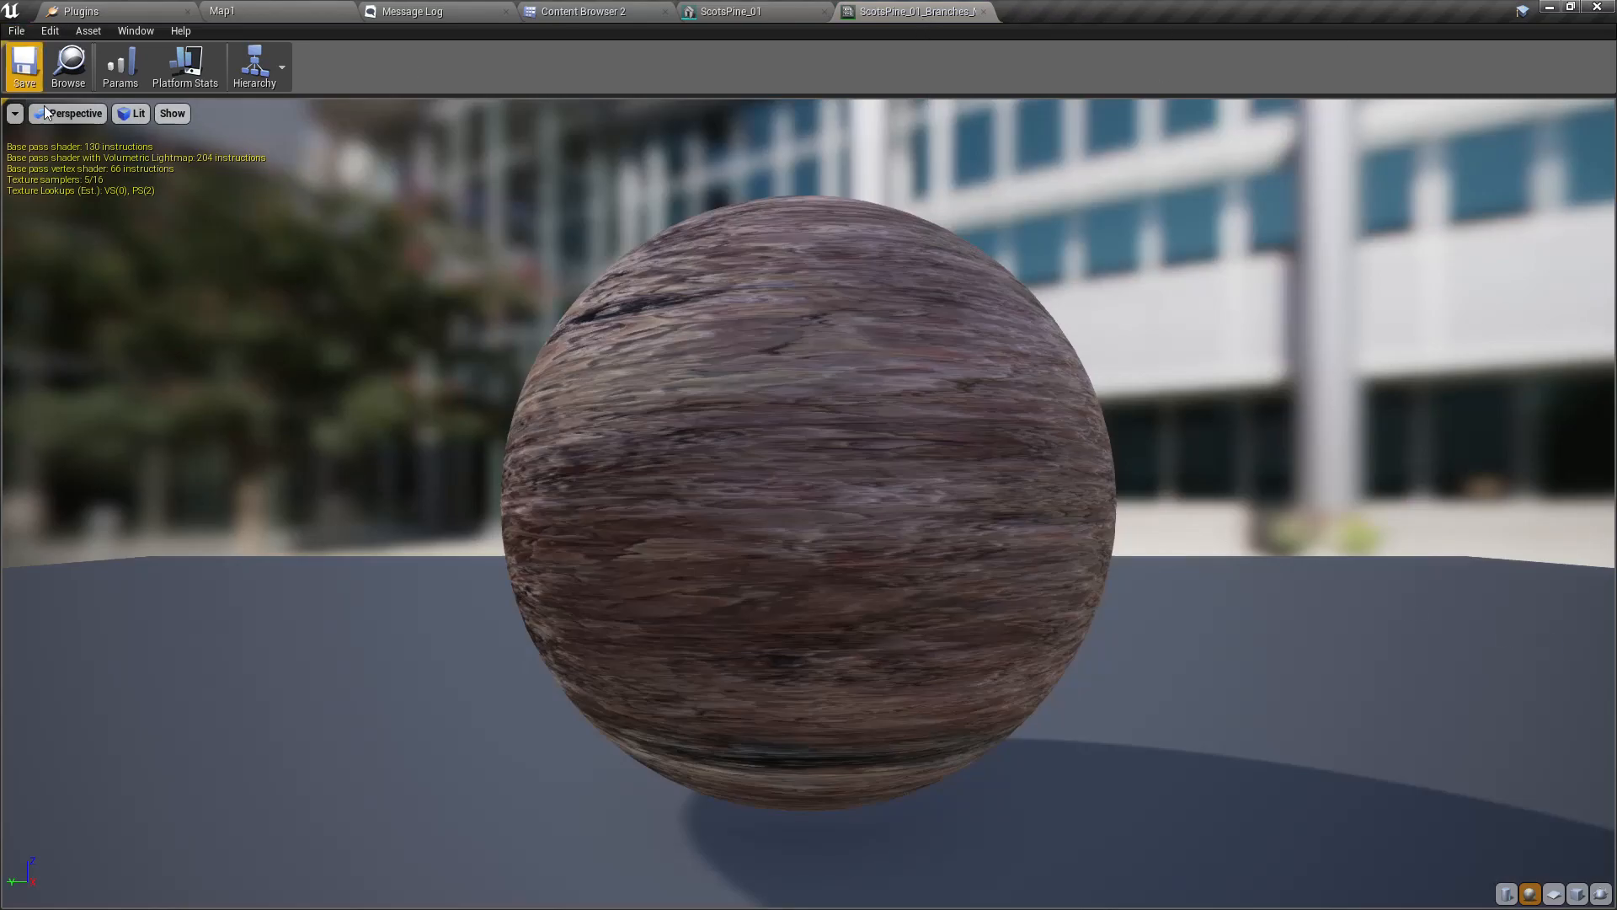
- Tick the bark instance's Base Color override and open parent material M_Bark_Rective
left_click(134, 31)
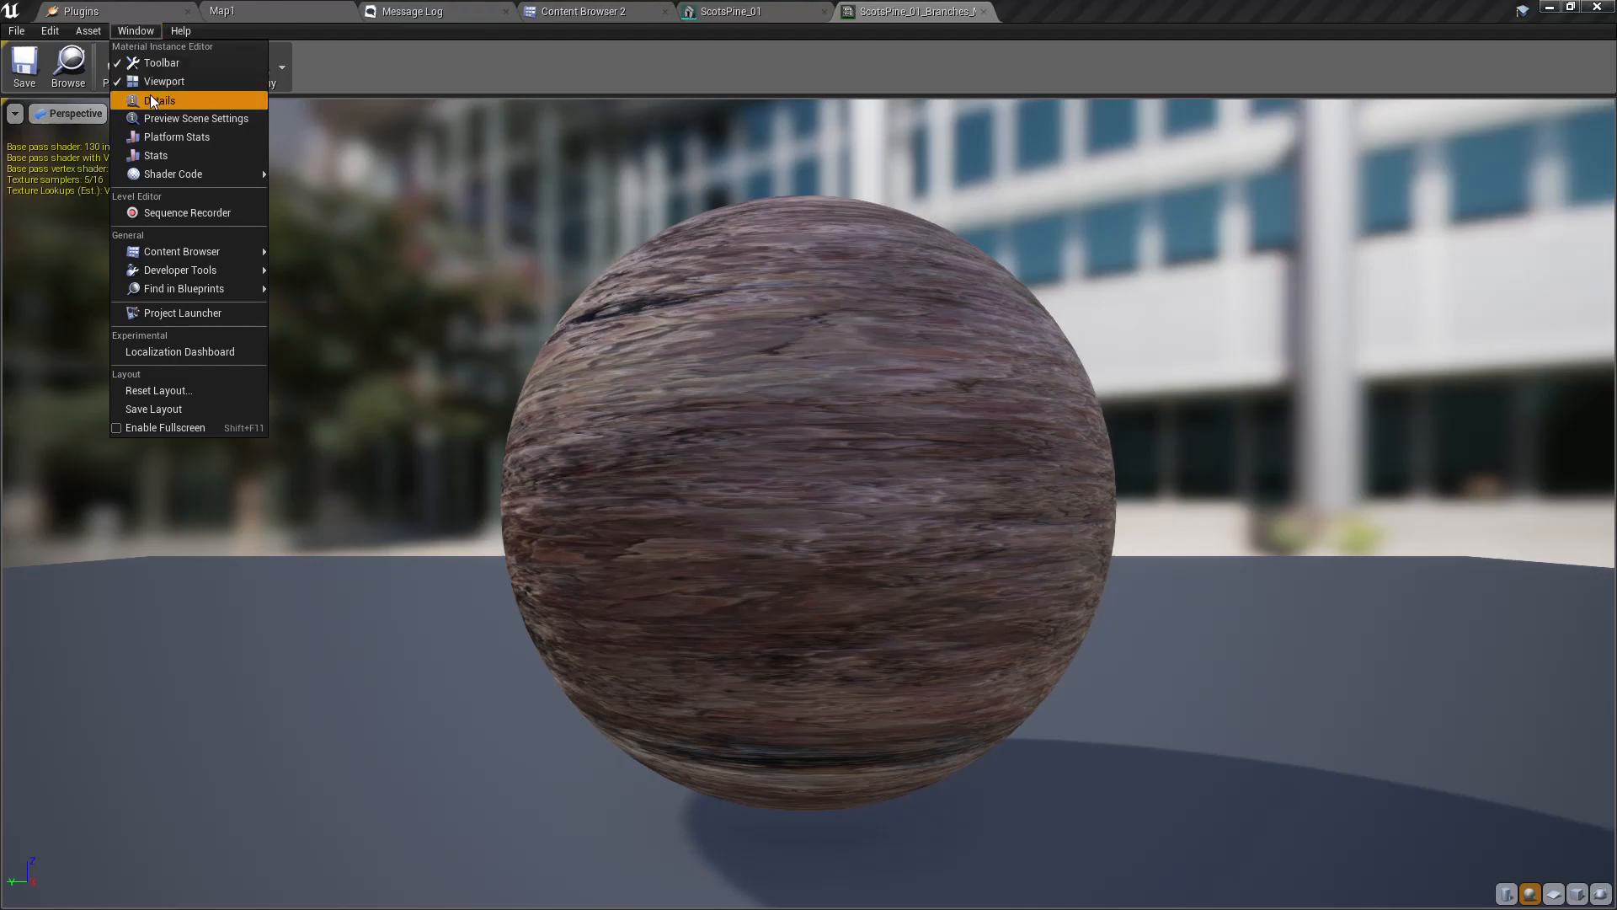
left_click(162, 100)
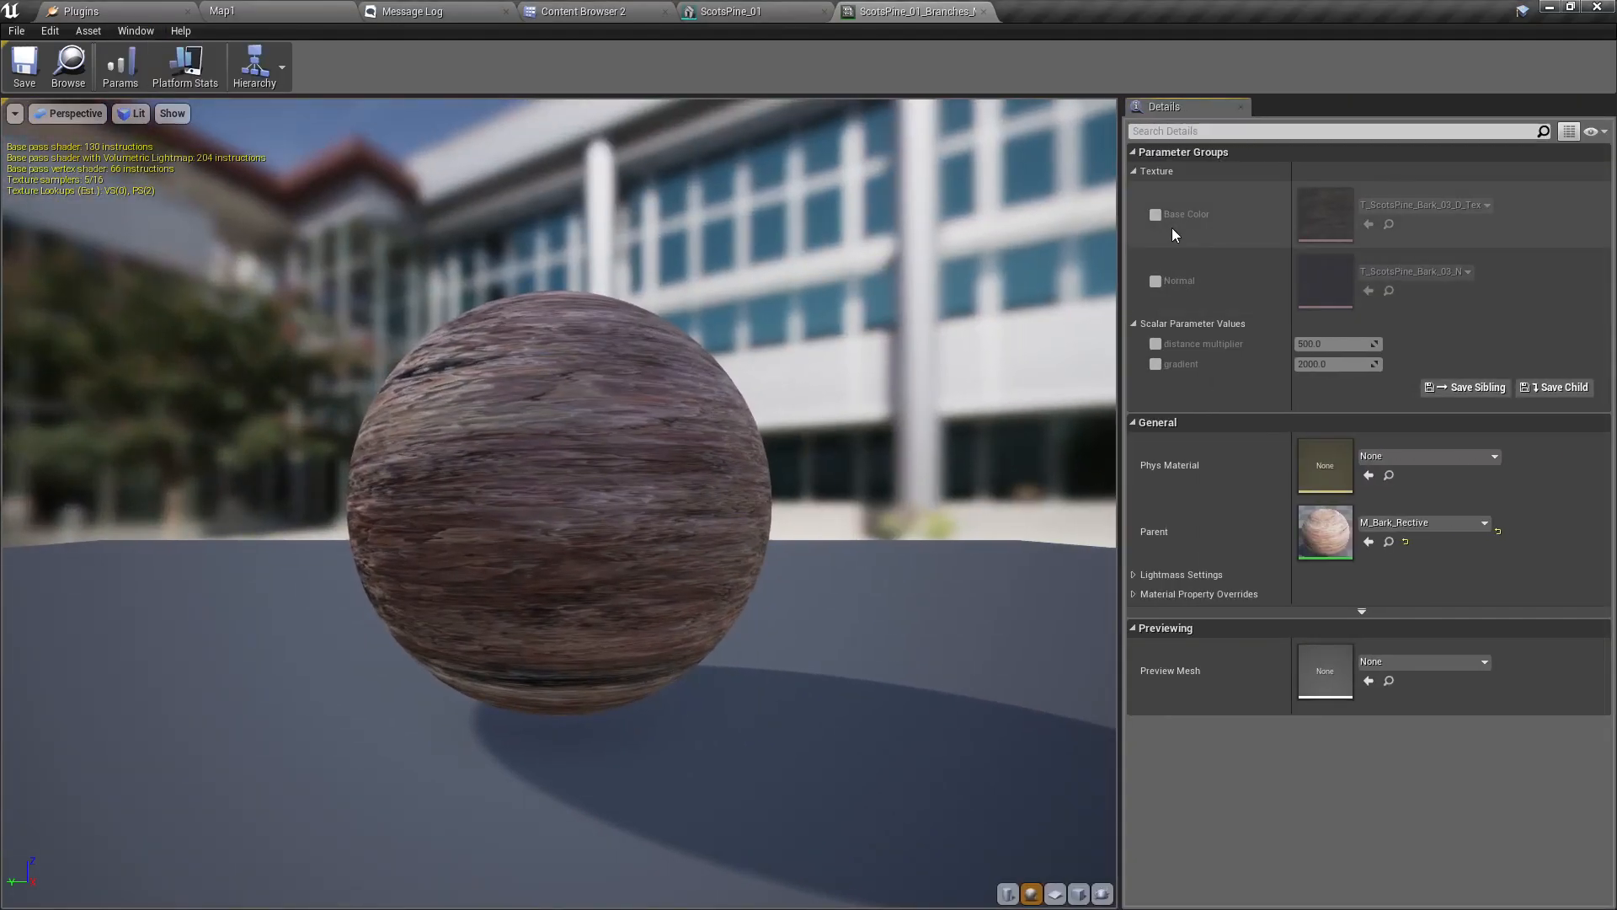
left_click(1155, 213)
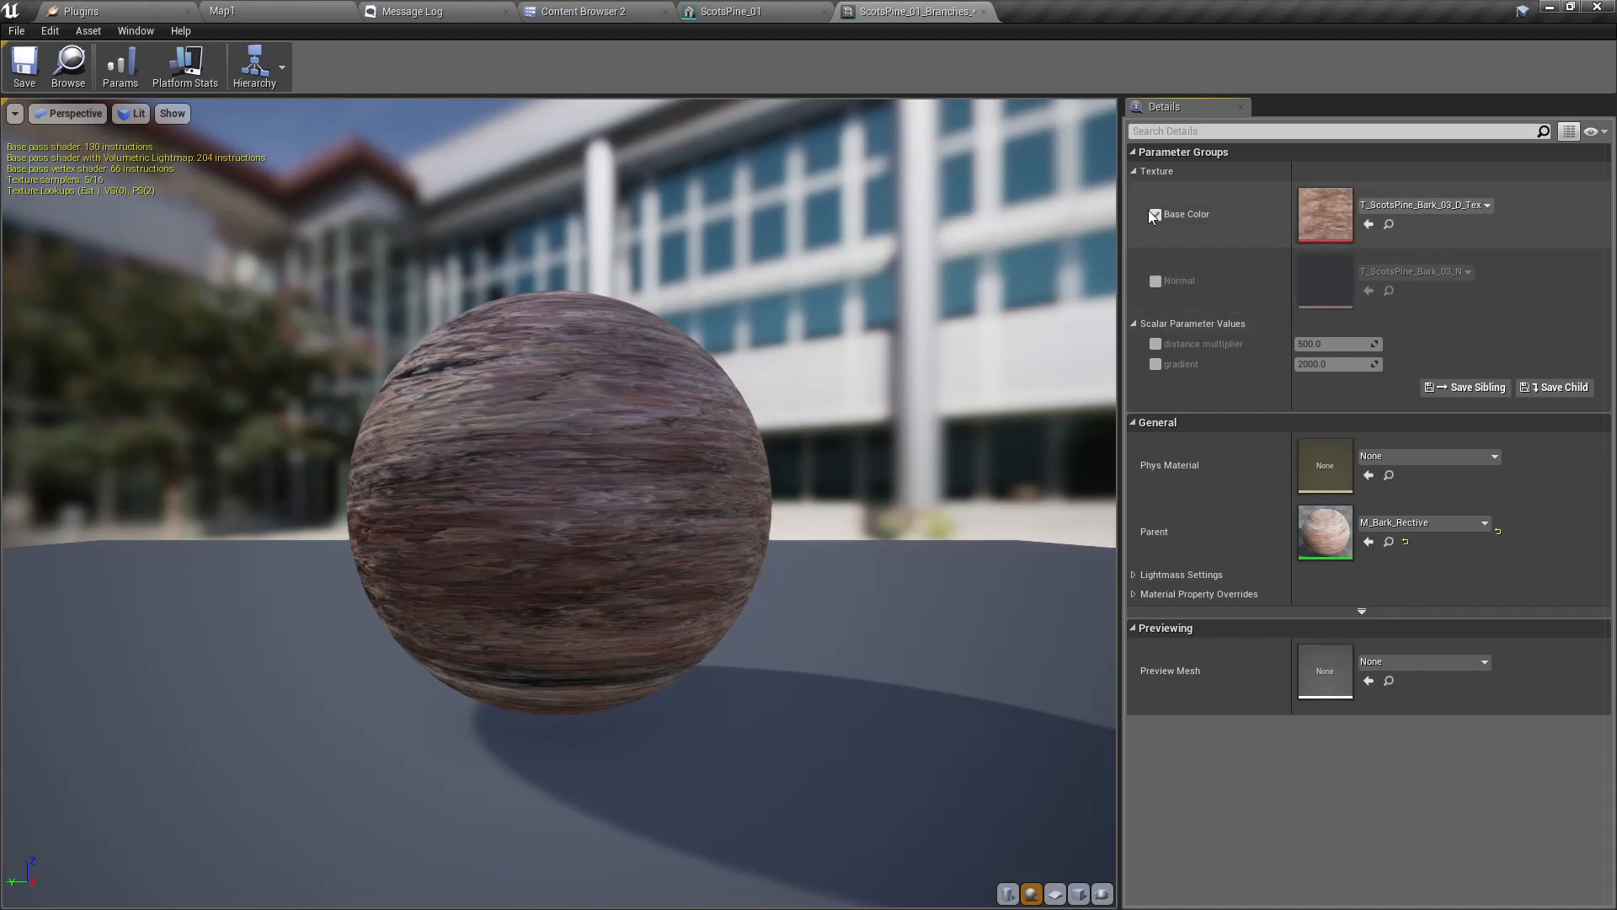
double_click(1325, 533)
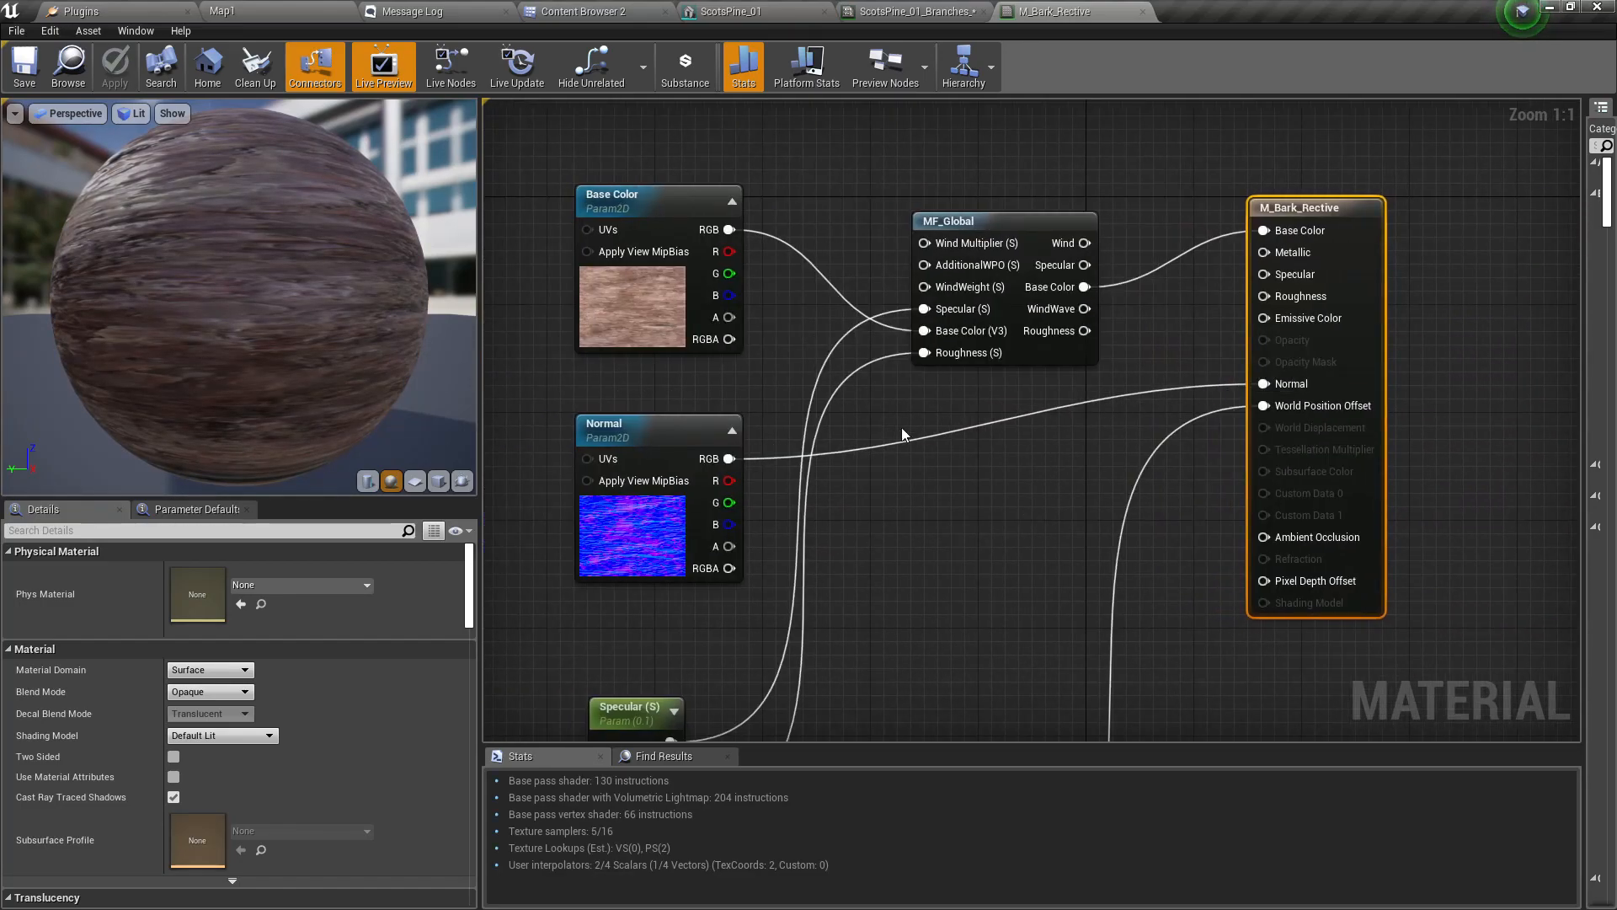
mouse_move(1052, 422)
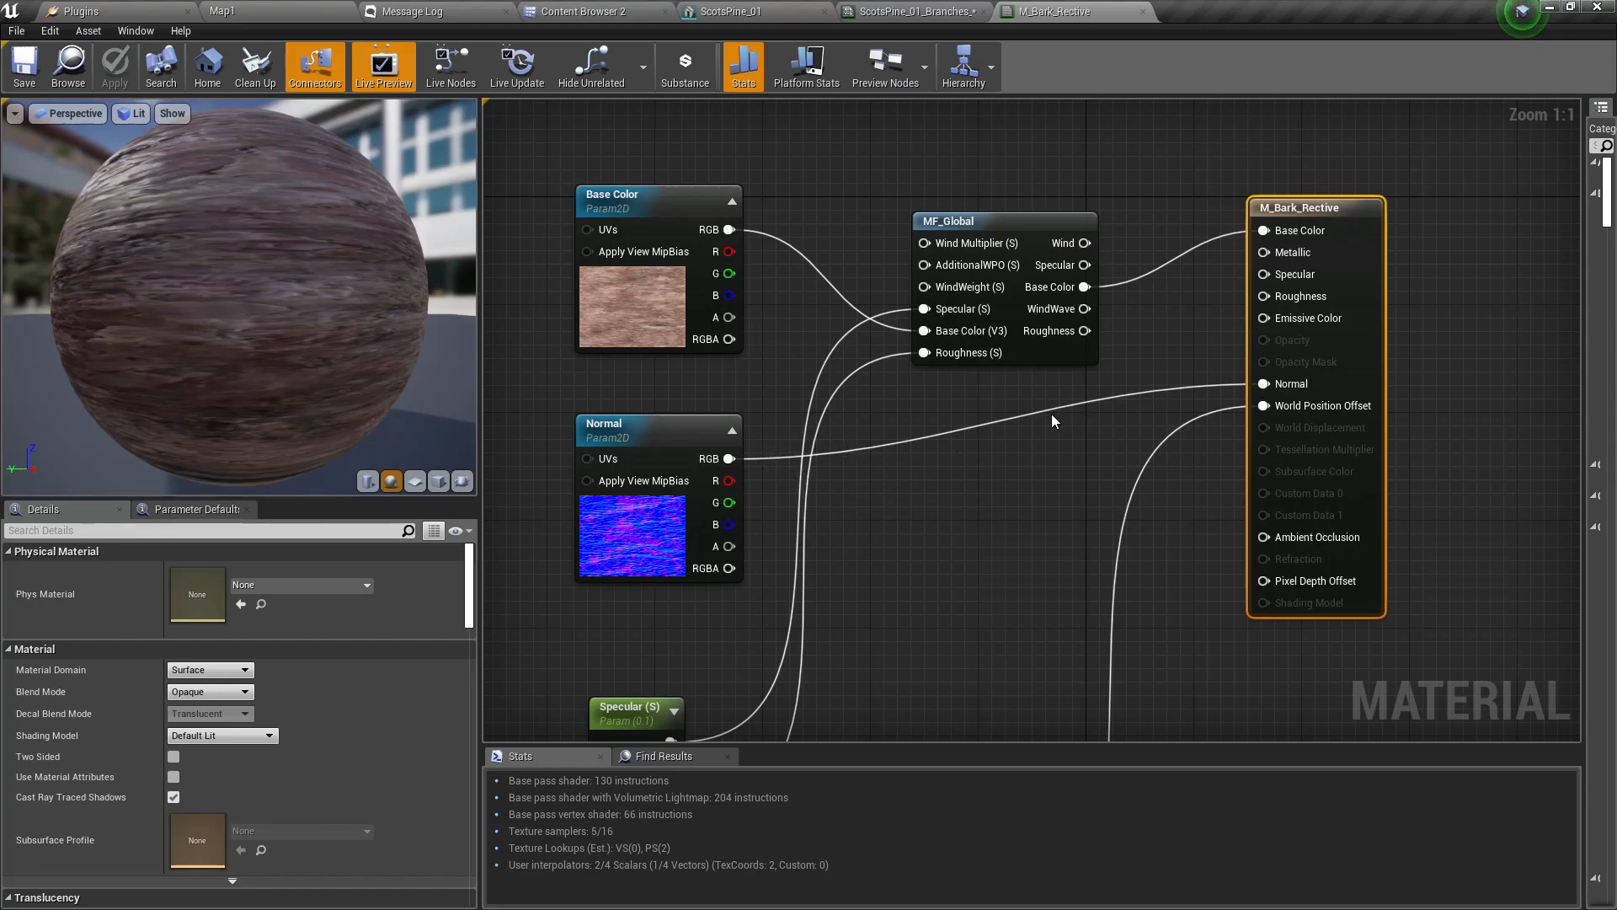
- Cut the link from the Normal Param2D node to the material's Normal pin
left_click(1078, 404)
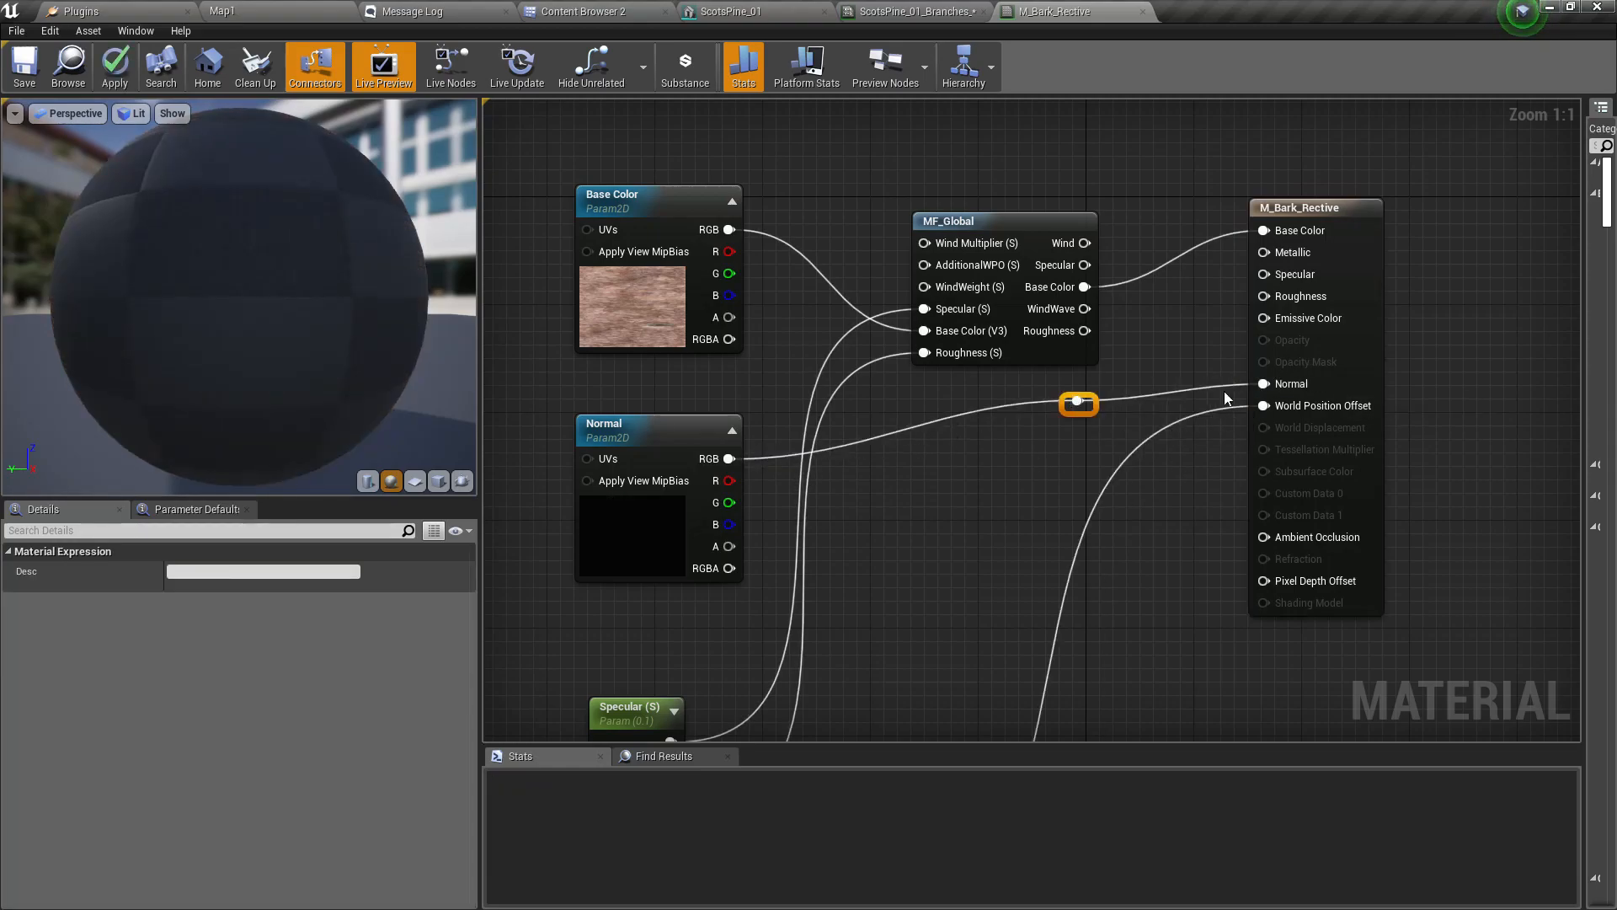
mouse_move(1279, 386)
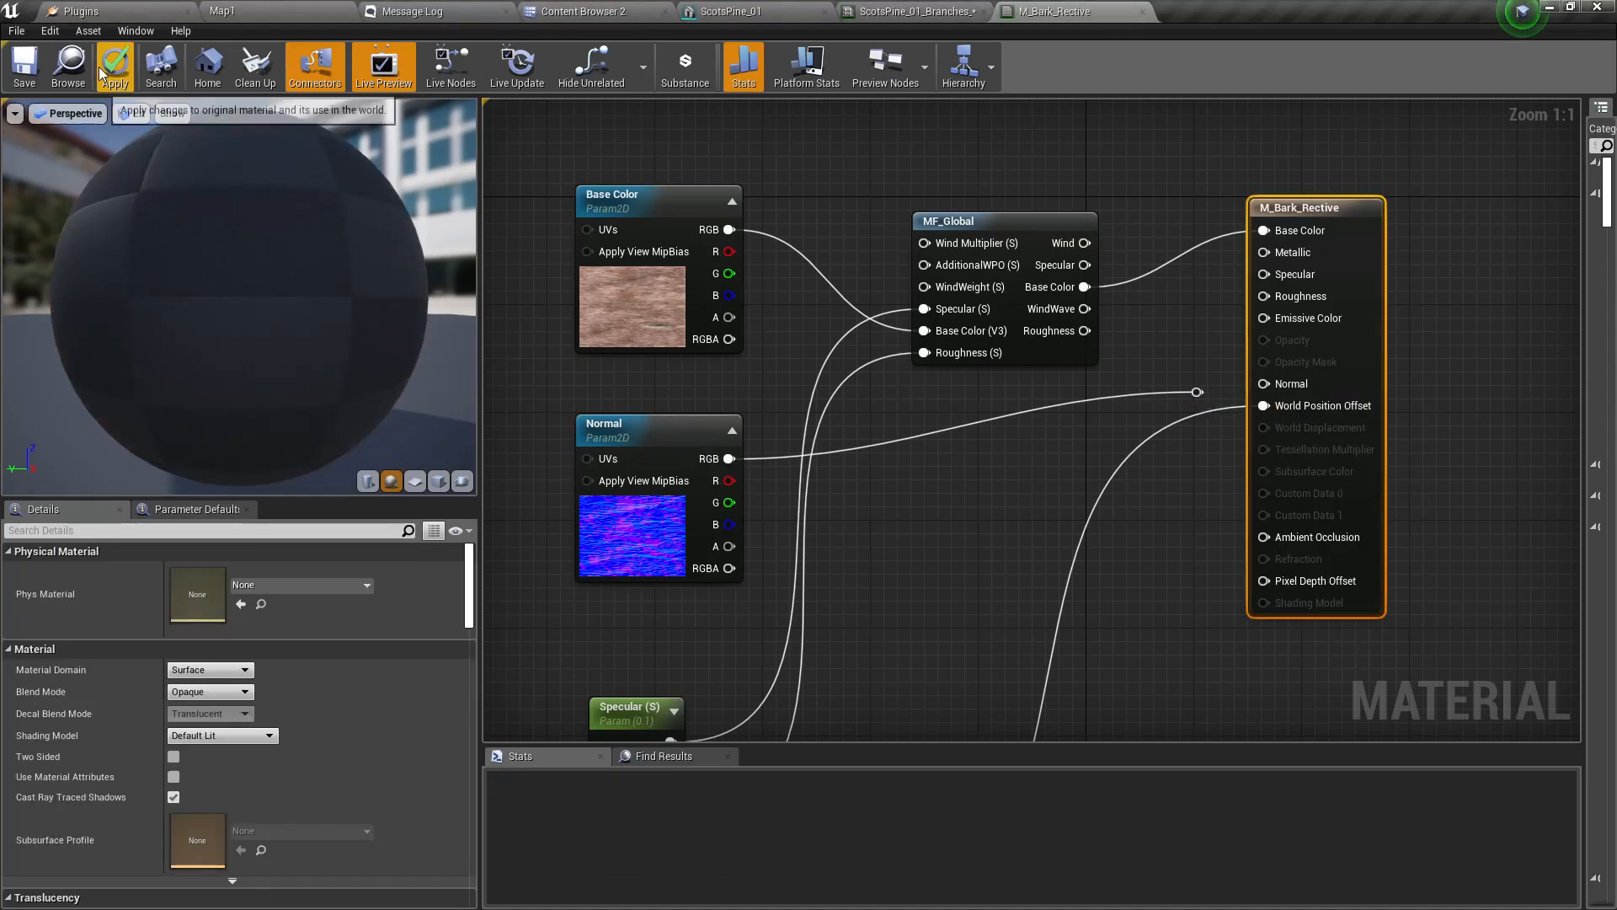
left_click(114, 66)
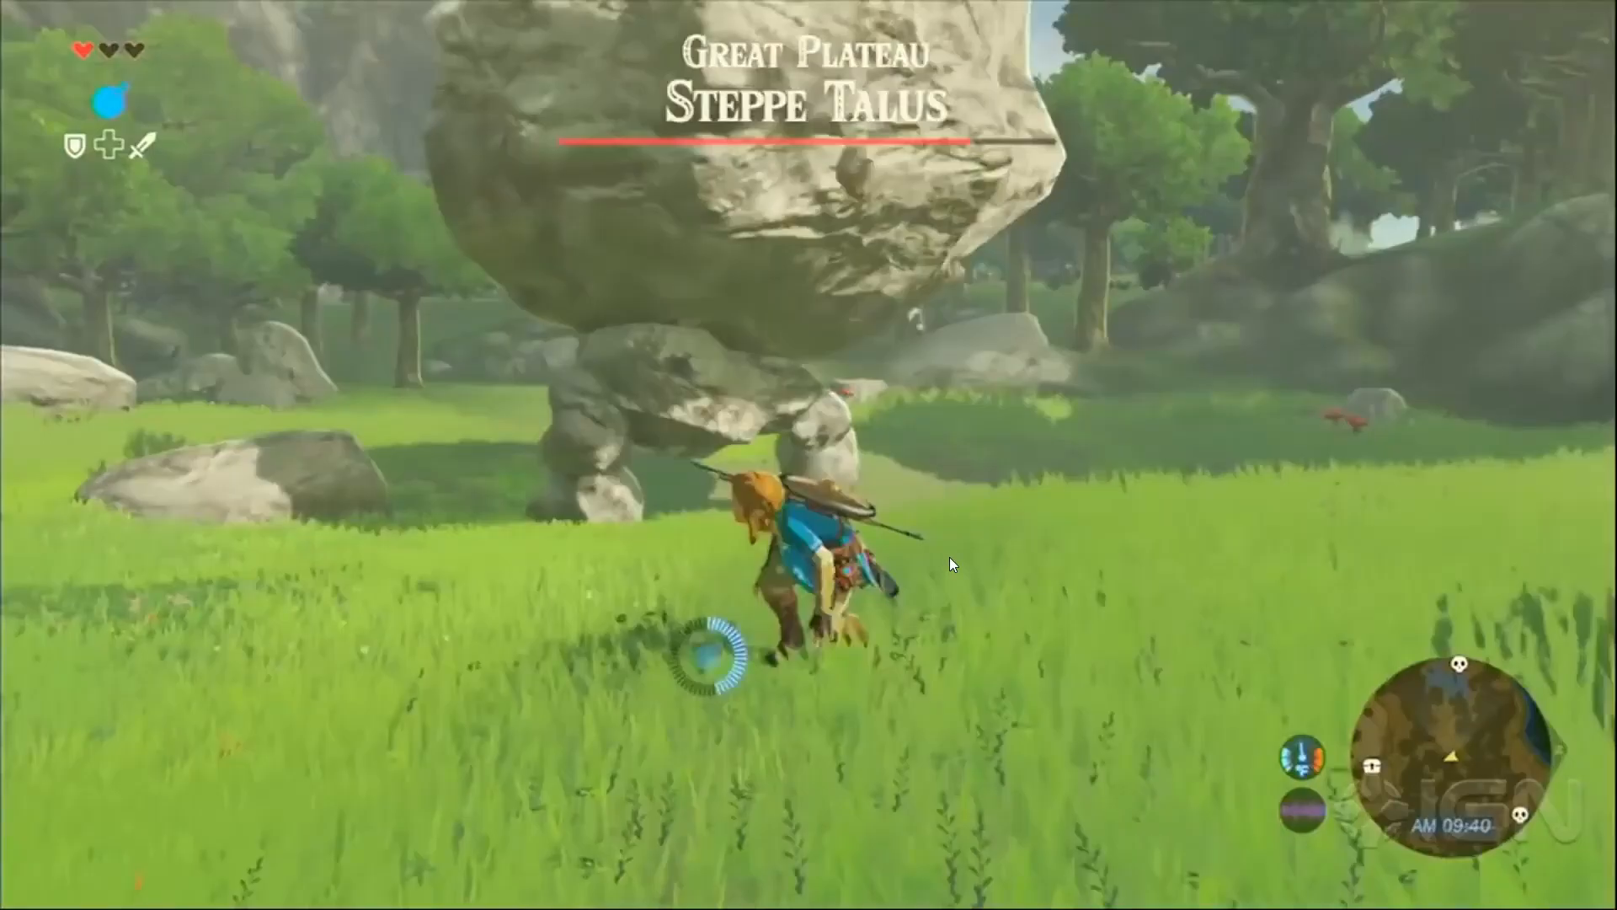
mouse_move(1237, 142)
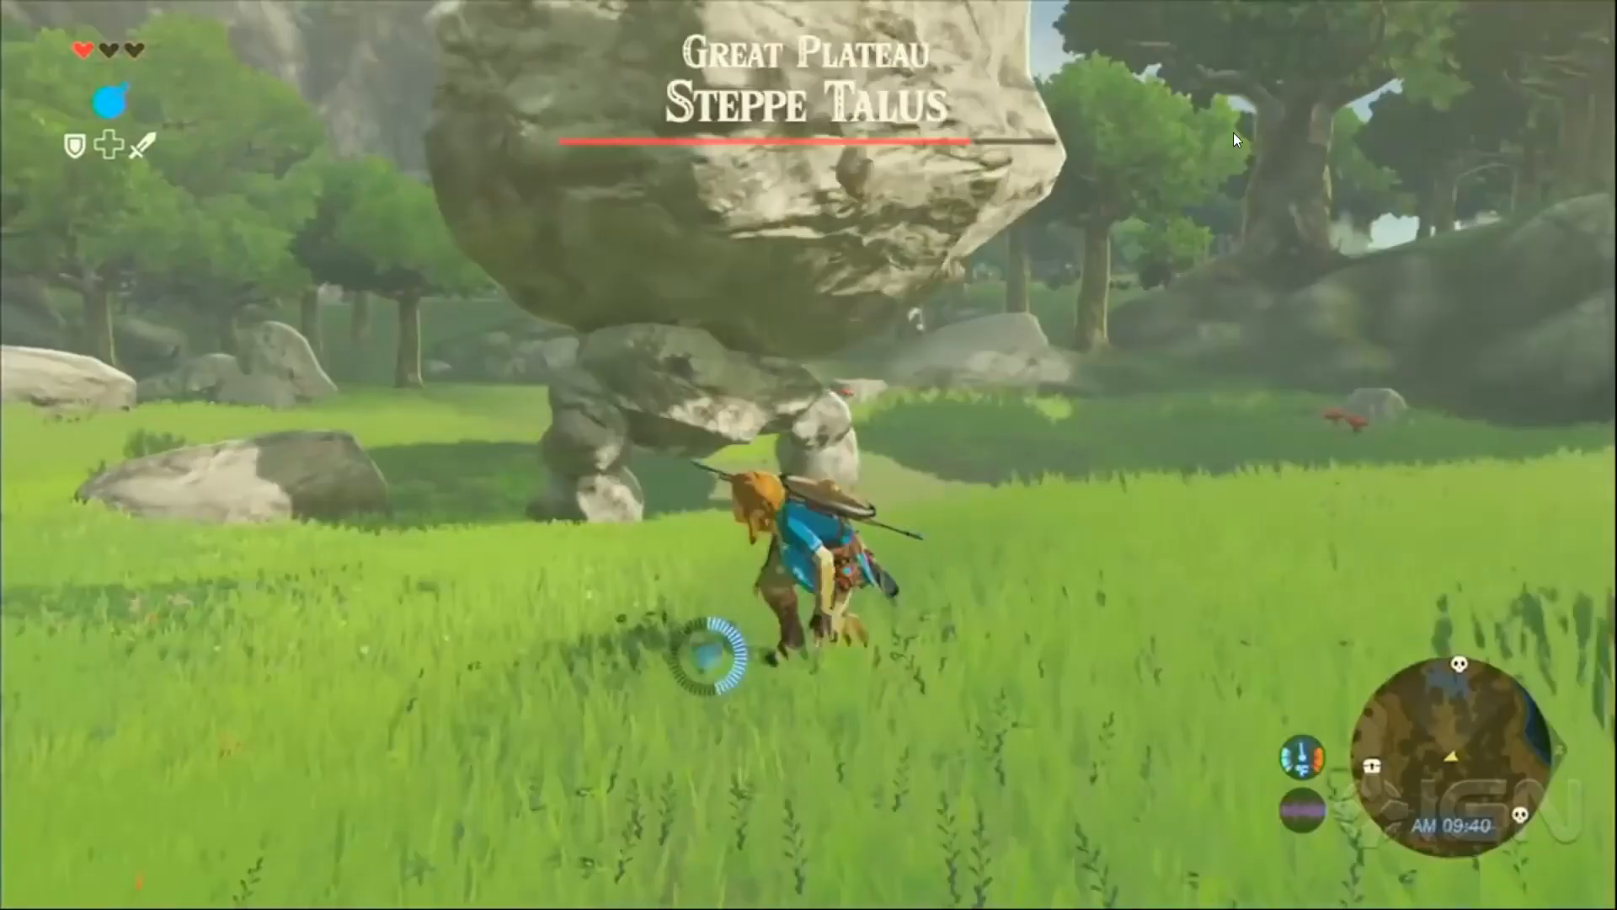
mouse_move(111, 335)
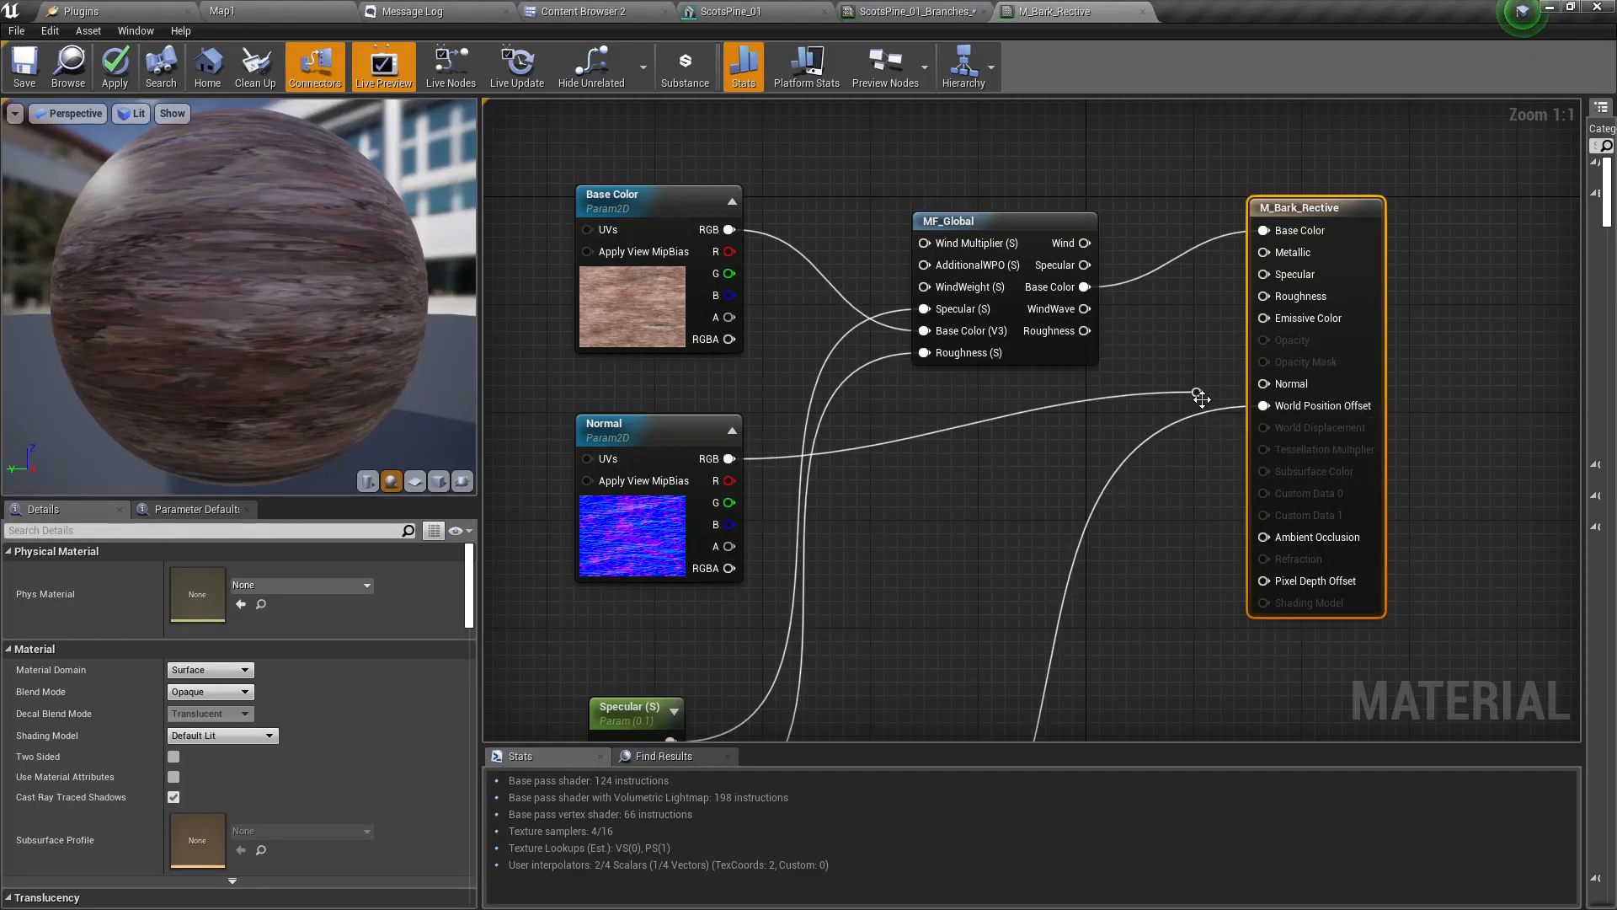
- Apply the bark material, re-tick Base Color on the instance, and return to M_Bark_Rective
left_click(114, 65)
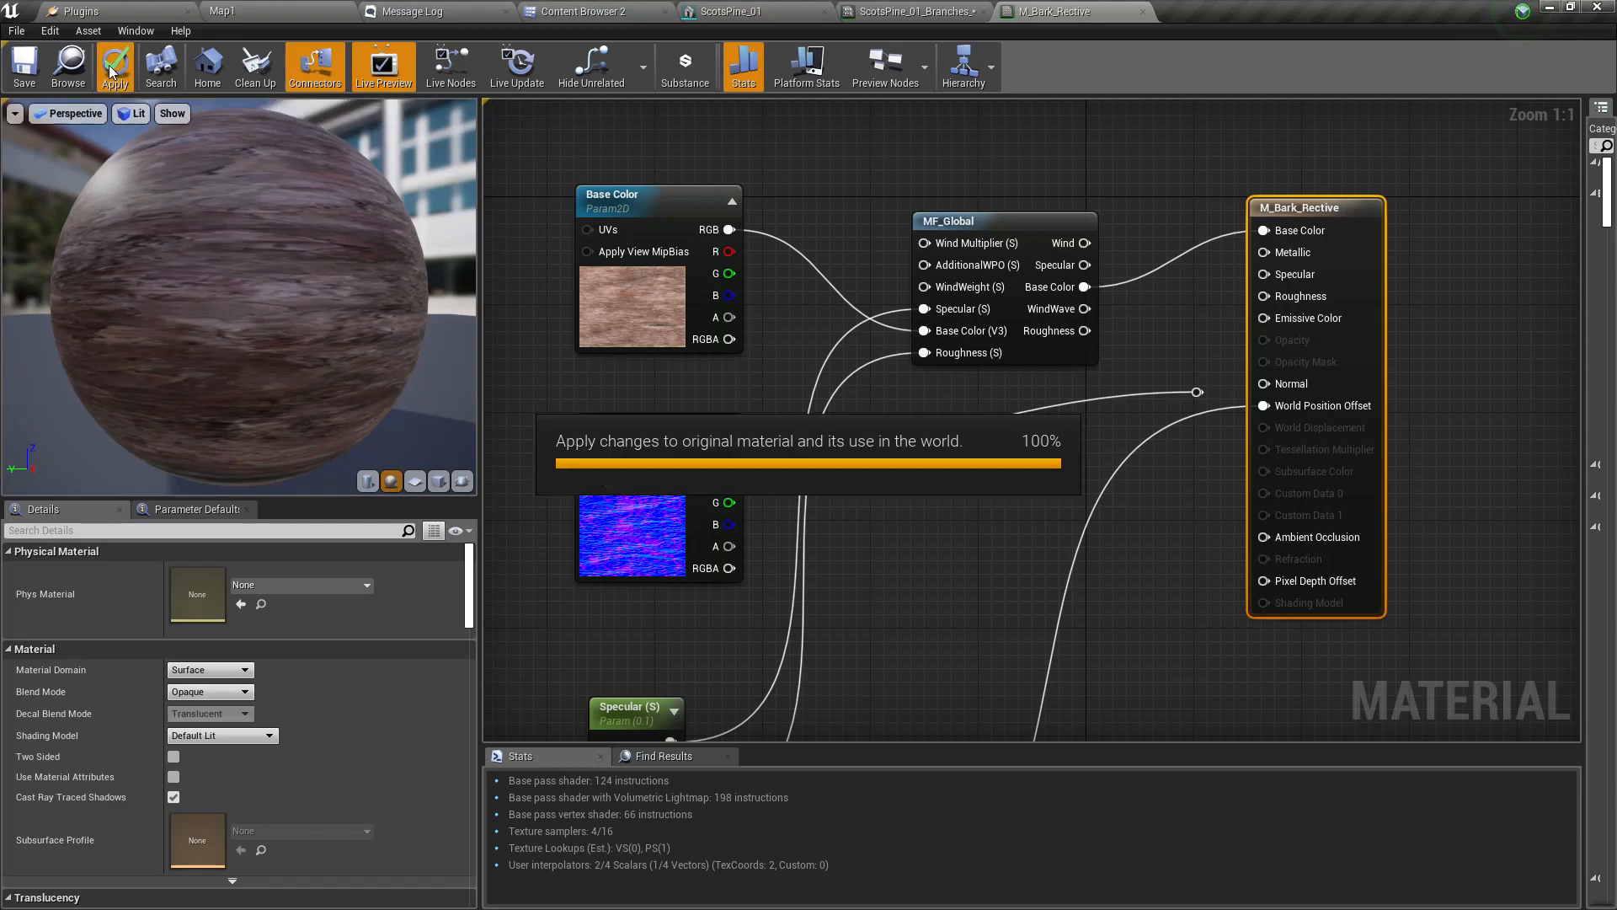
left_click(114, 65)
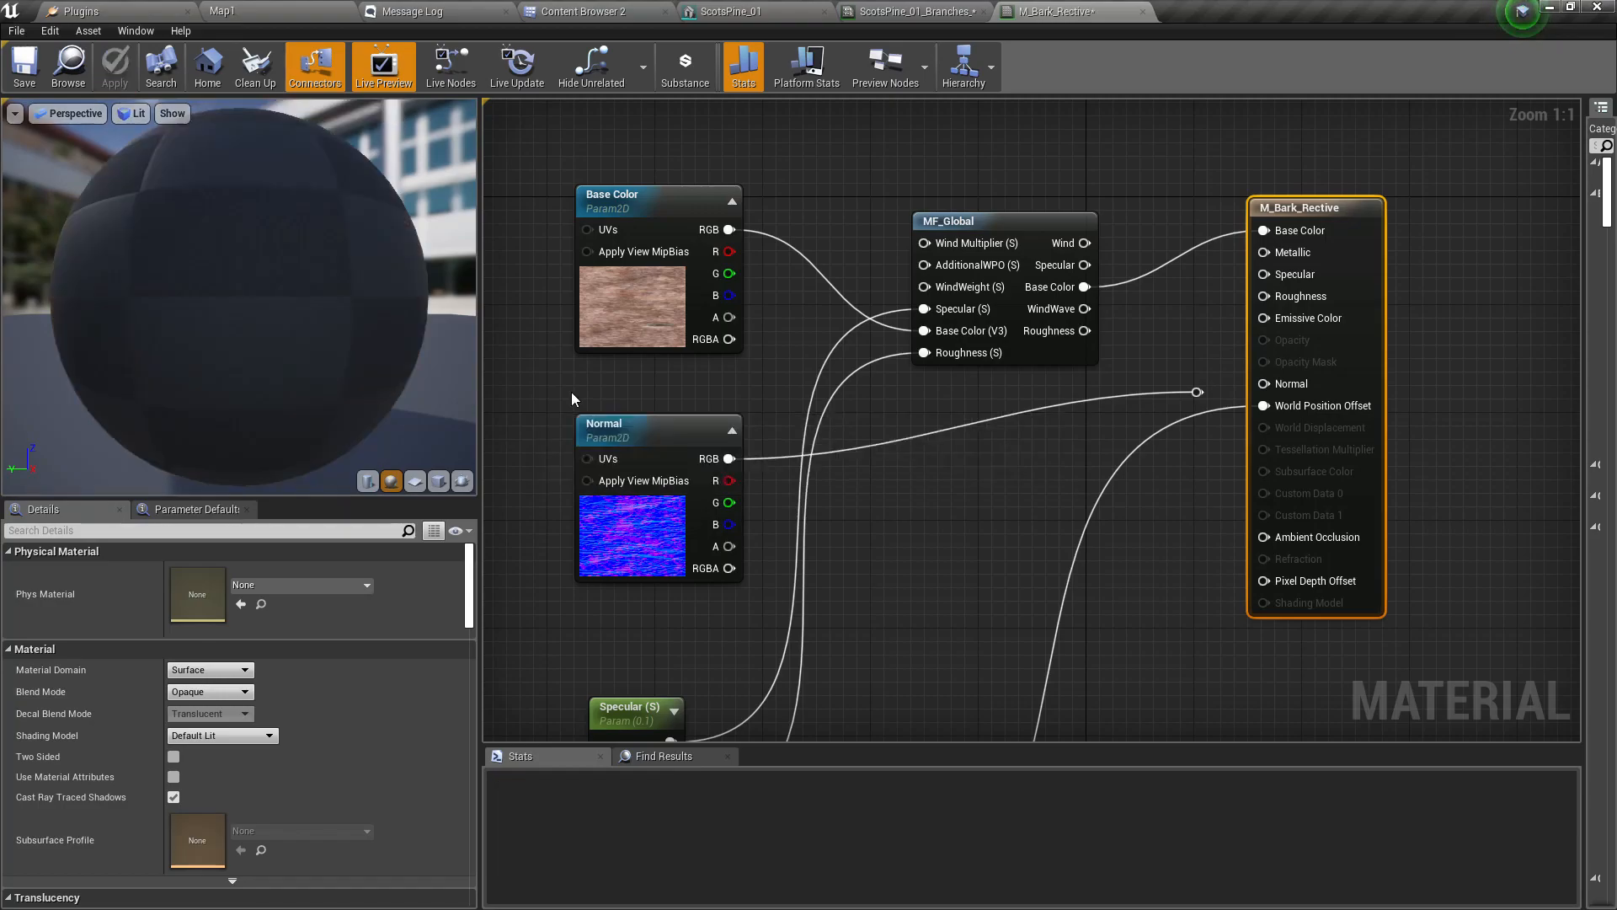
left_click(732, 11)
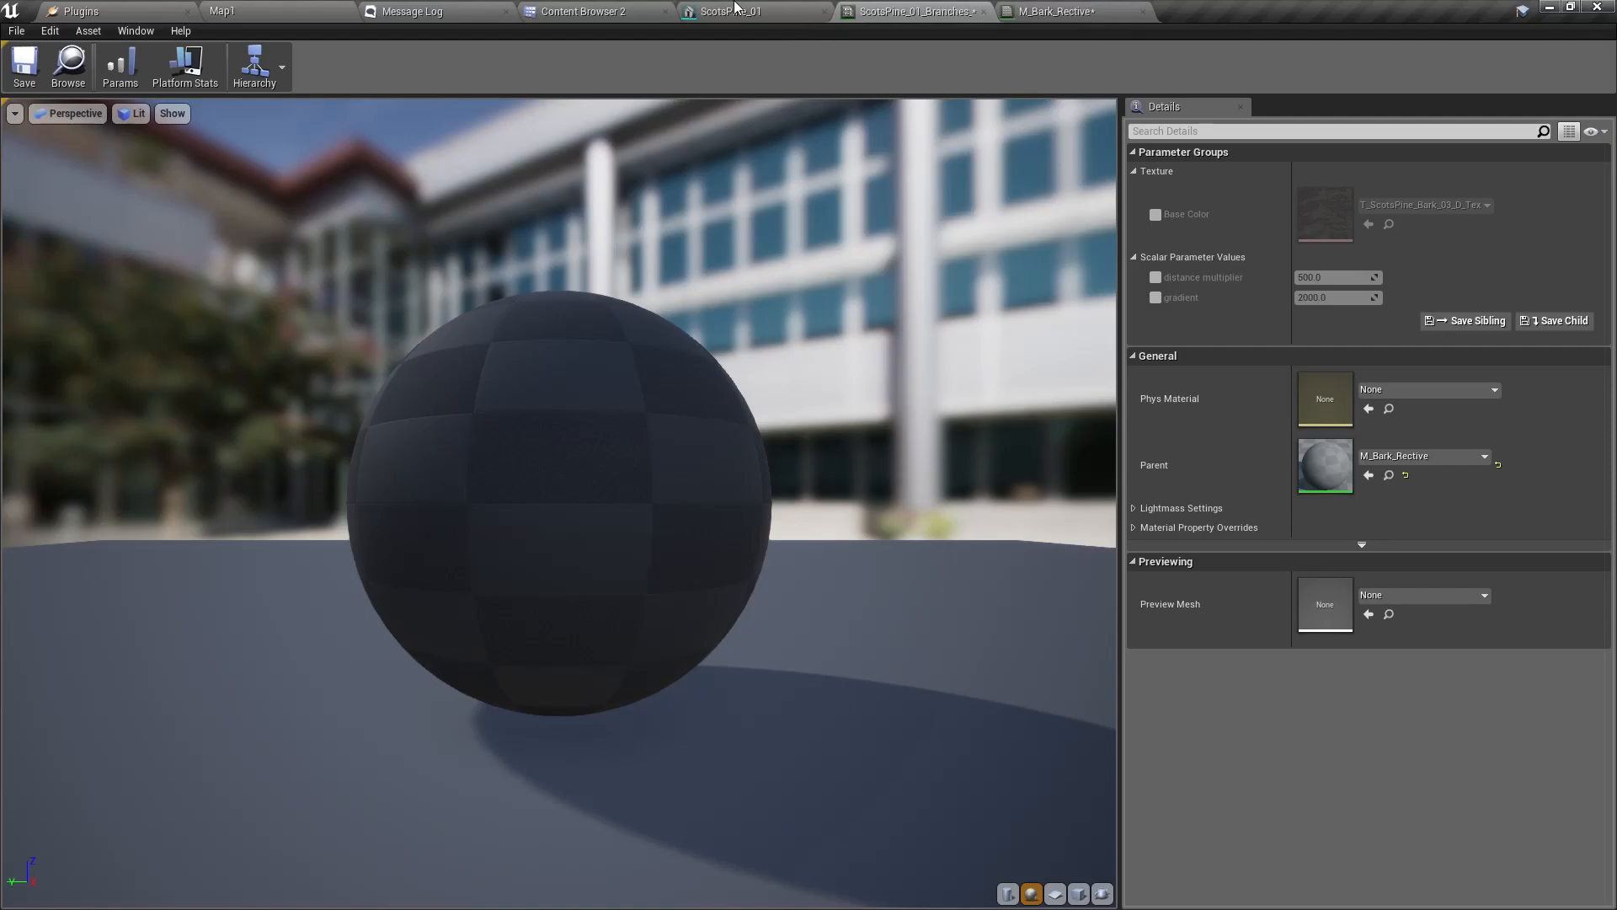
left_click(1155, 214)
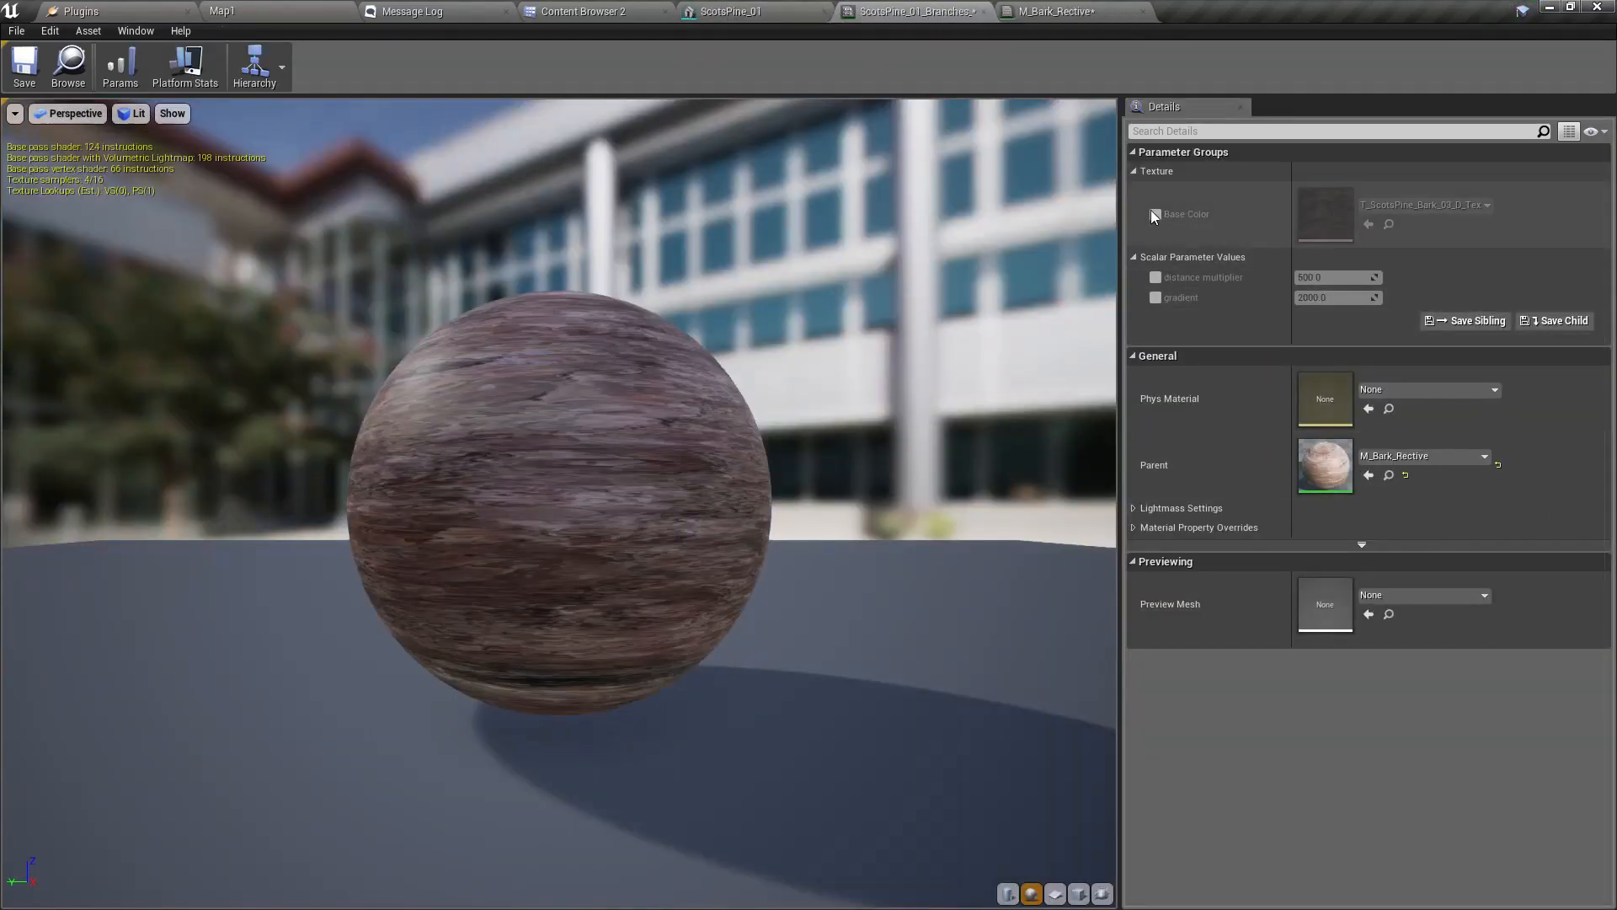
left_click(1155, 213)
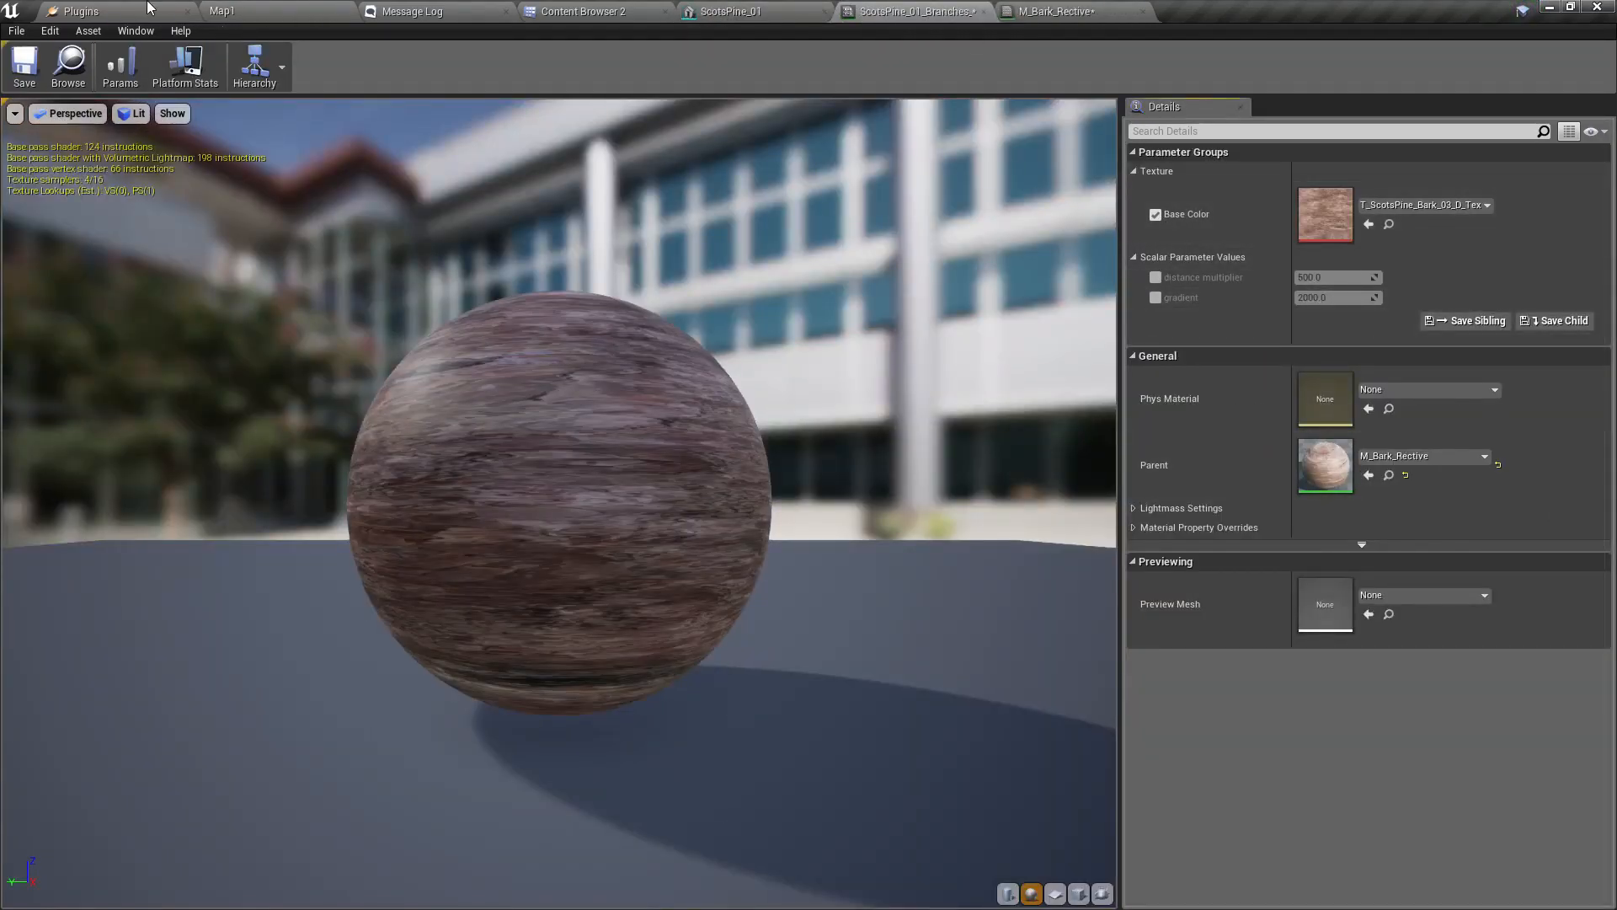
left_click(586, 11)
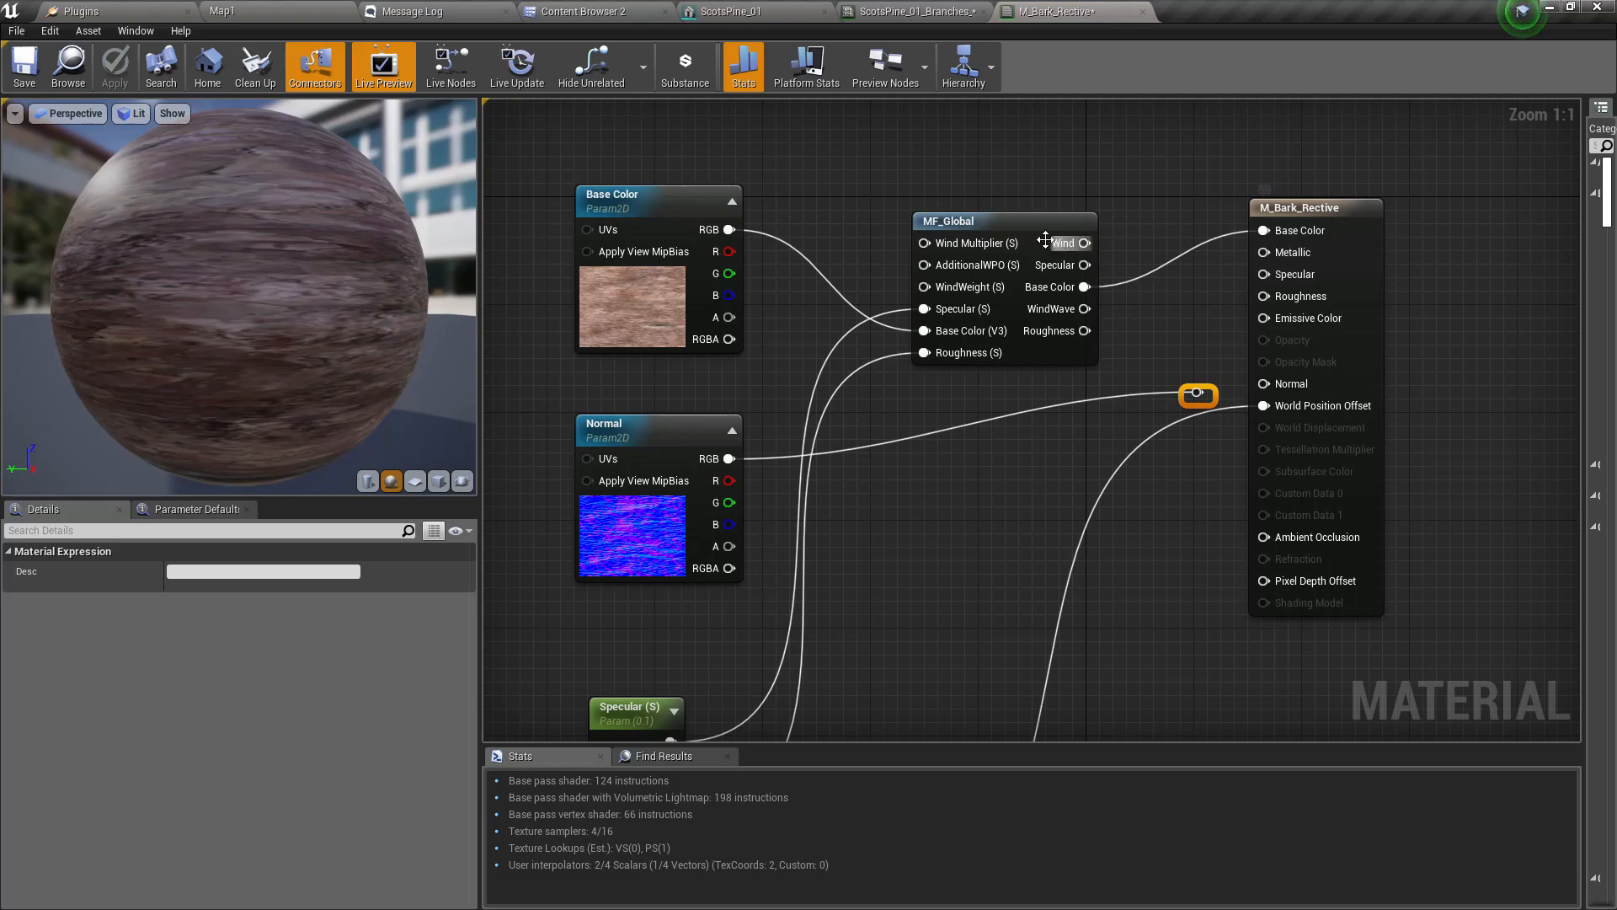
- Wire MF_Global Specular and Roughness, promote Metallic to a parameter, and apply
left_click(974, 220)
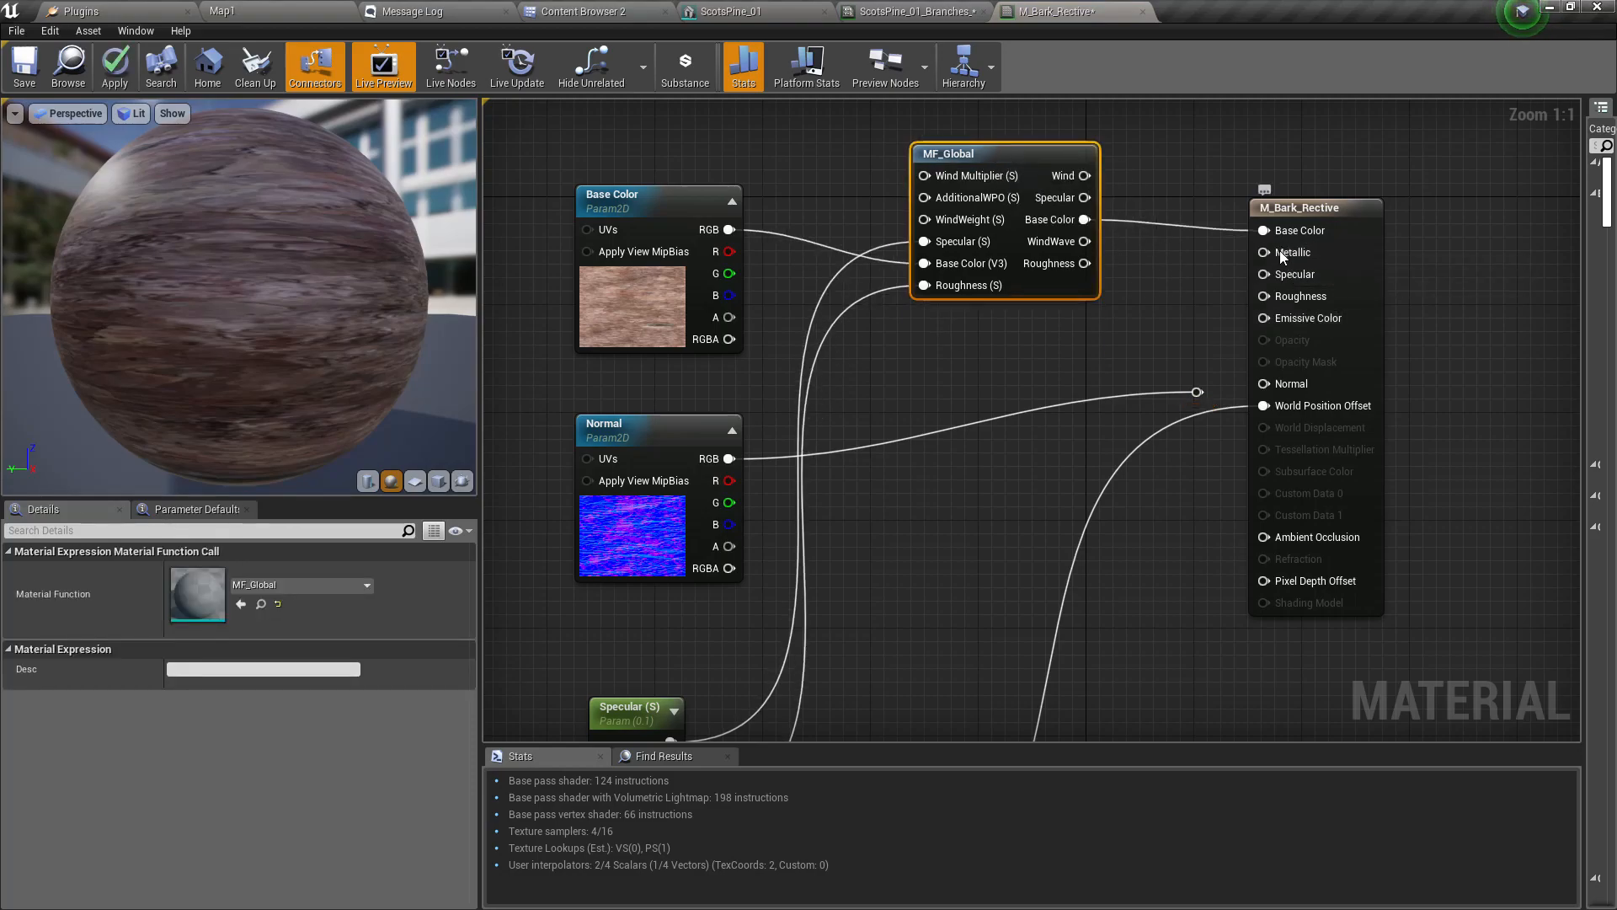
left_click(1199, 223)
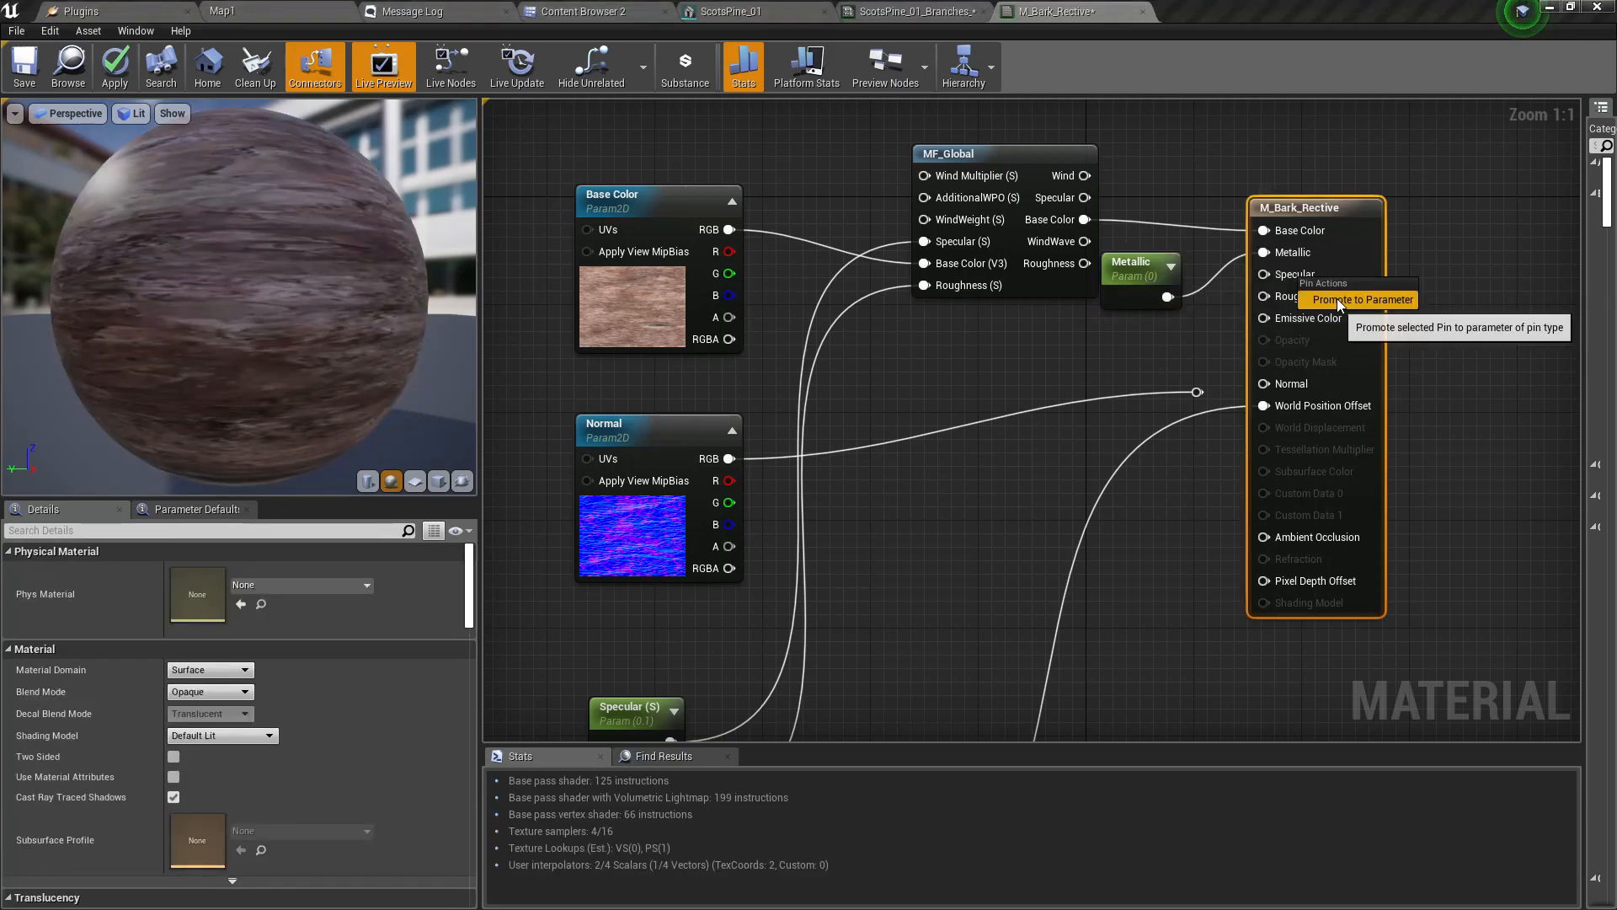
left_click(1362, 299)
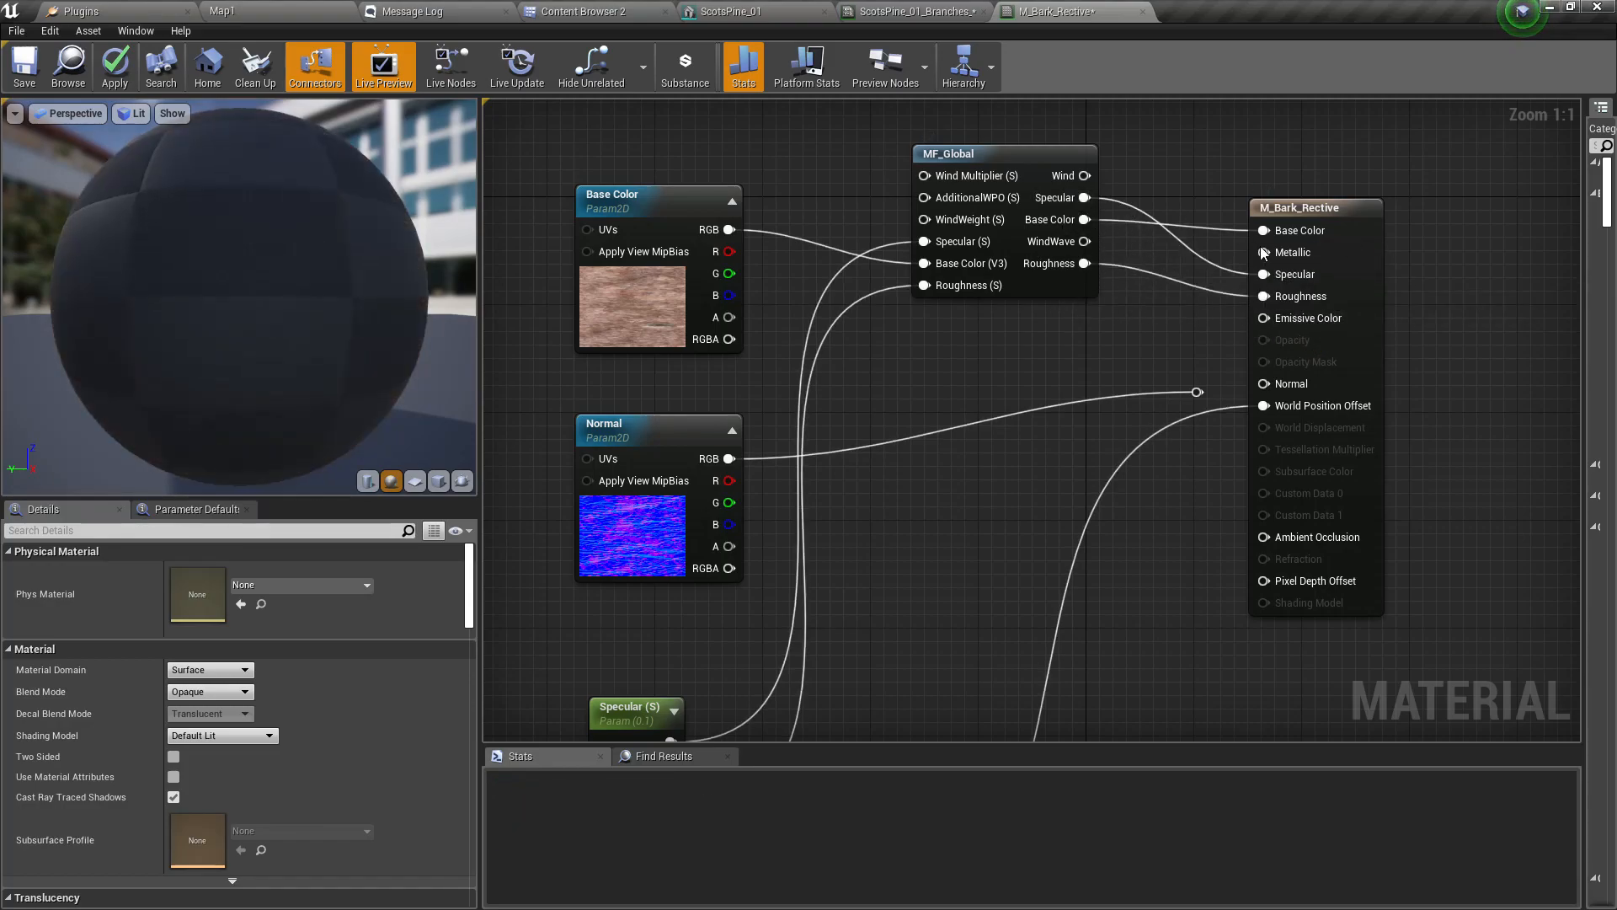
mouse_move(1292, 252)
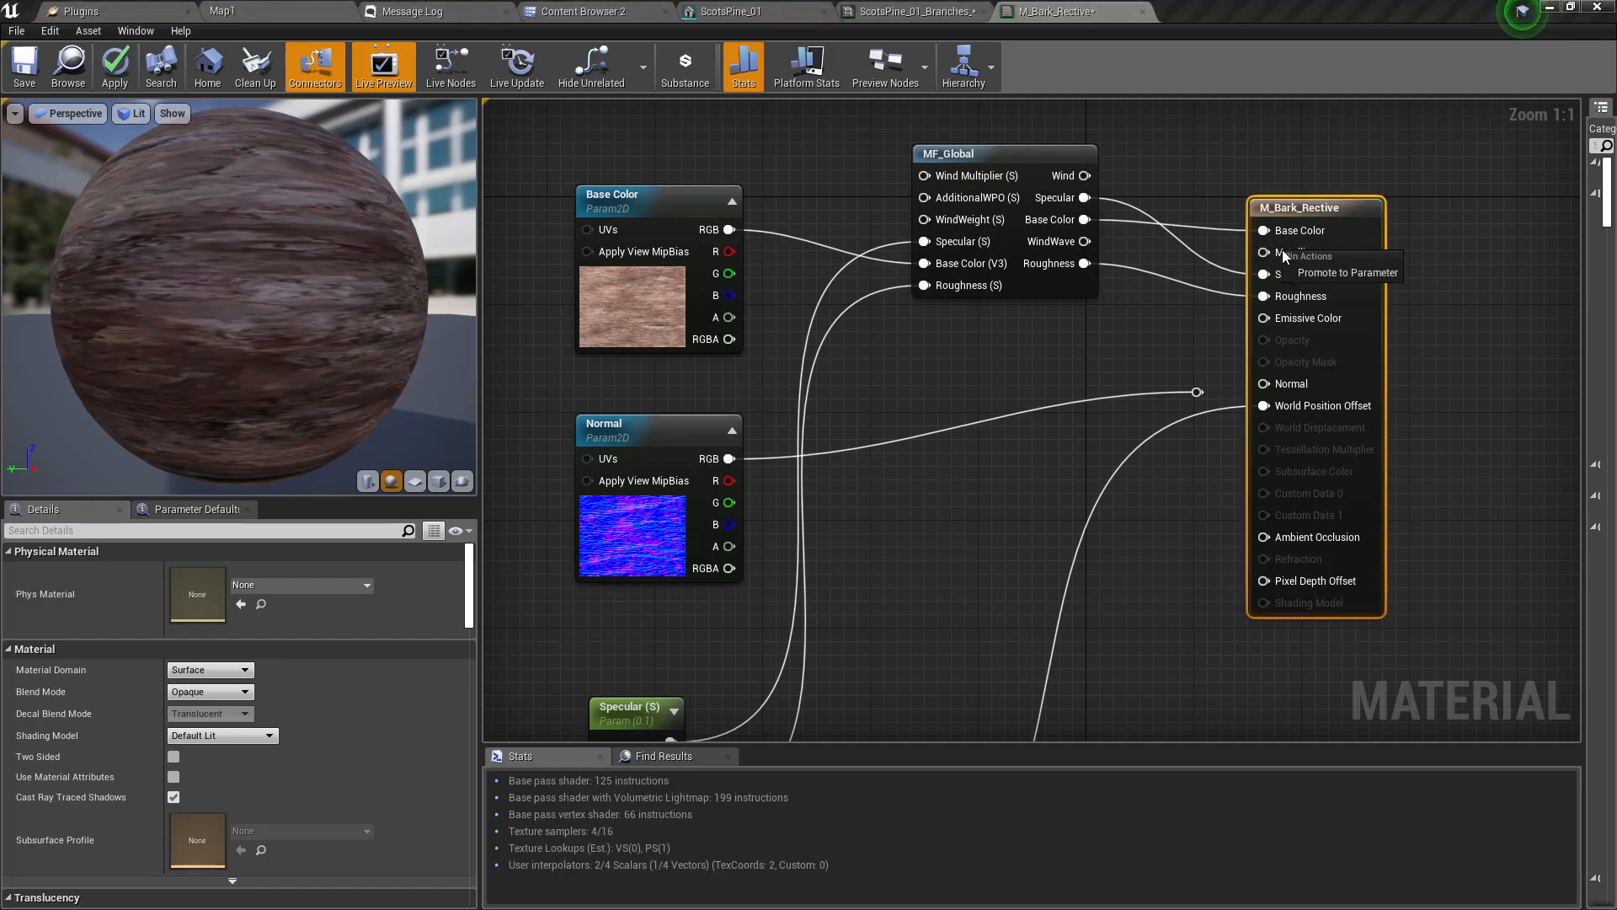
left_click(1346, 271)
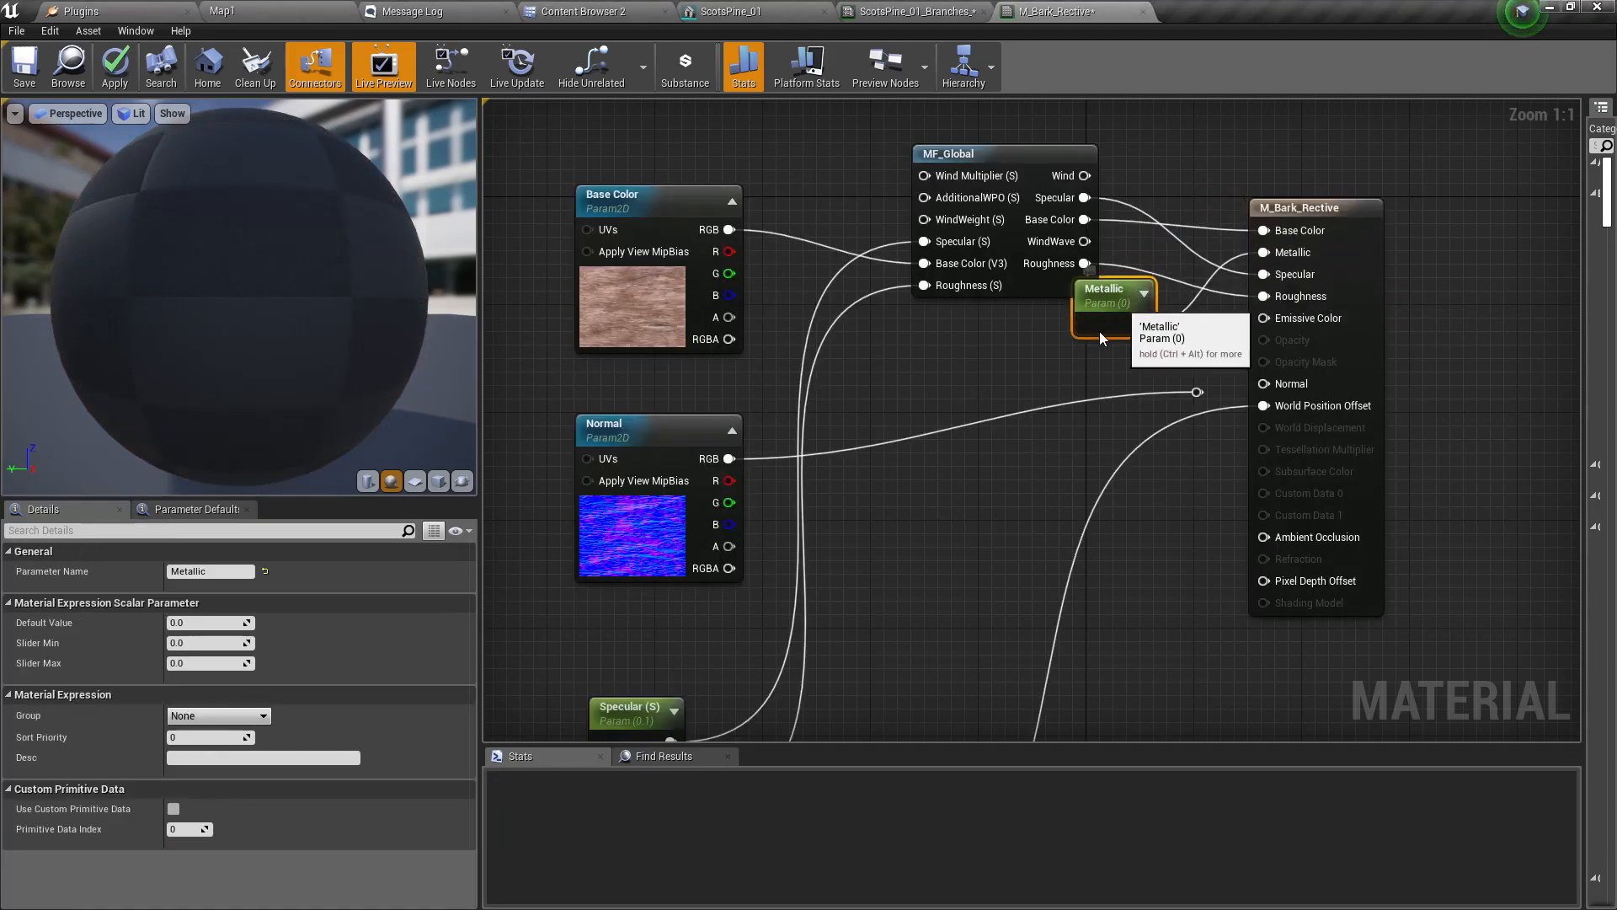
left_click(114, 66)
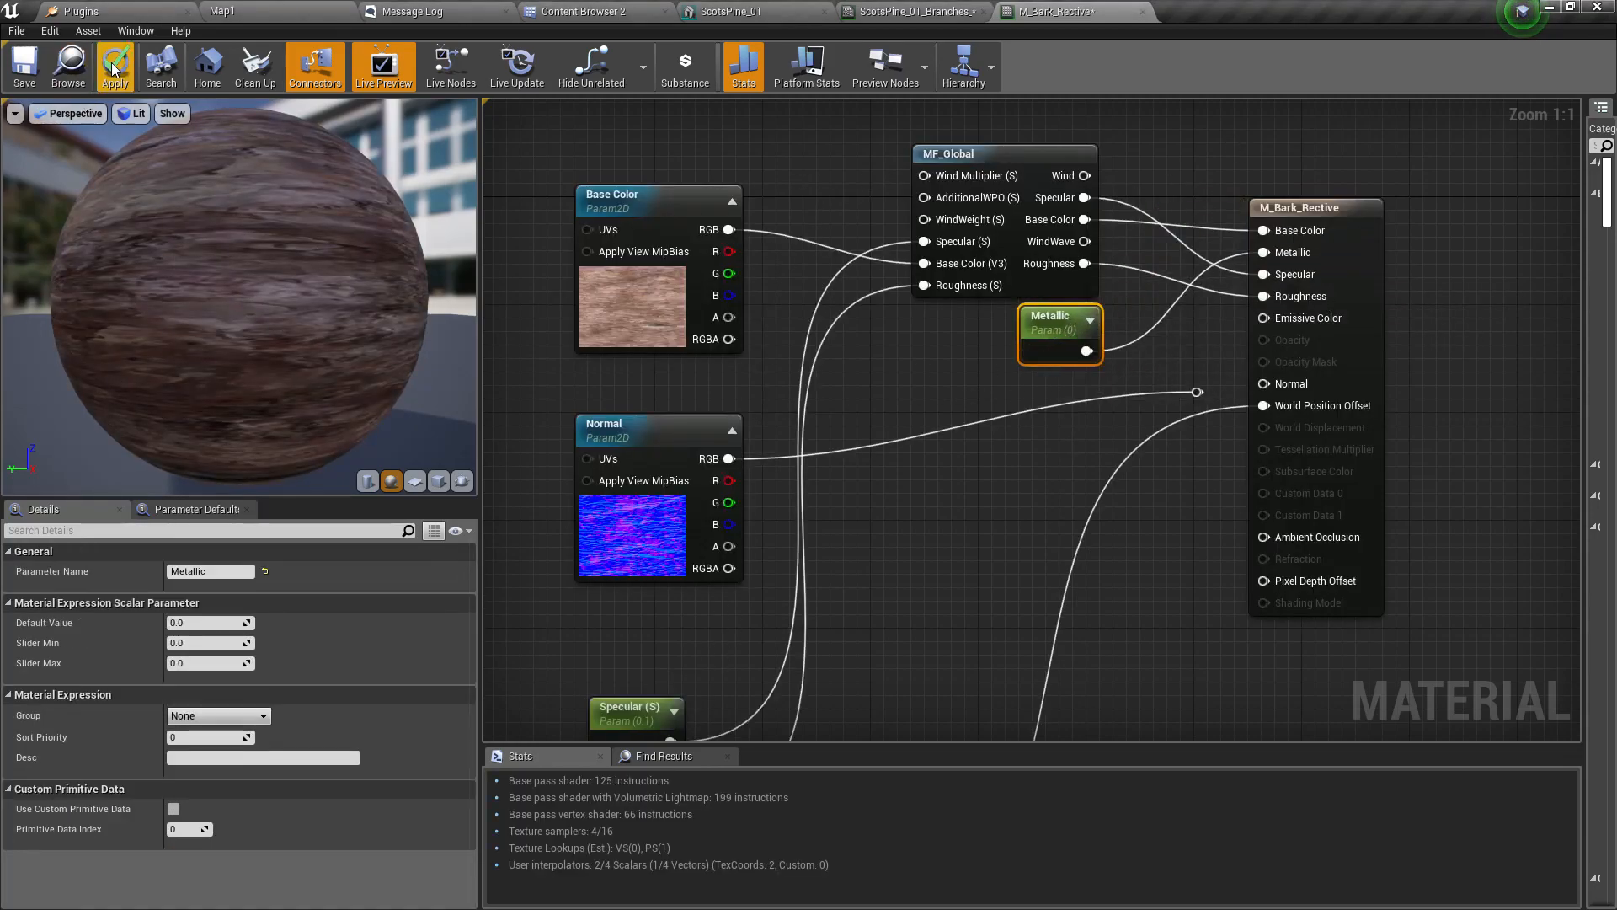
left_click(113, 65)
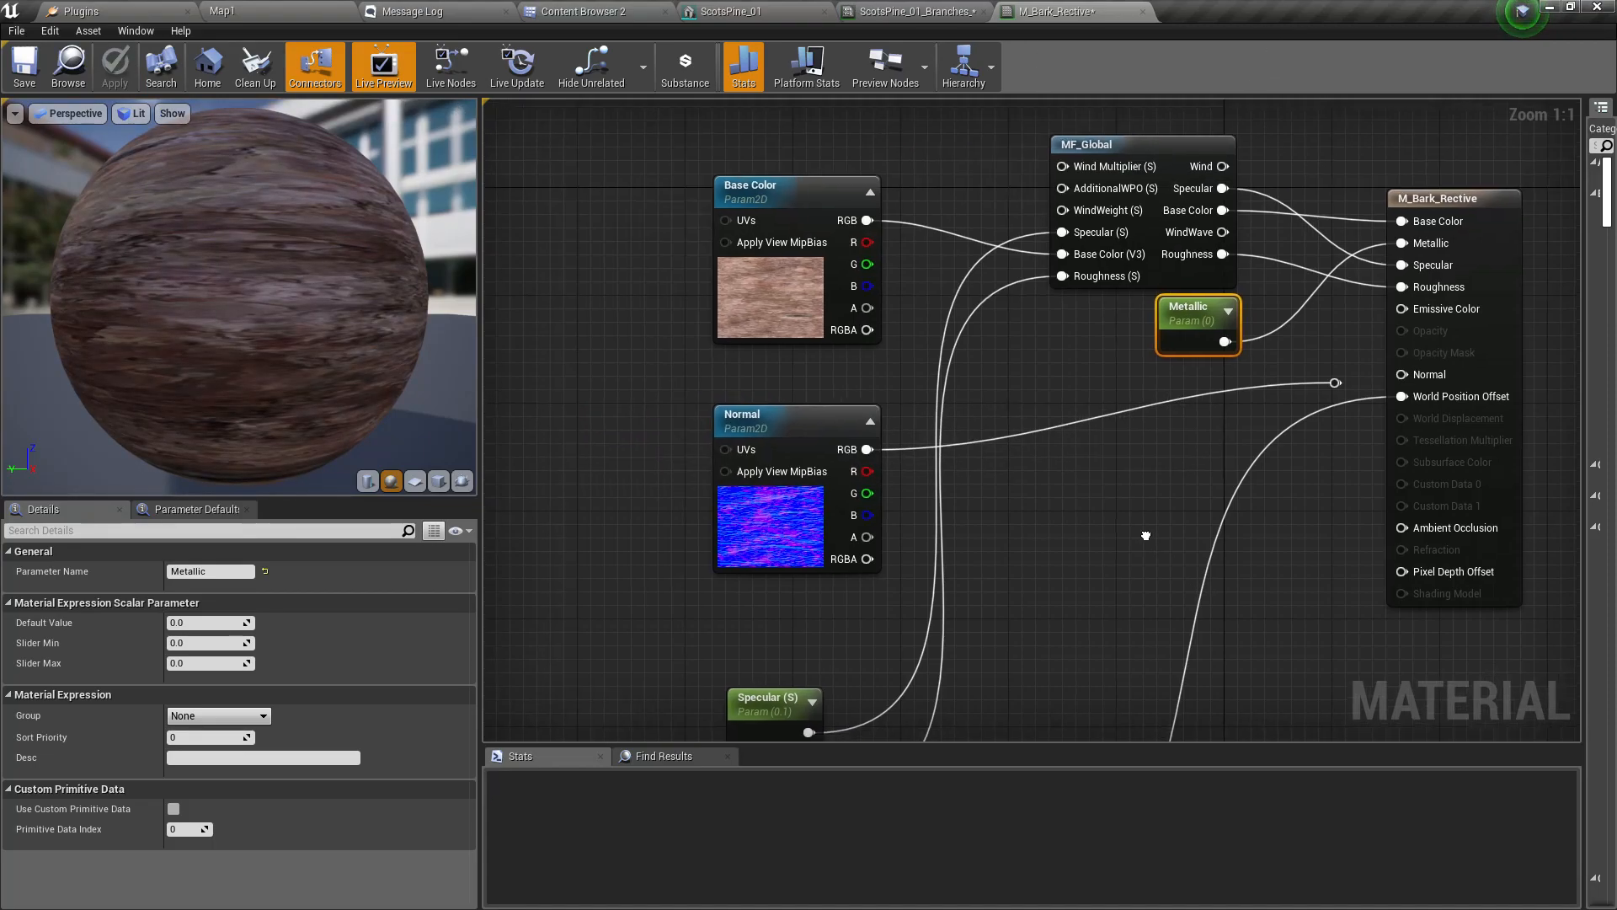
scroll("down", 3)
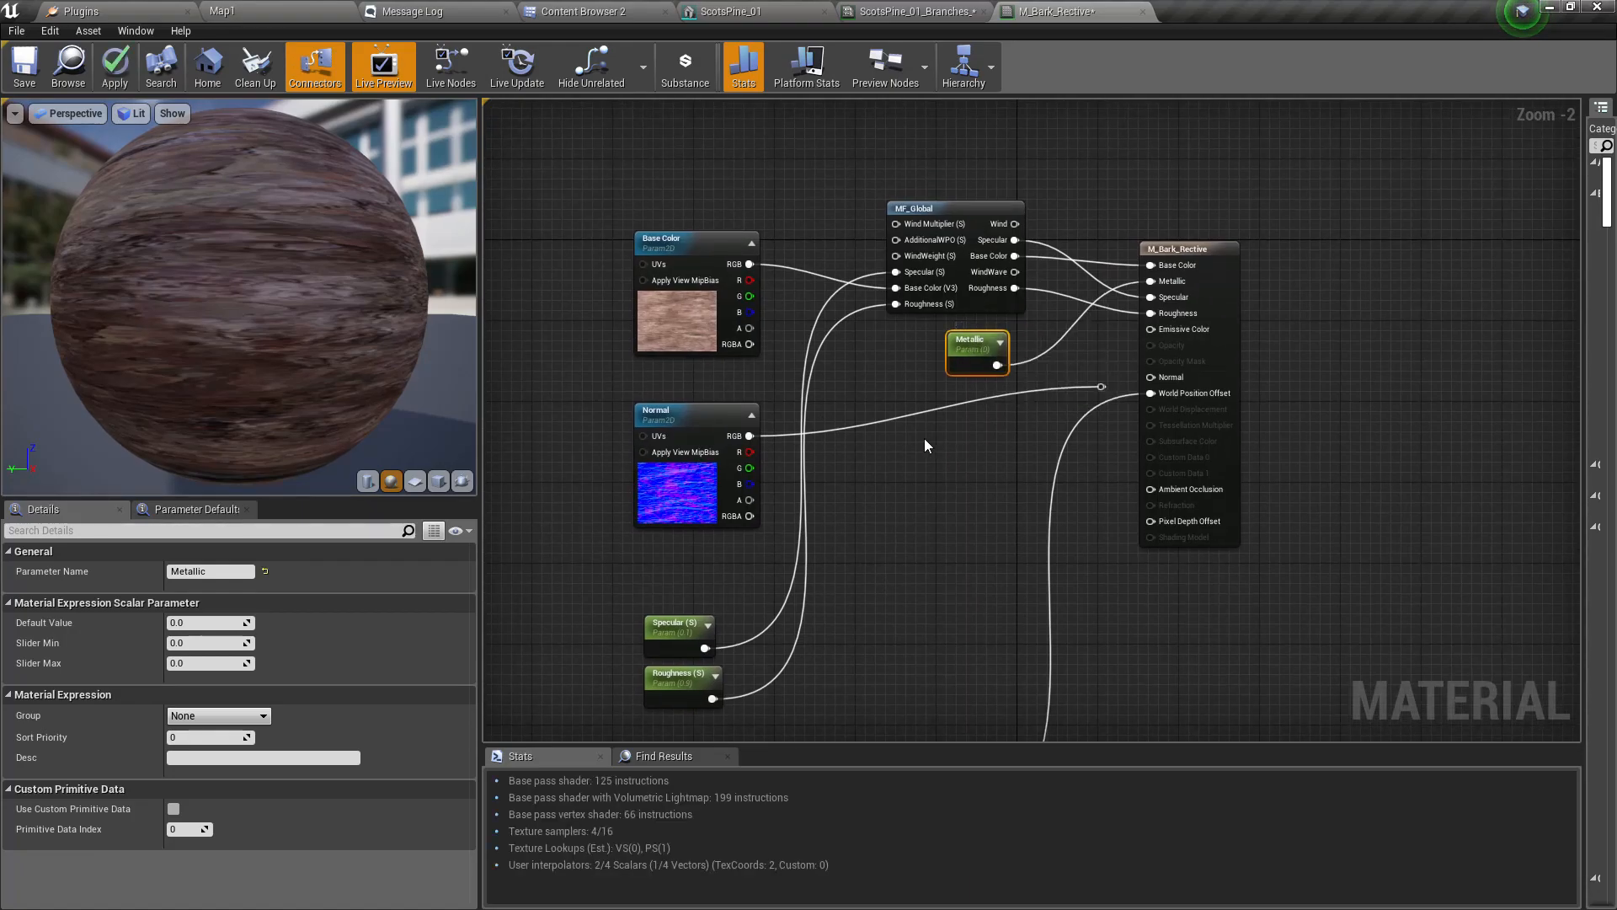
mouse_move(872, 18)
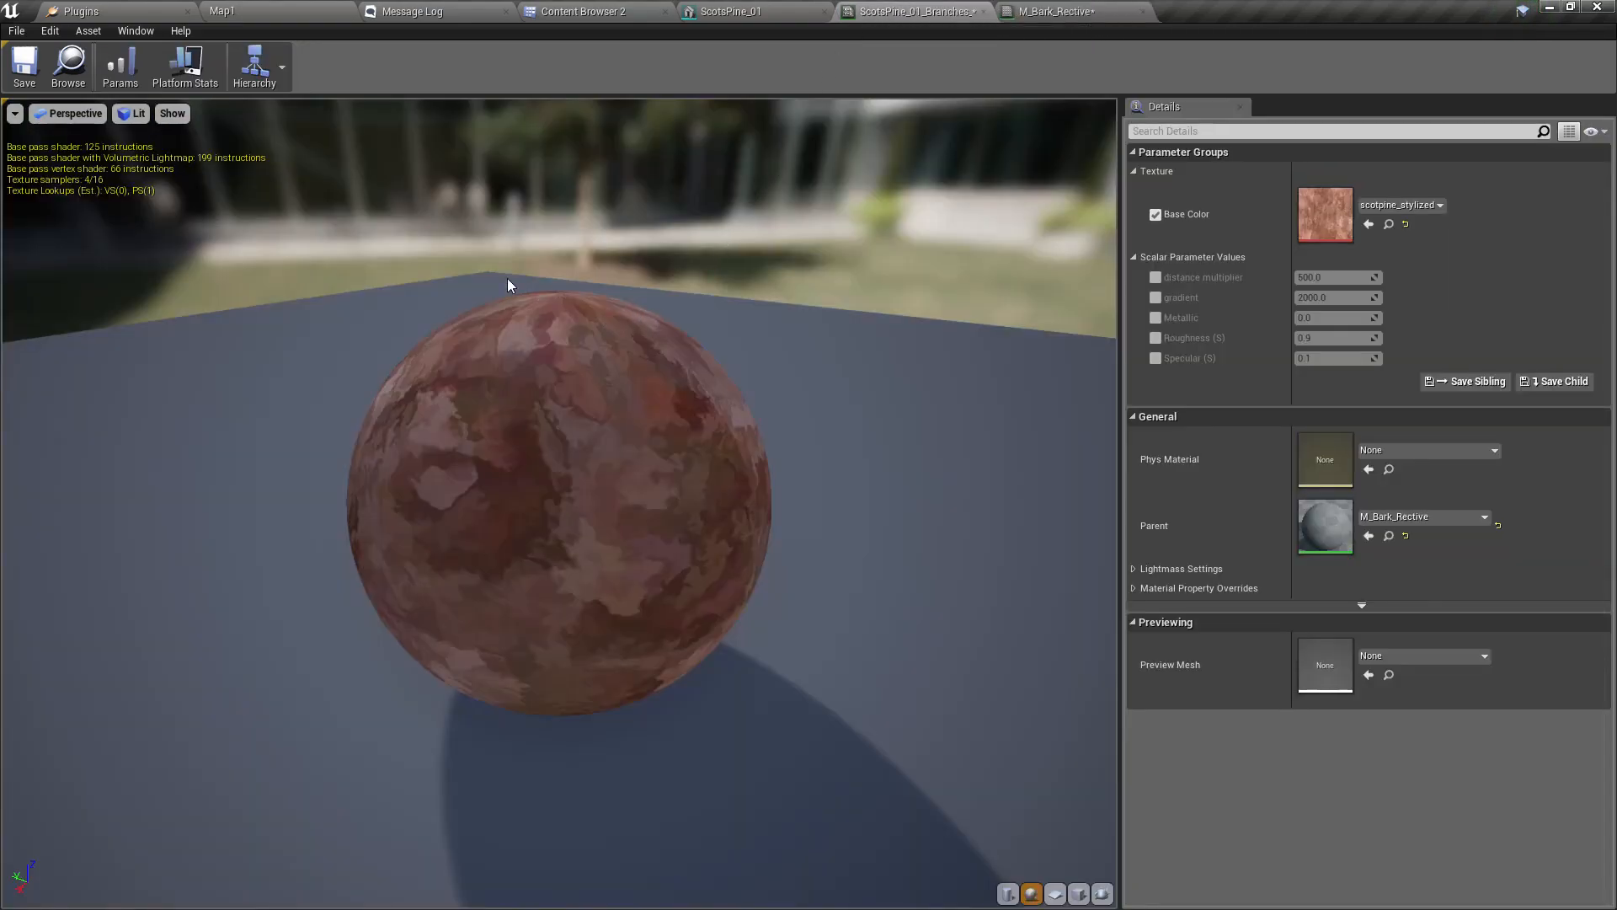
- Inspect the ScotsPine_01 mesh trunk showing the painterly stylized bark
left_click(732, 11)
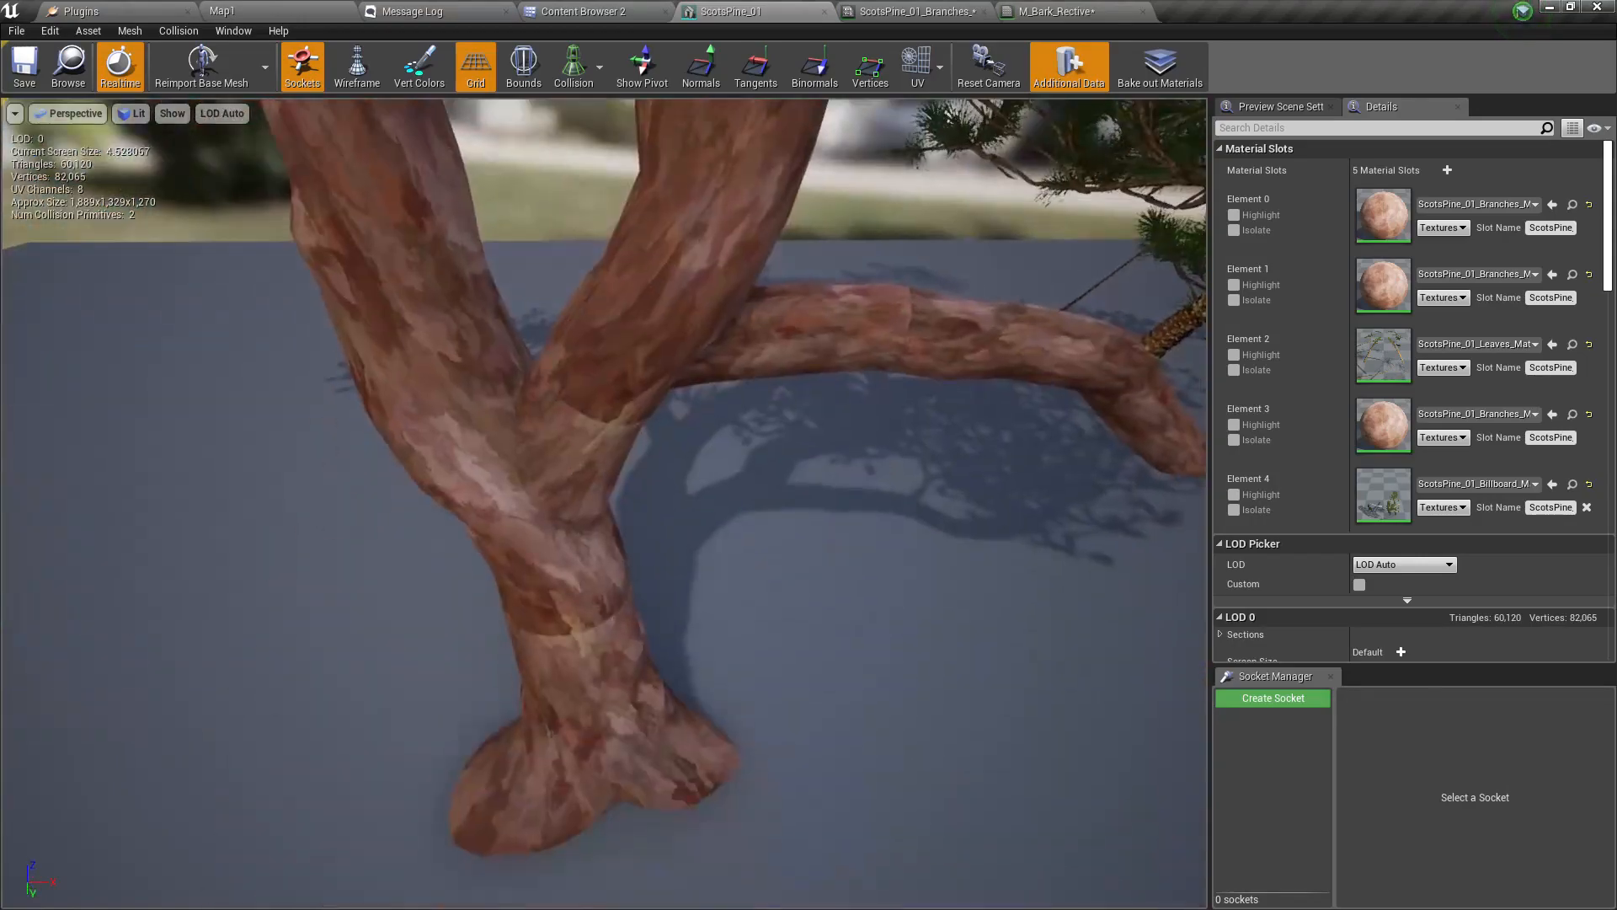
scroll("down", 3)
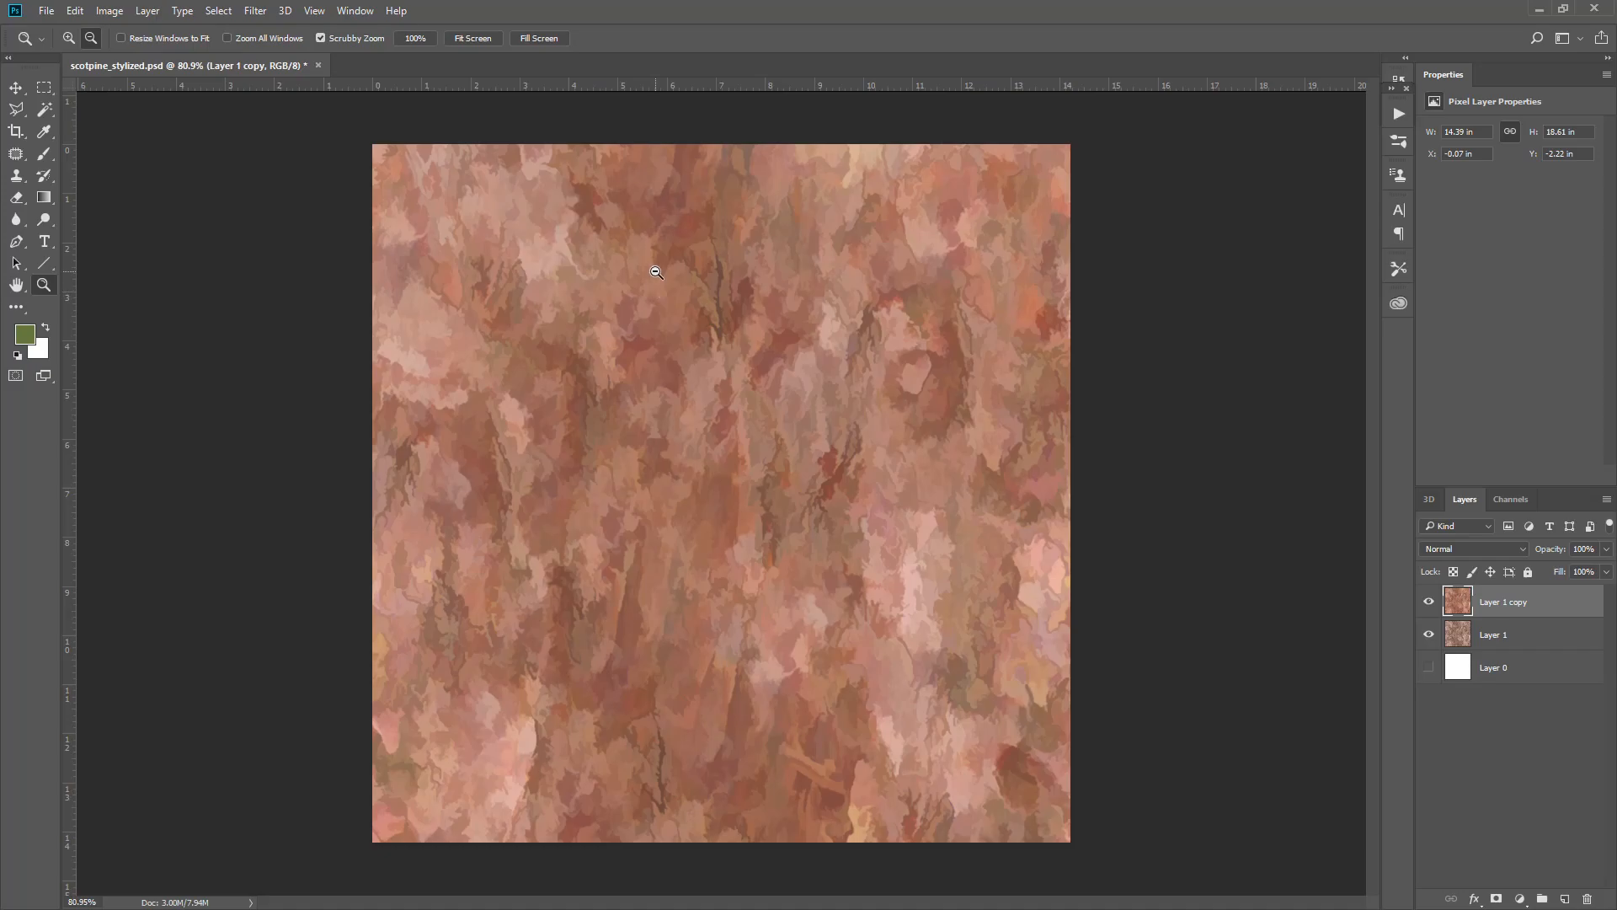
mouse_move(1456, 545)
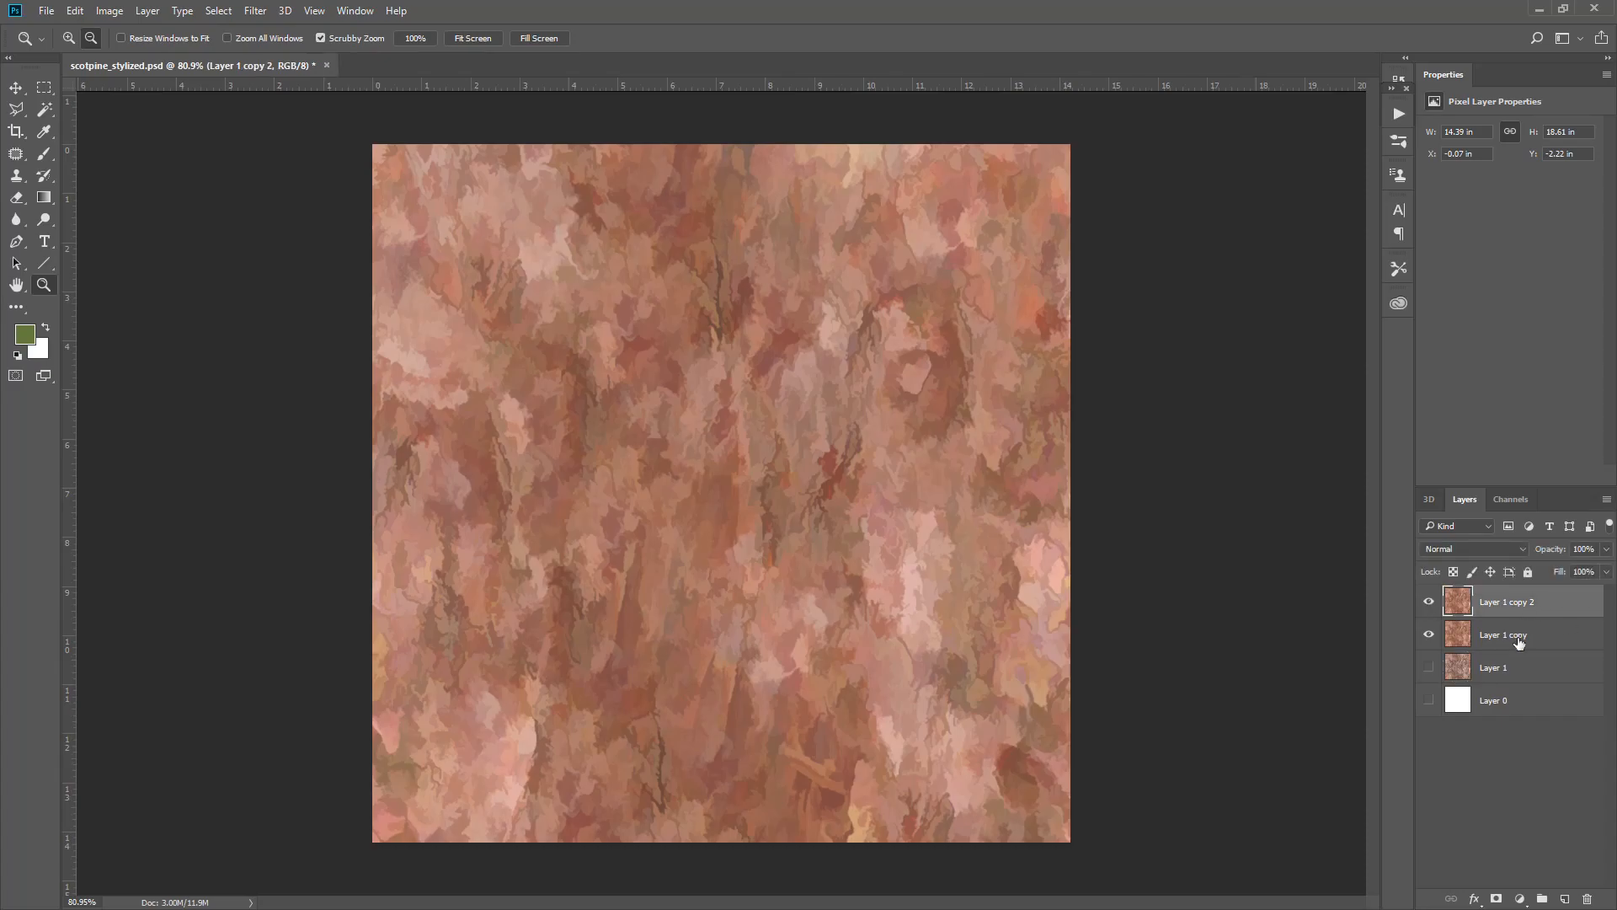
- Hide the Layer 1 copy and show Layer 2 on the canvas
left_click(1503, 634)
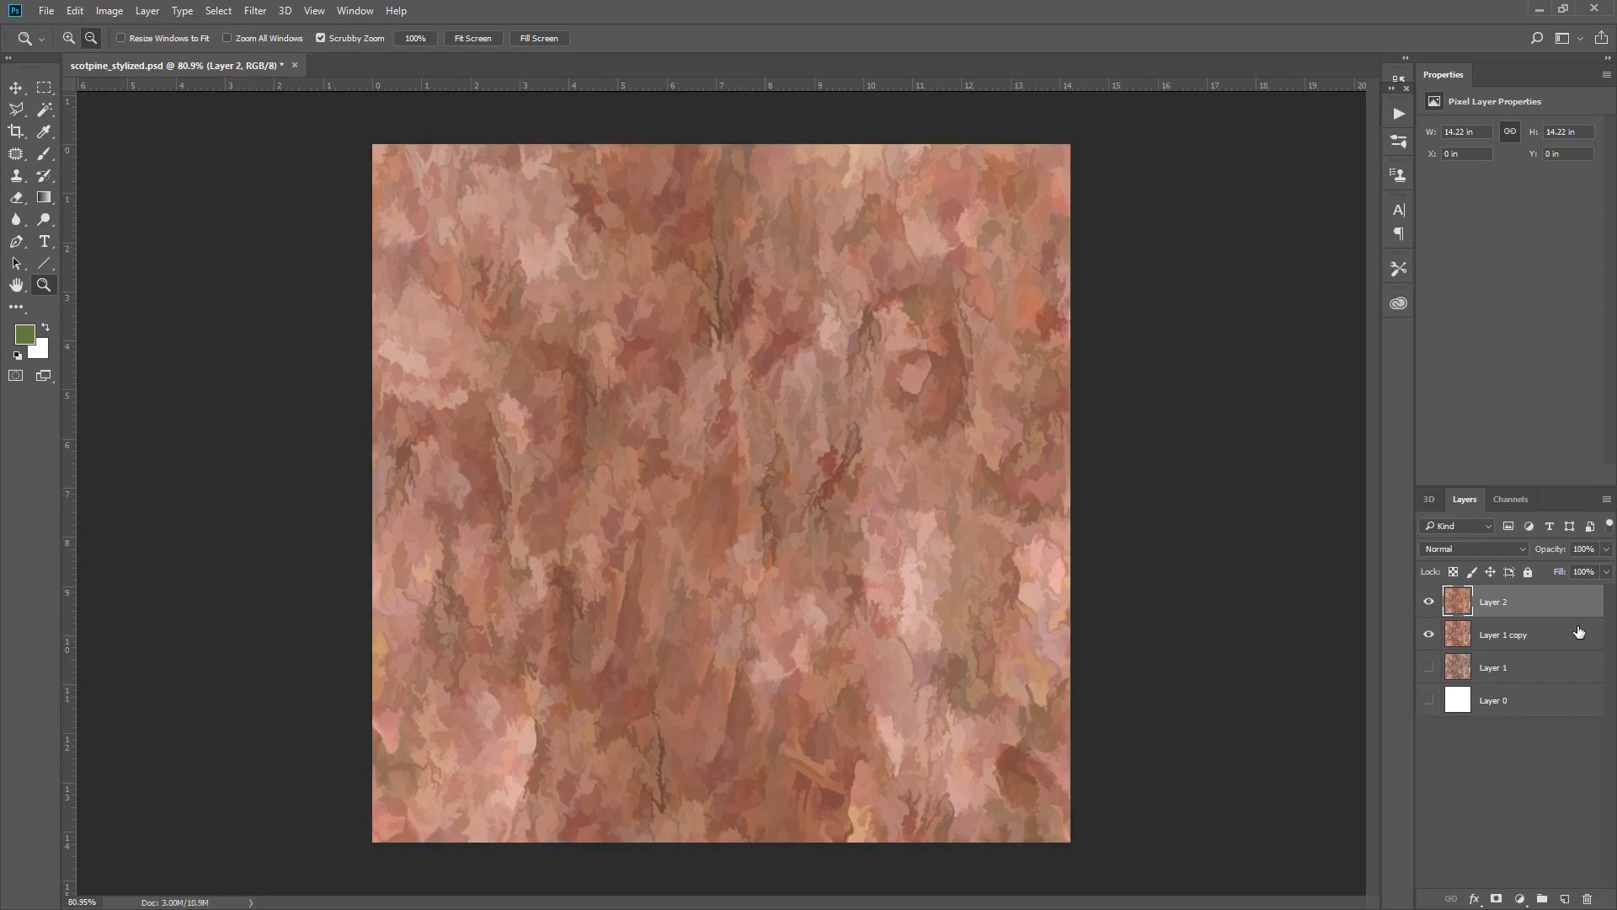
left_click(1503, 634)
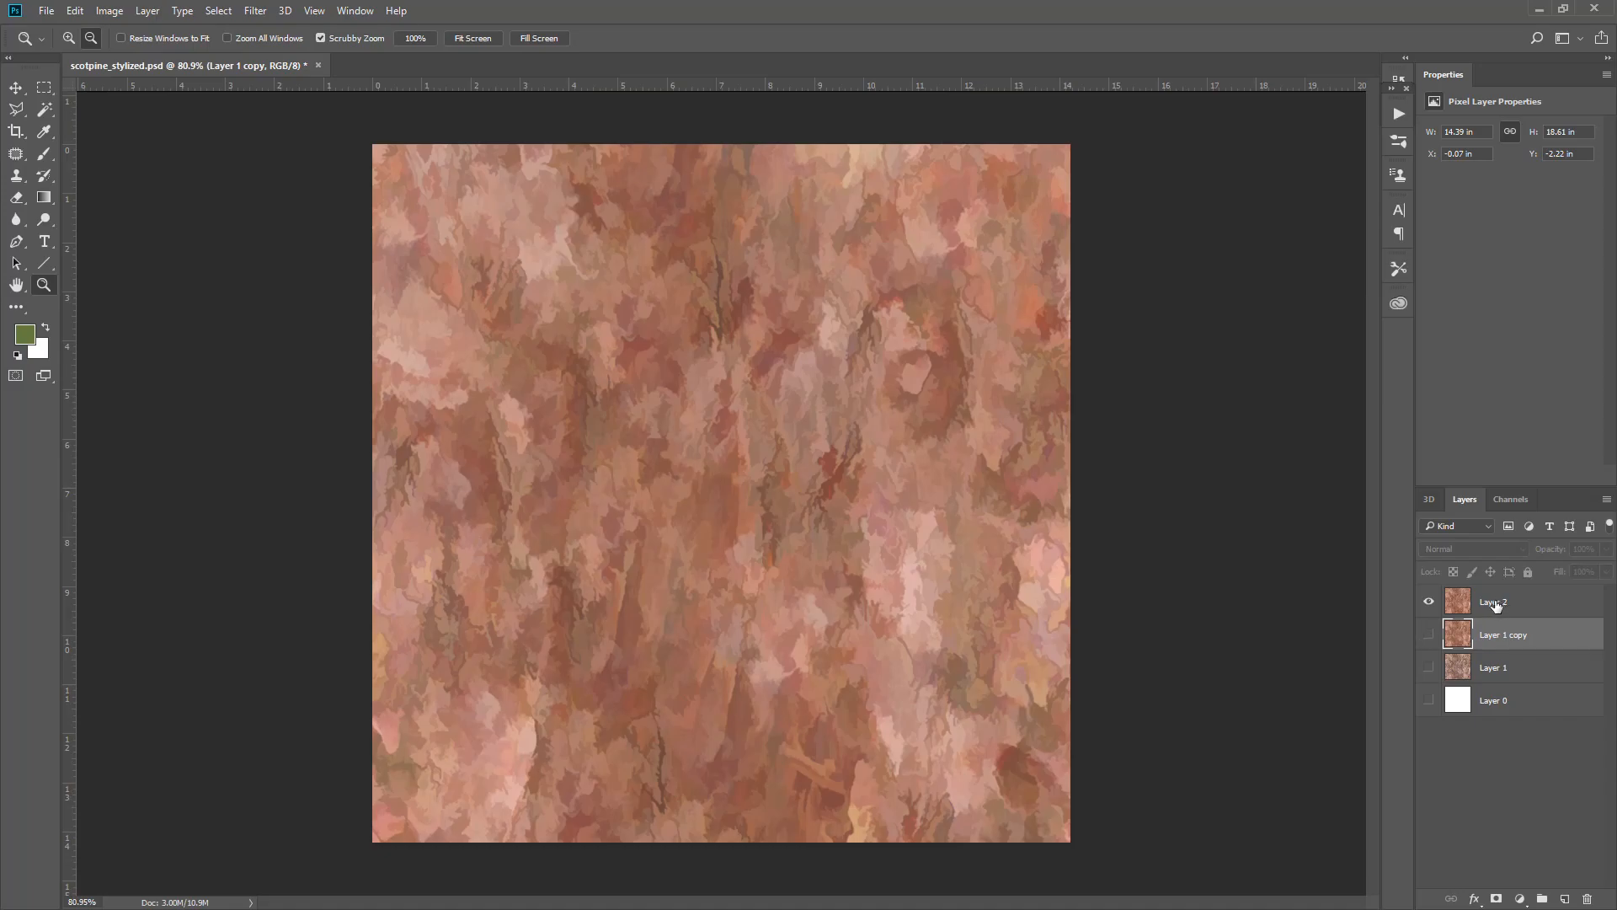
left_click(1493, 601)
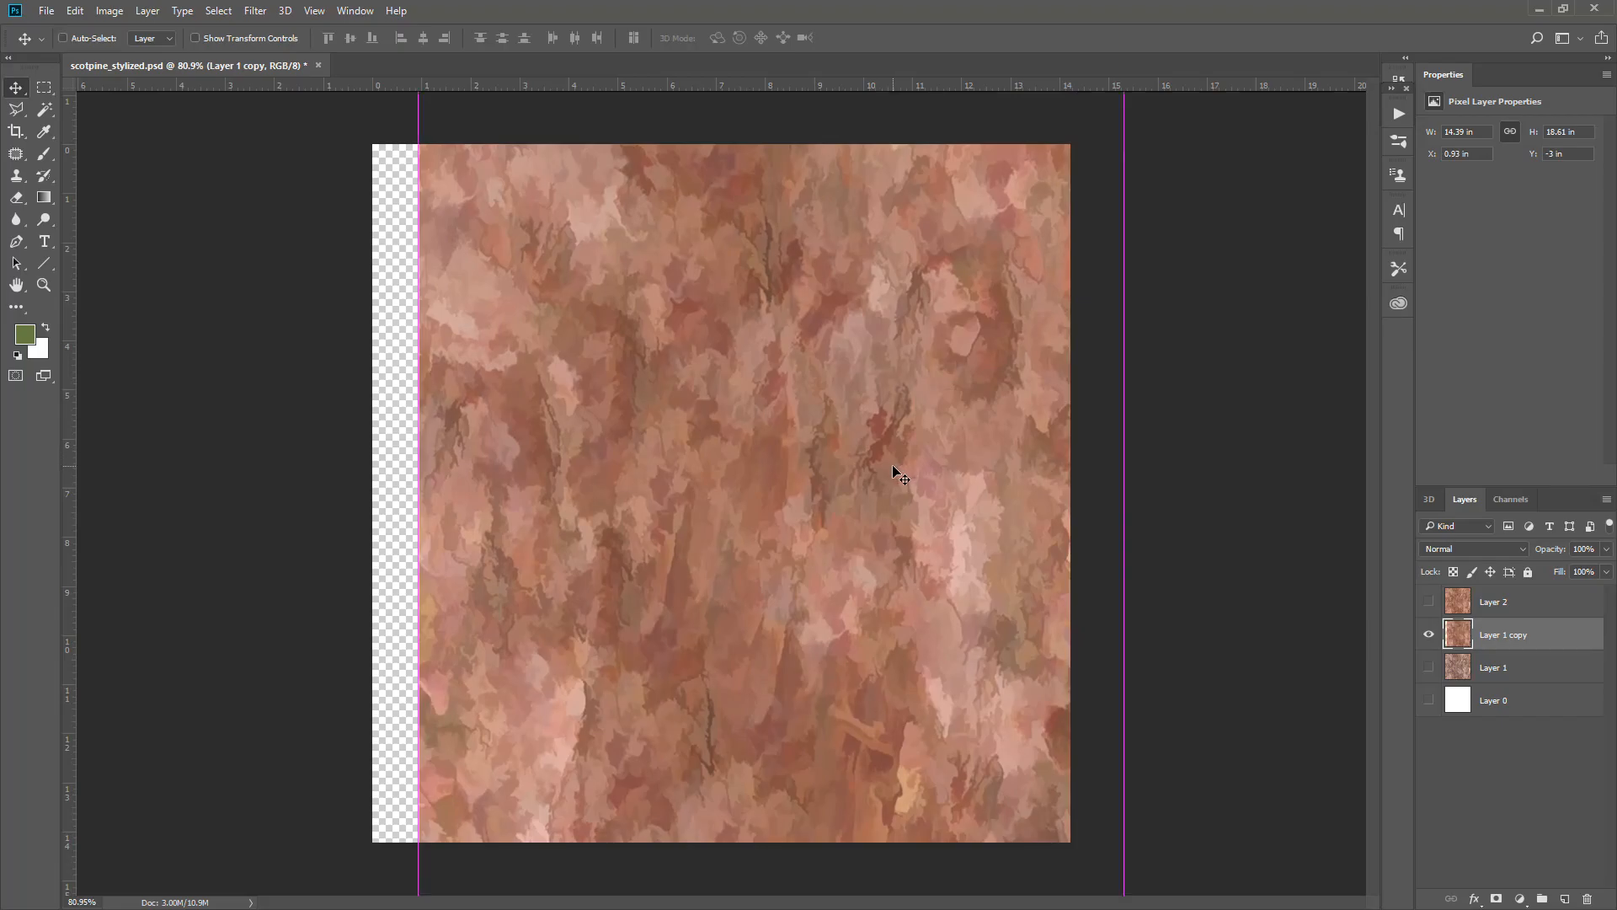
left_click(1429, 633)
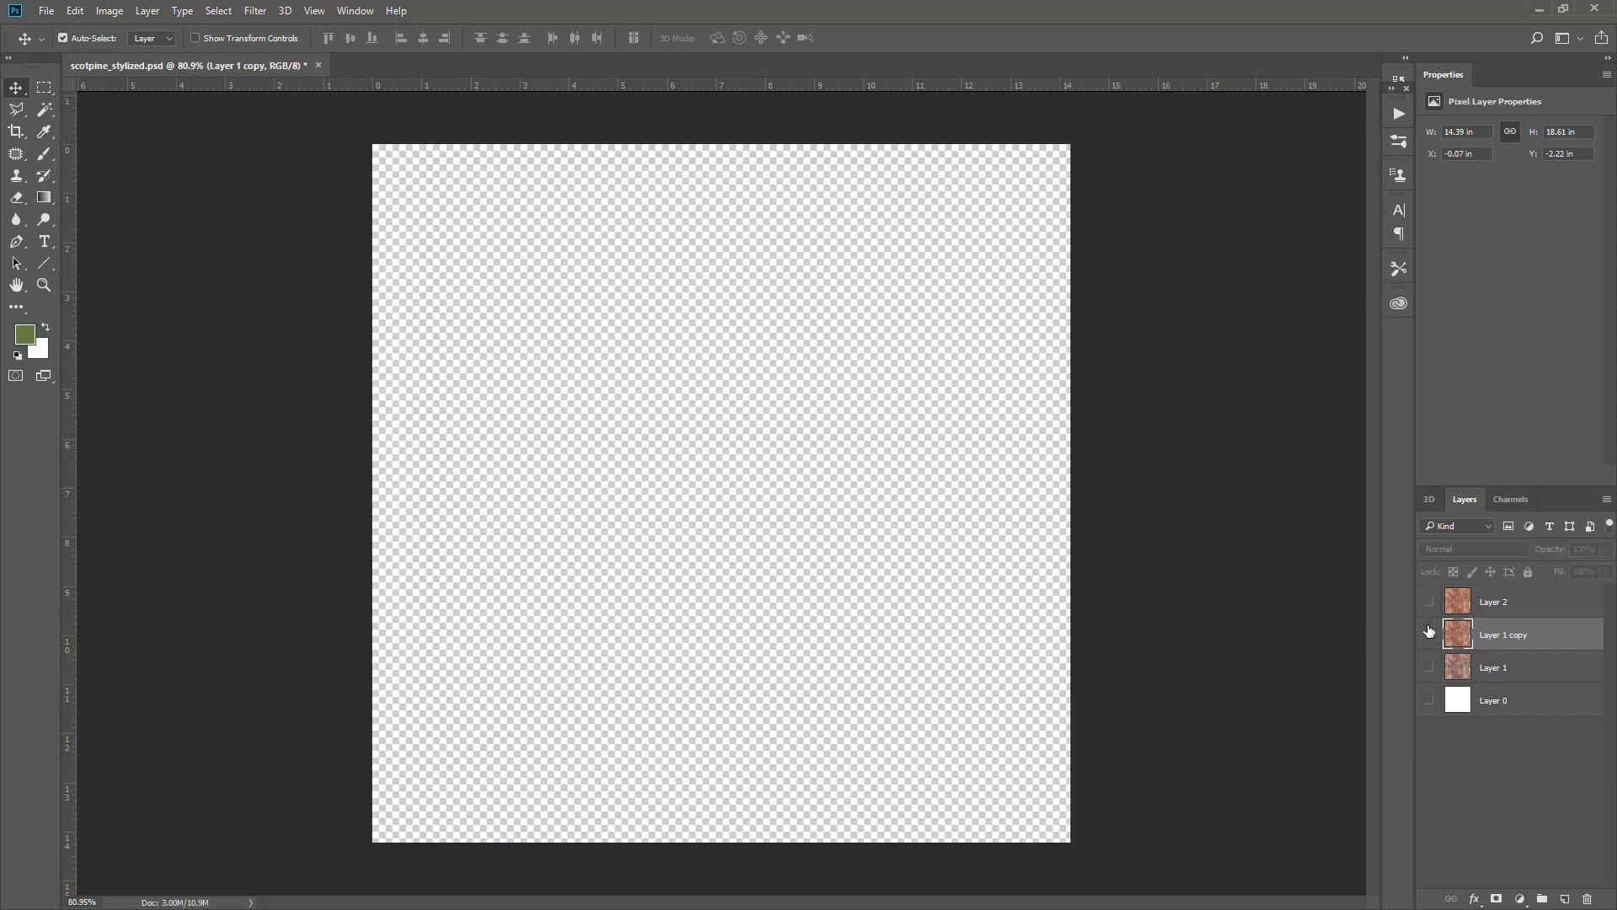
left_click(1429, 602)
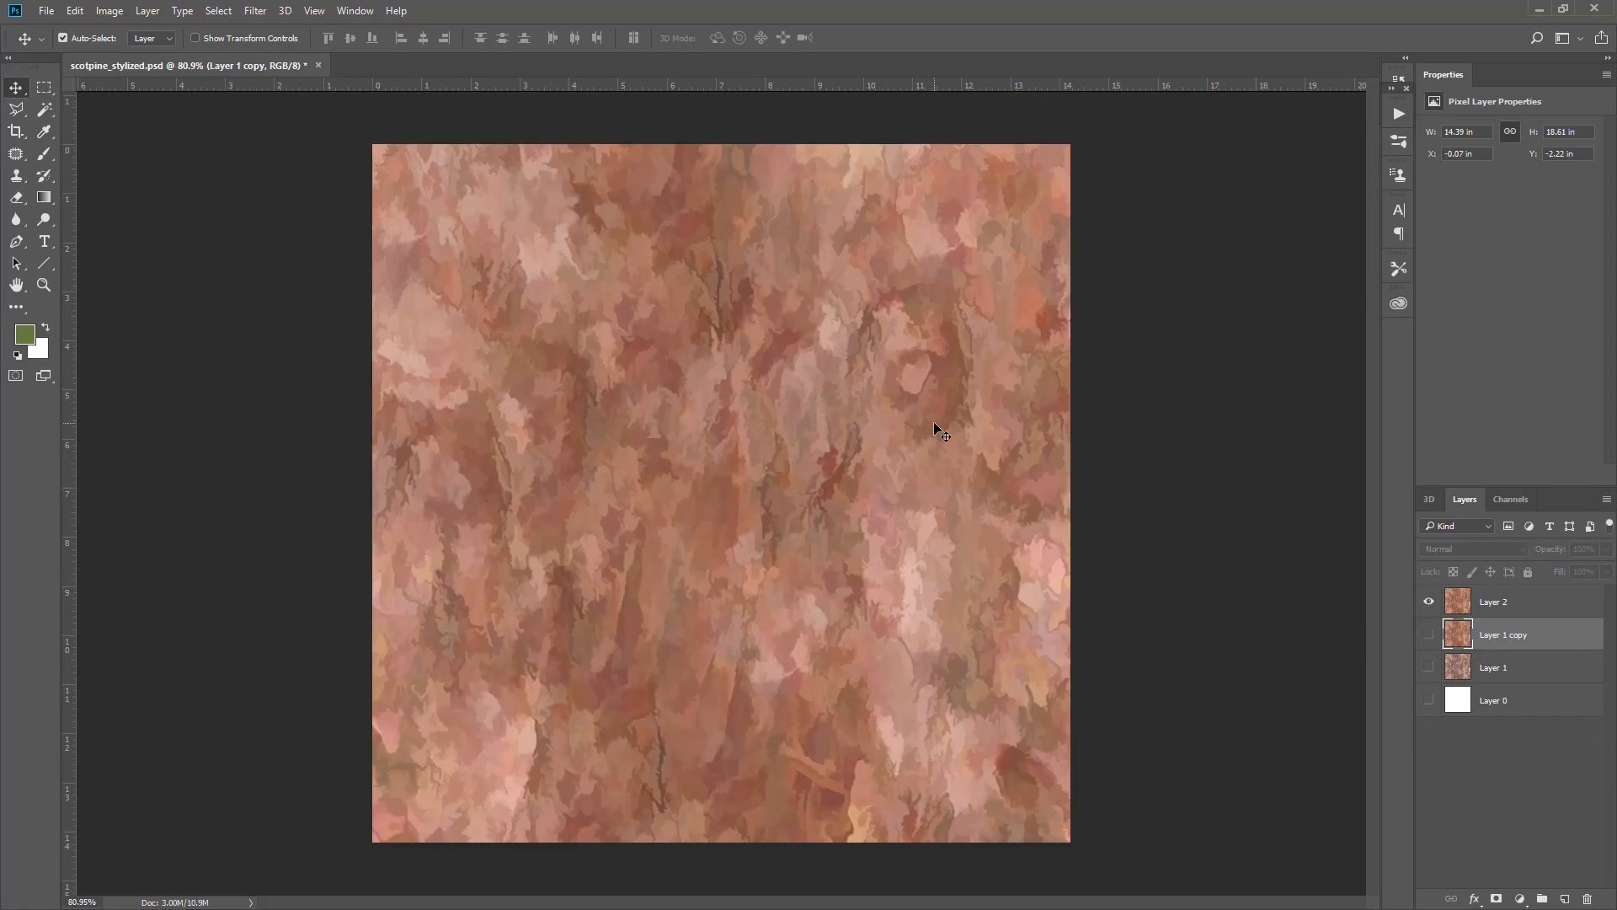
mouse_move(1357, 515)
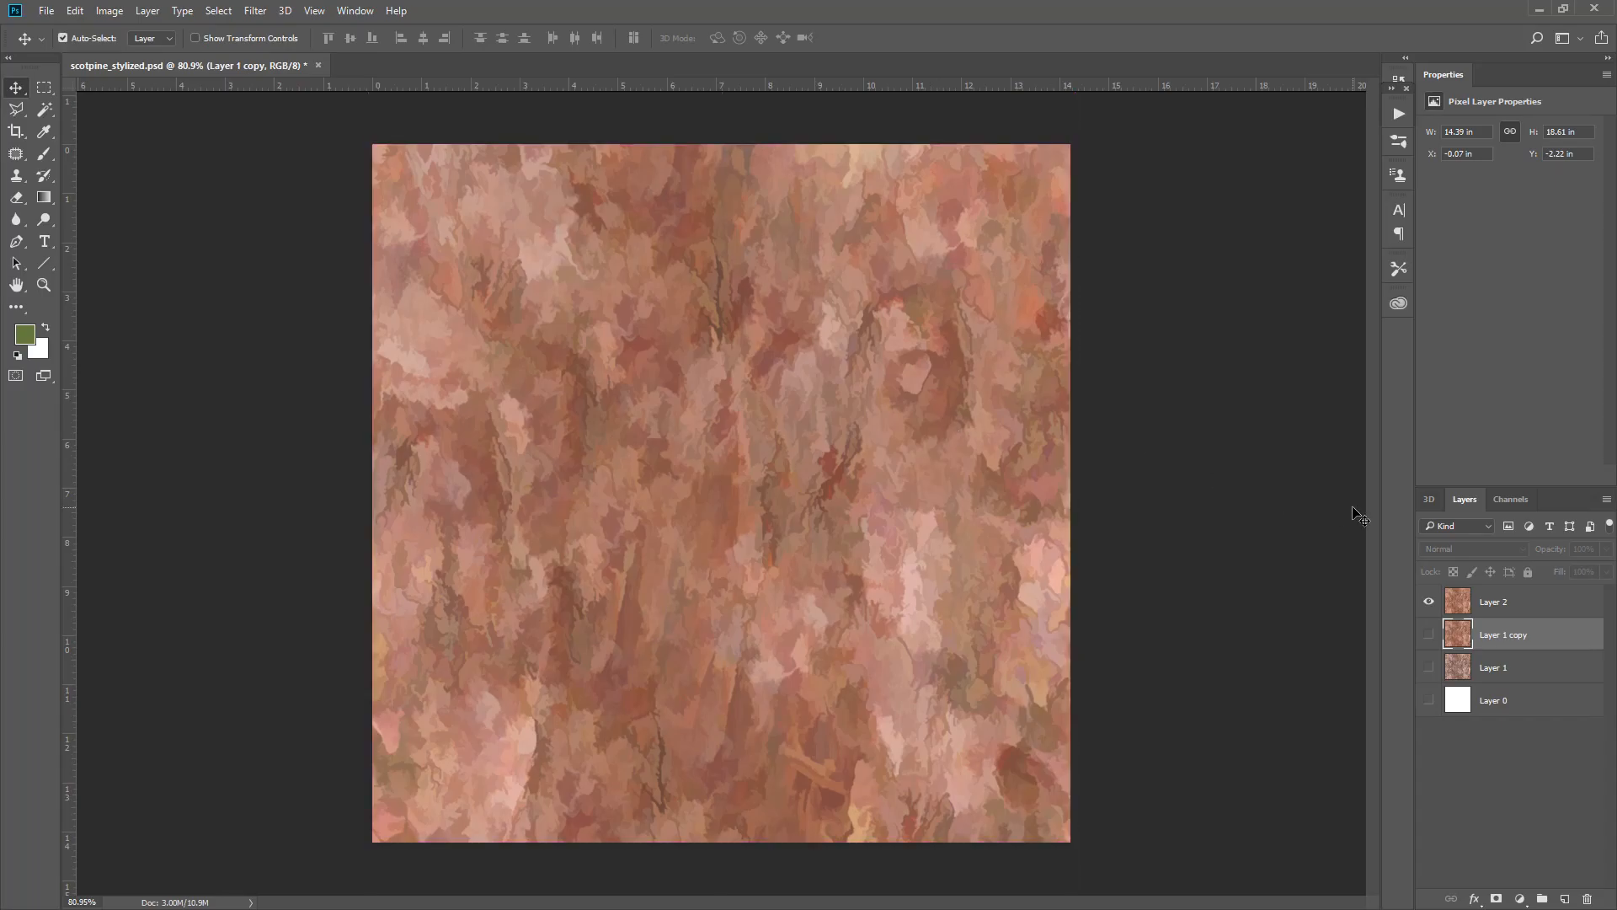
- Duplicate Layer 2, flip the copy vertically with Ctrl+T, and select both bark layers
left_click(1492, 601)
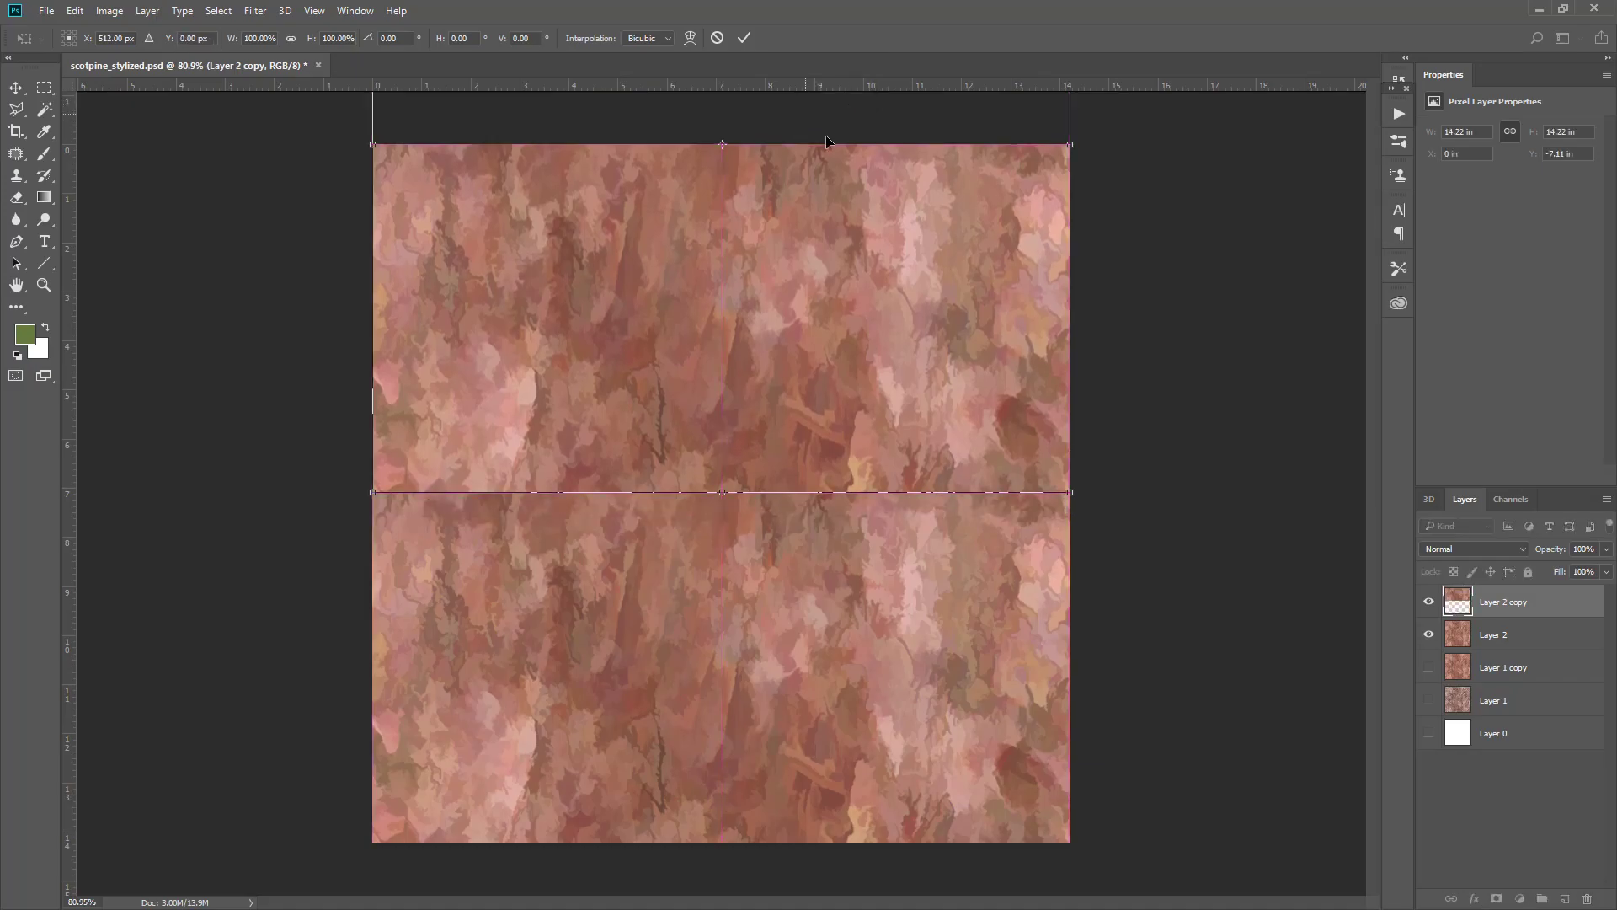
mouse_move(1081, 293)
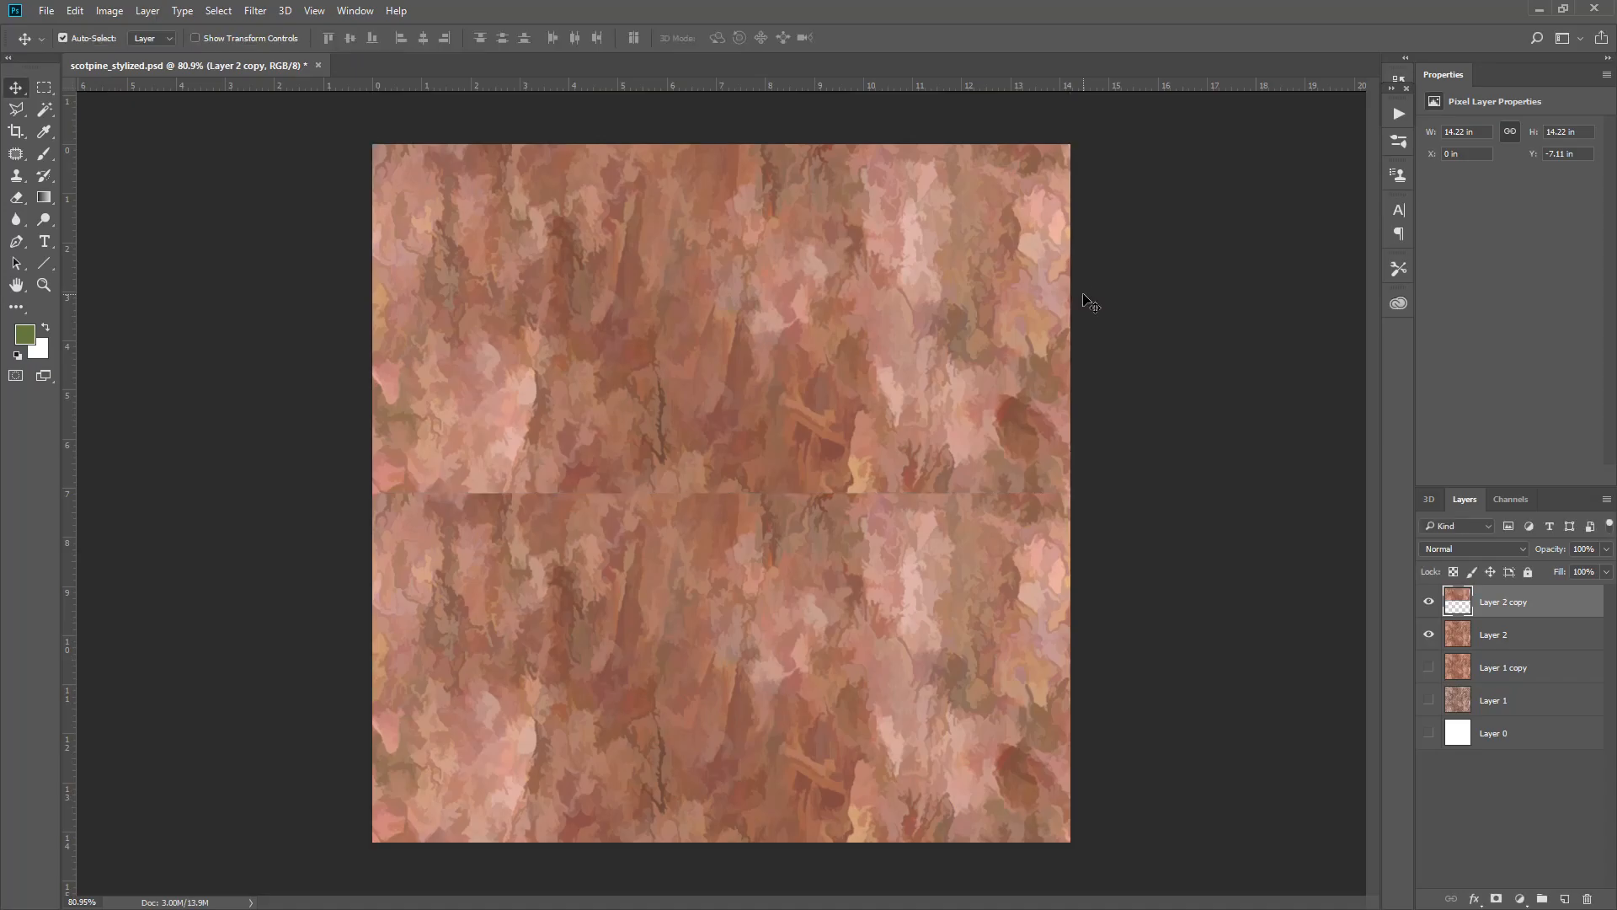
mouse_move(1478, 636)
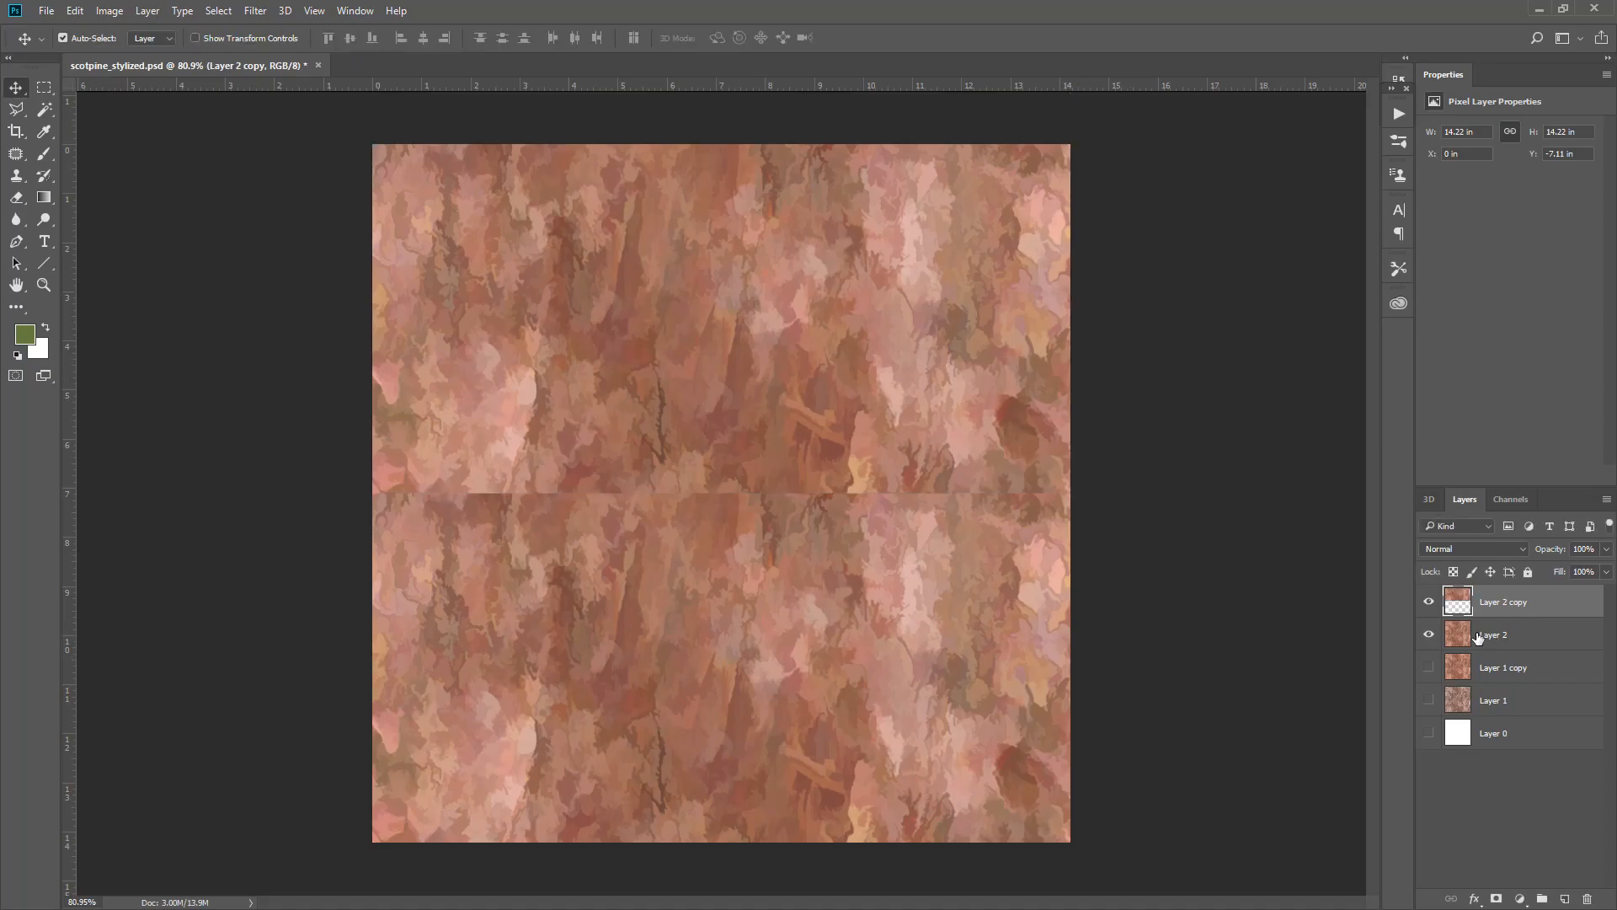
left_click(1494, 635)
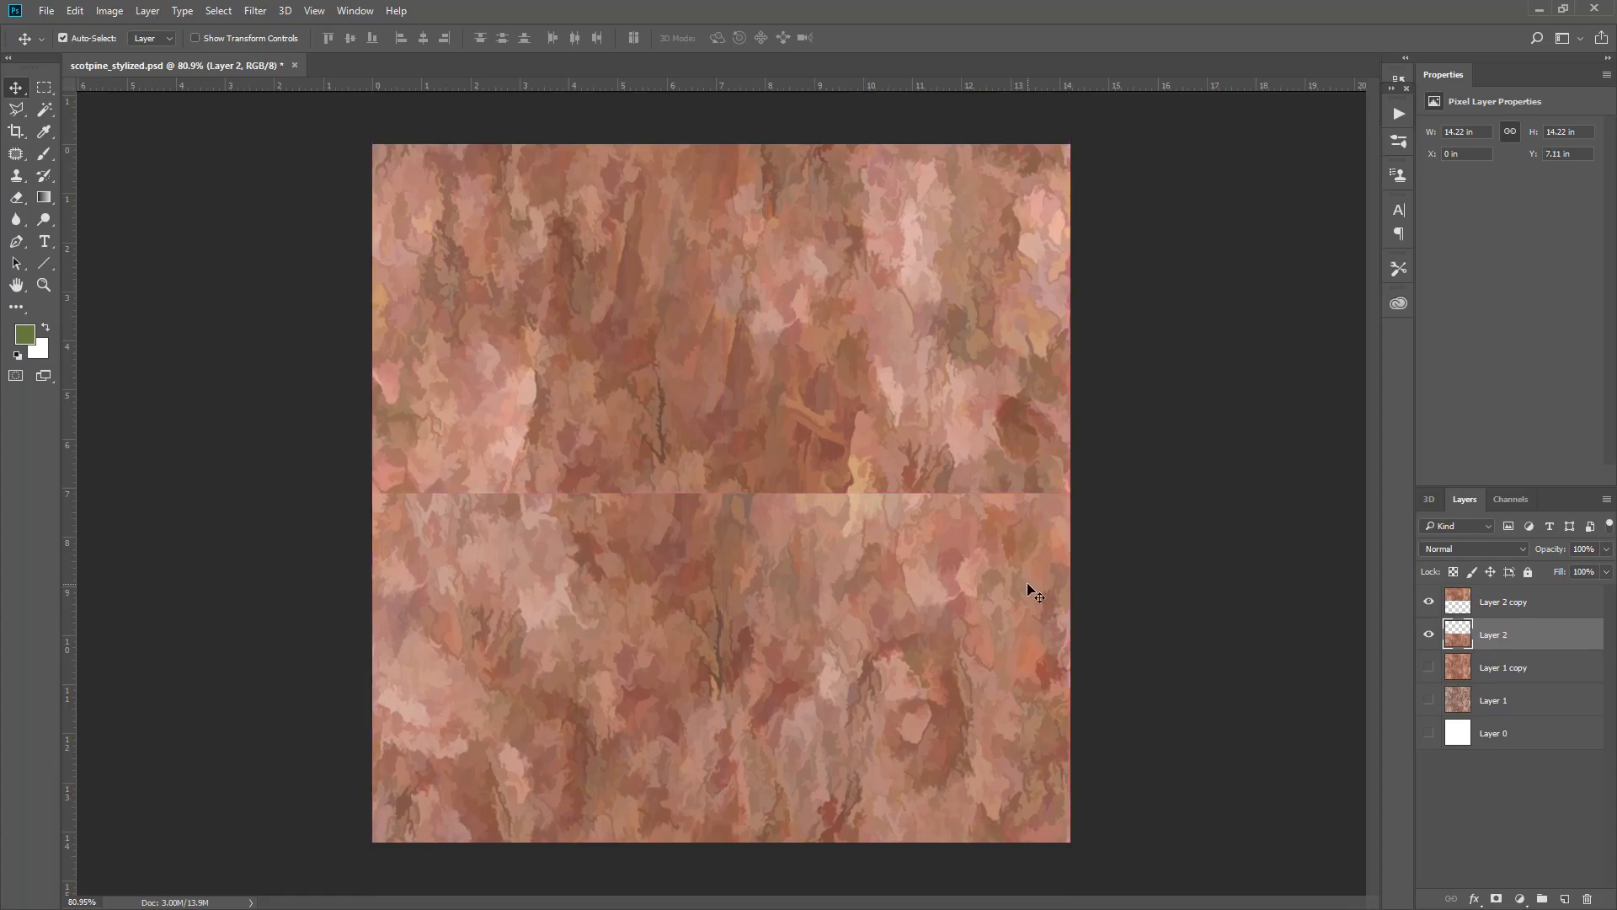
key("ctrl+t")
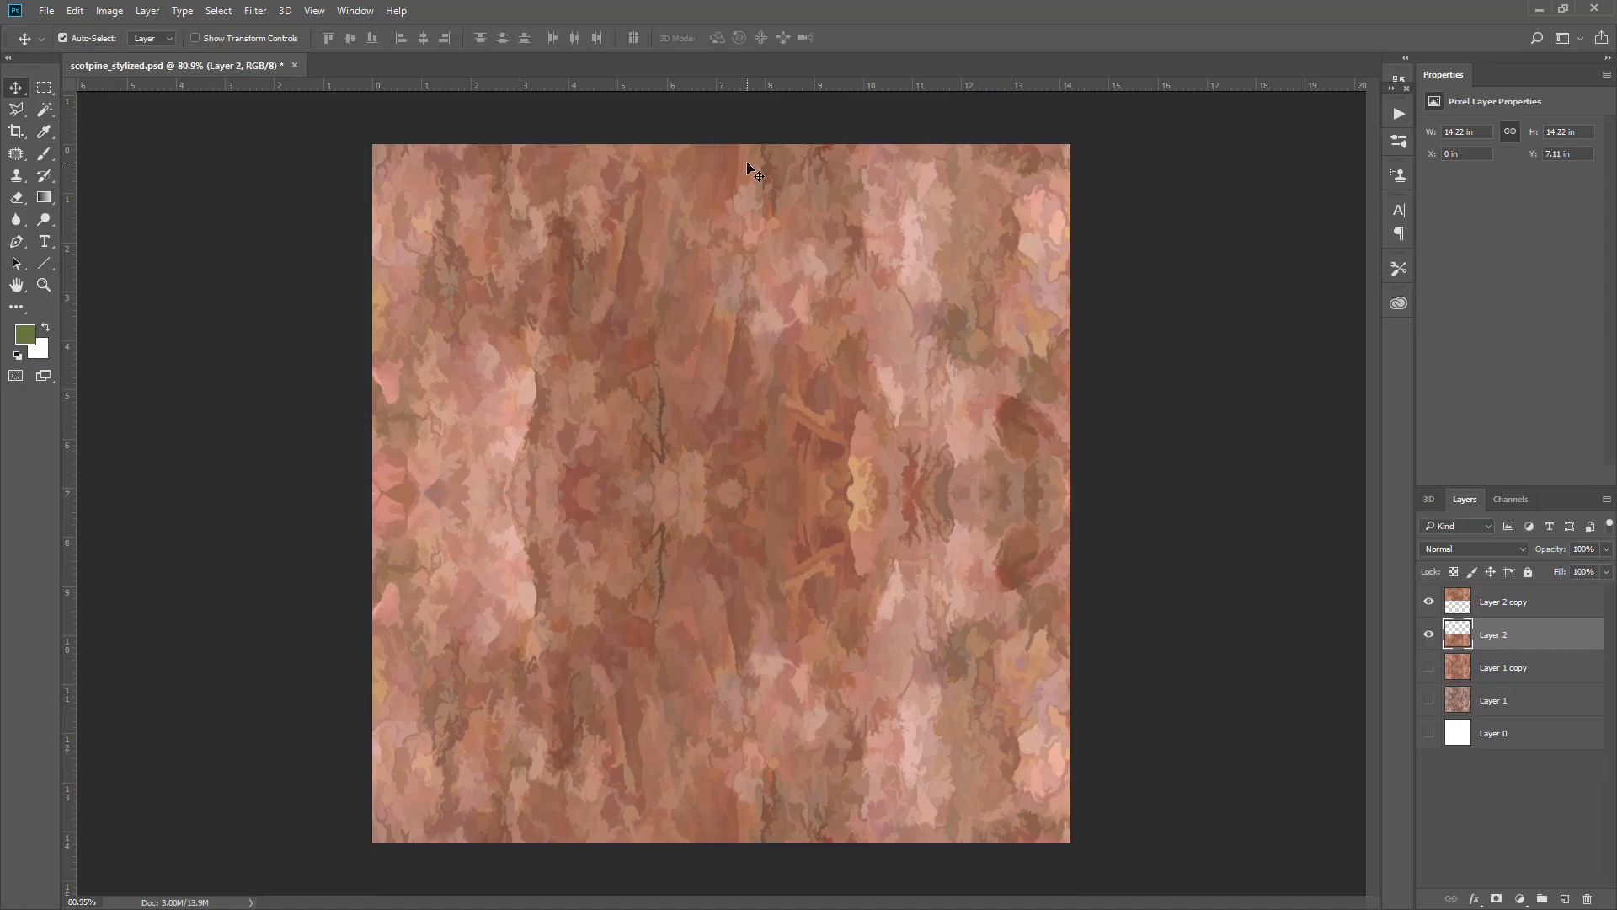
mouse_move(735, 495)
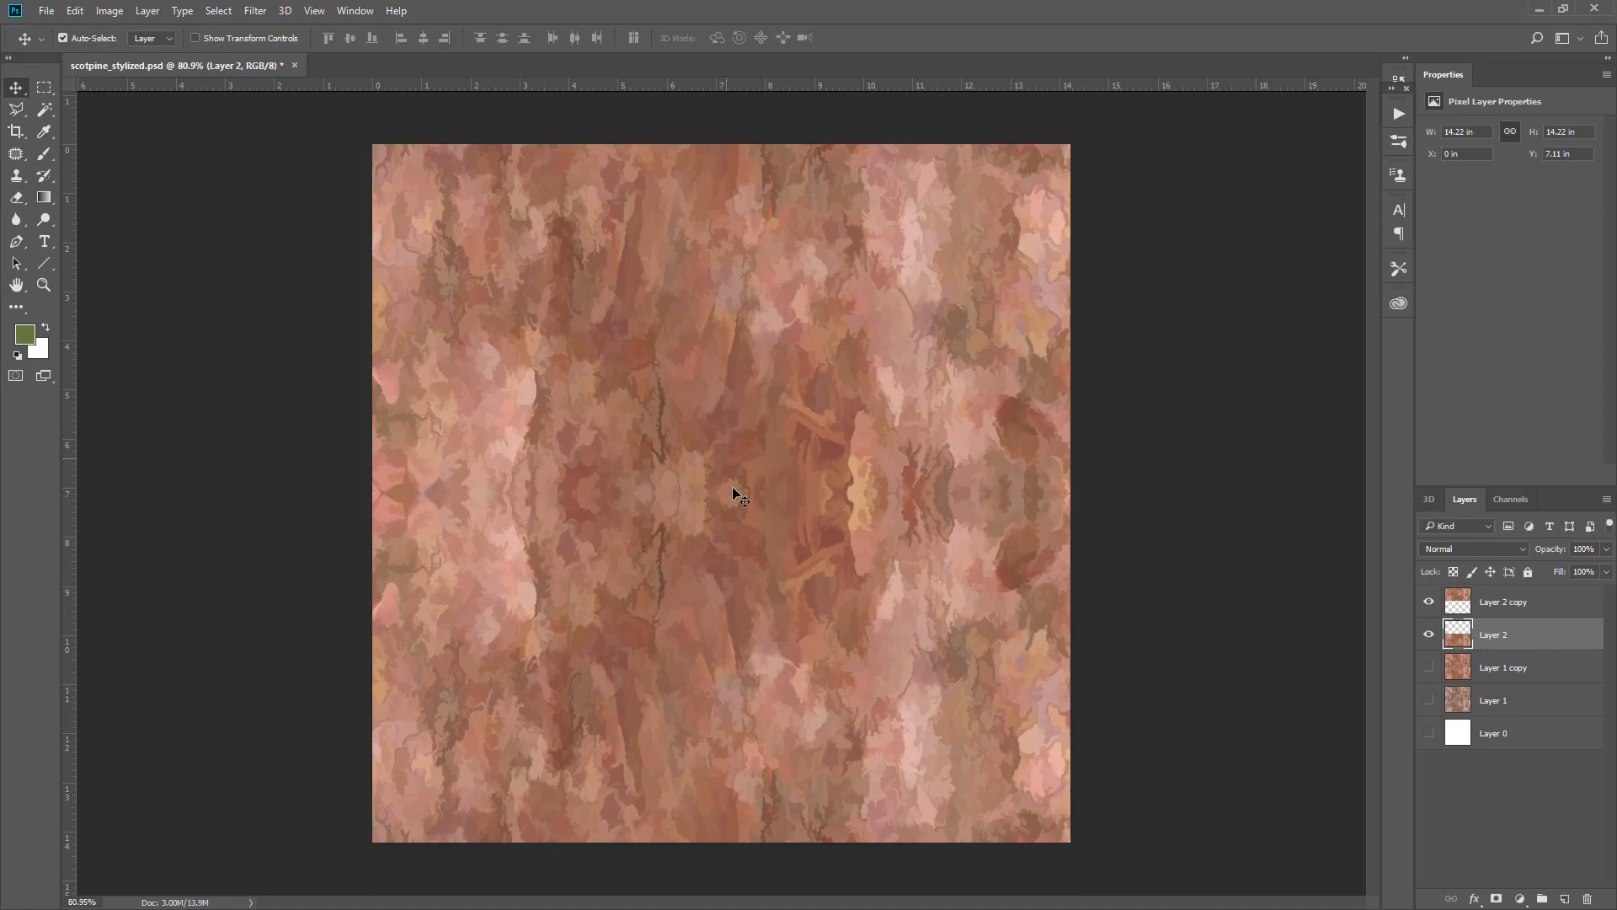
left_click(1503, 601)
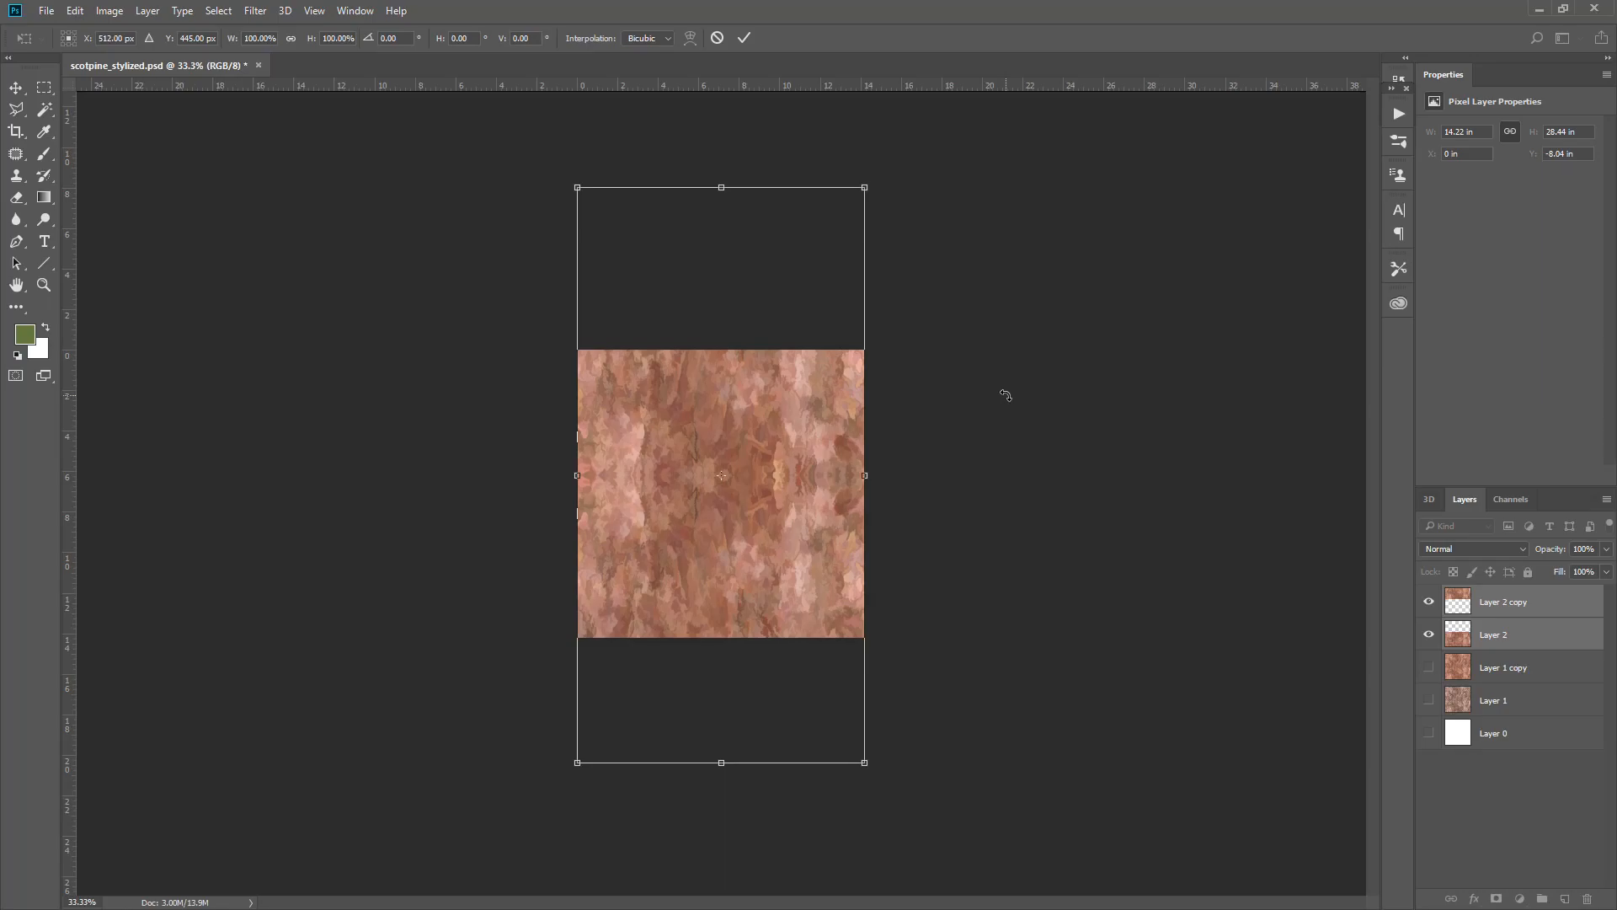
- Commit the transform and group Layer 2 and its copy into Group 1
key("Return")
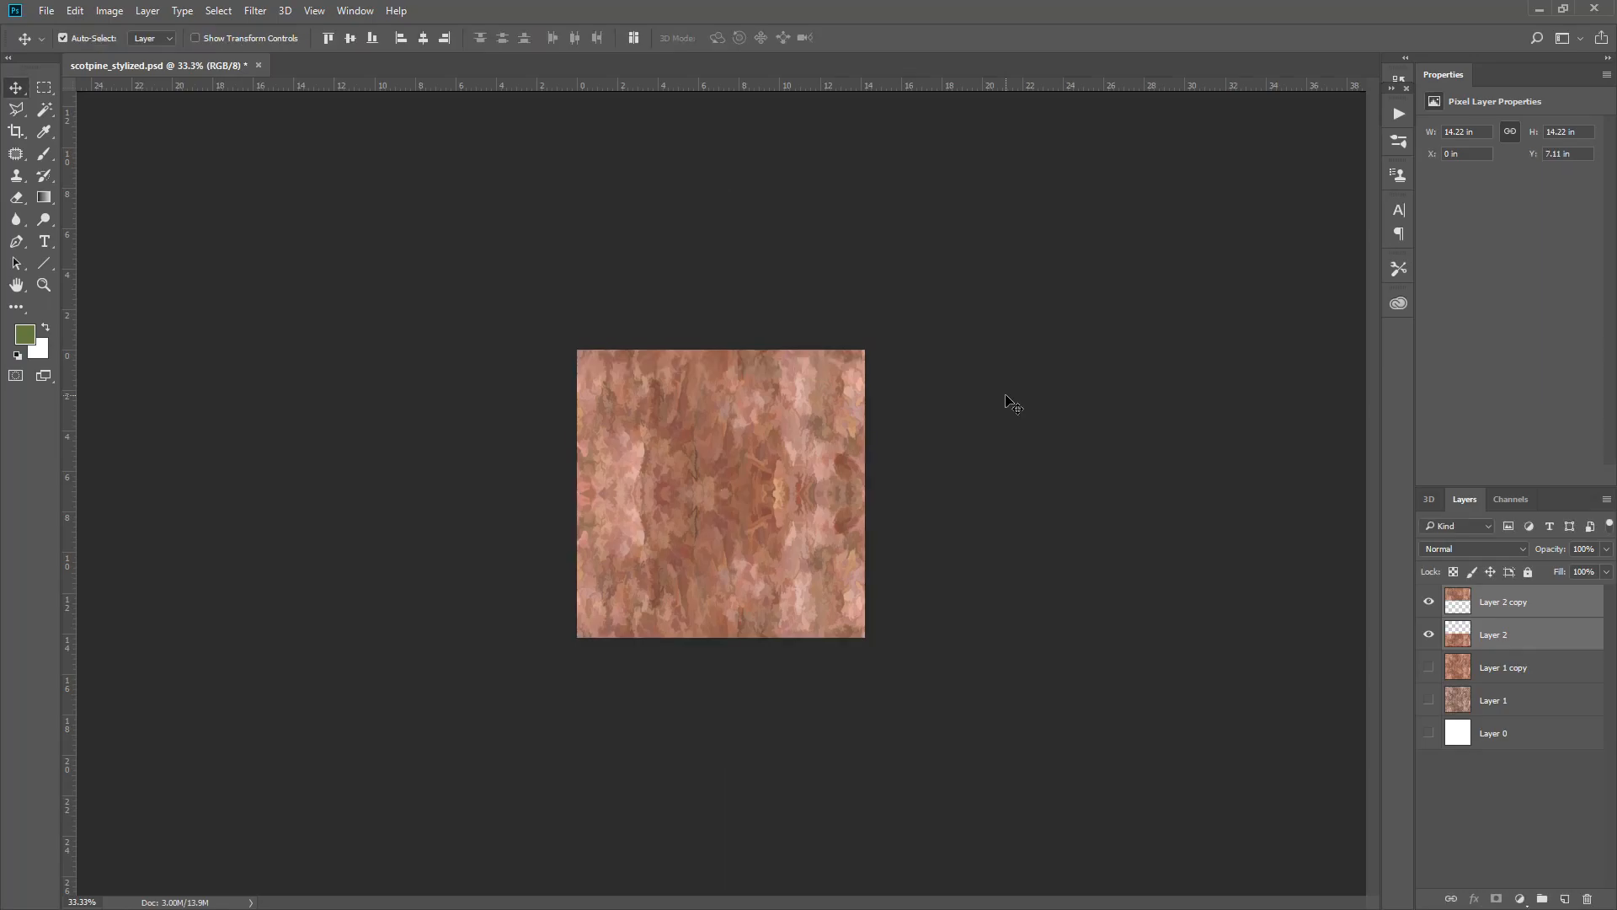
key("ctrl+g")
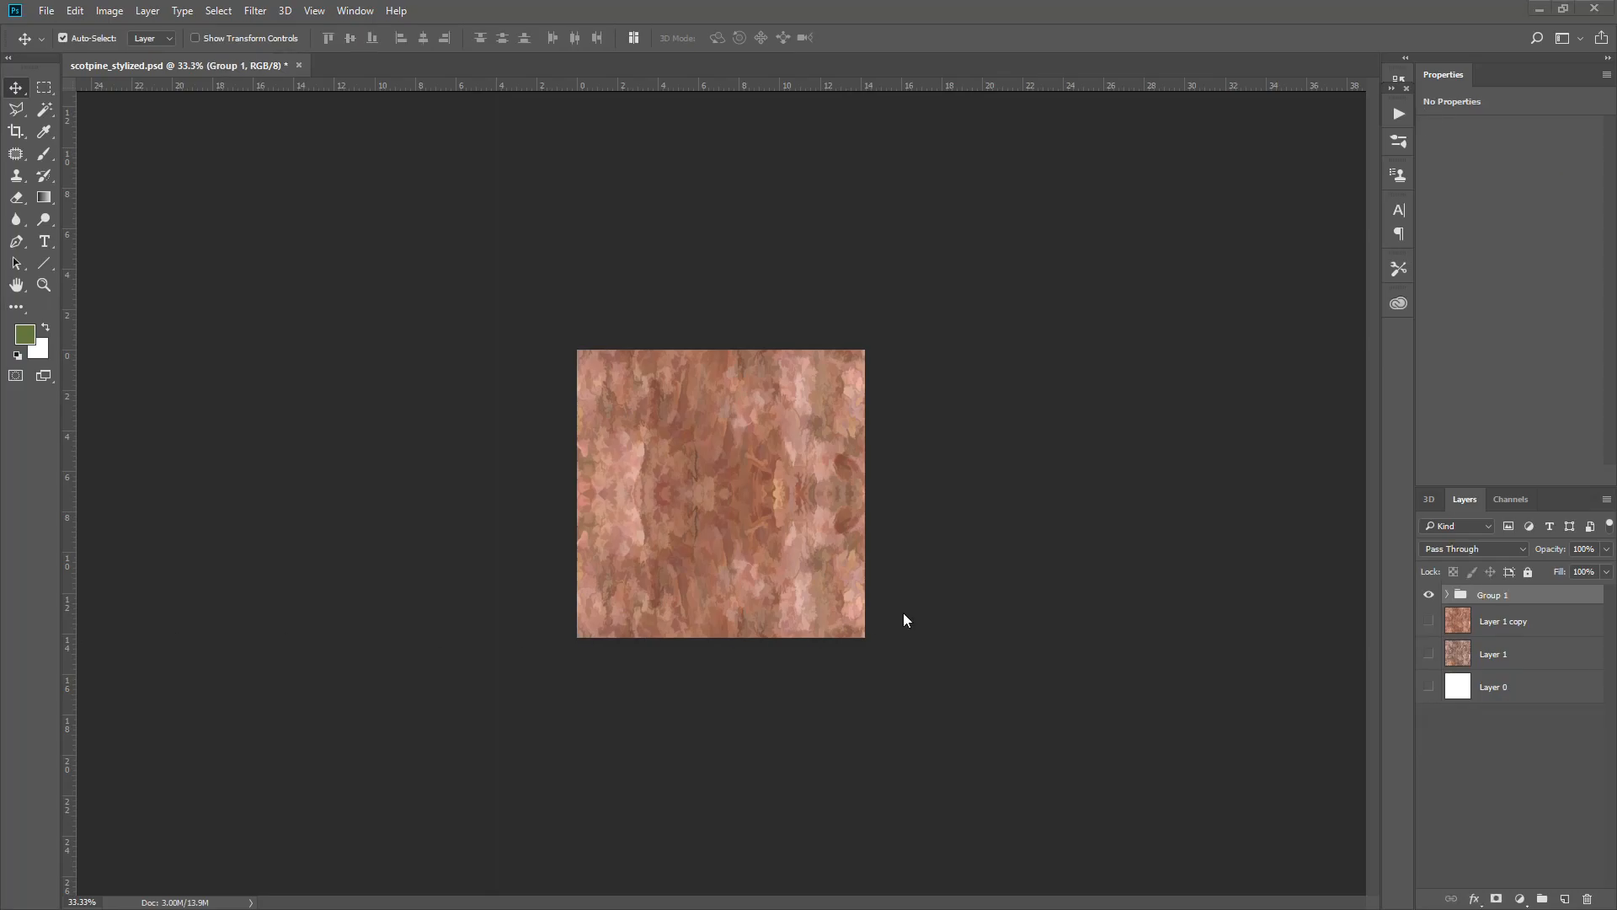
mouse_move(913, 615)
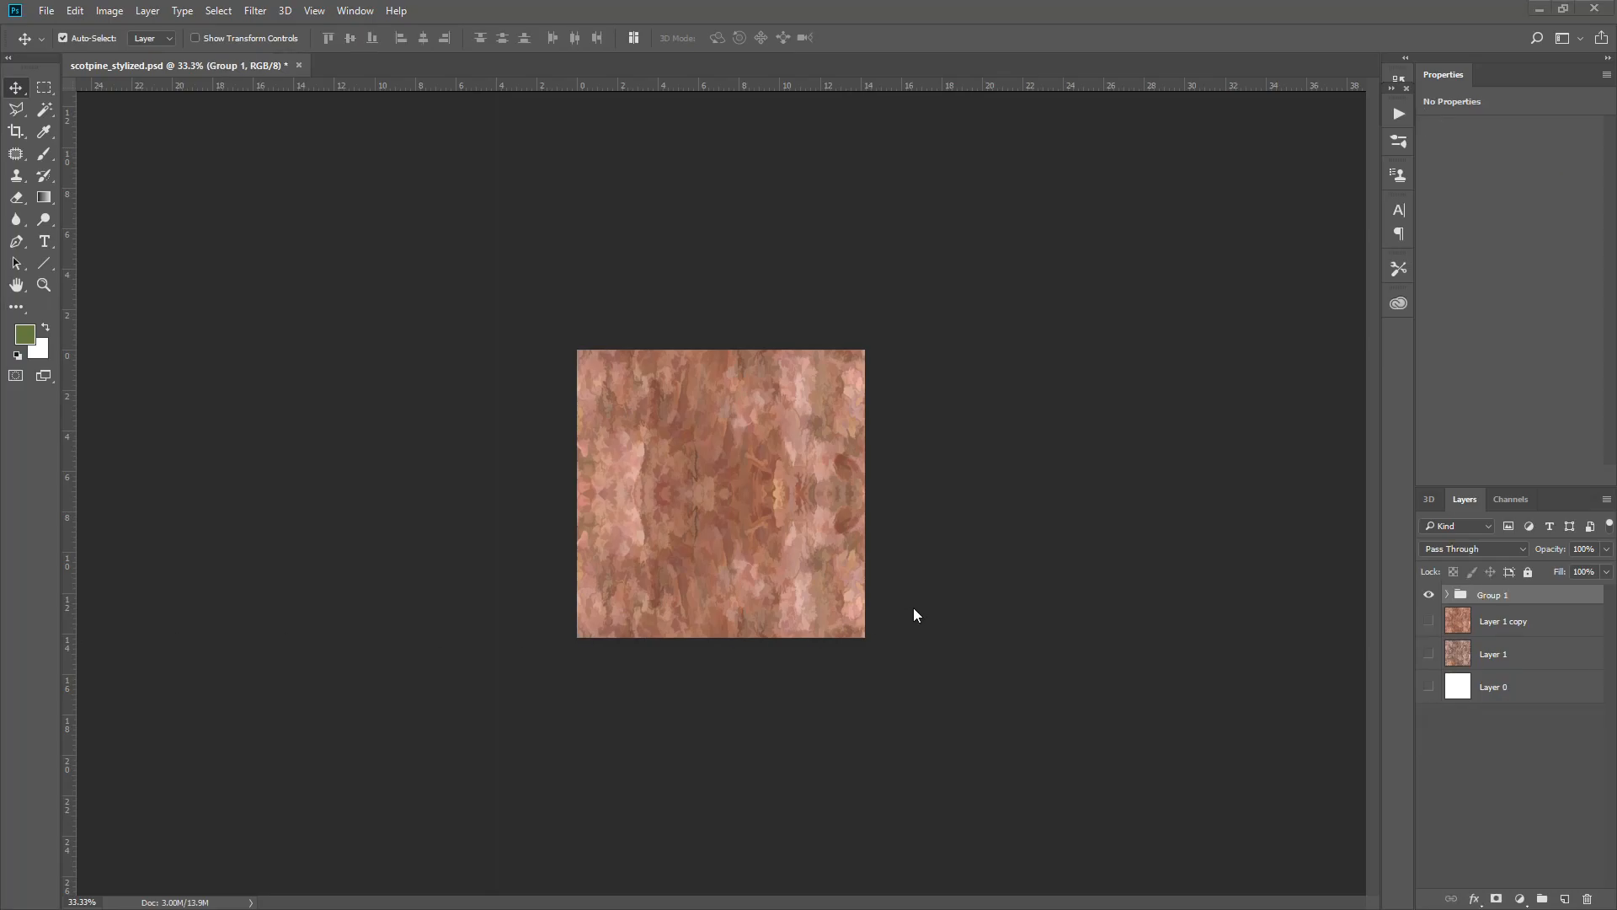
mouse_move(440, 106)
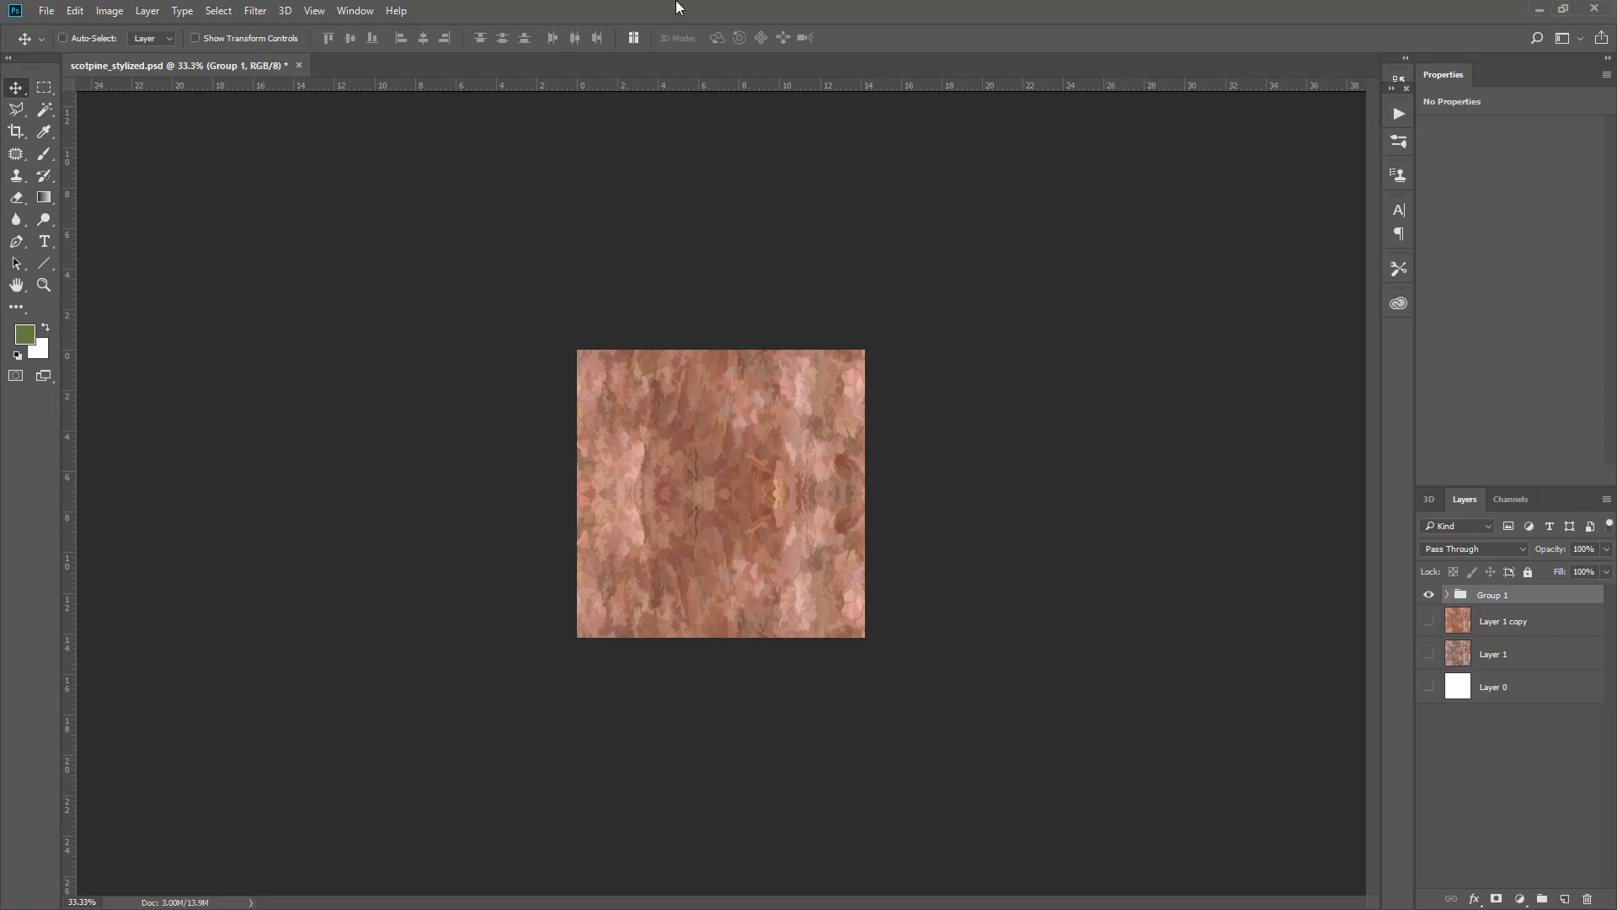
mouse_move(675, 7)
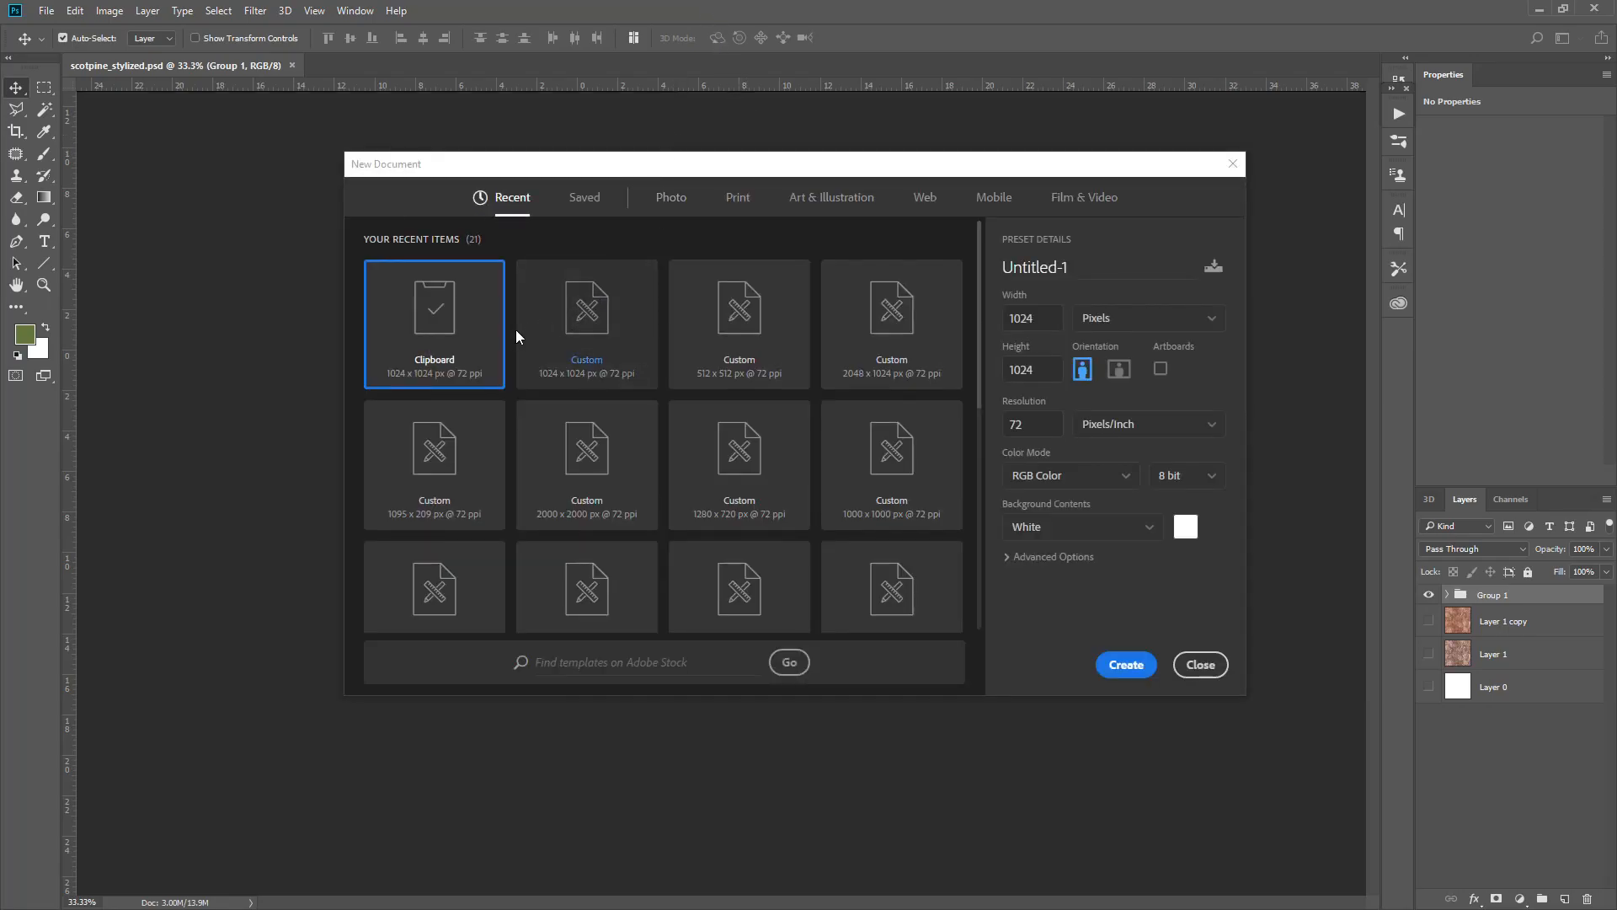
- Create the clipboard-sized document and scale the pasted bark texture to 50%
left_click(1124, 665)
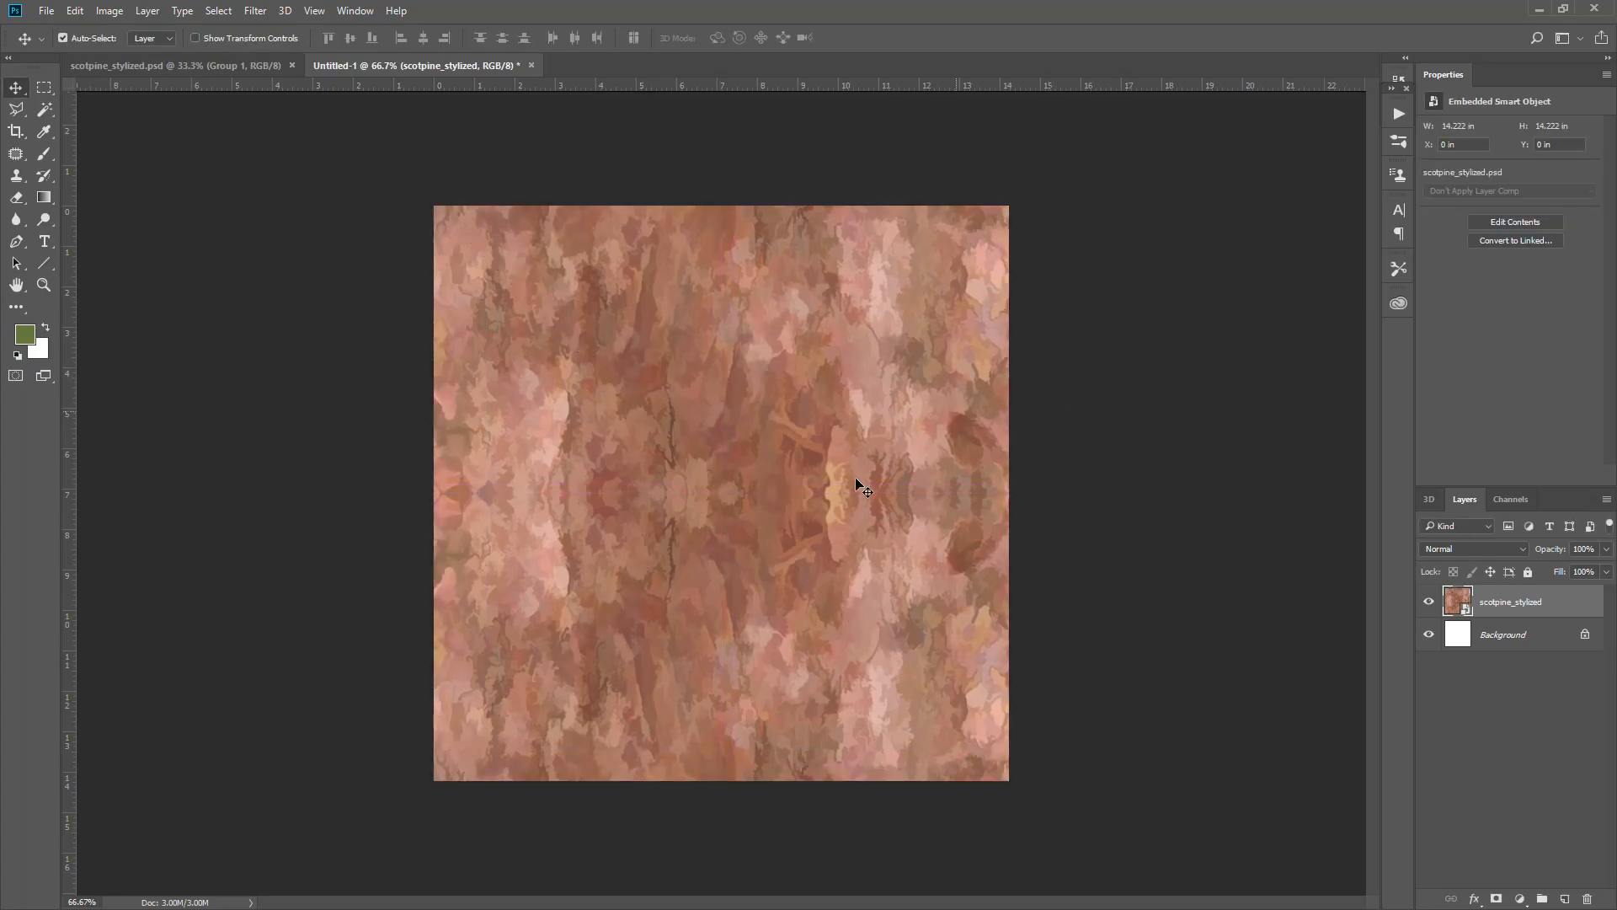
mouse_move(869, 297)
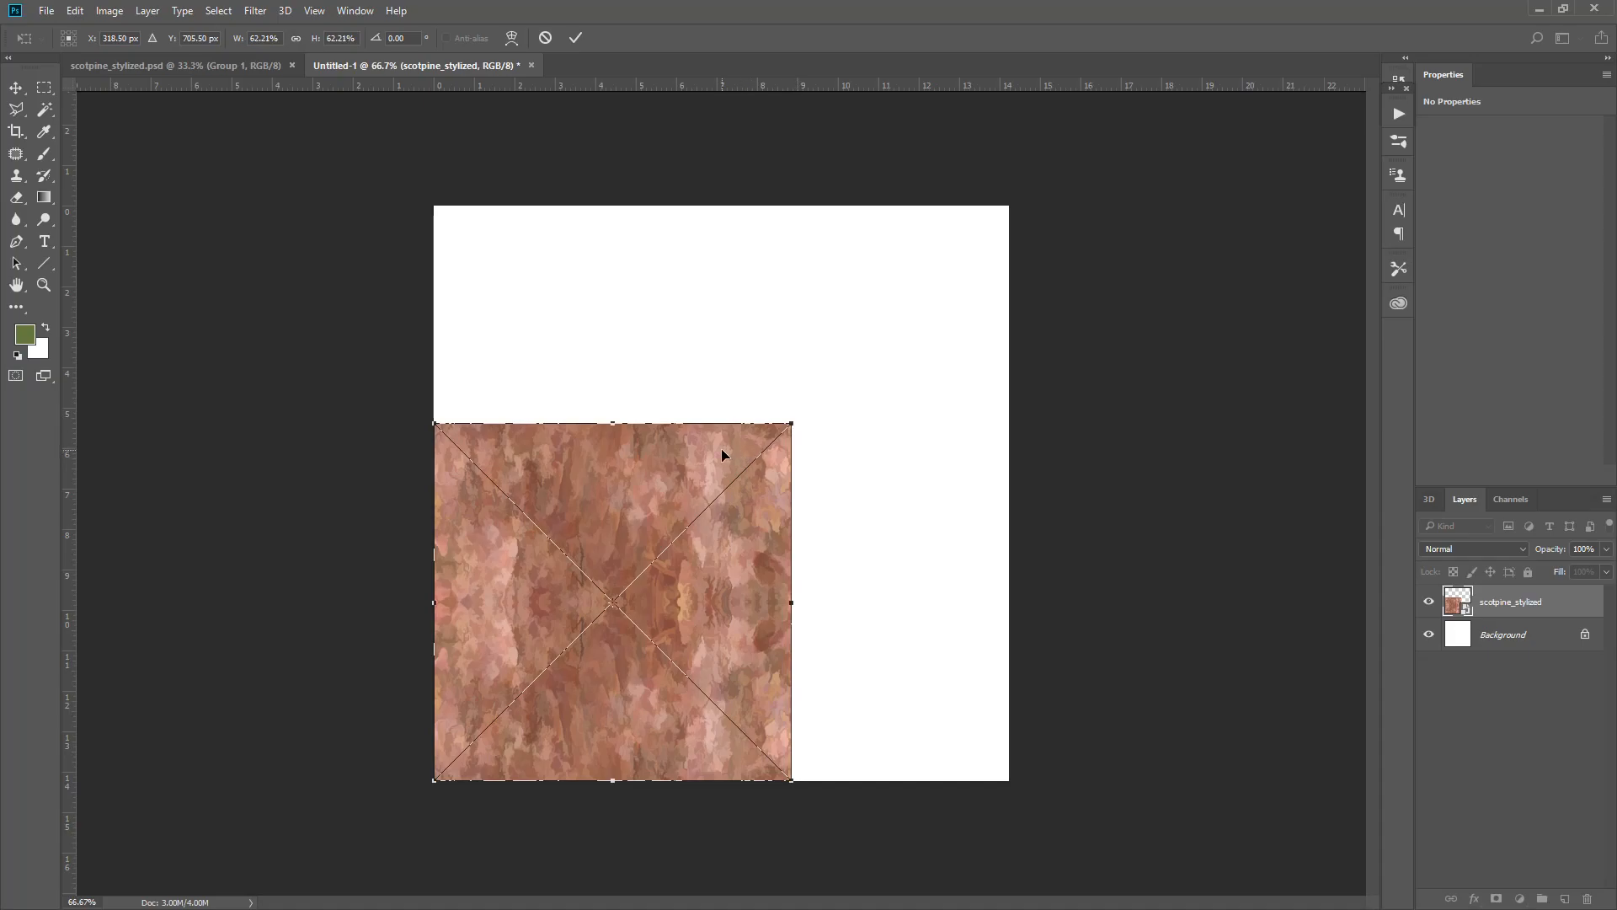
left_click(576, 38)
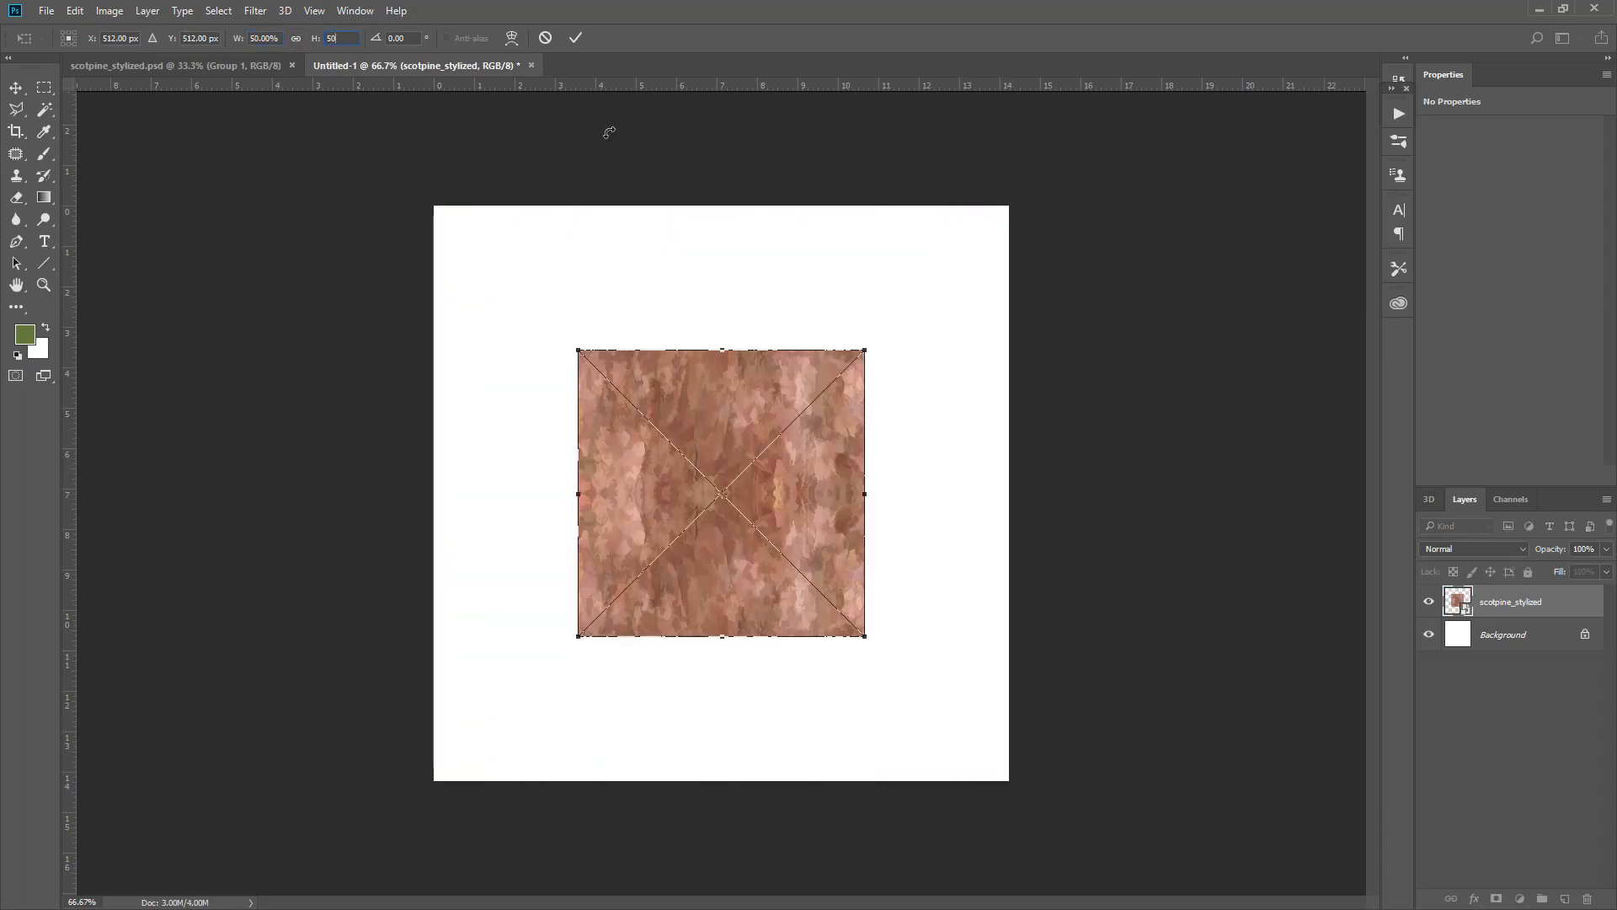
left_click(576, 37)
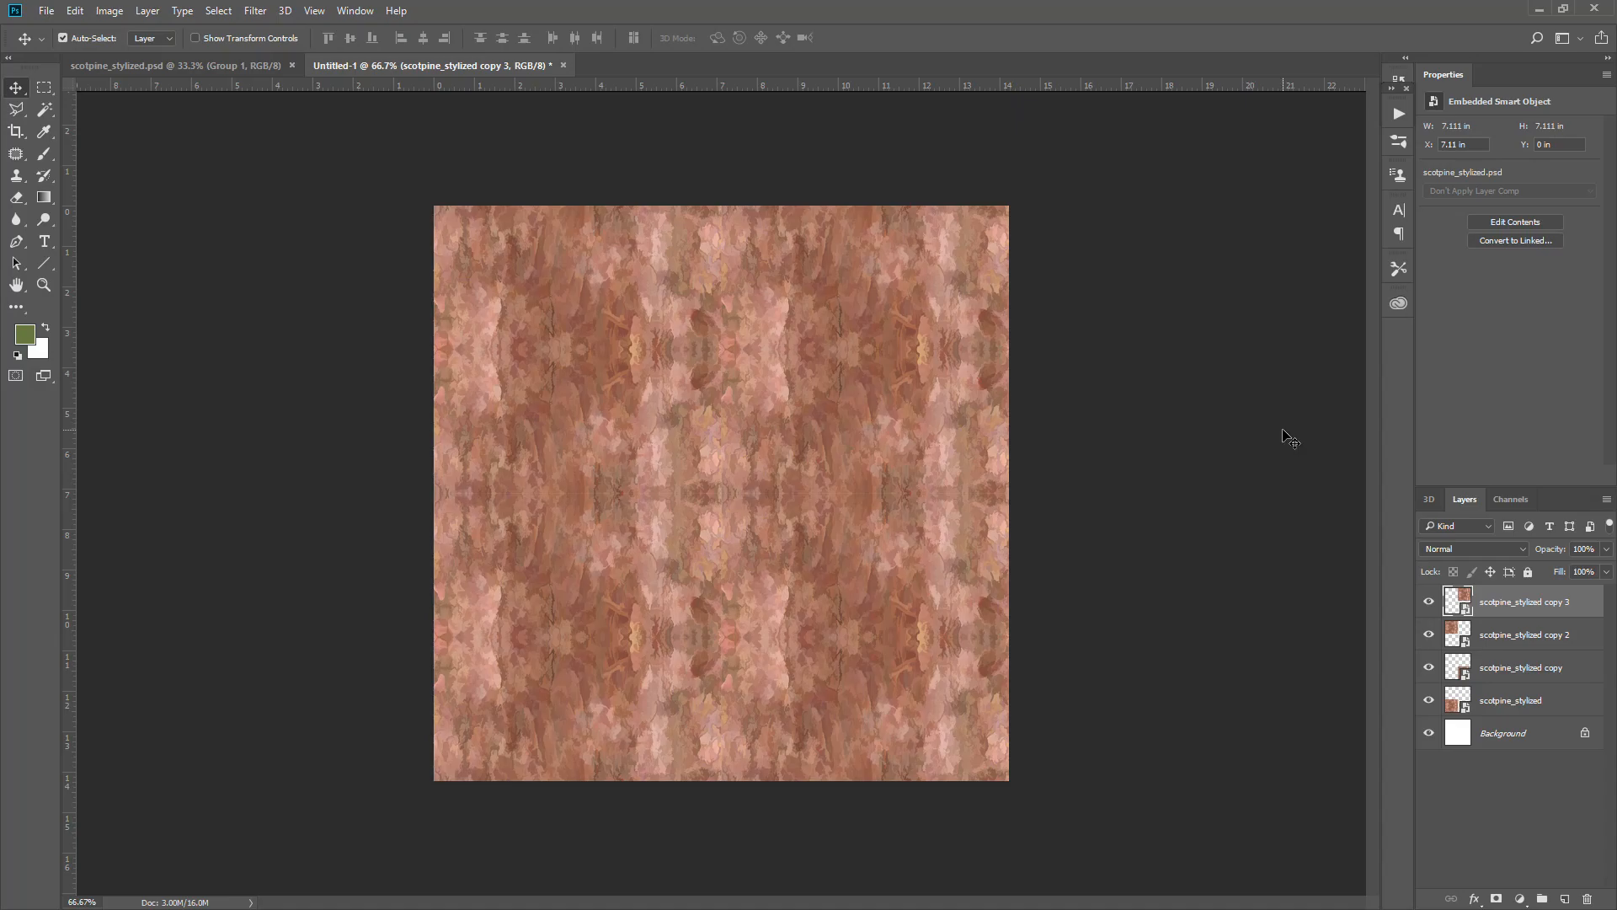
mouse_move(189, 87)
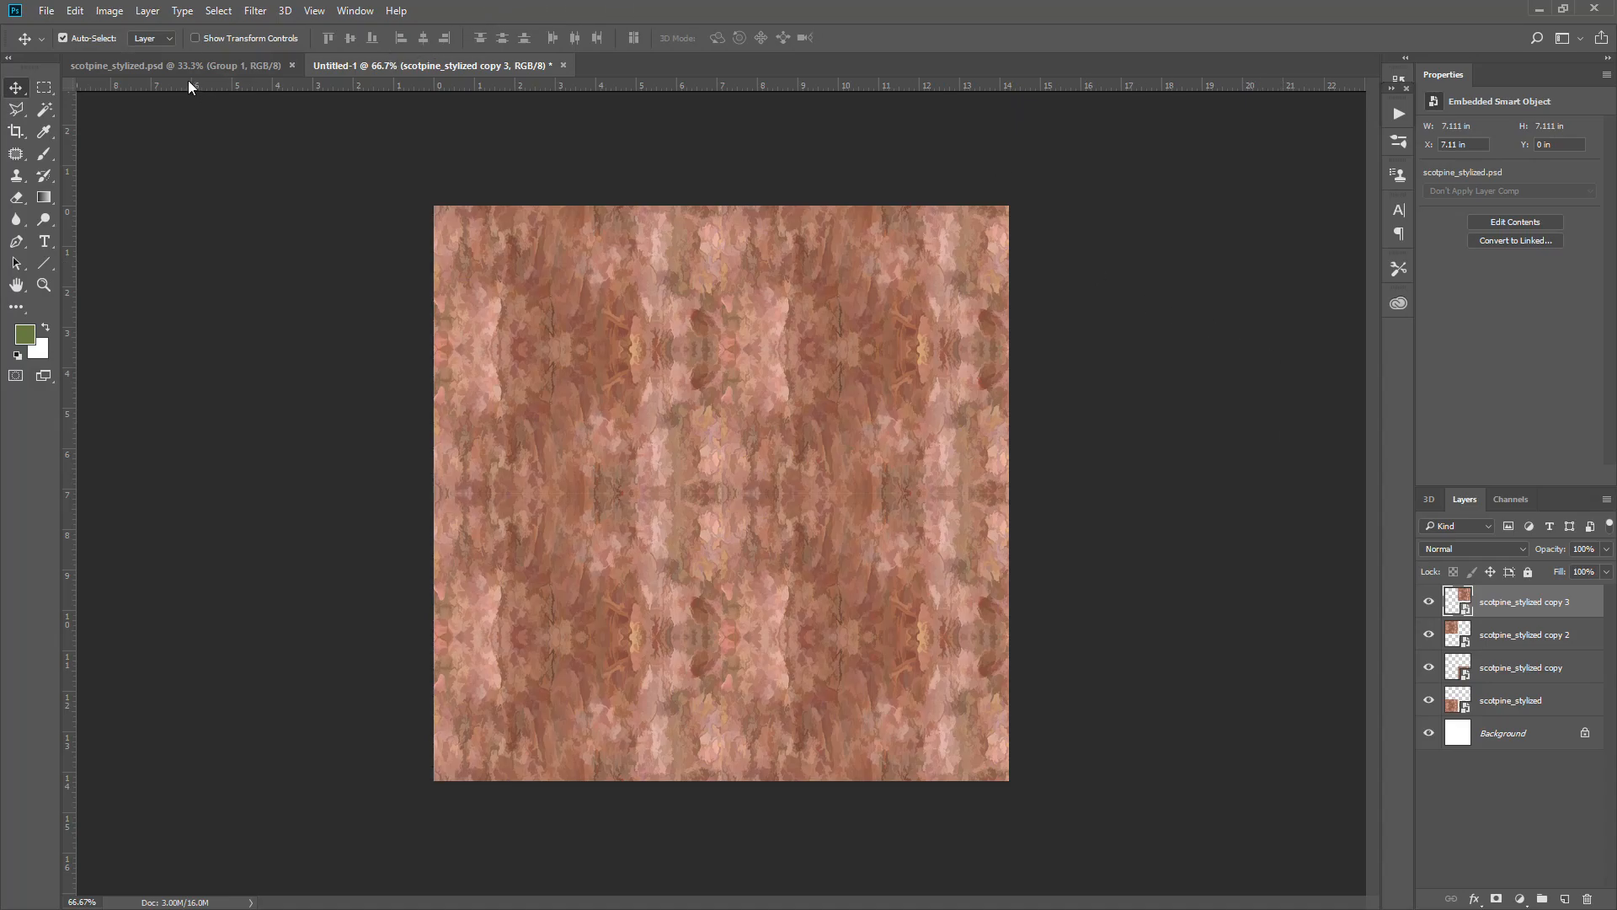
- Save scotpine_stylized.psd in PNG format, confirming replacement of the existing file
left_click(175, 65)
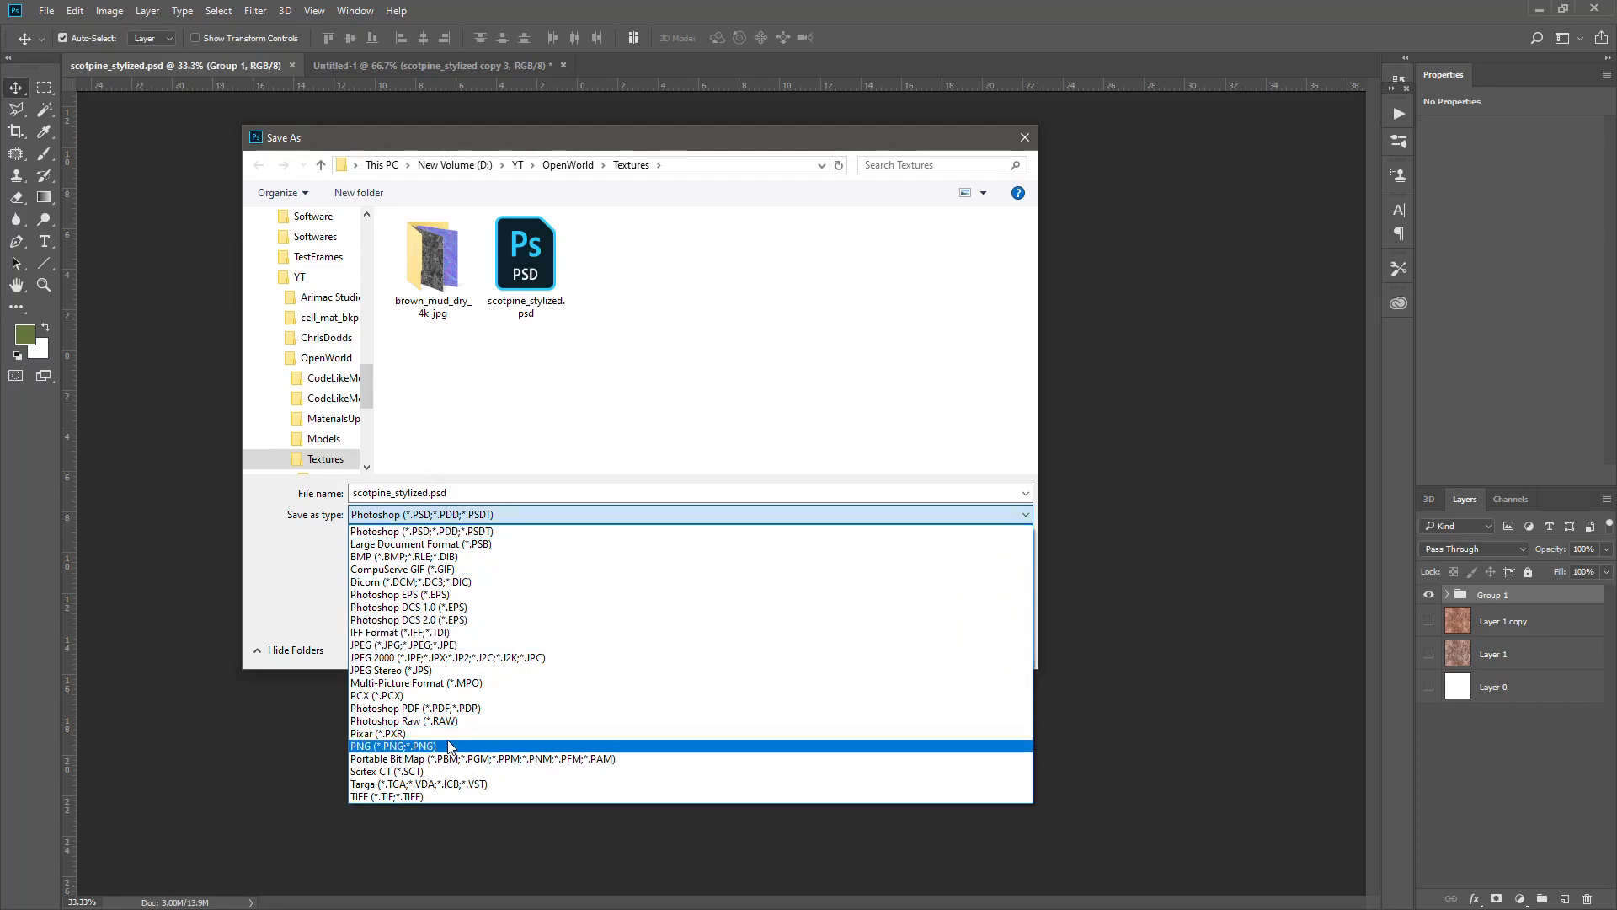
left_click(394, 745)
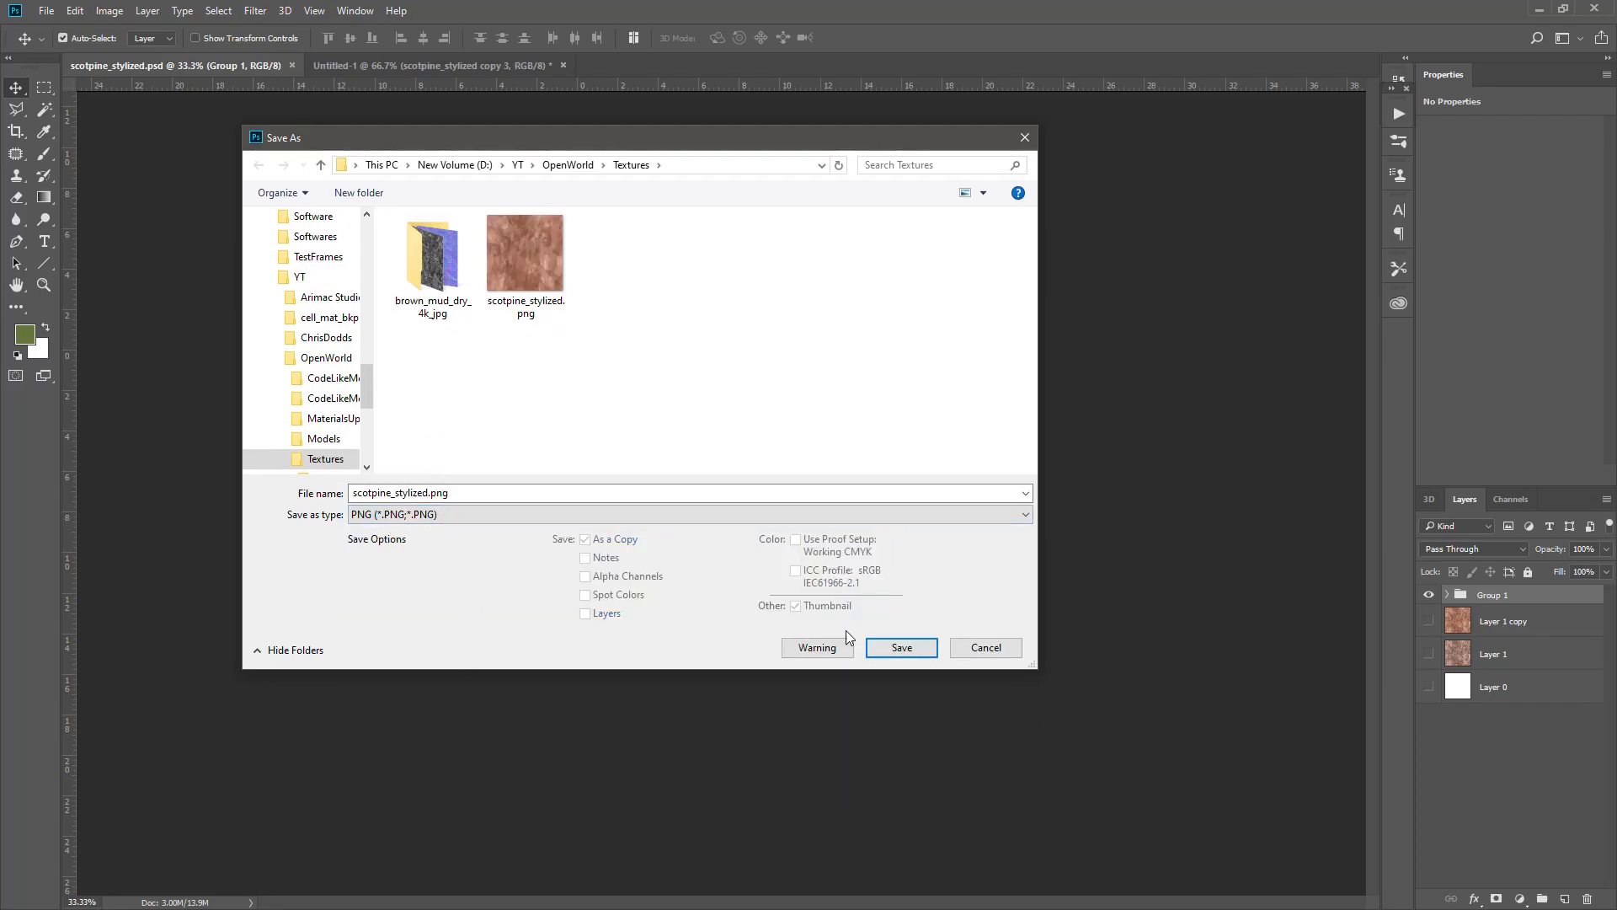
left_click(899, 647)
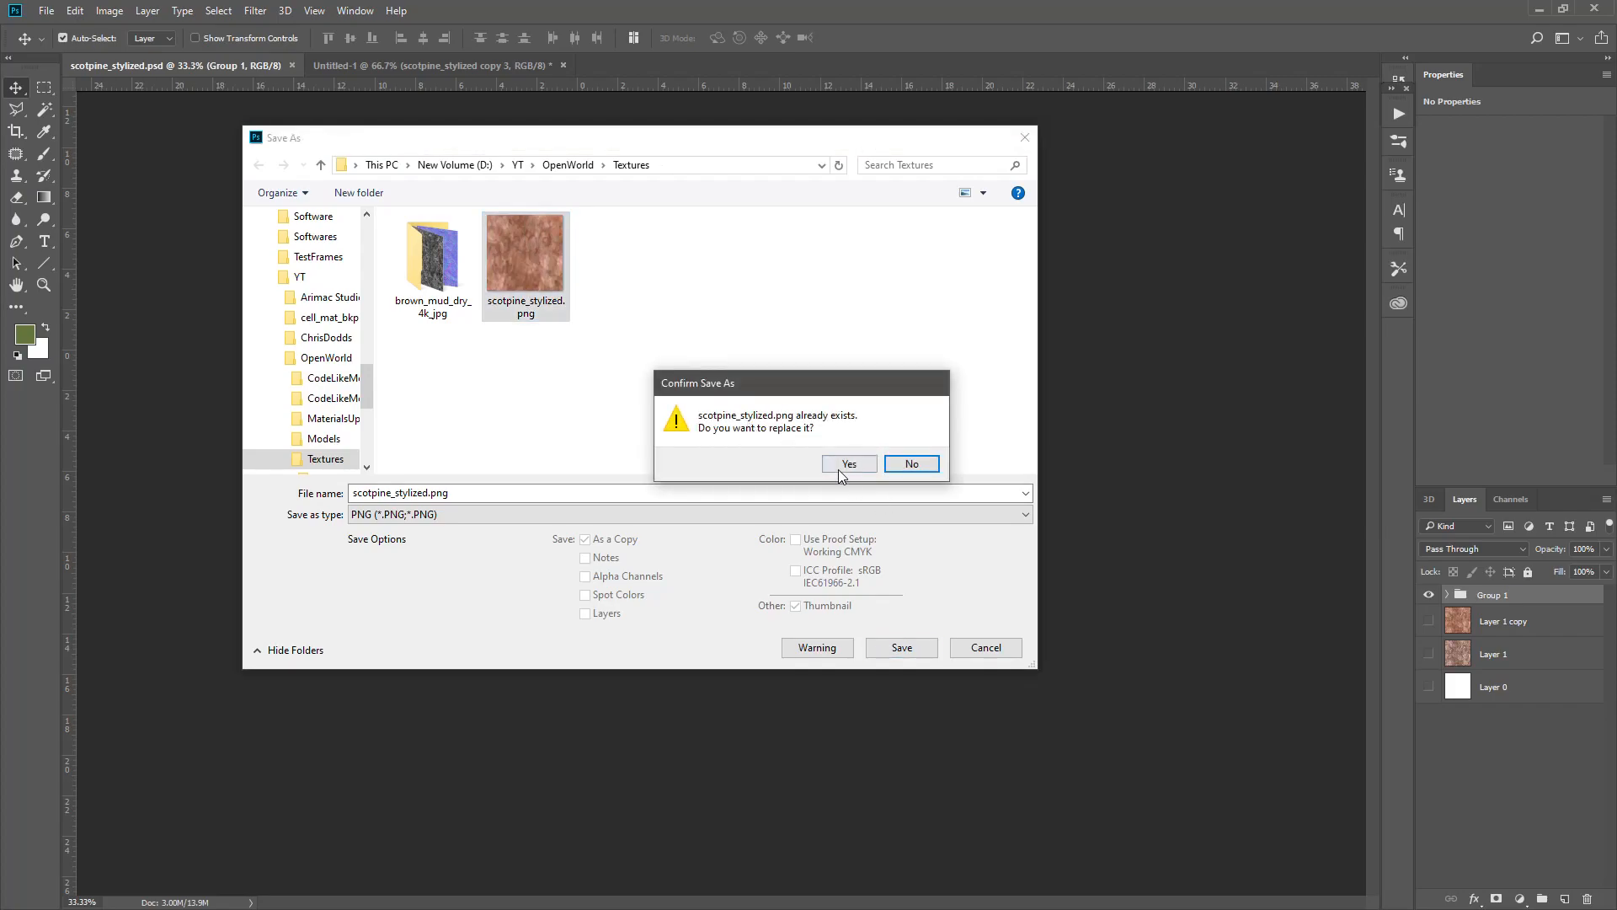
left_click(848, 464)
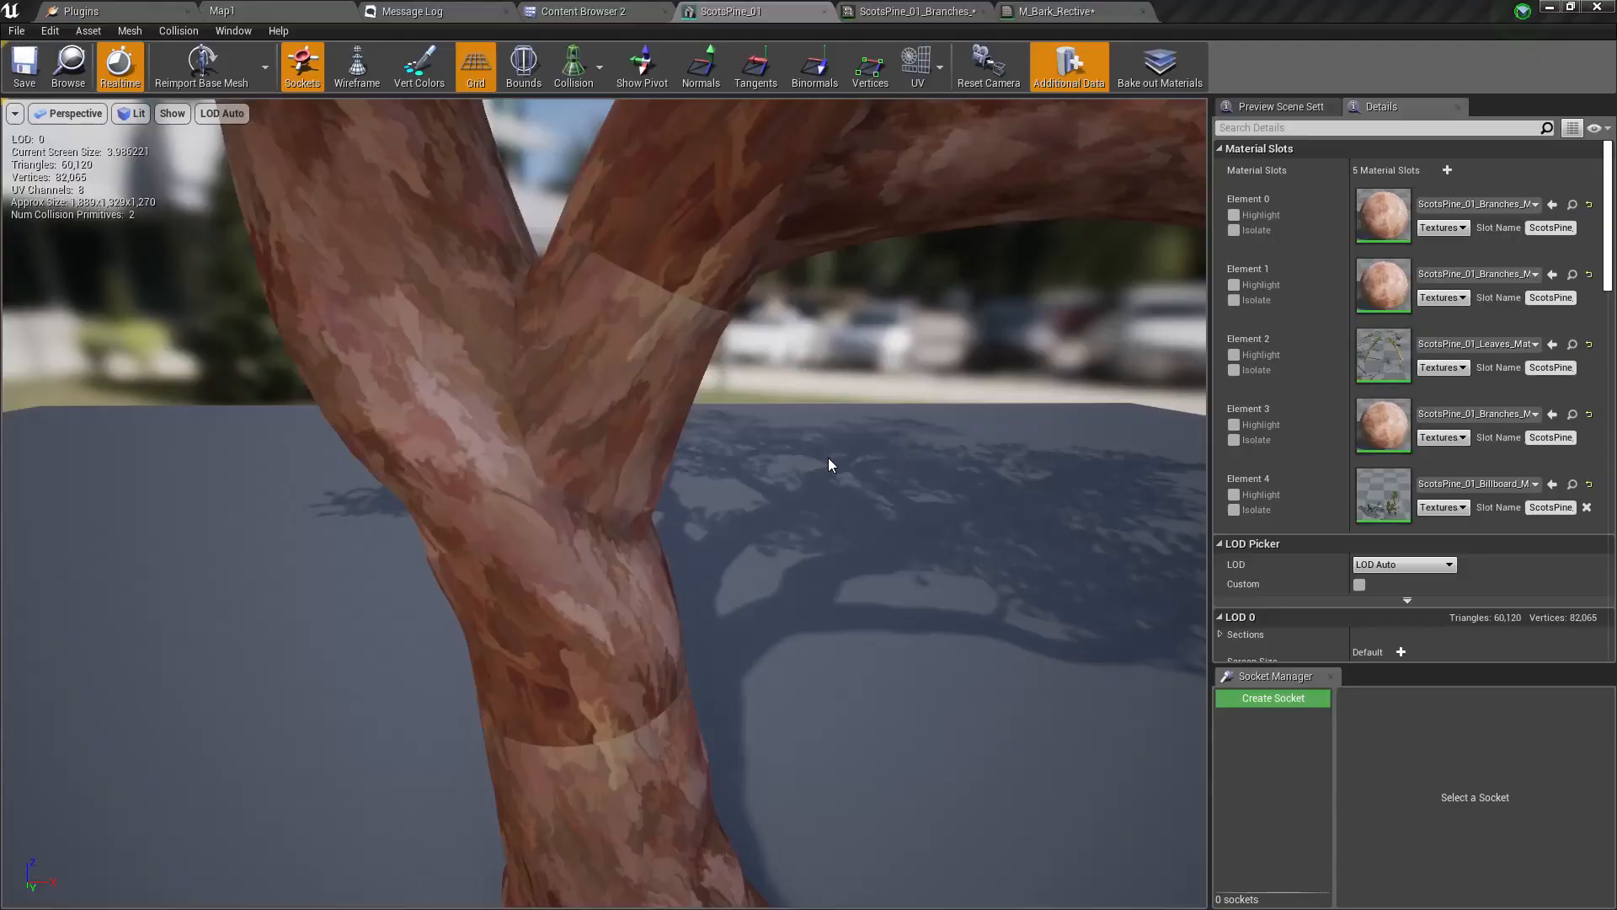
- Reimport scotpine_stylized from Content Browser 2, then check the ScotsPine_01 mesh and Map1 level
left_click(585, 11)
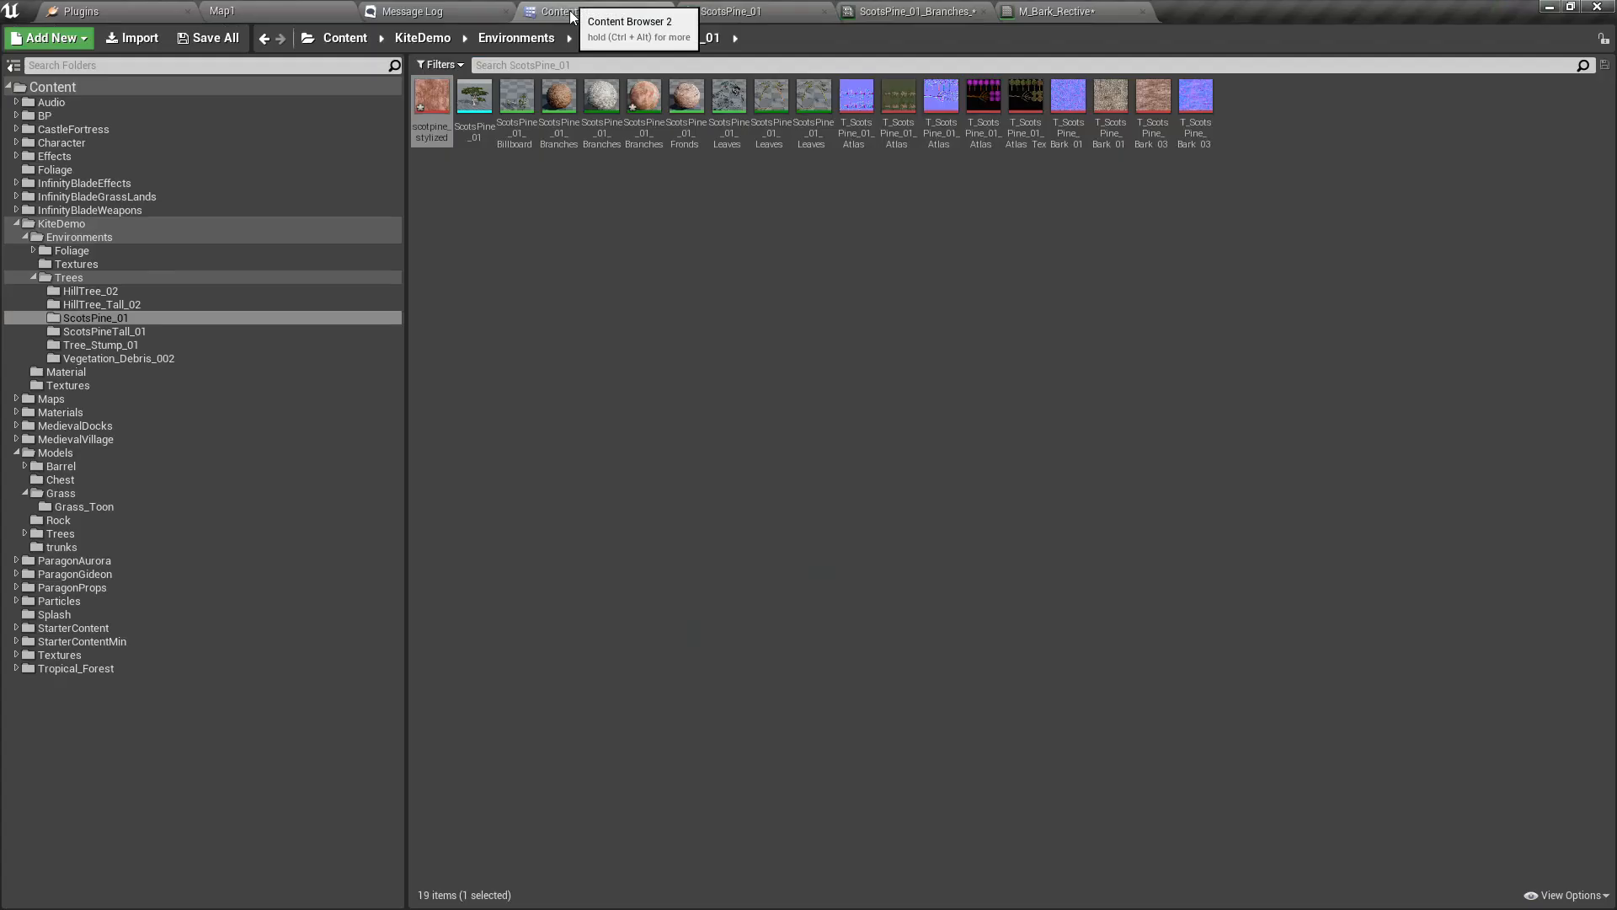
double_click(431, 98)
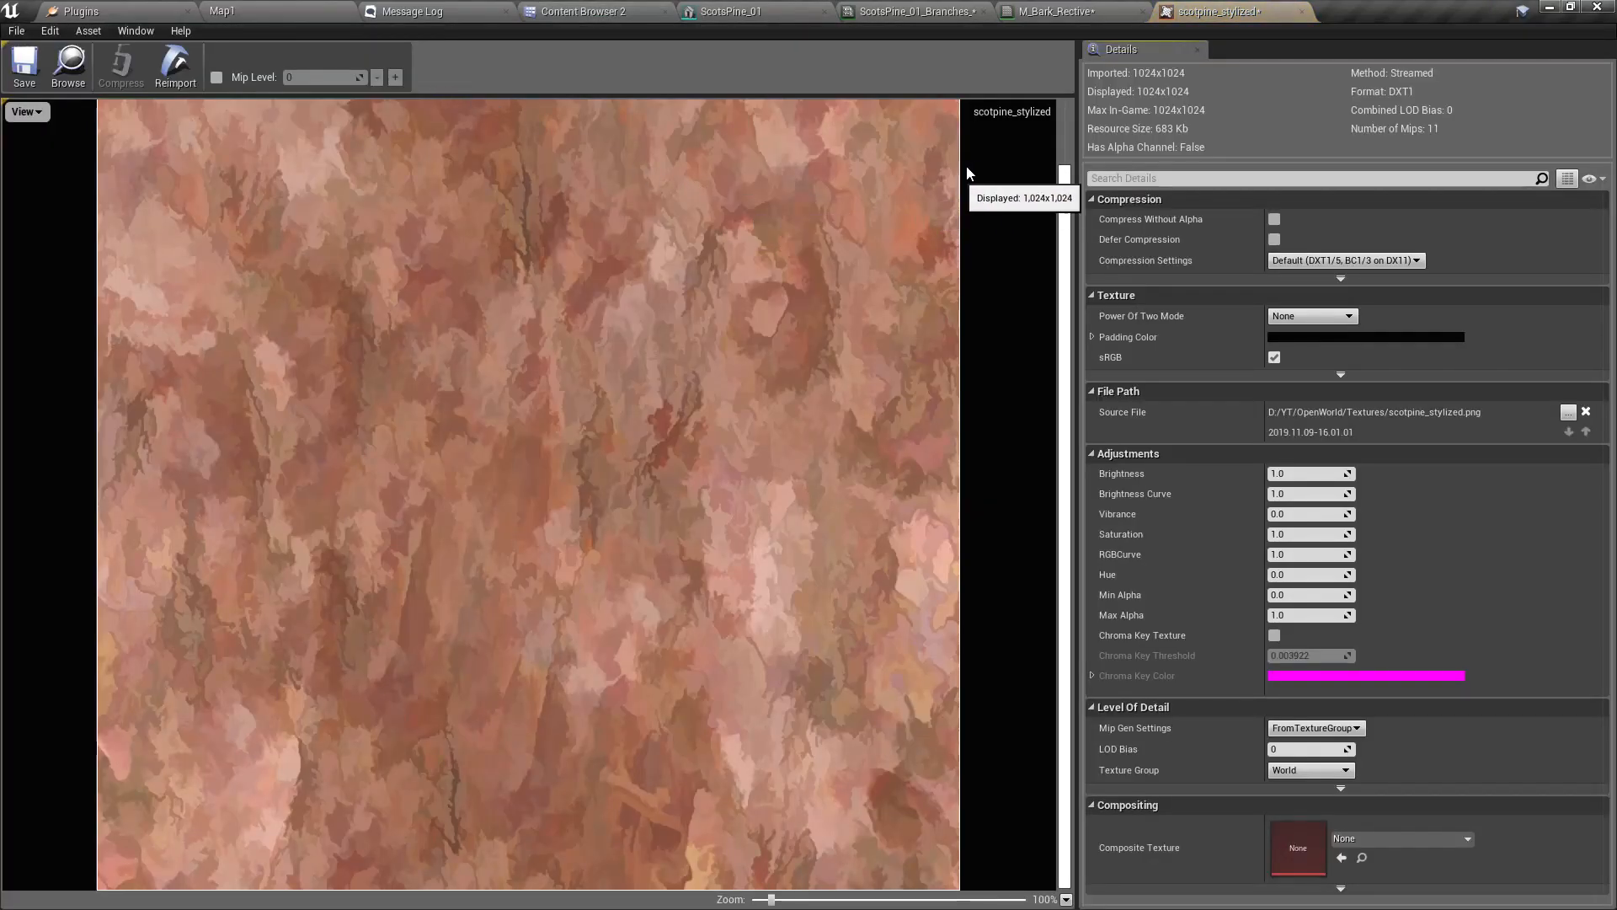
mouse_move(175, 64)
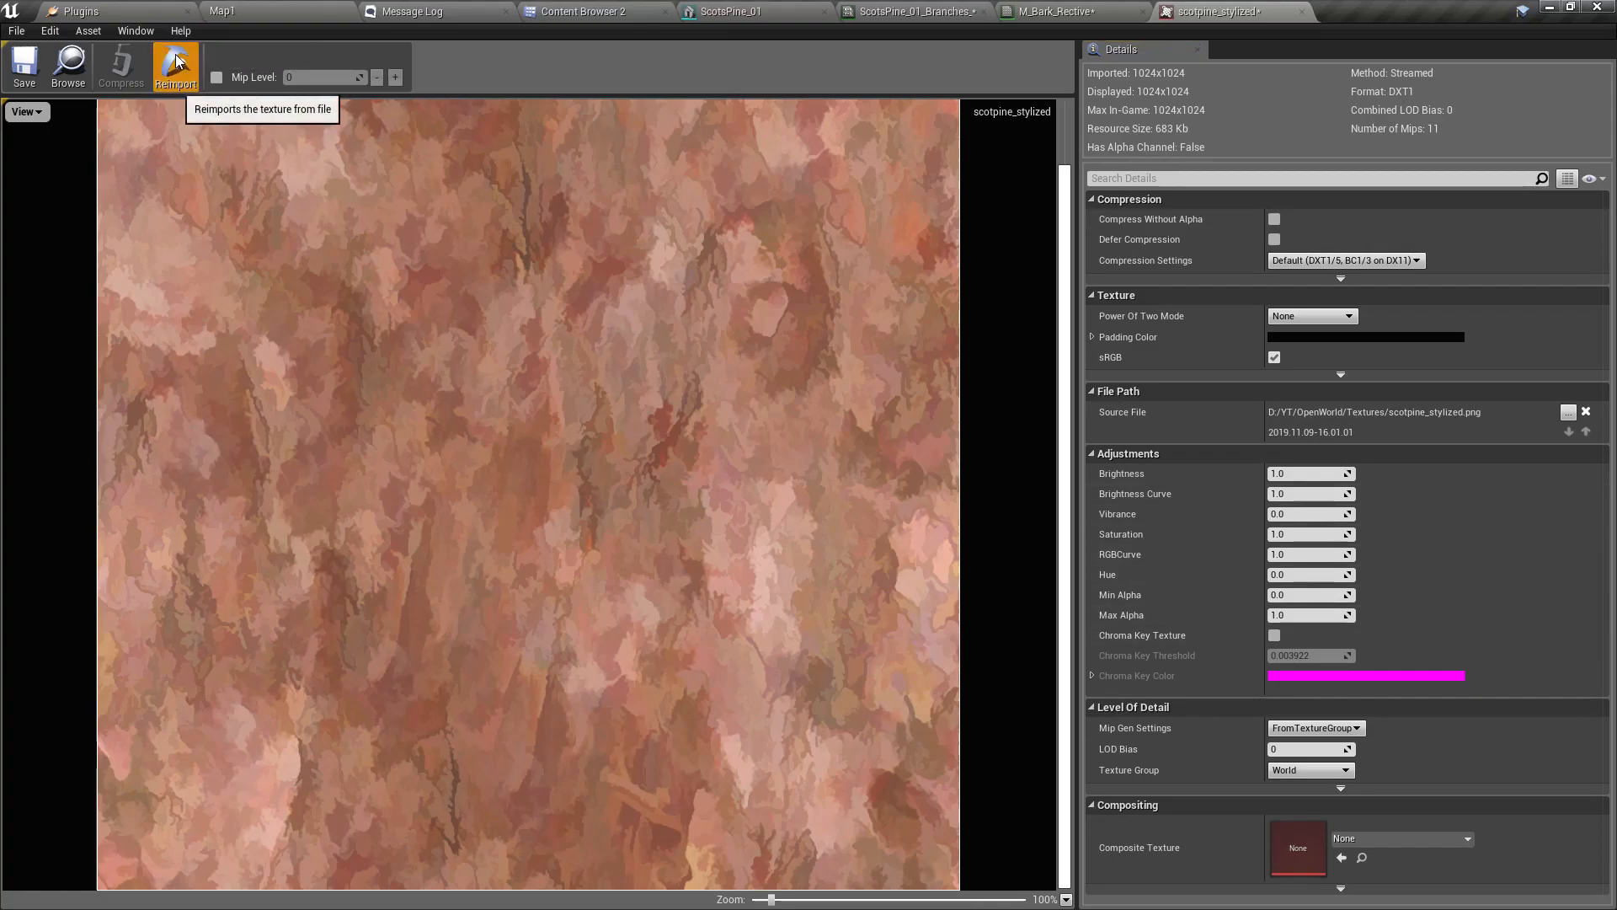
left_click(175, 65)
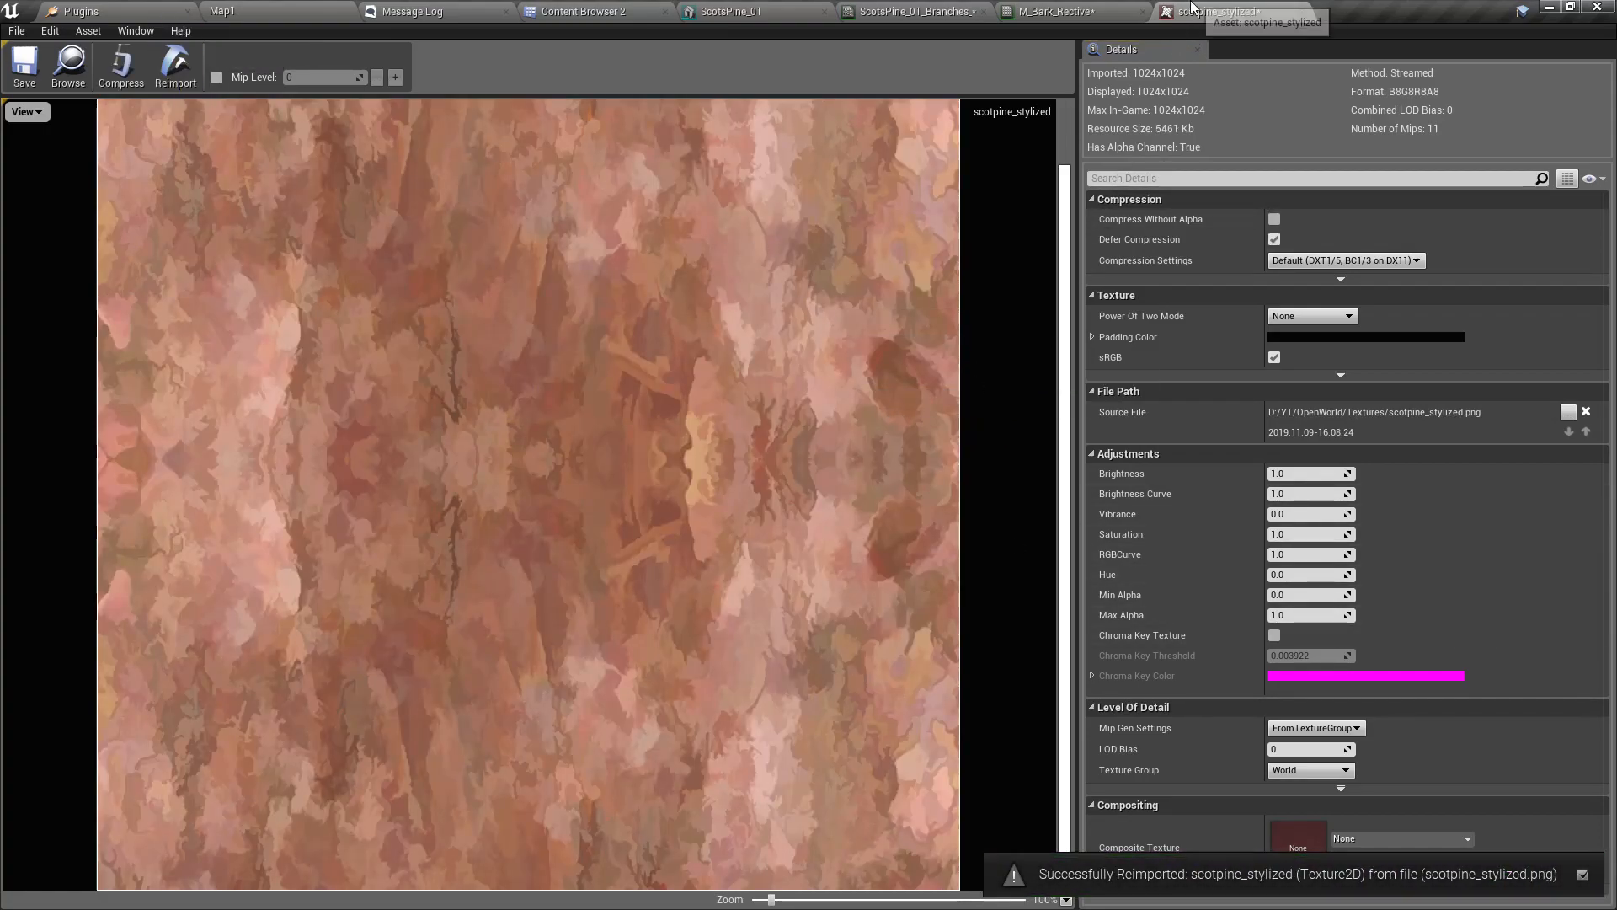
left_click(732, 11)
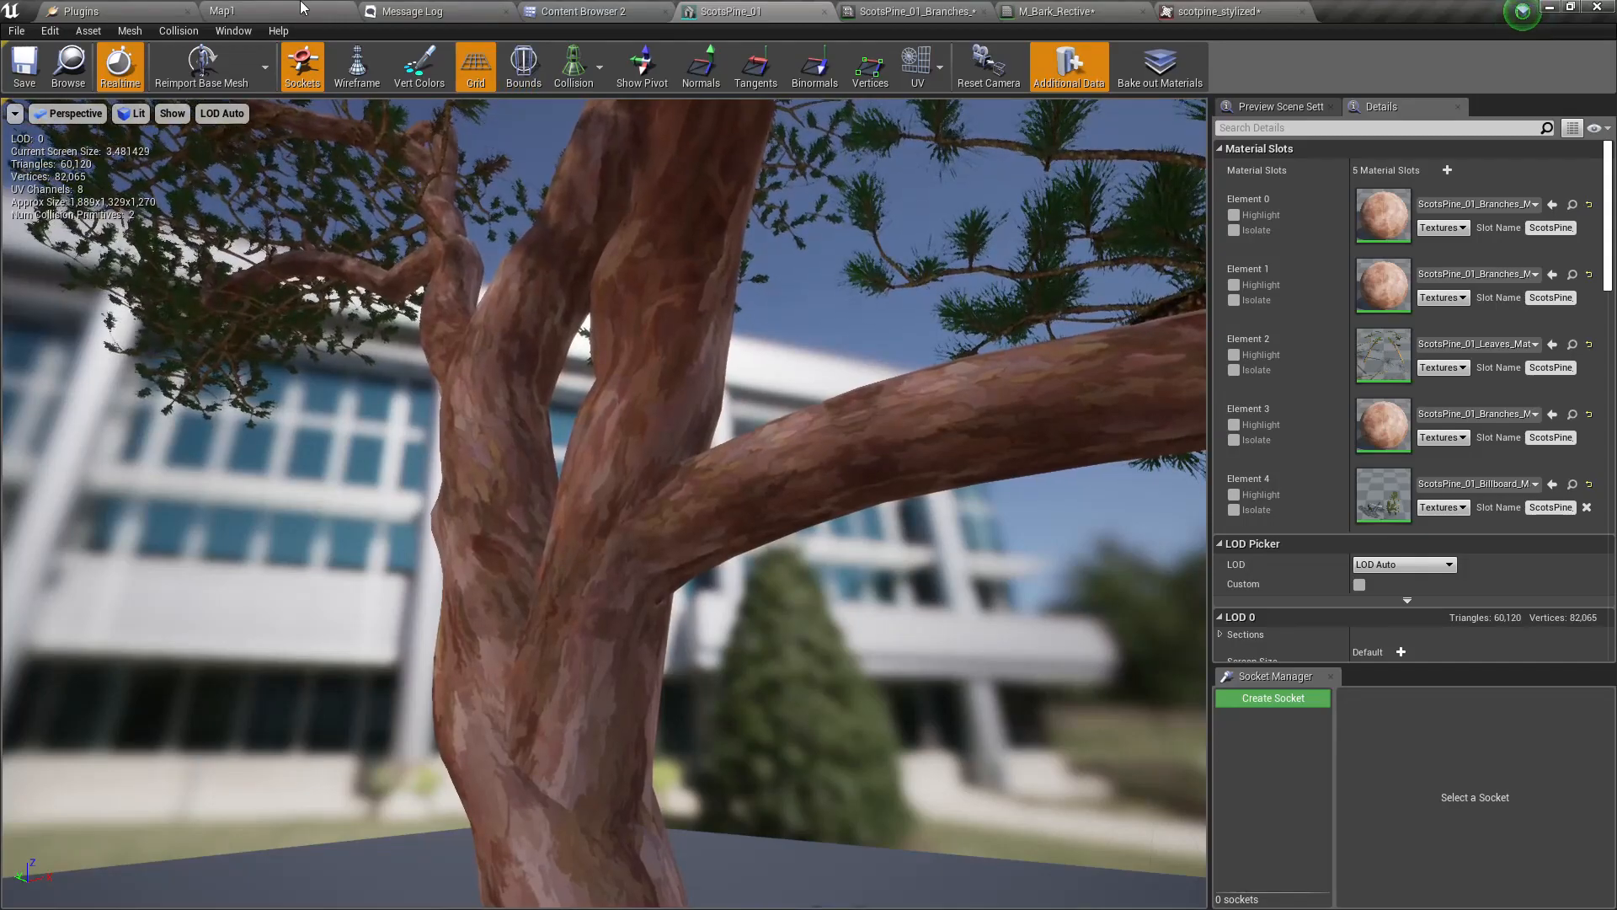
left_click(221, 11)
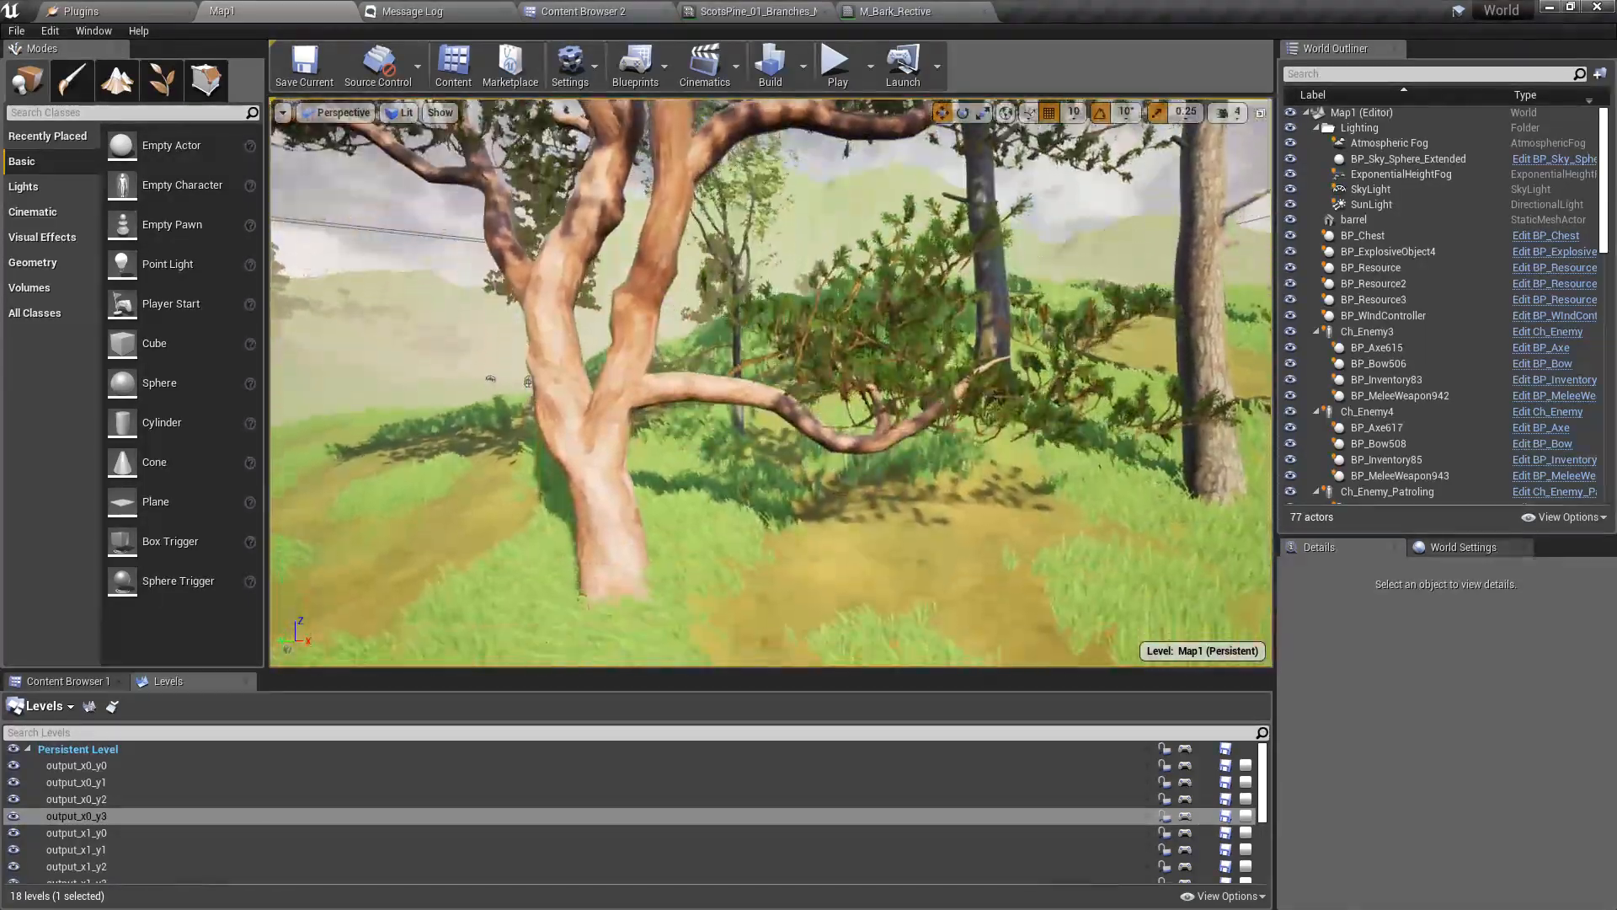
- Switch to Foliage mode and open the ScotsPine_01 leaves material in the Material Editor
left_click(893, 11)
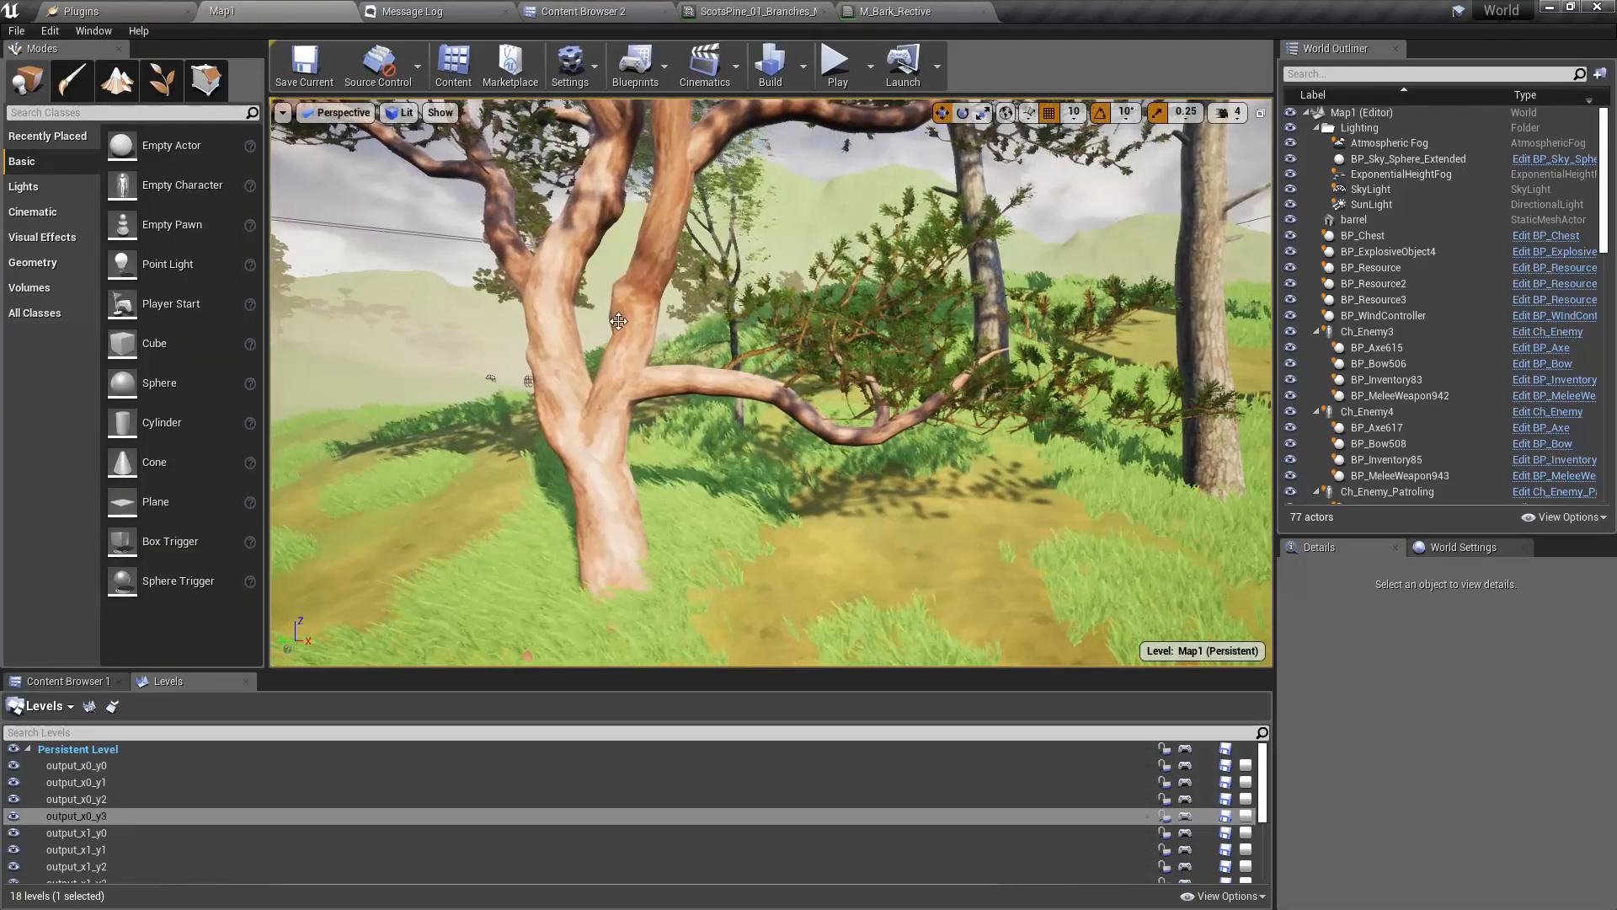
left_click(160, 79)
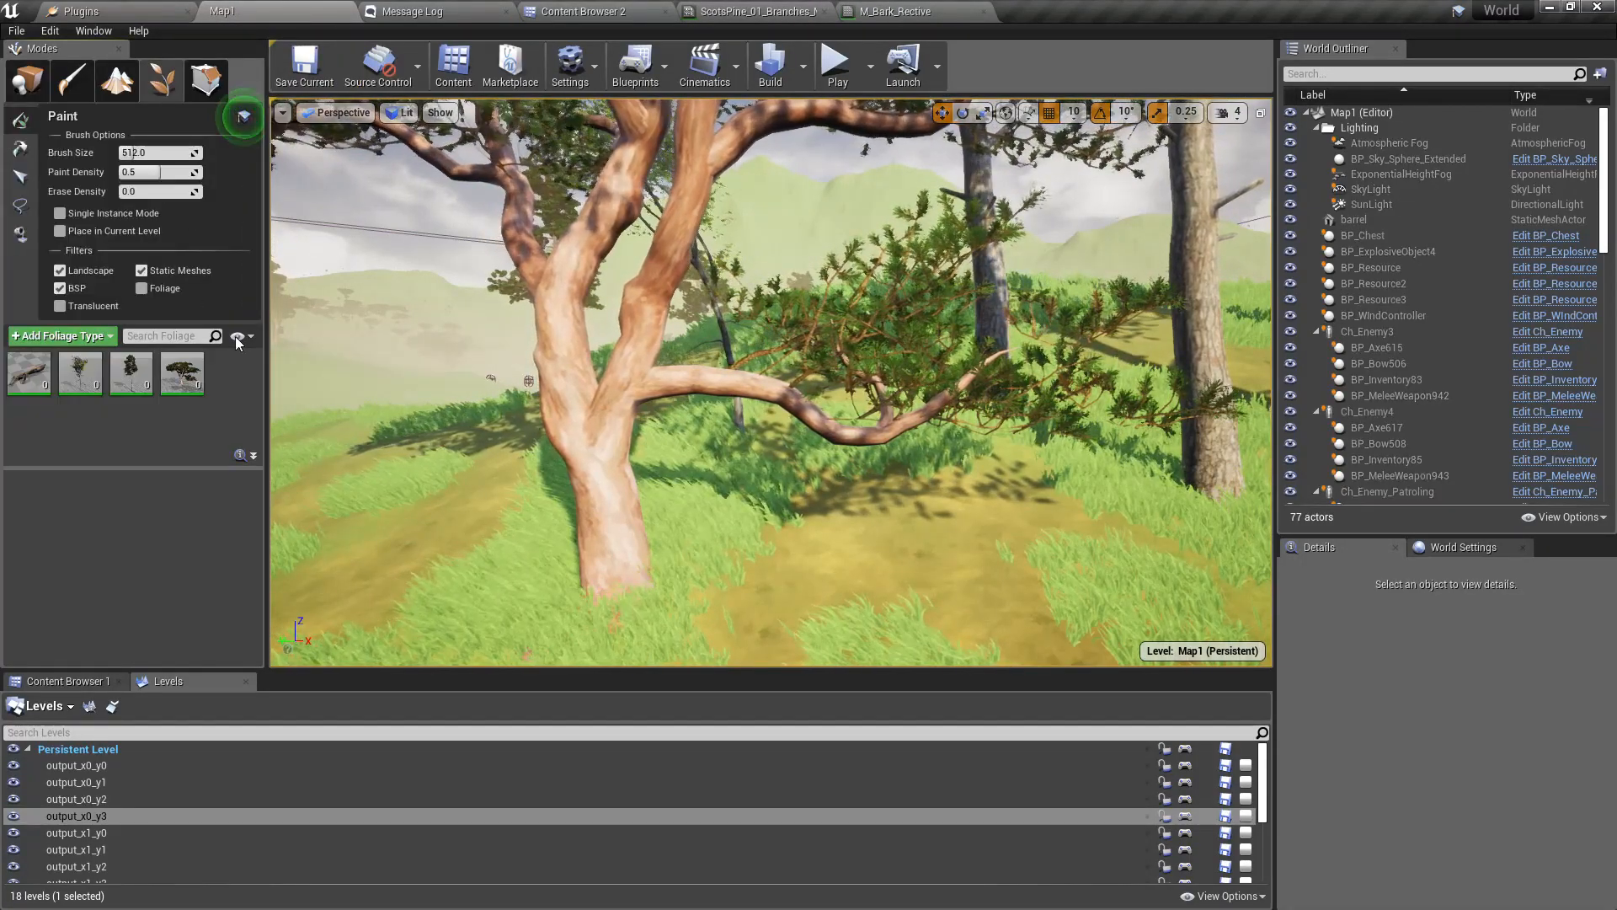
left_click(180, 373)
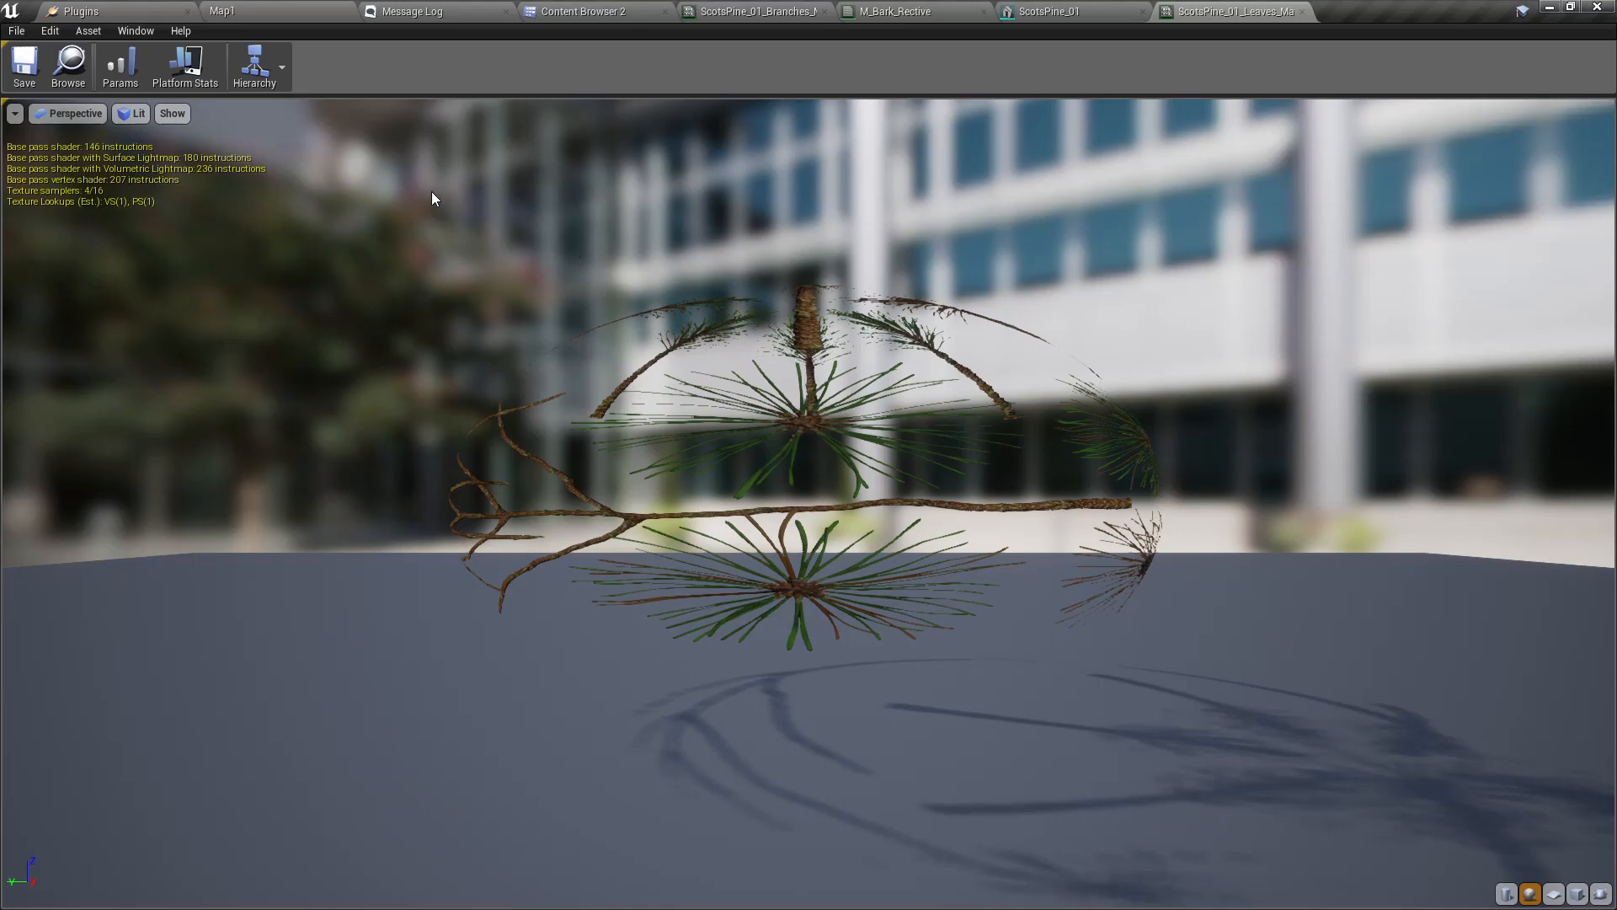
- Open T_ScotsPine_01_Atlas, locate it in the Content Browser, and return to its preview
left_click(135, 30)
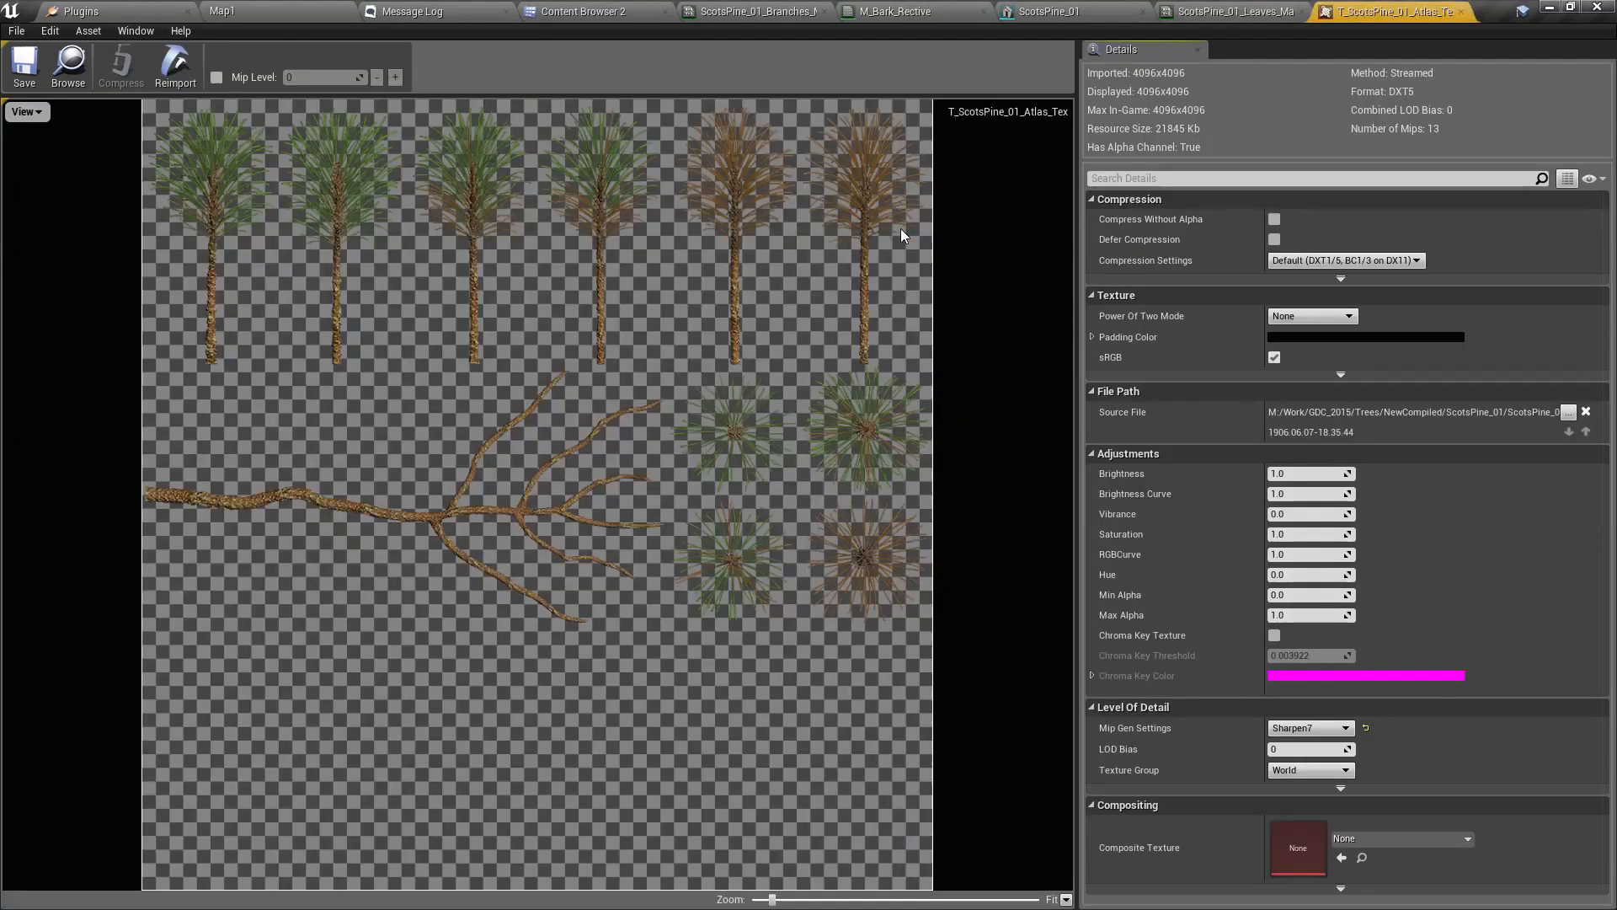
mouse_move(592, 449)
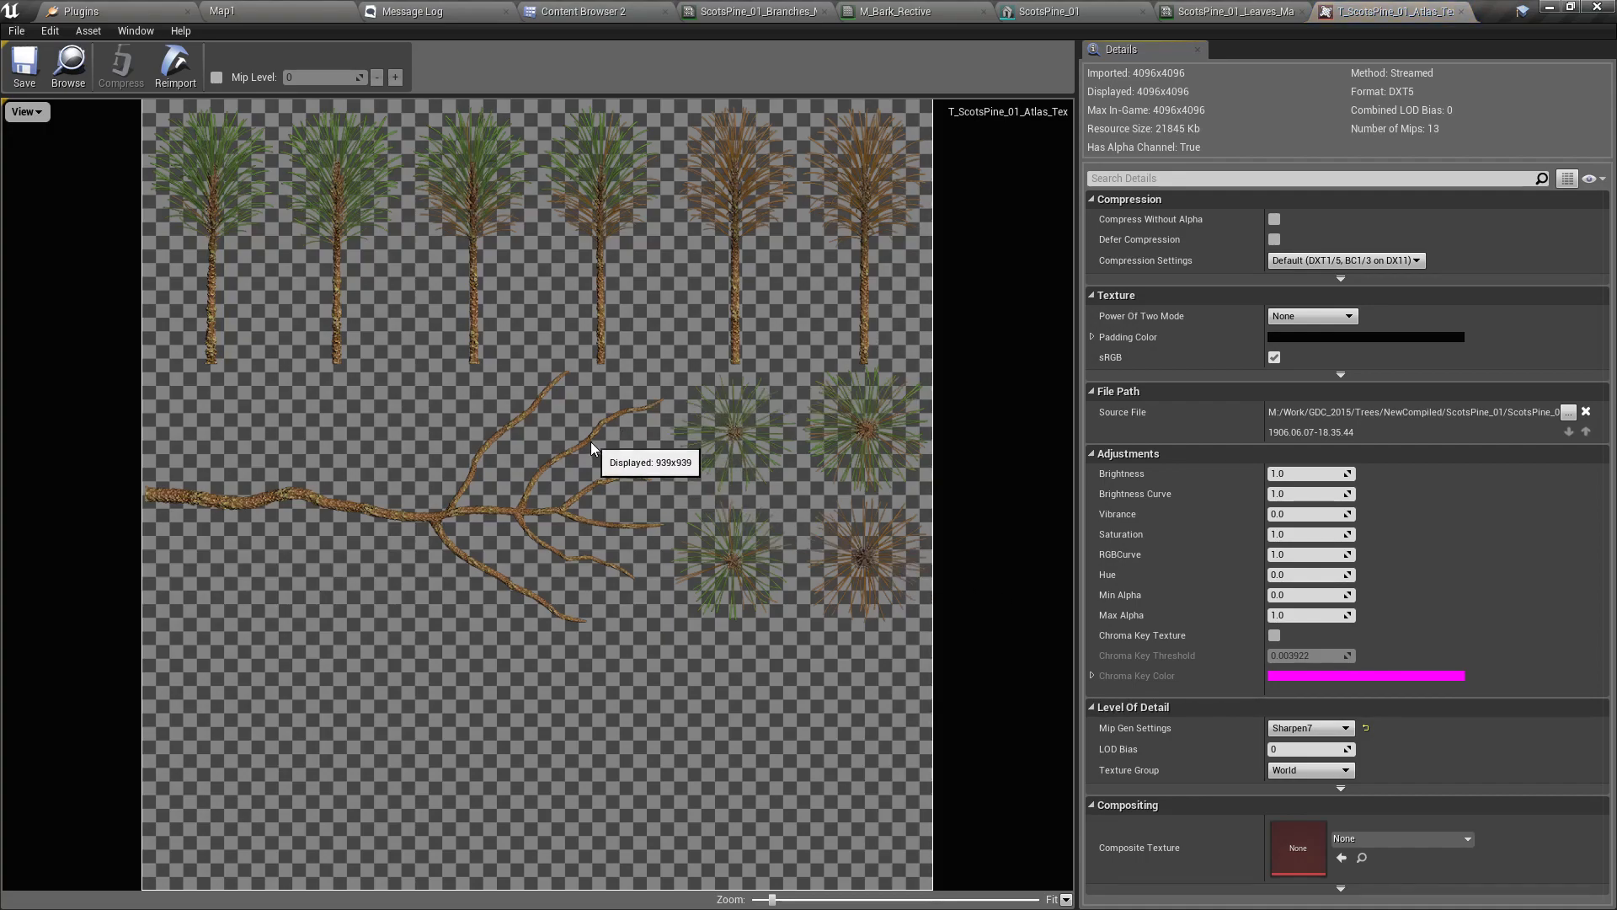
mouse_move(68, 65)
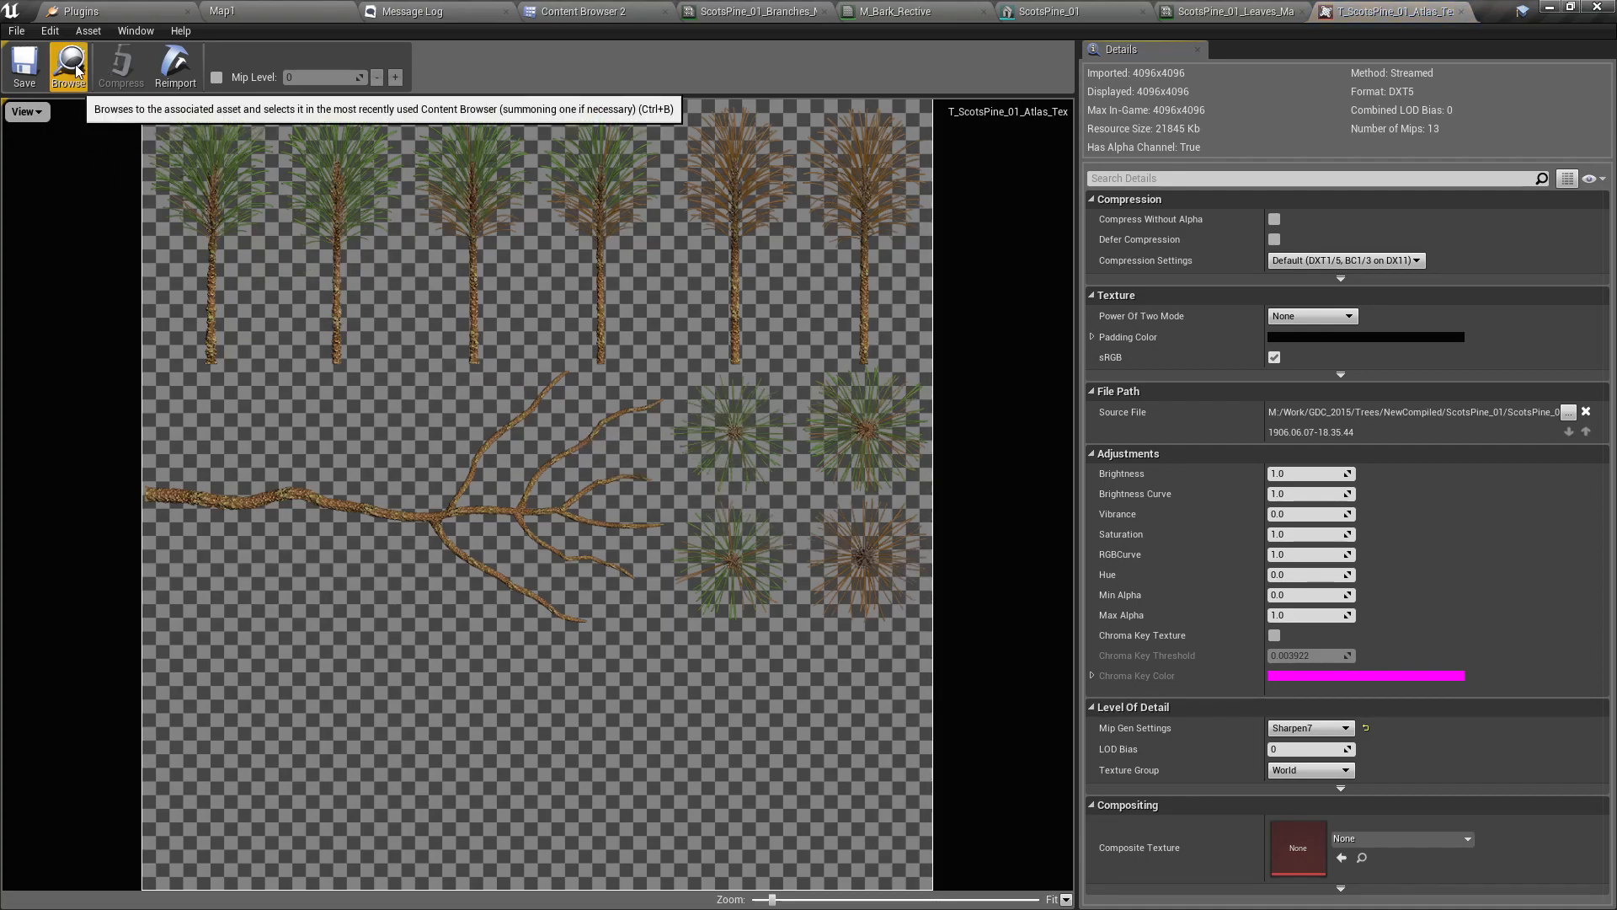
left_click(68, 65)
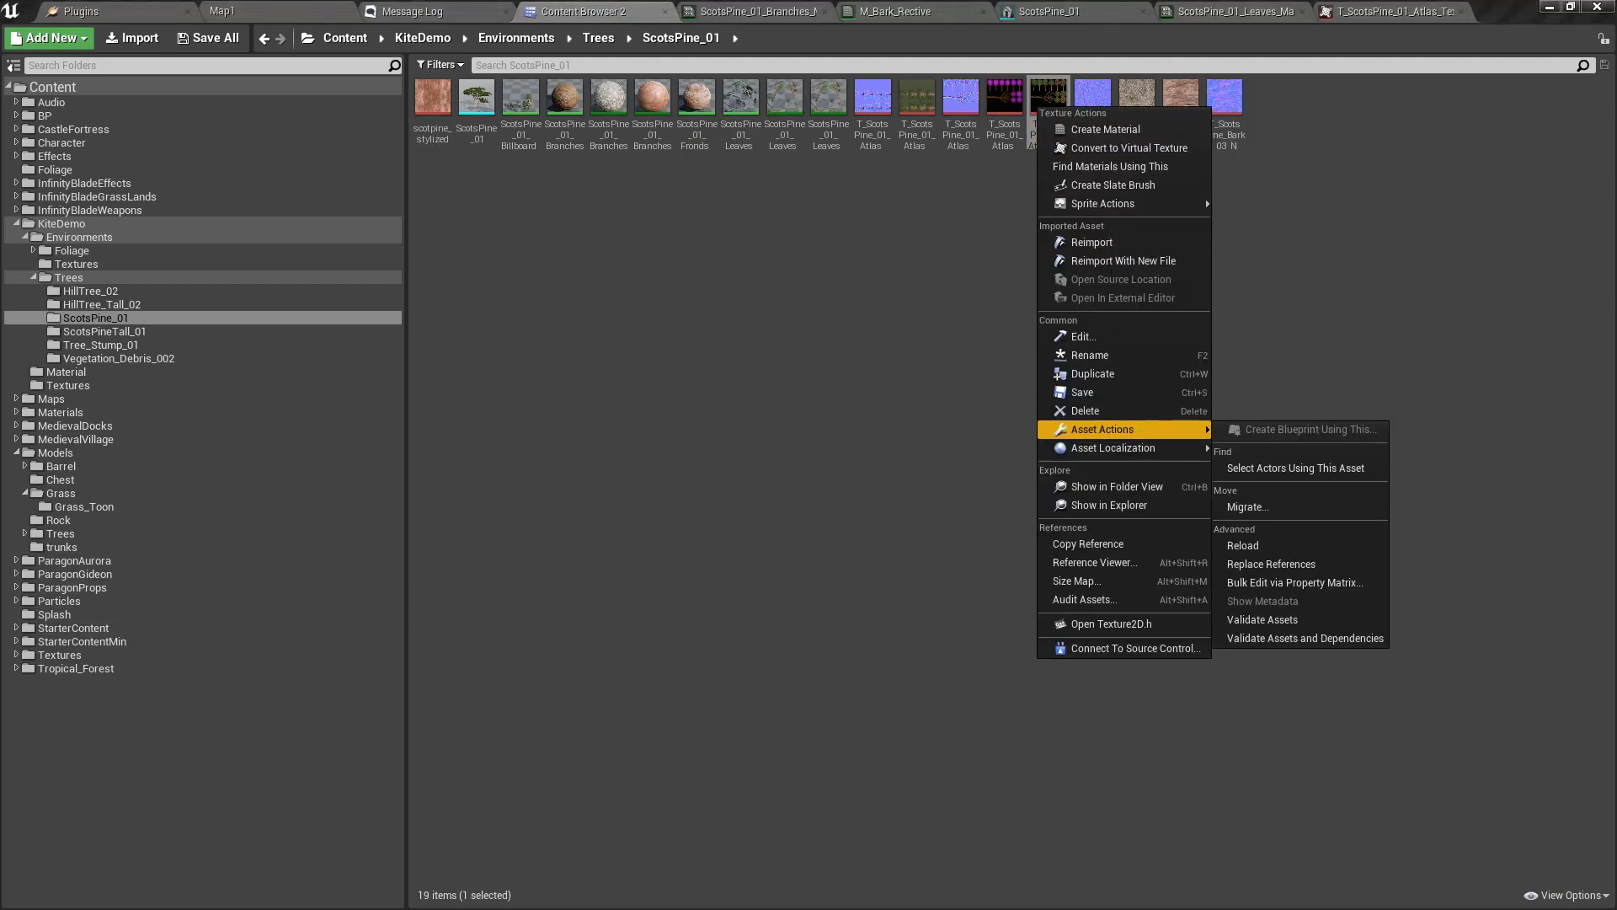
left_click(1081, 337)
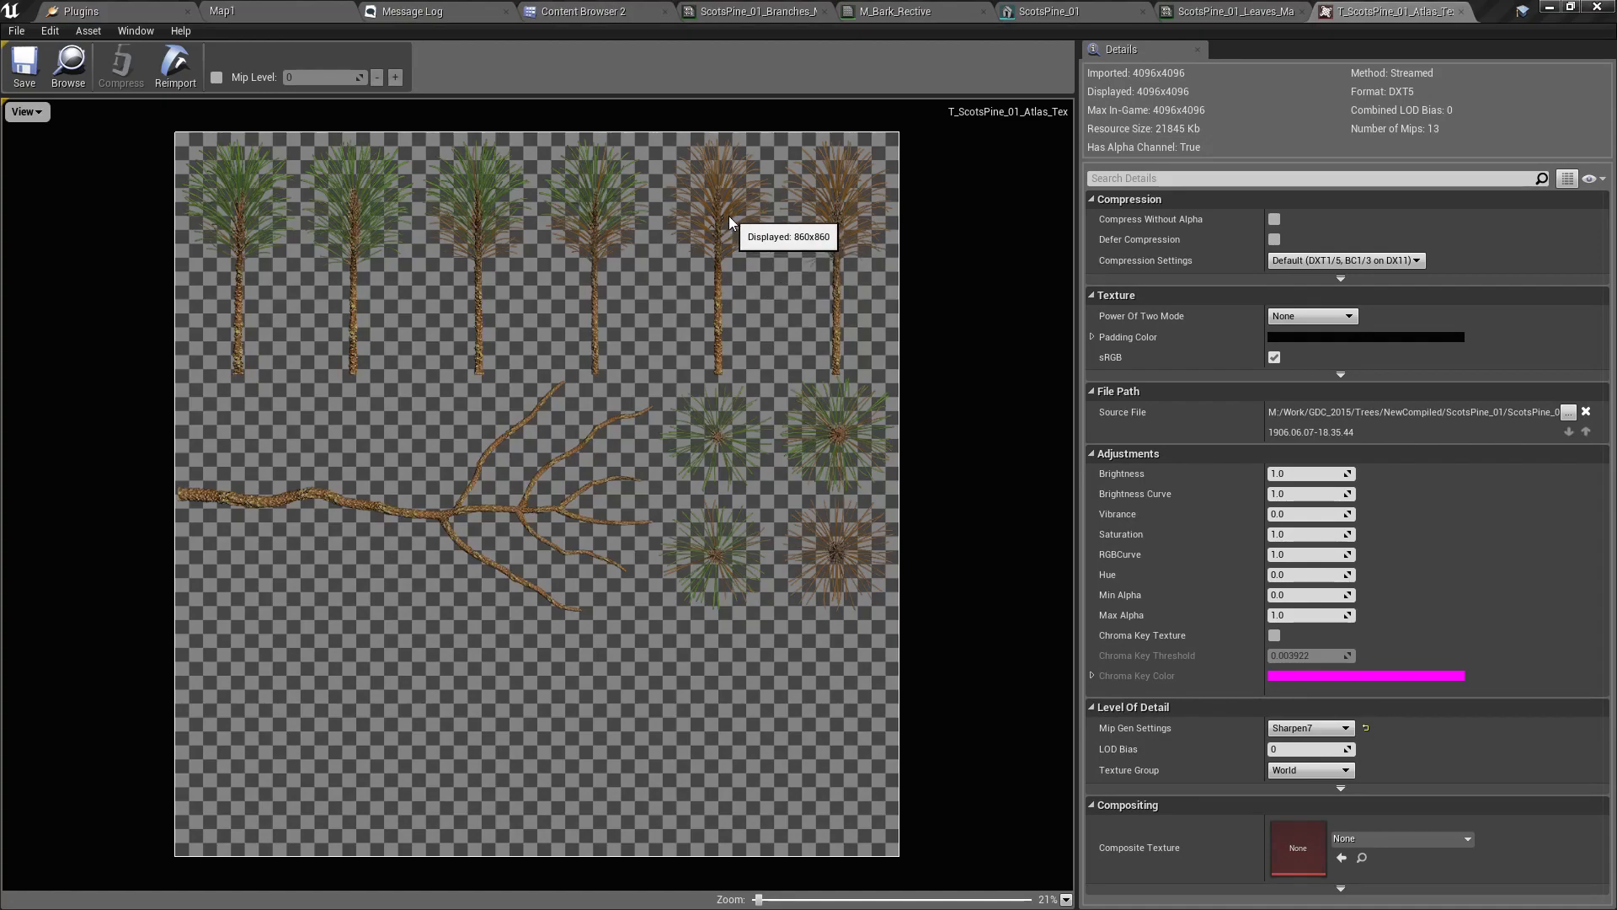
mouse_move(798, 222)
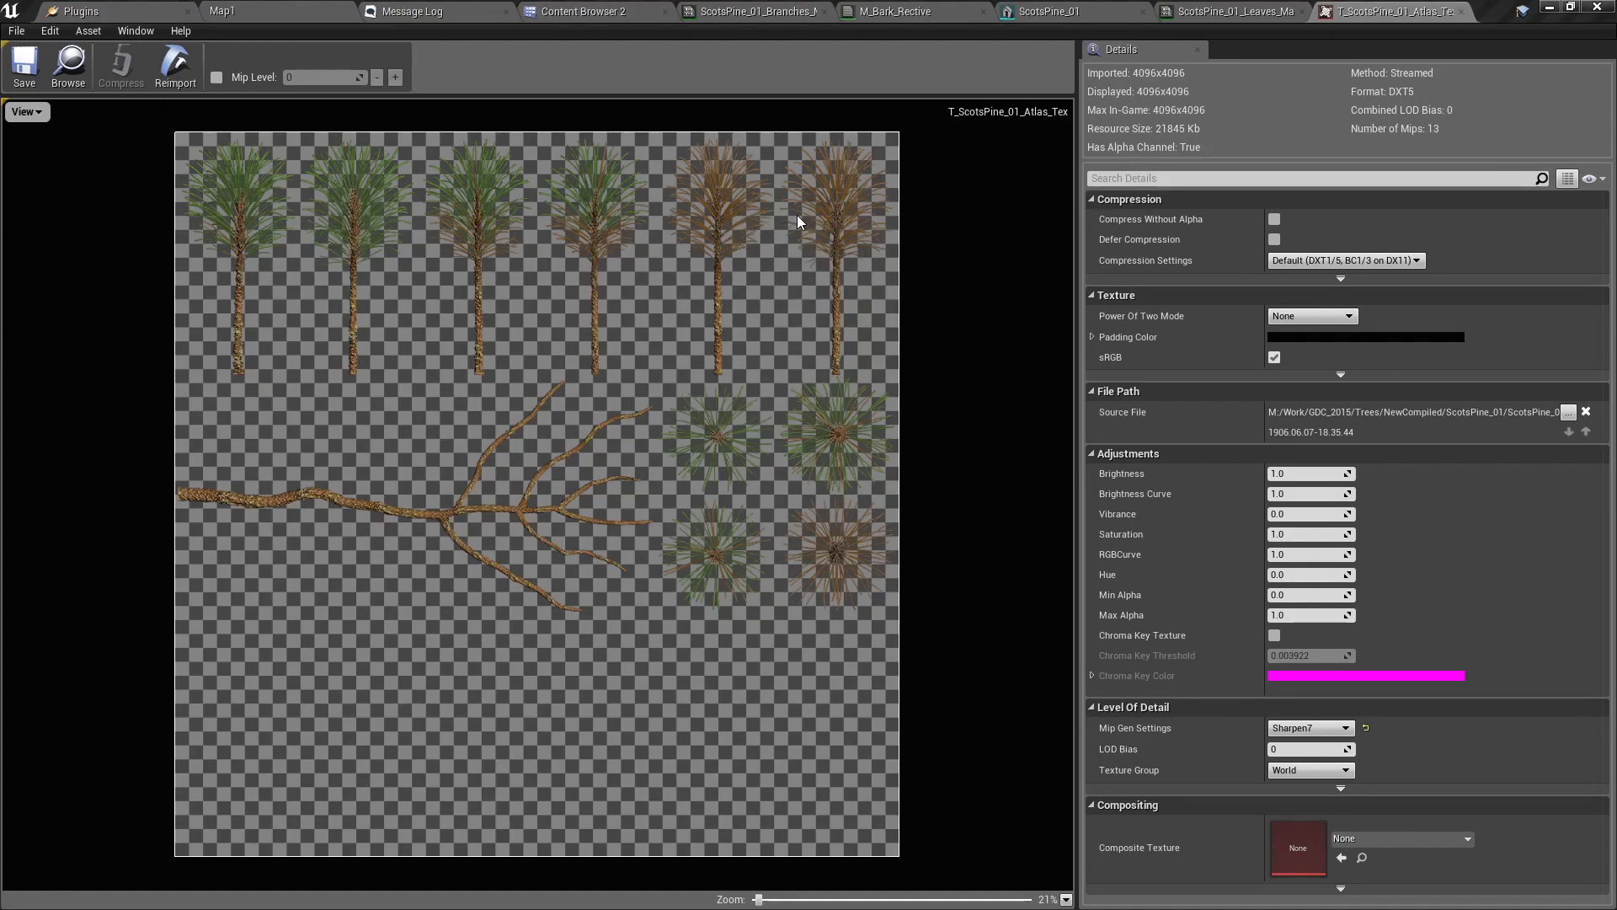
mouse_move(601, 296)
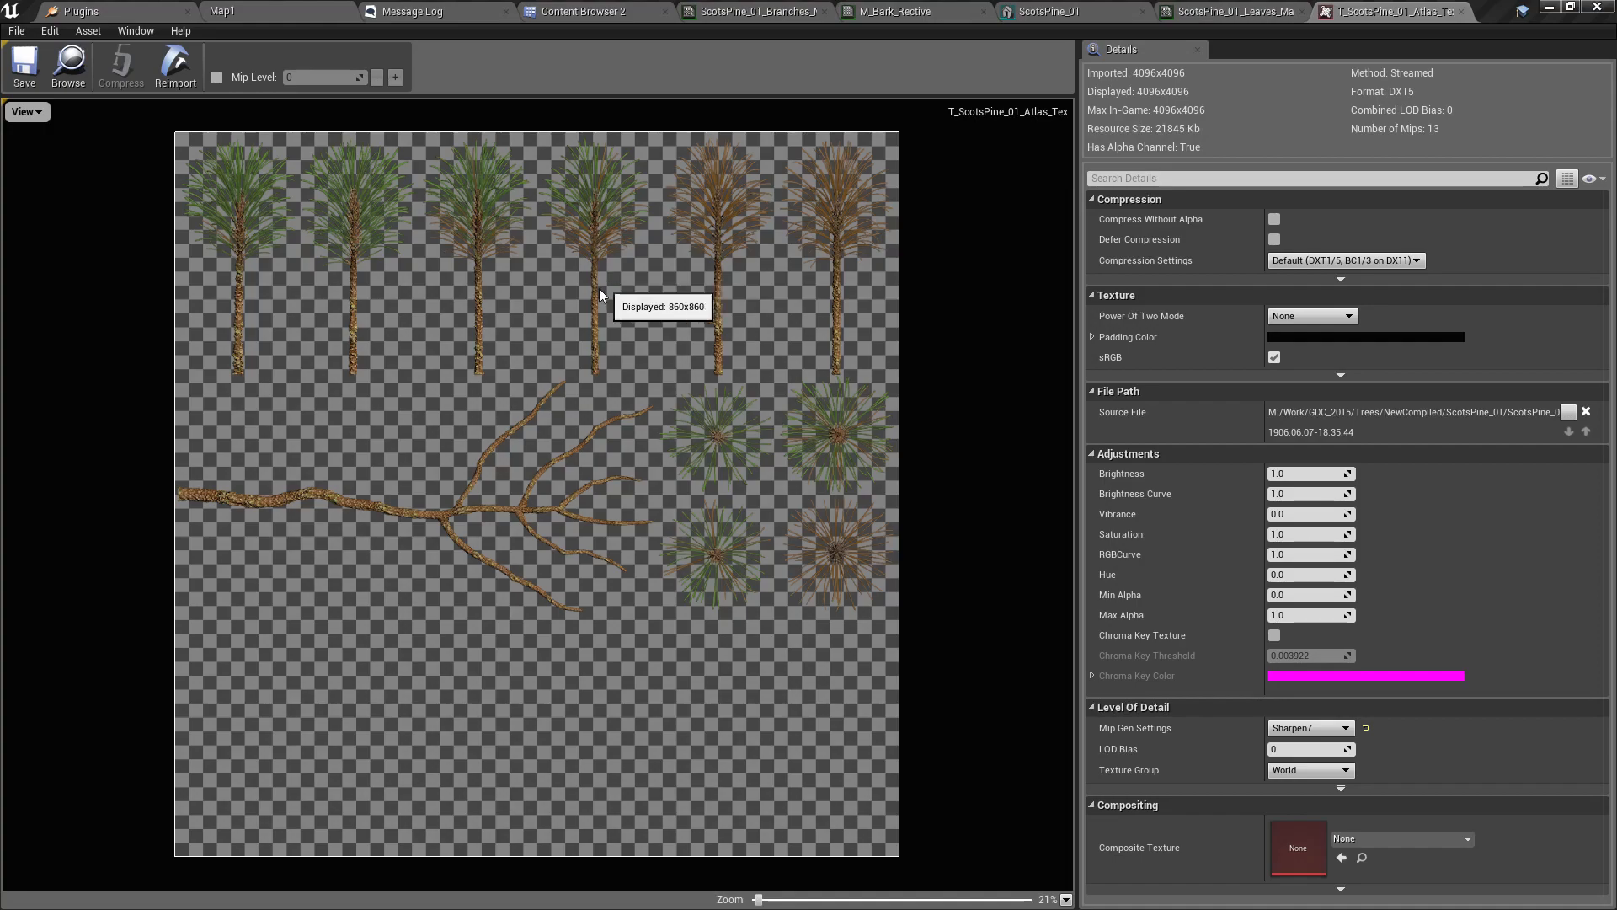
mouse_move(625, 279)
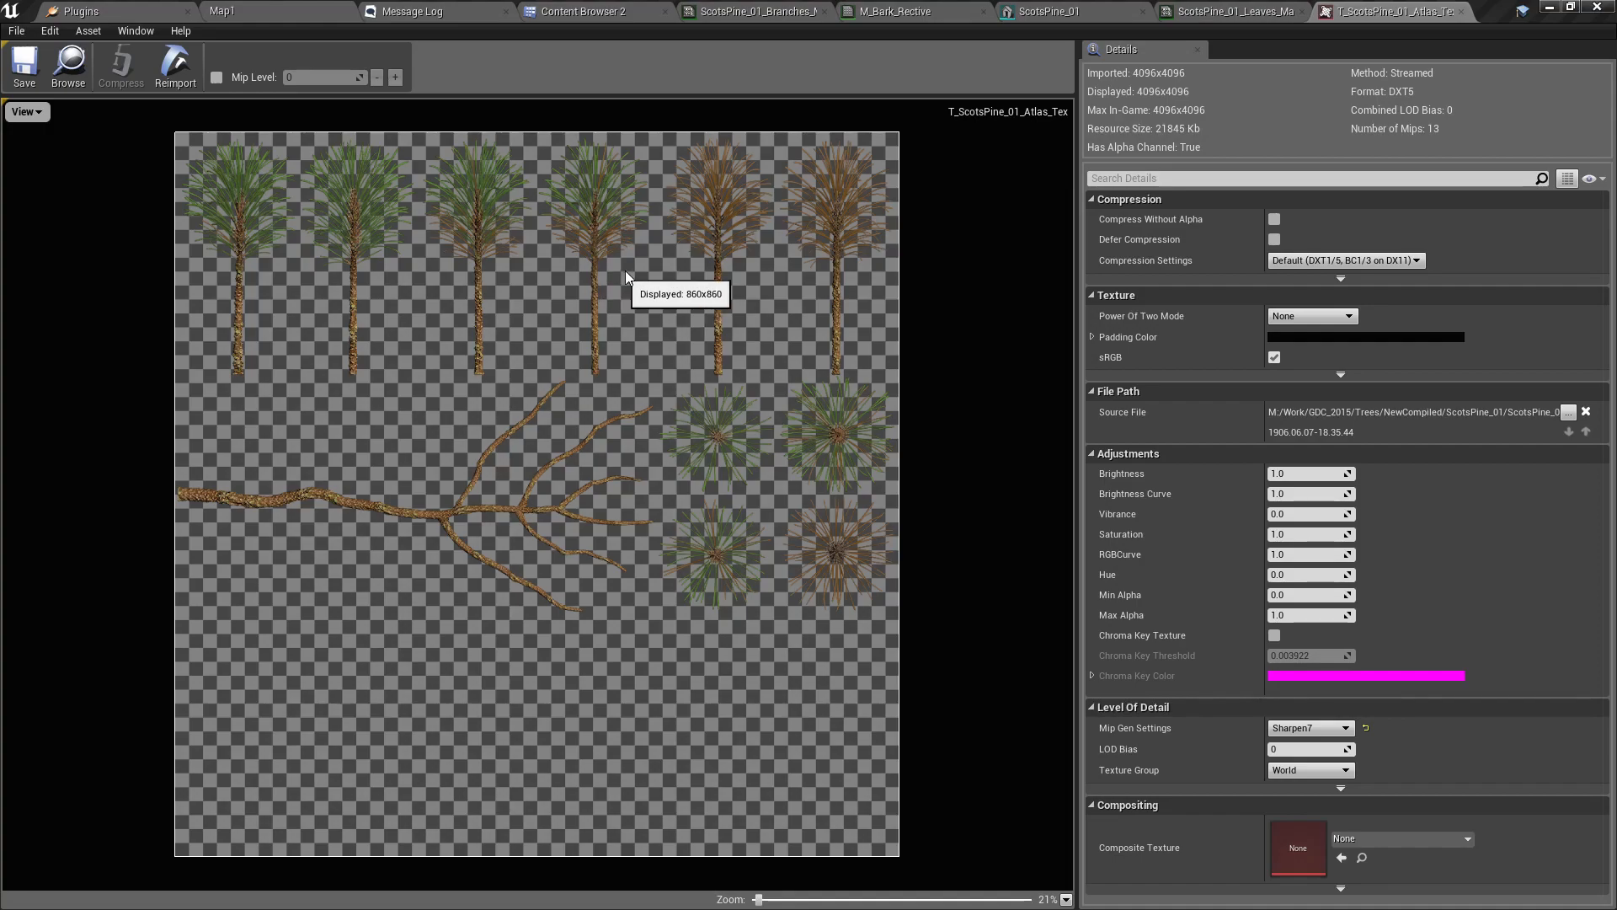
mouse_move(626, 279)
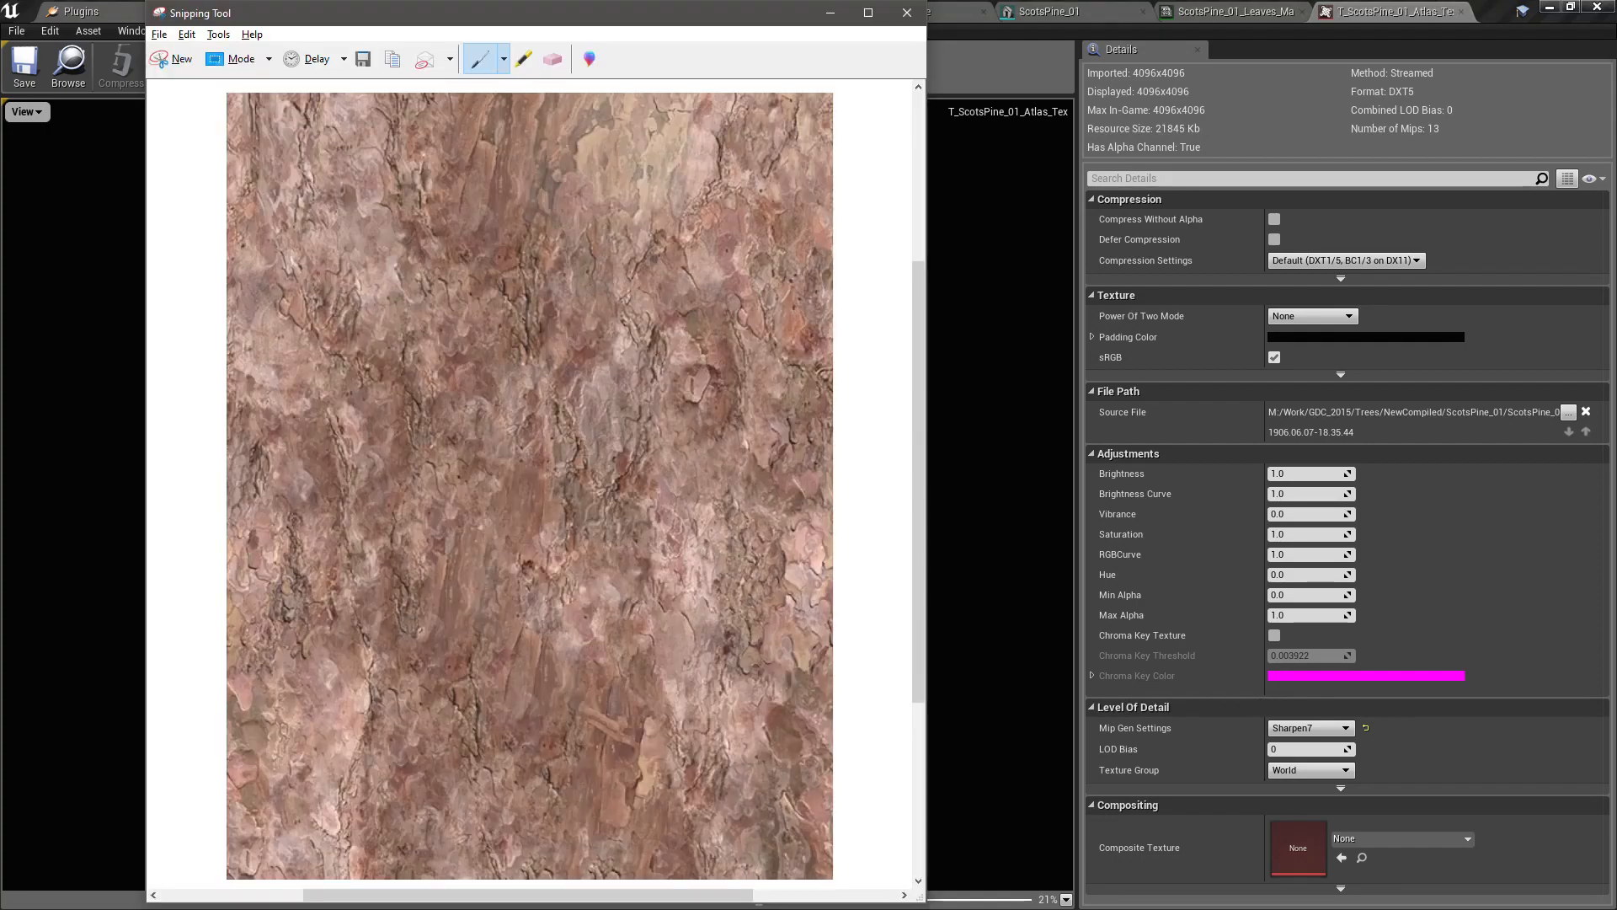
- Start a new Snipping Tool capture over the pine atlas texture preview
left_click(906, 13)
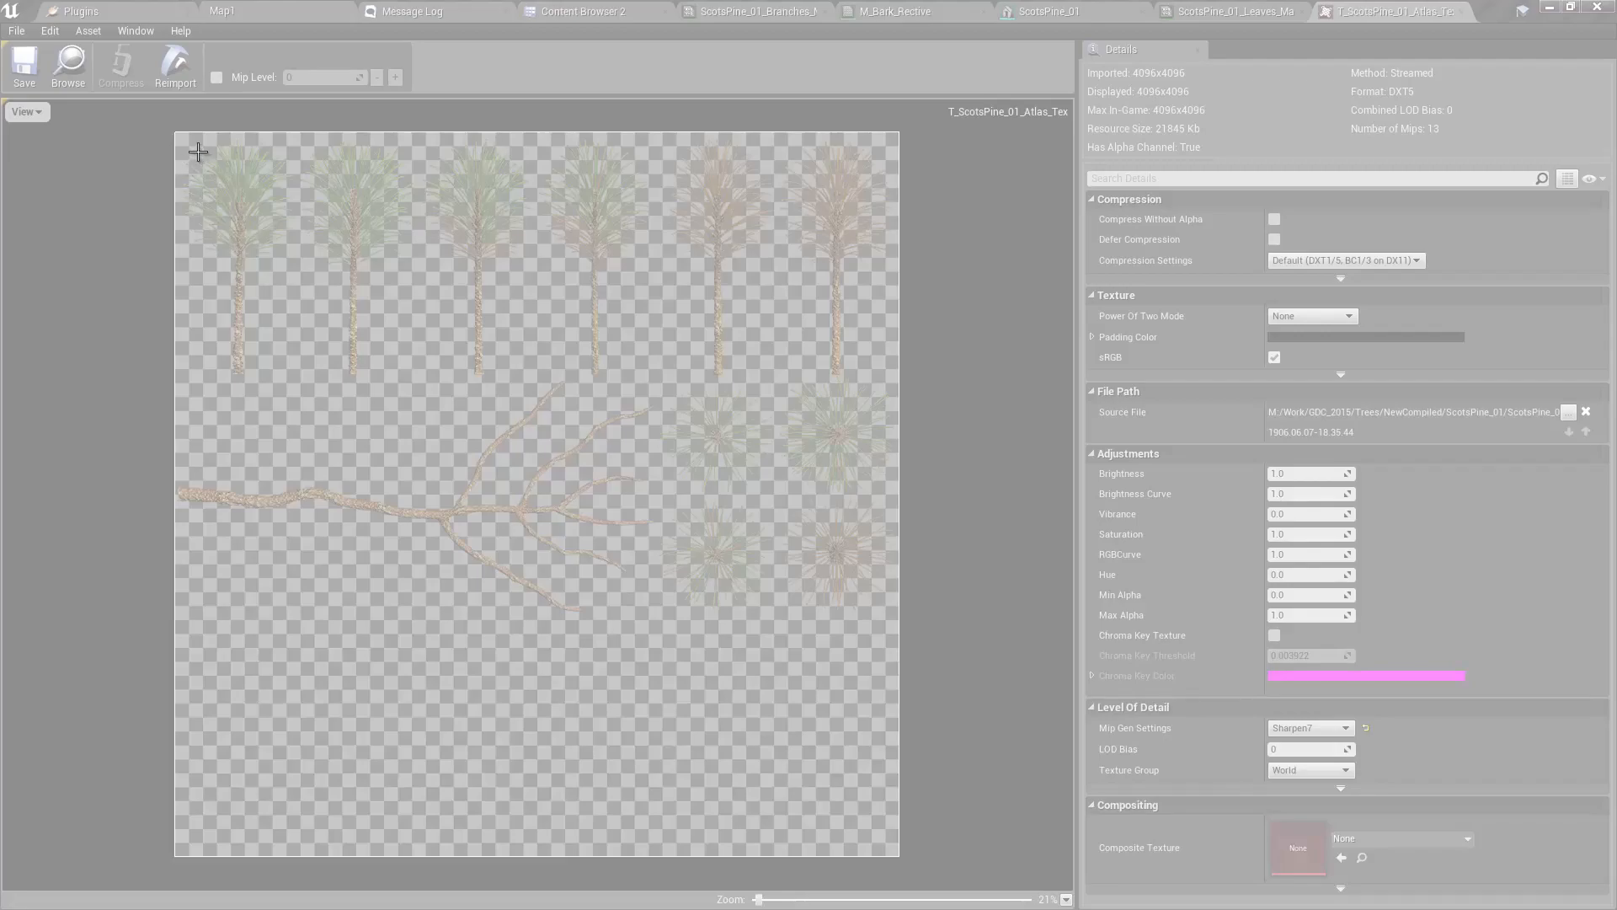
mouse_move(173, 128)
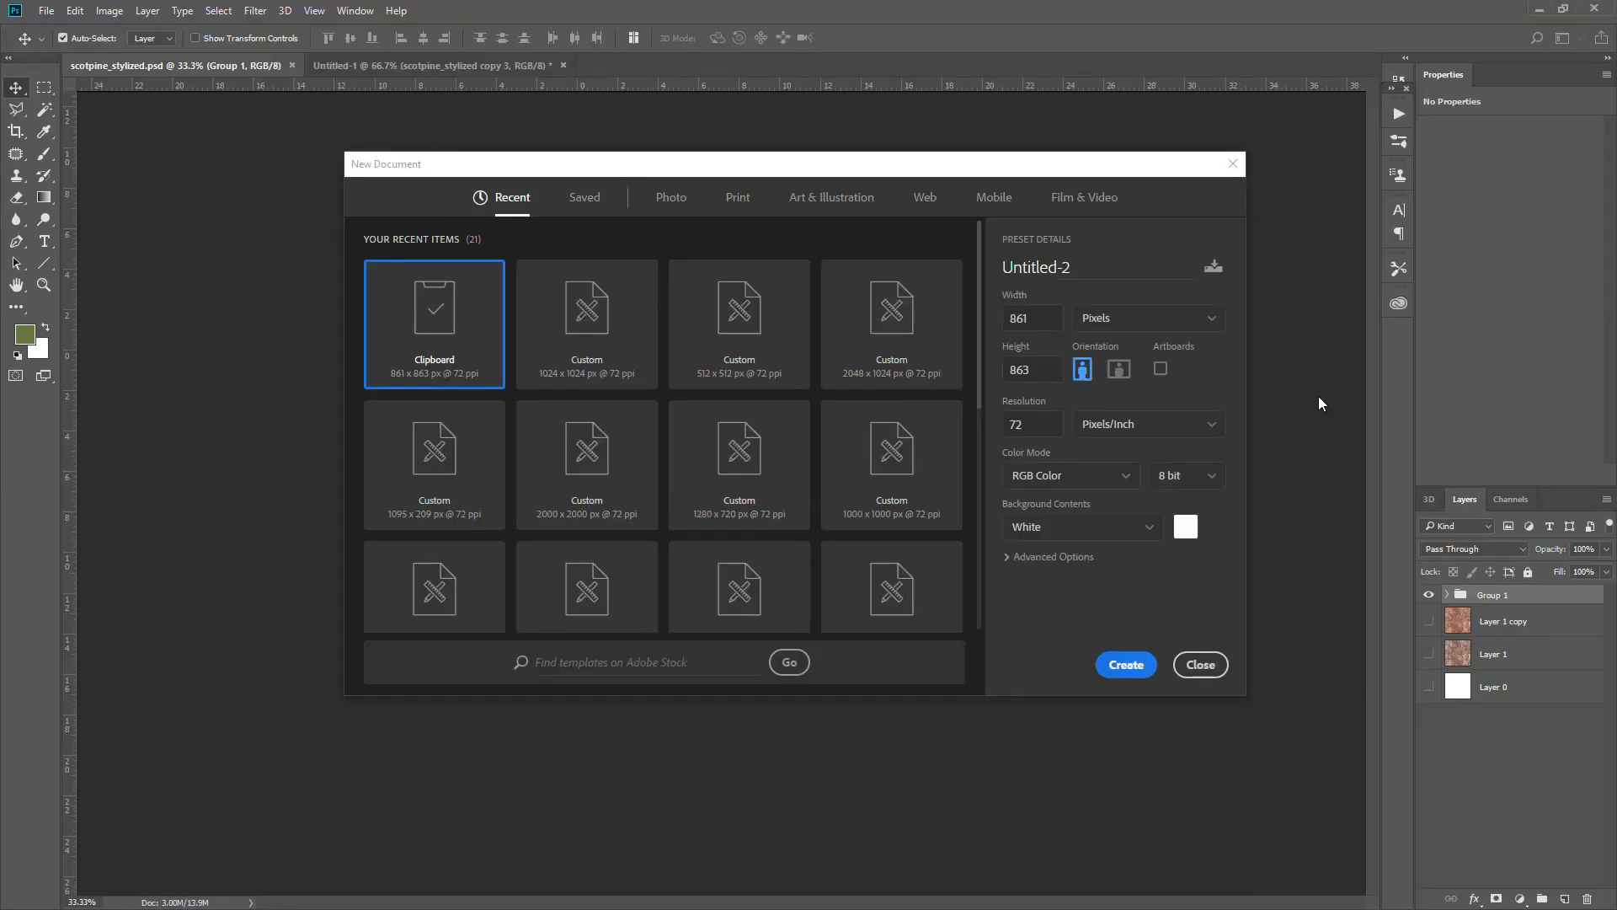
- Create a new 1024x1024 px document from the recent preset
left_click(584, 307)
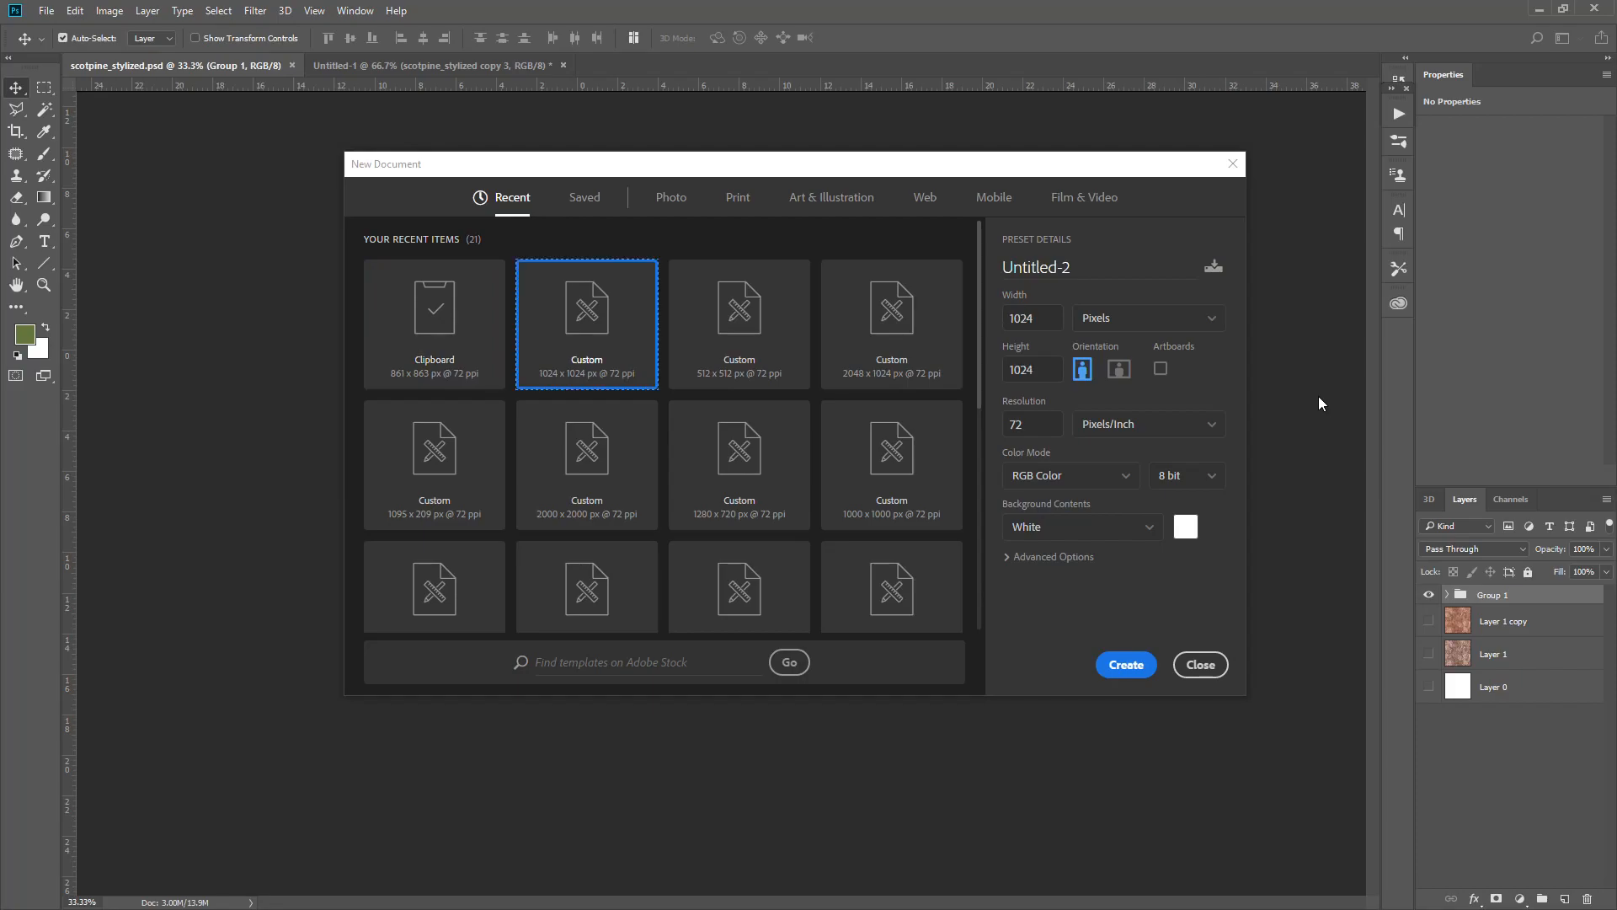
left_click(1125, 665)
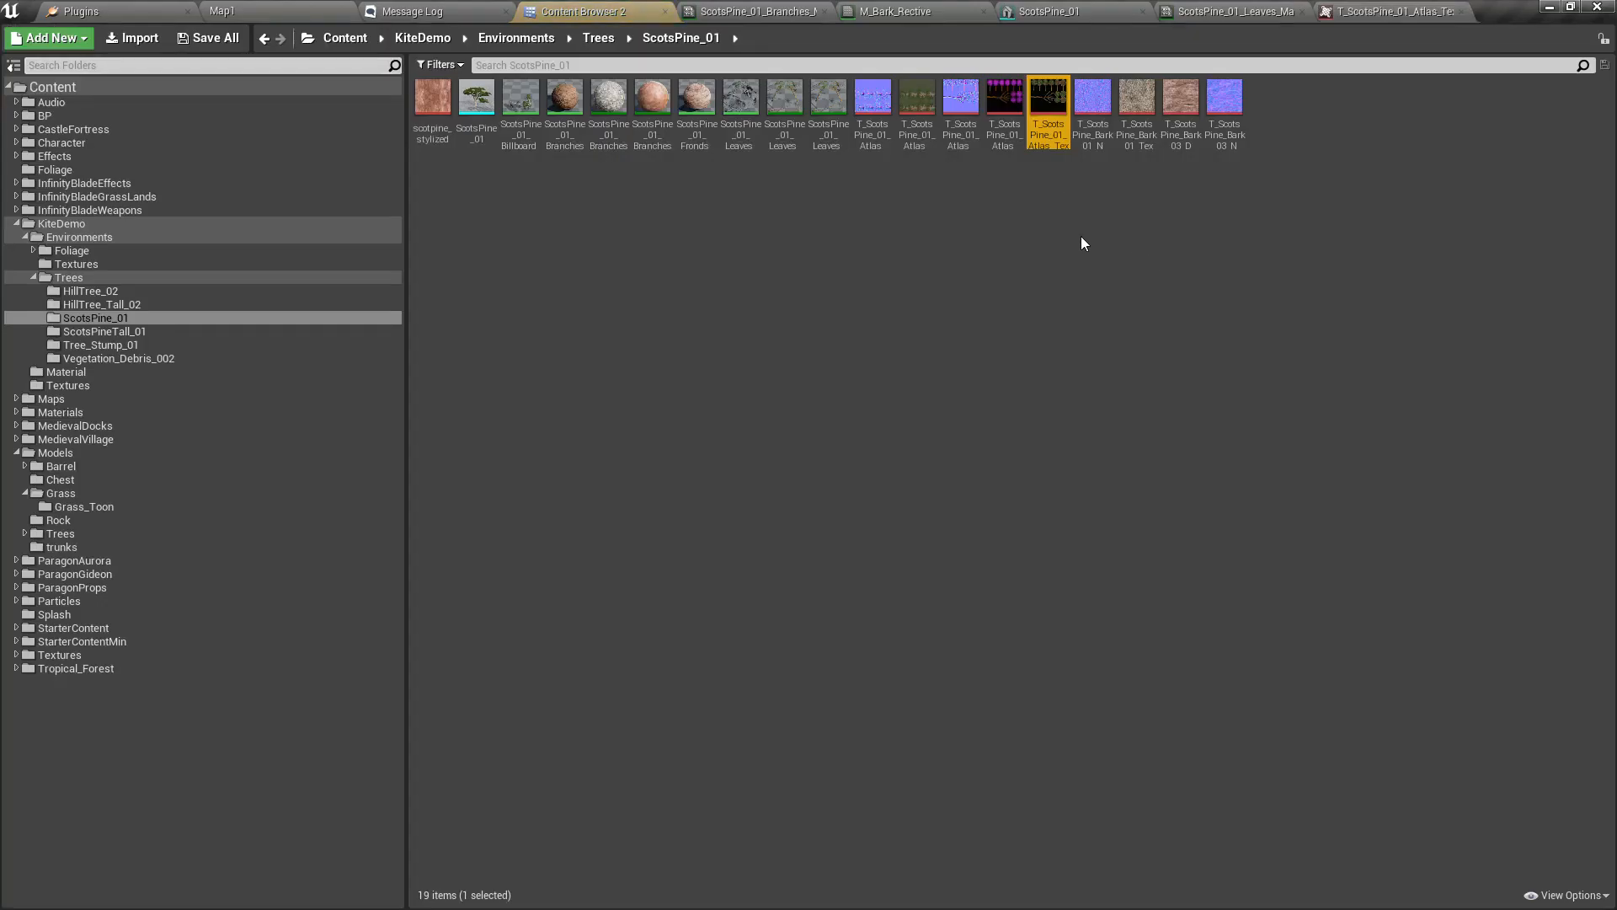
- Open T_ScotsPine_01_Atlas_Specular_Tex from the Content Browser in the texture editor
double_click(1048, 95)
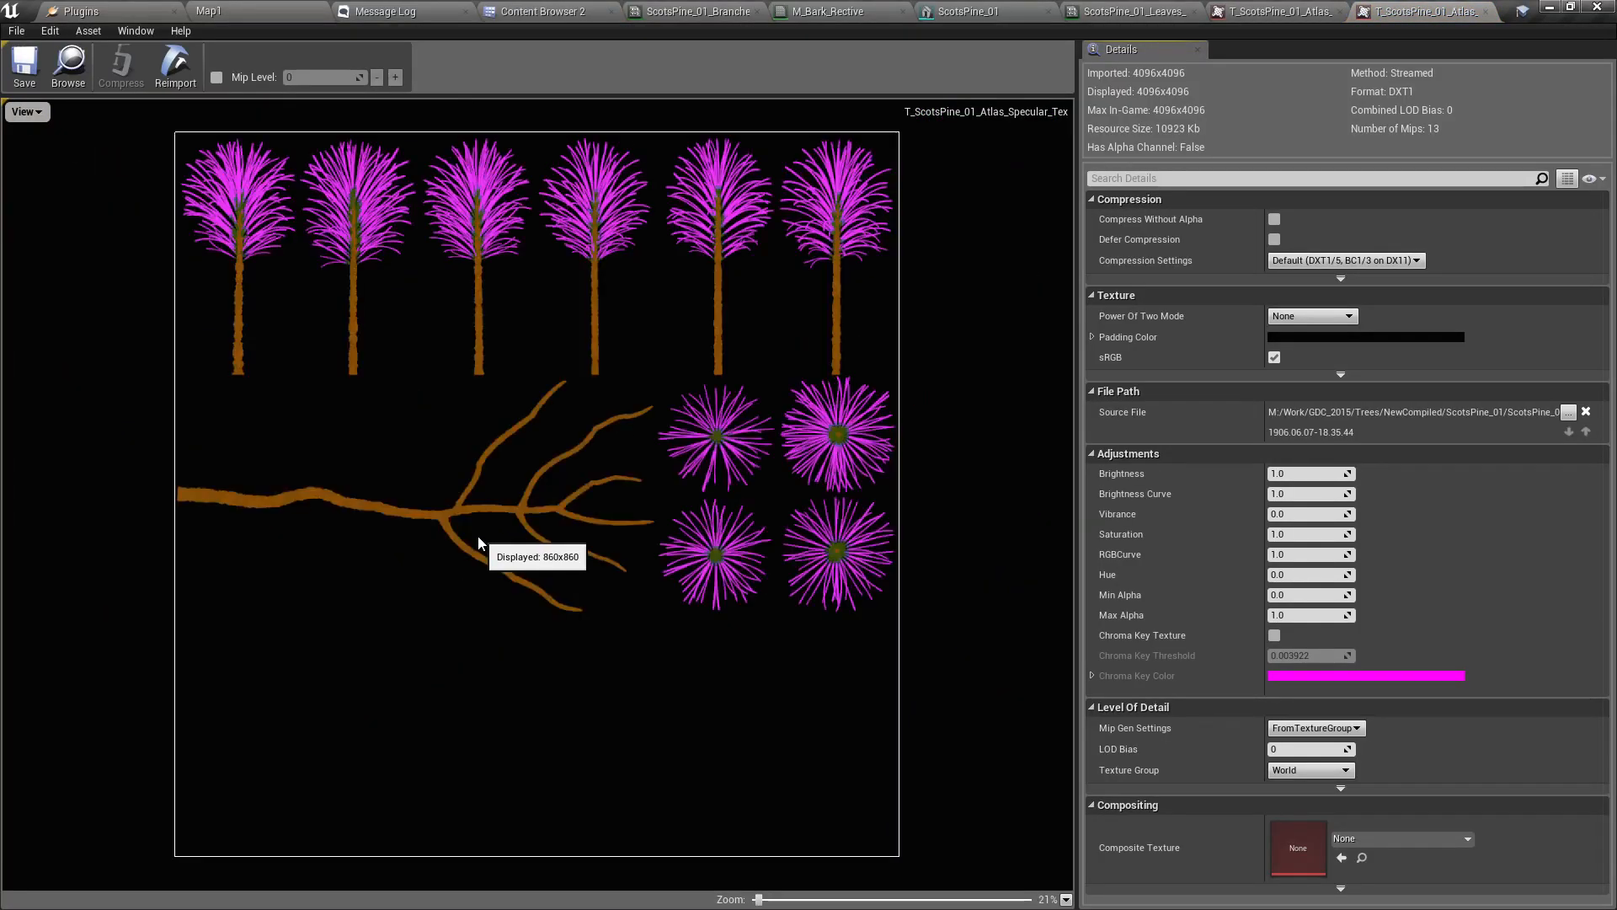
mouse_move(477, 544)
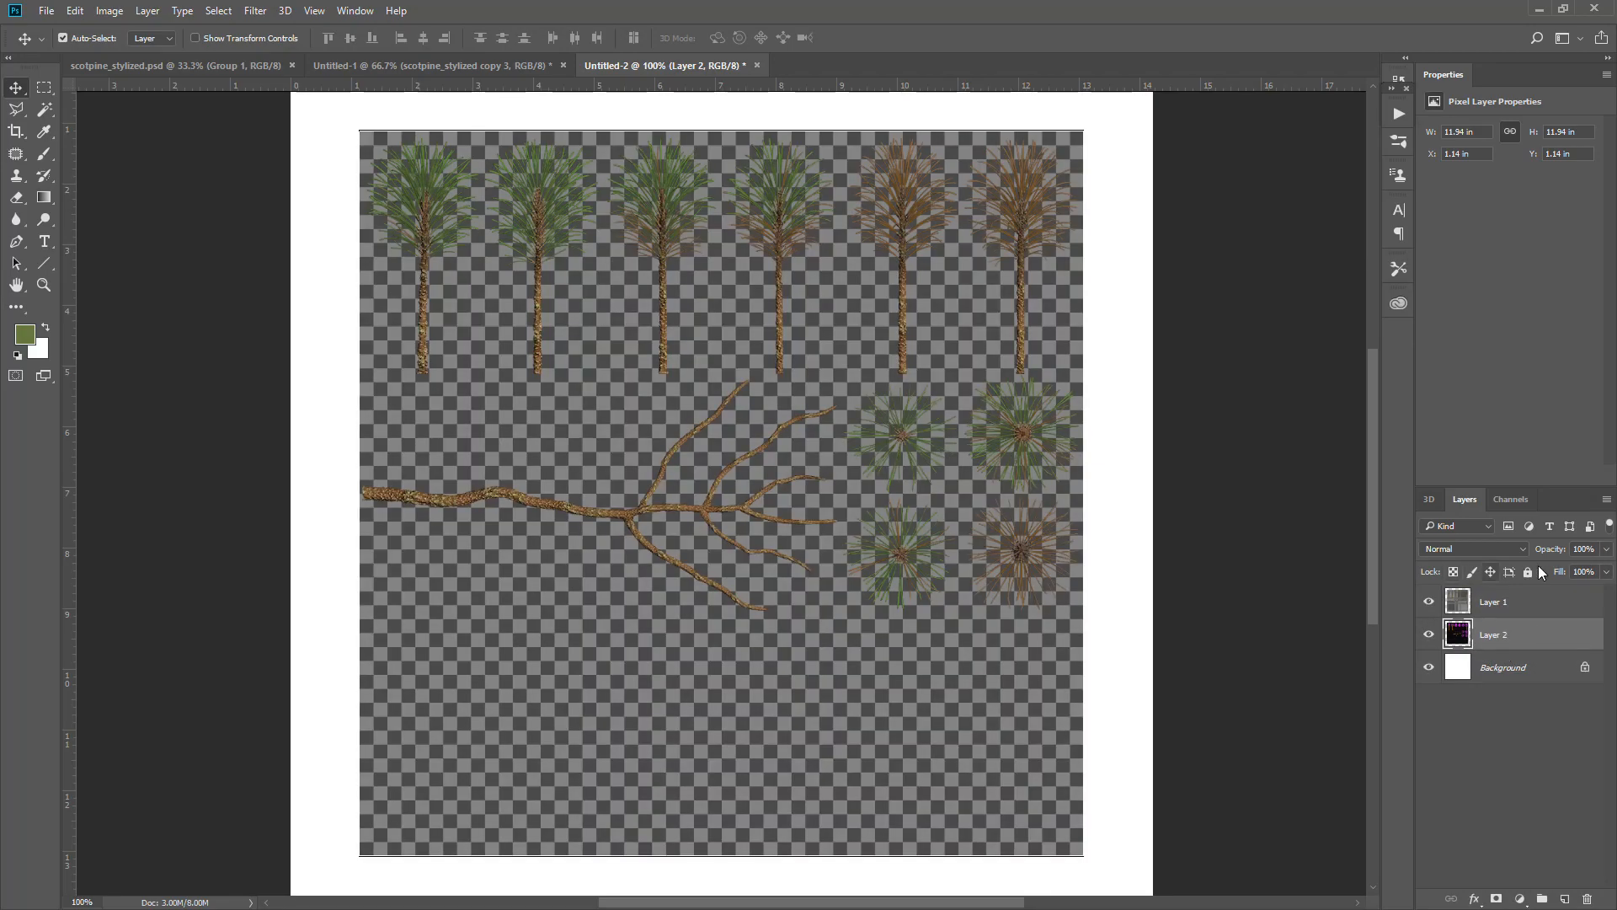
- Set Layer 1 to 62% opacity, move it onto Layer 2, and zoom in to check alignment
left_click(1493, 601)
type("62")
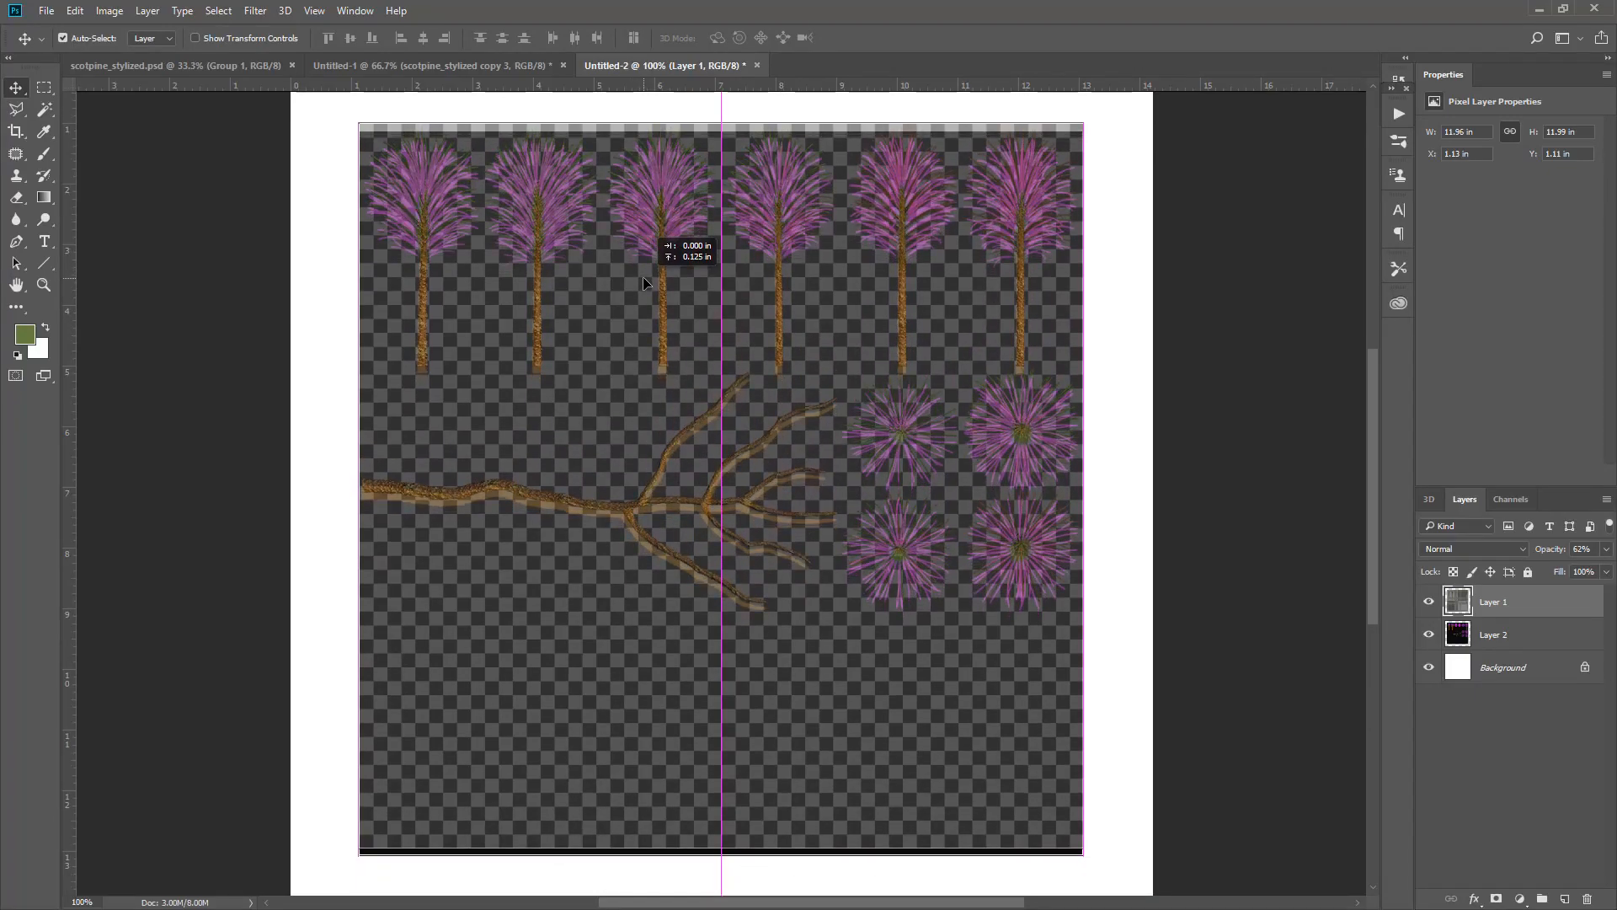
left_click_drag(642, 284, 650, 317)
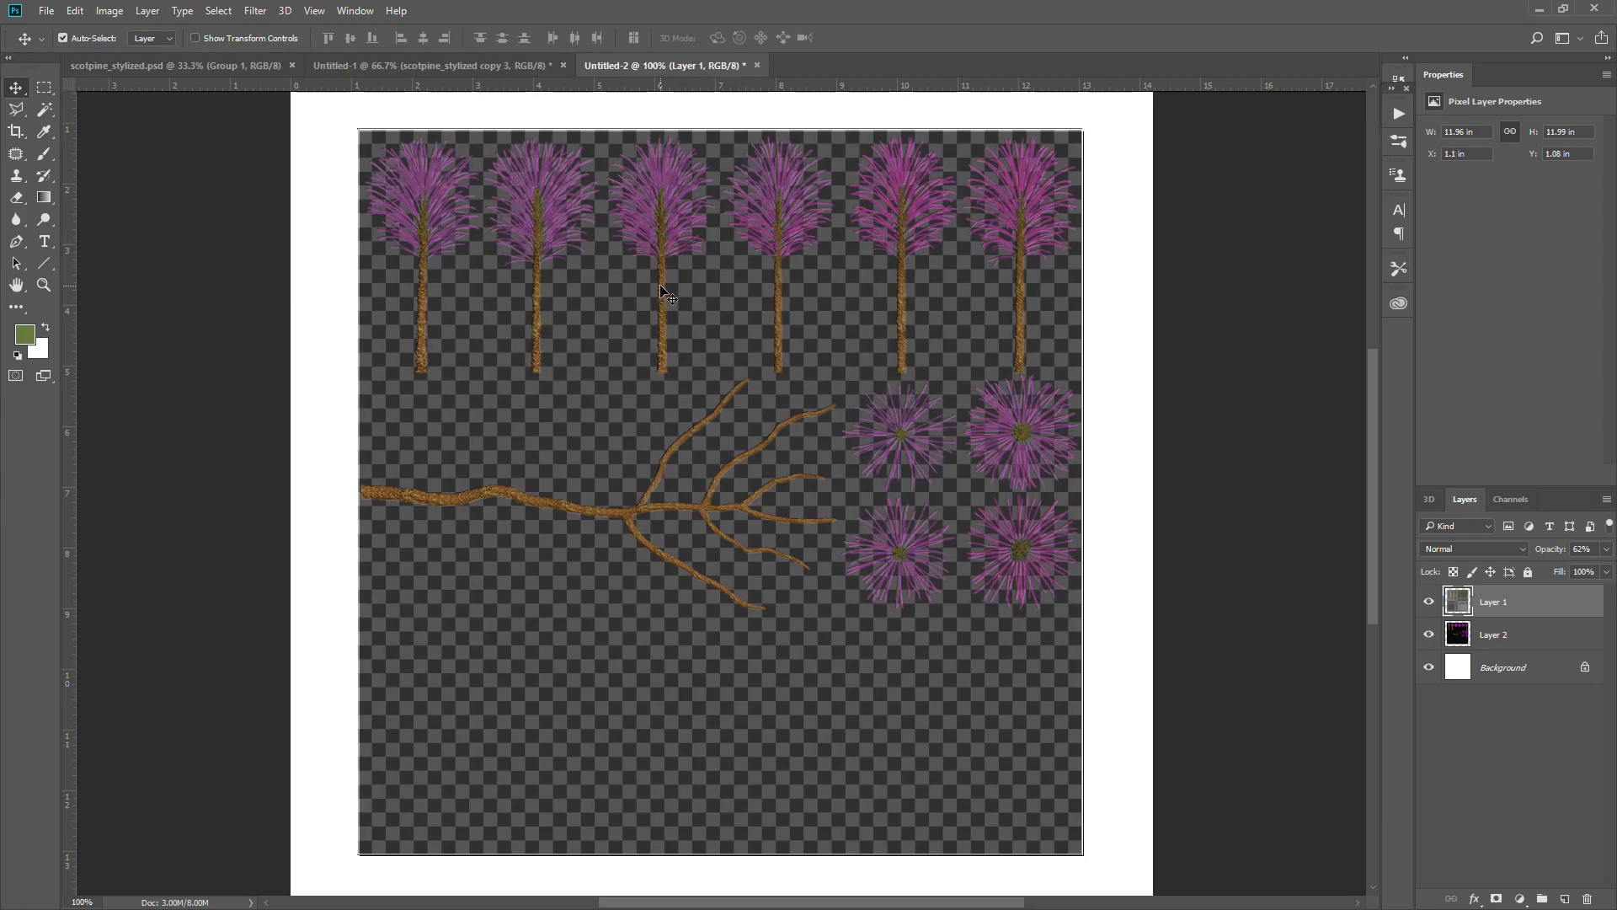
mouse_move(722, 286)
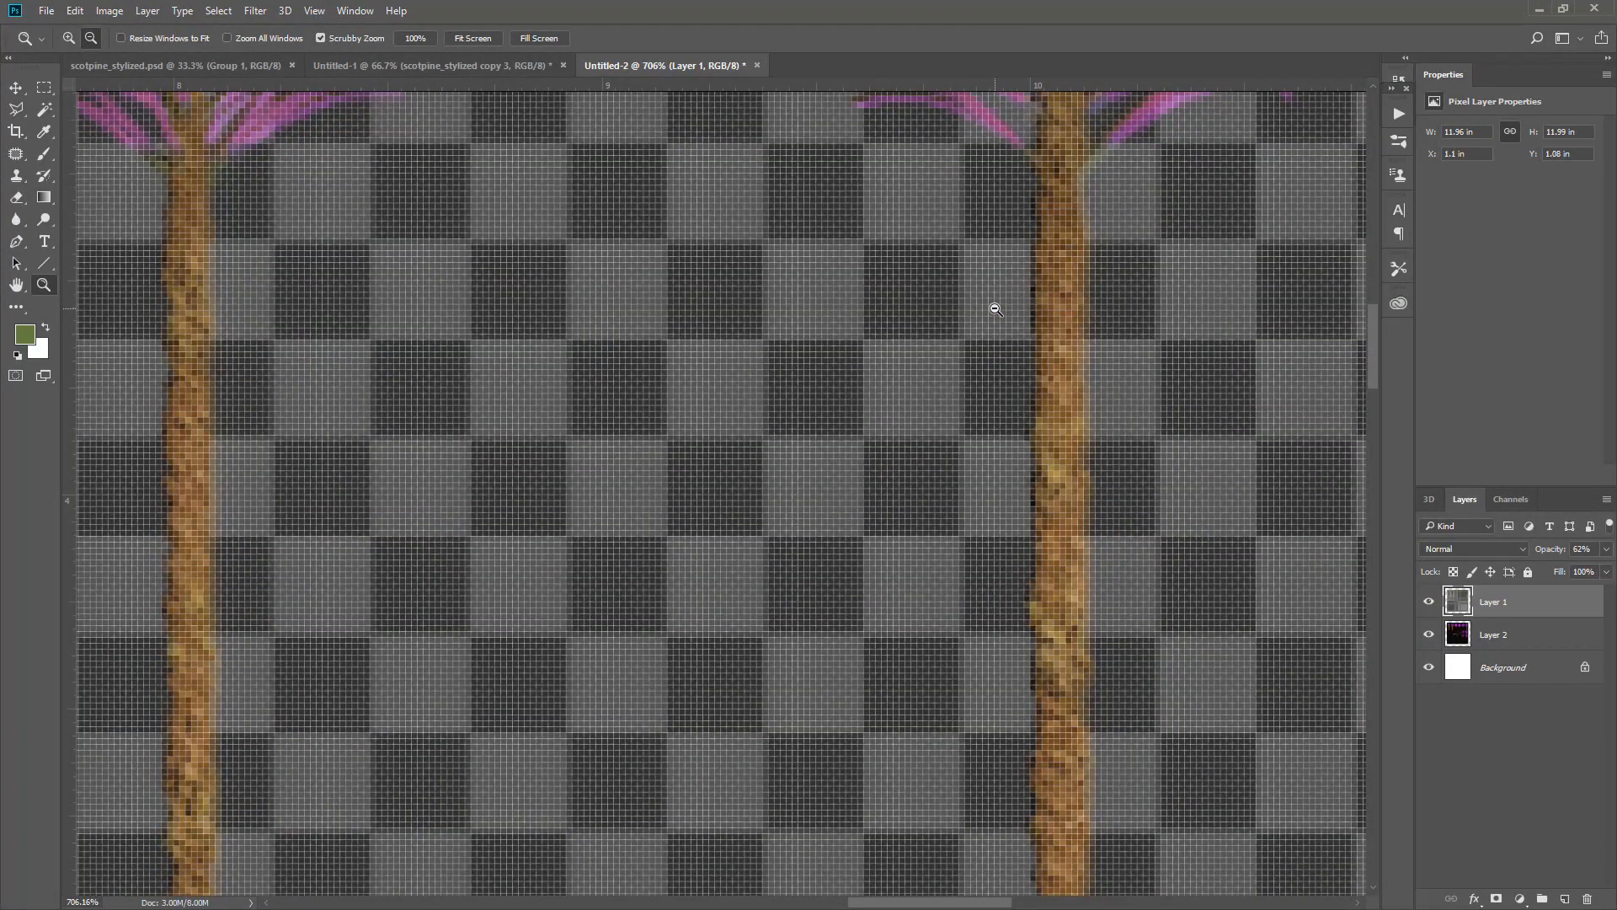
left_click(17, 87)
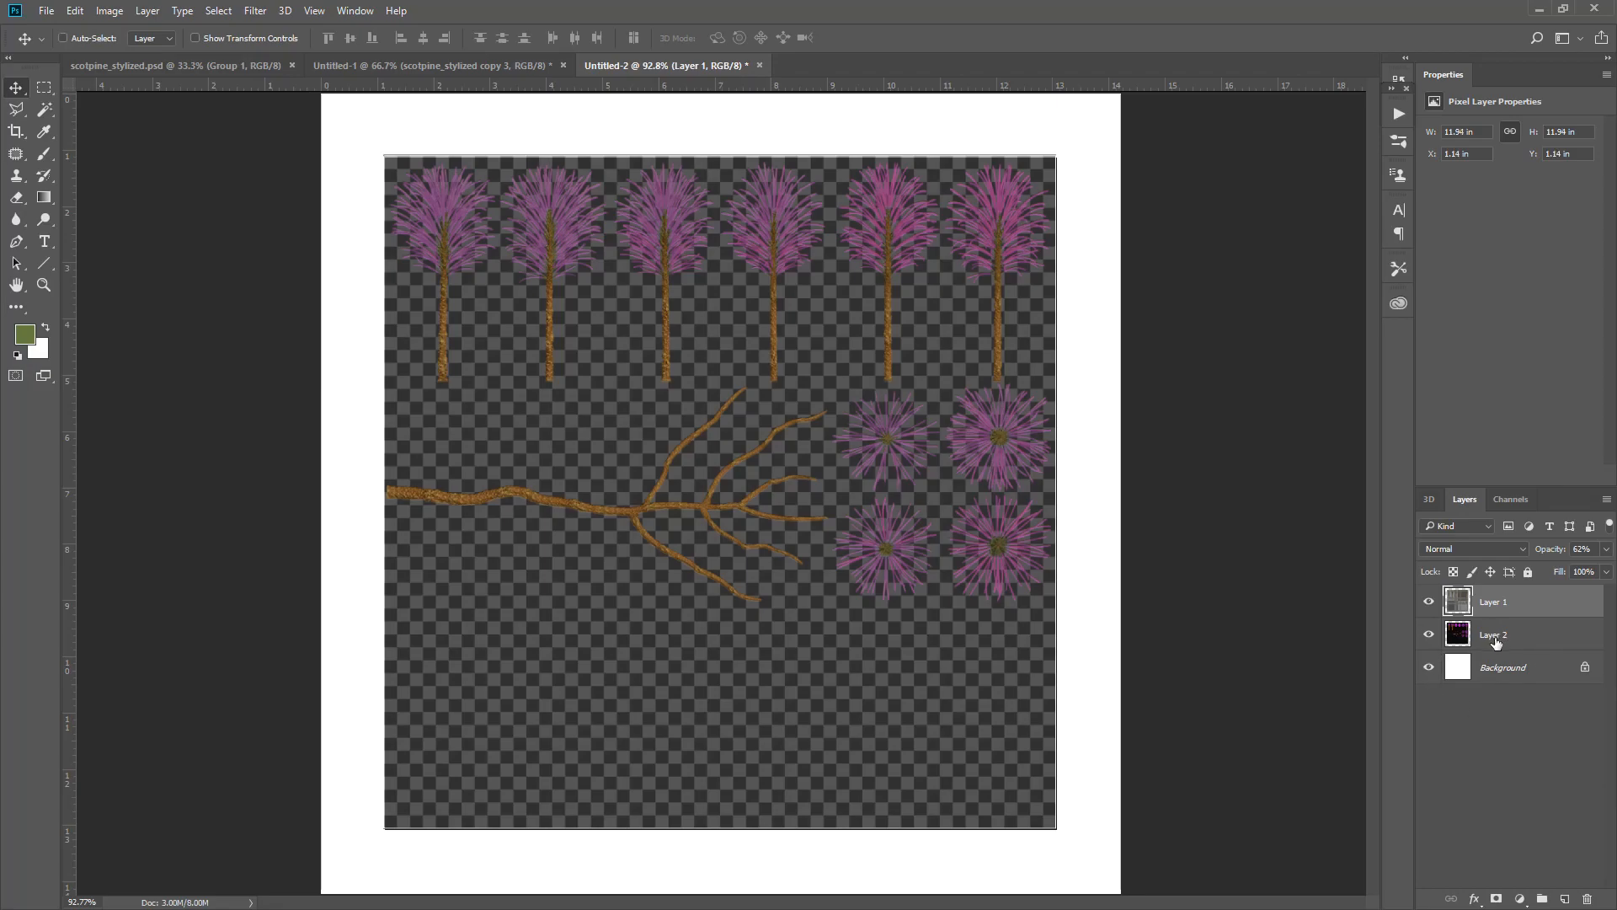
- Restore Layer 1 to 100%, stack Layer 2 above, and scale both layers to the canvas edges
left_click(1493, 601)
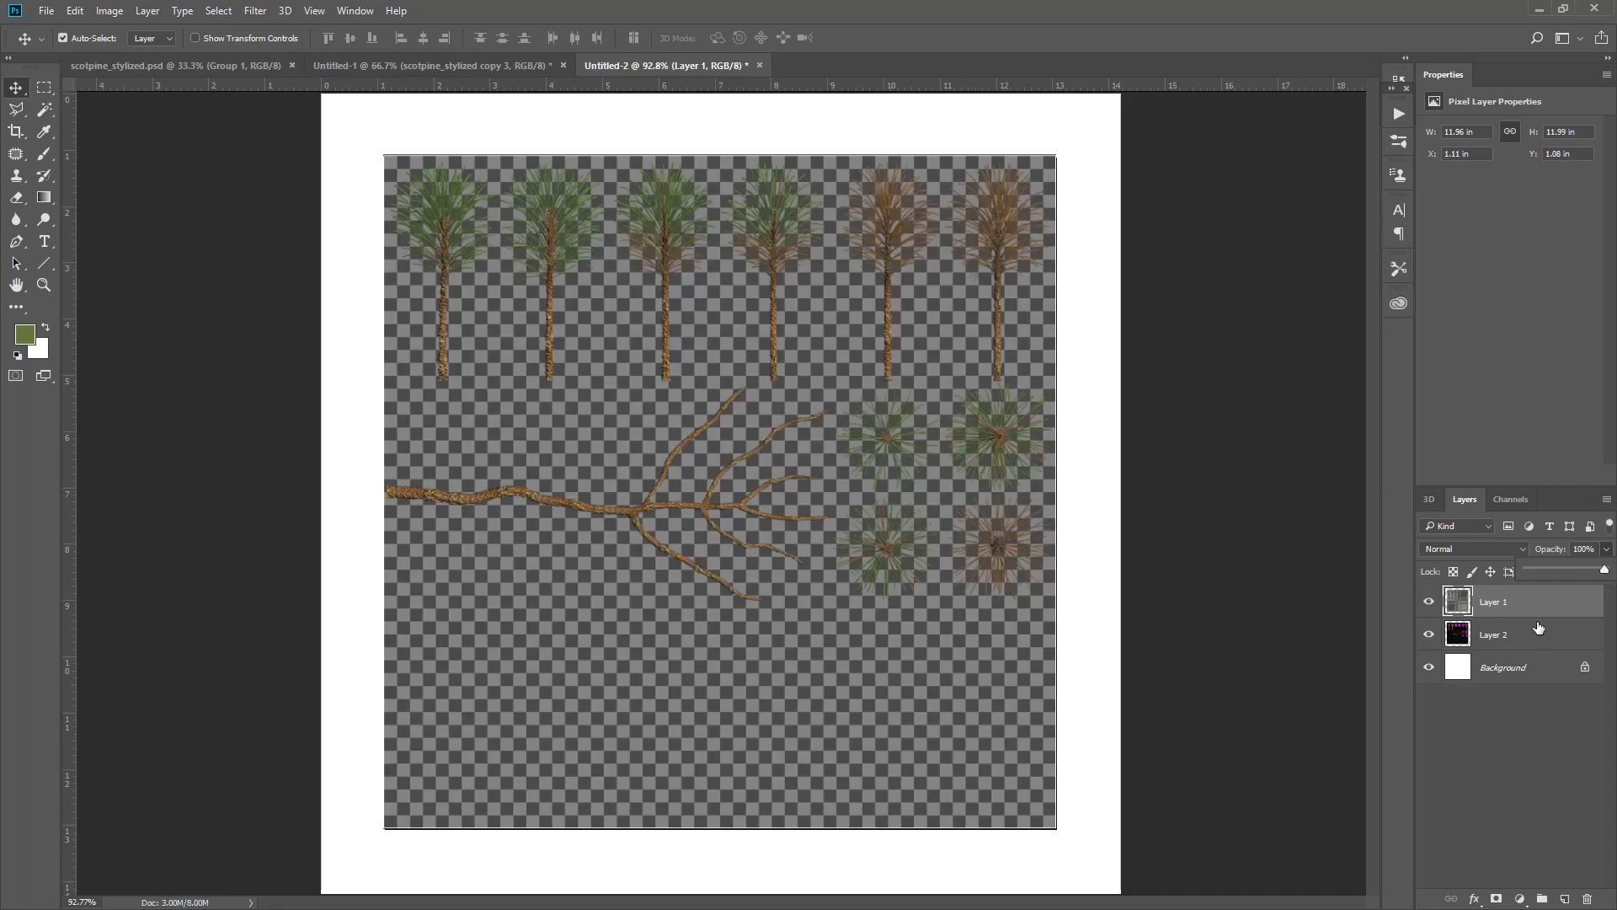
mouse_move(1534, 639)
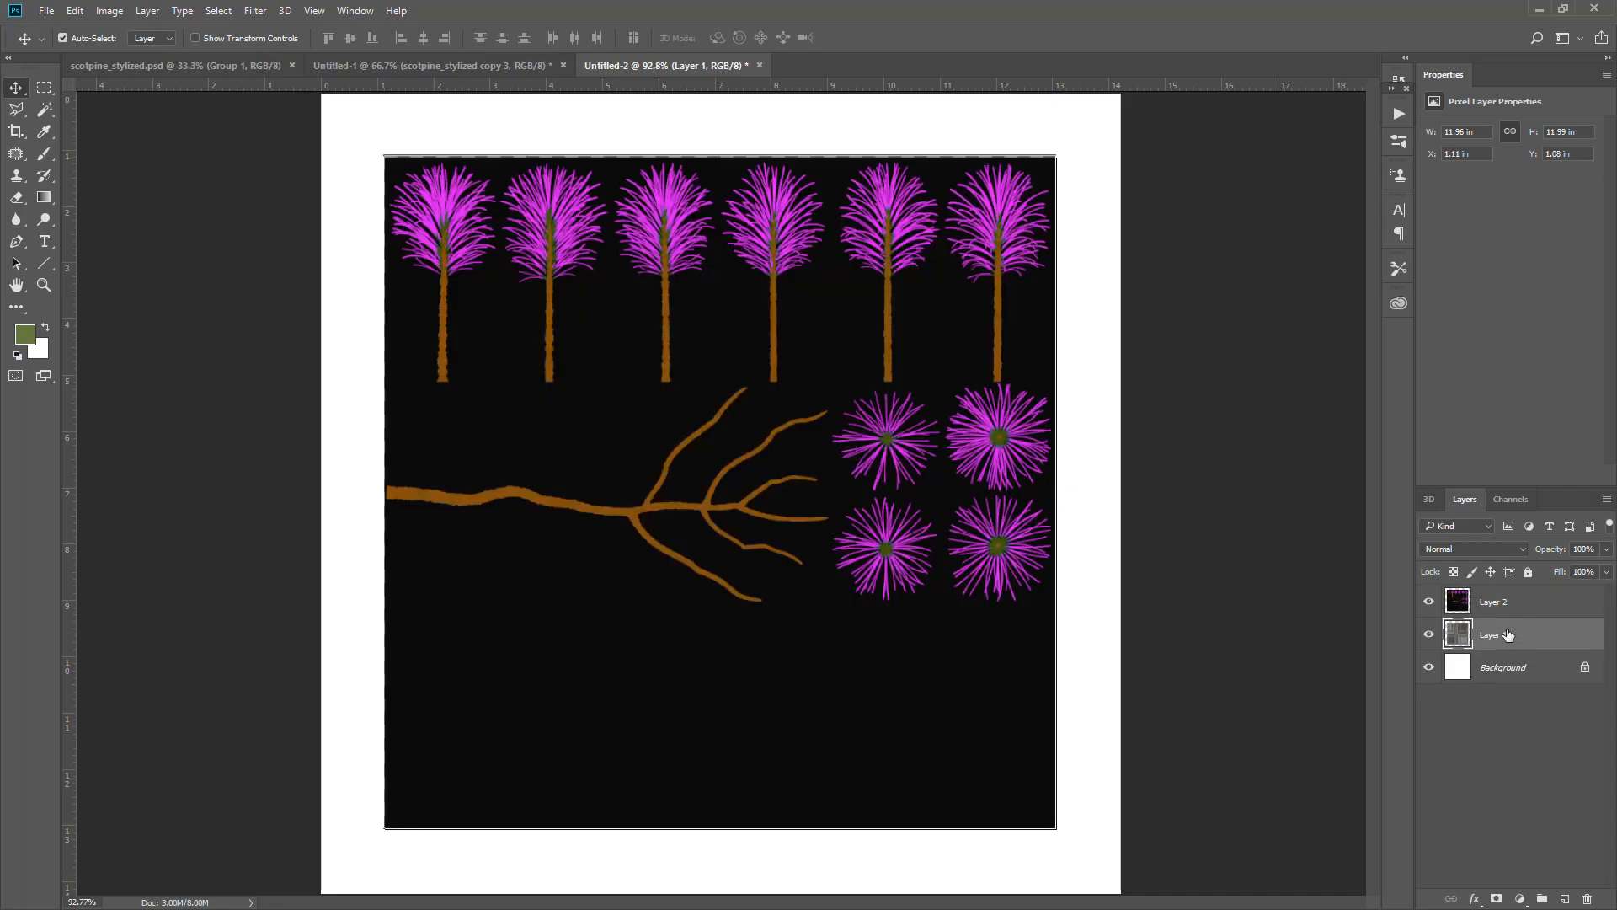
left_click(1493, 602)
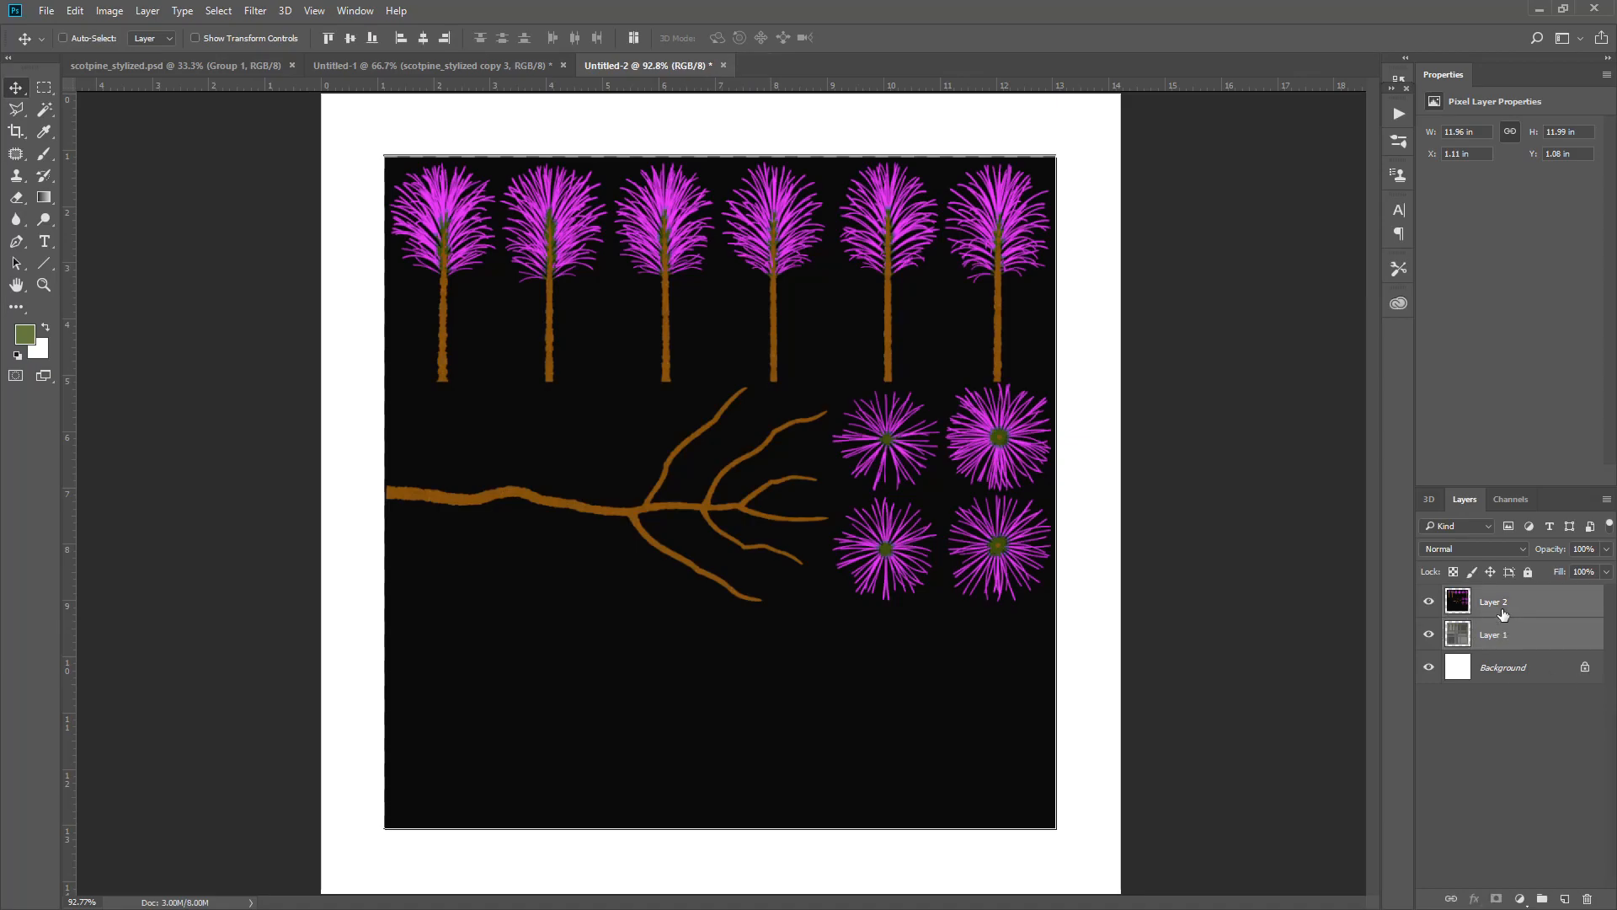
key("ctrl+t")
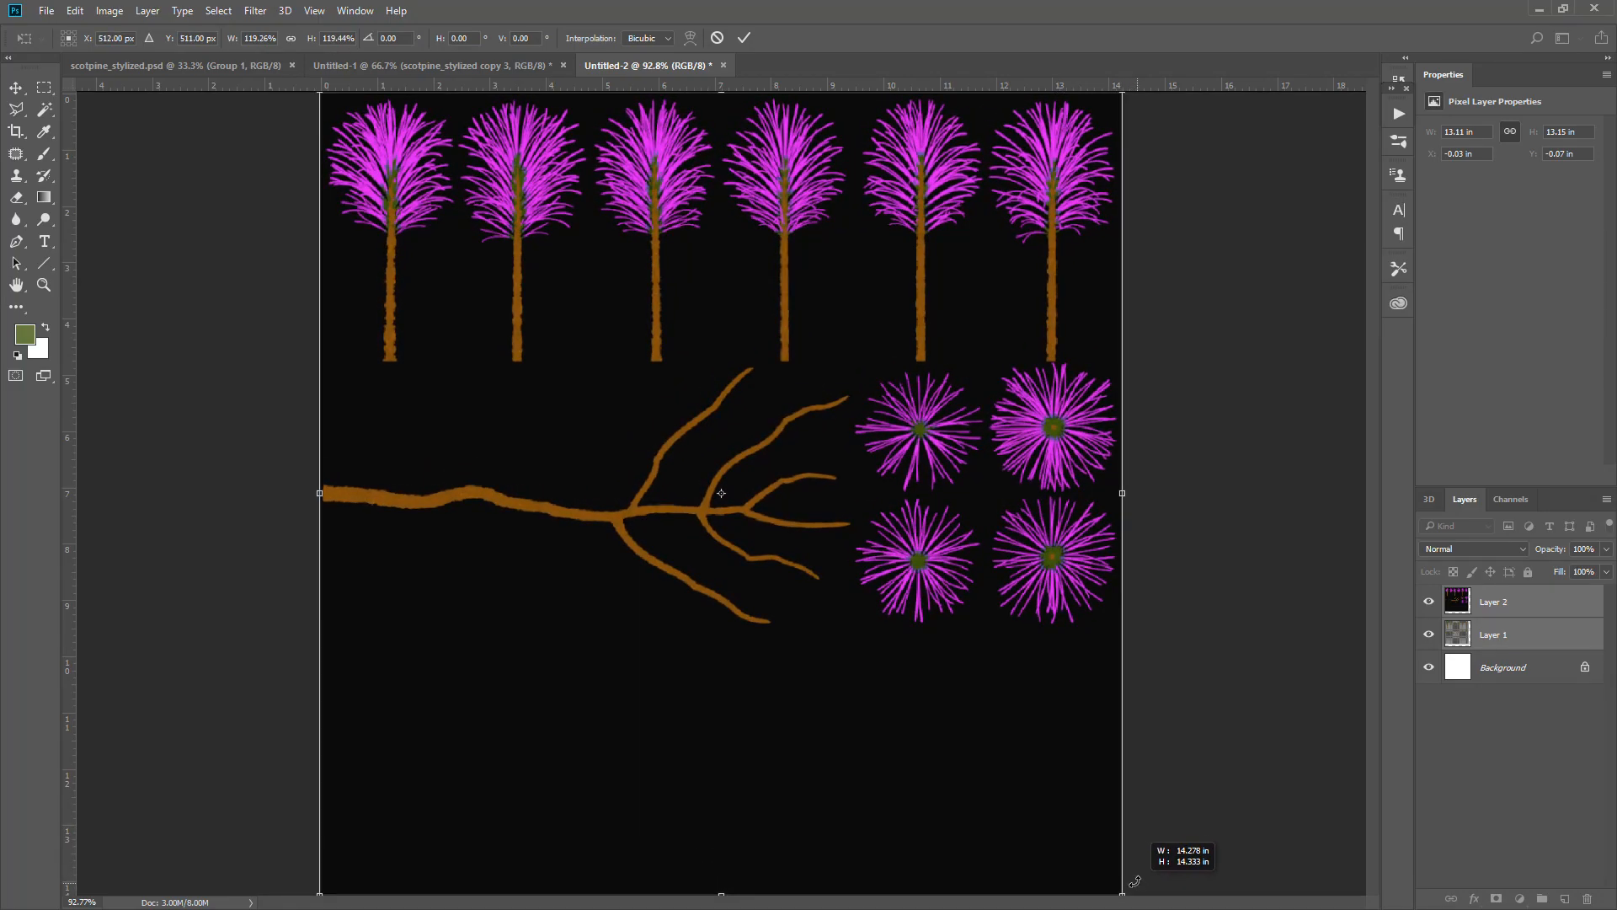
left_click(743, 38)
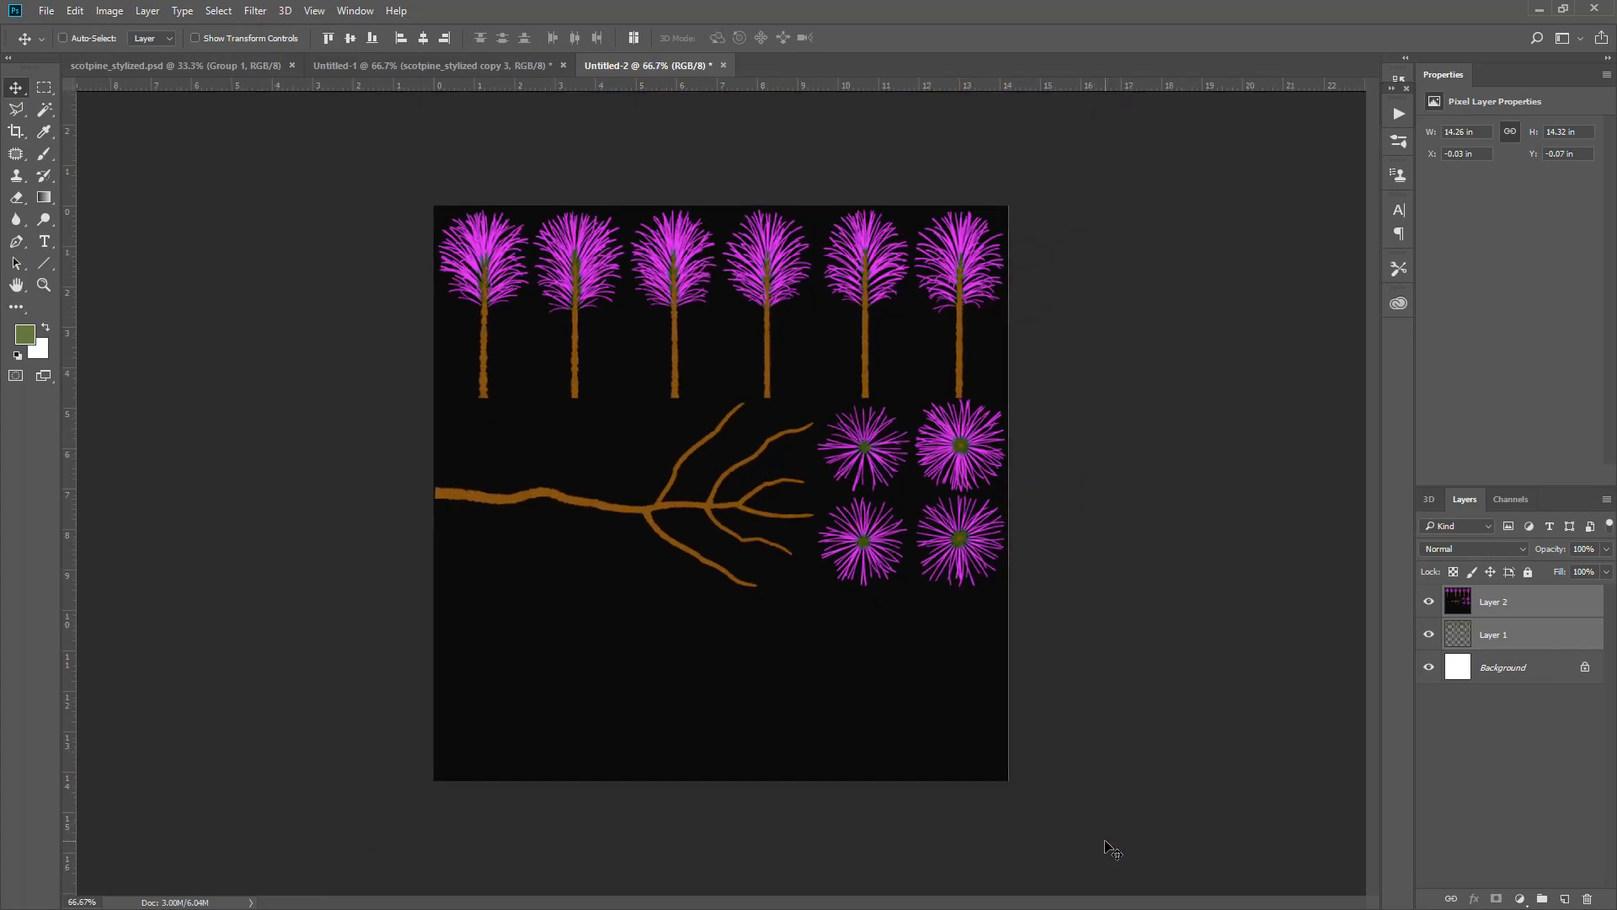
key("ctrl+t")
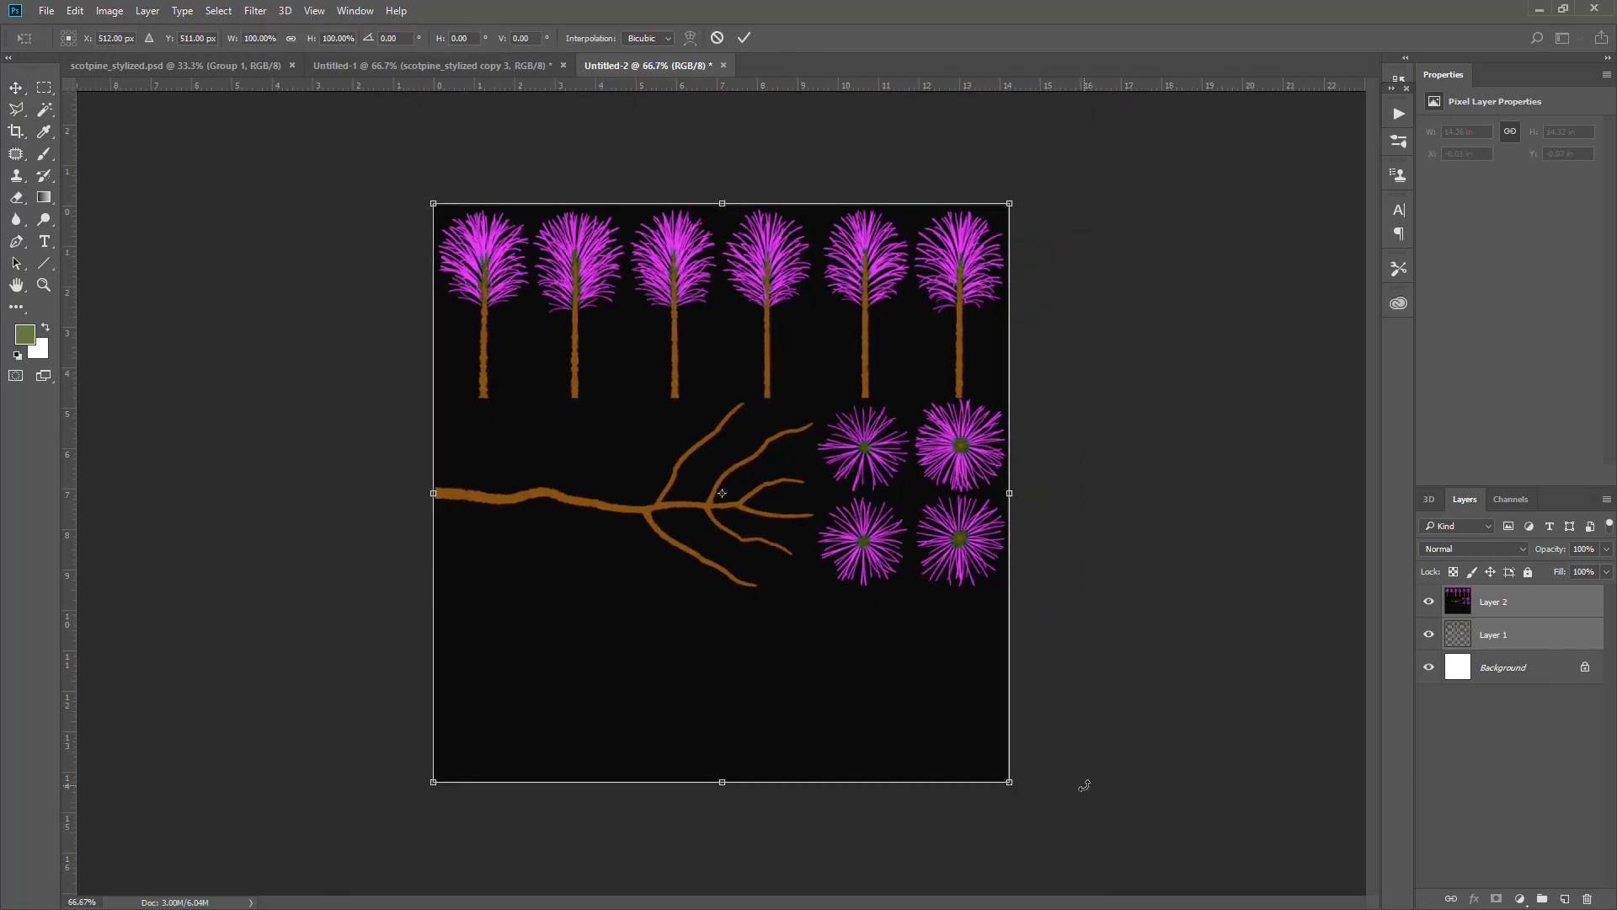
left_click(743, 38)
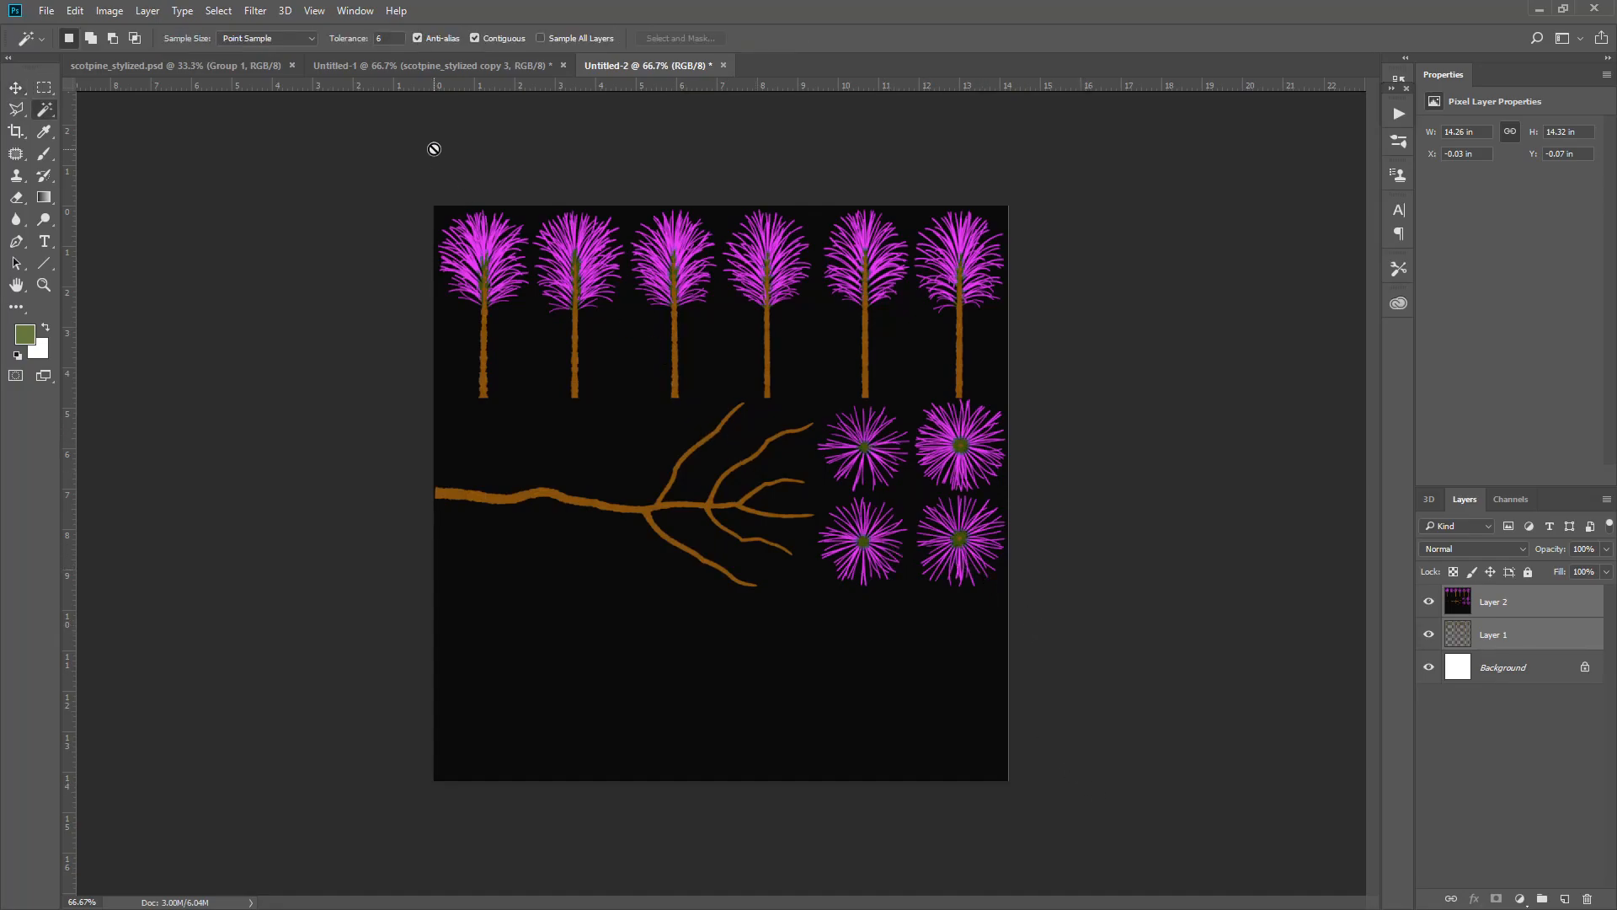
- Select Layer 2's sampled colour range, then hide Layer 2 and select Layer 1
left_click(217, 11)
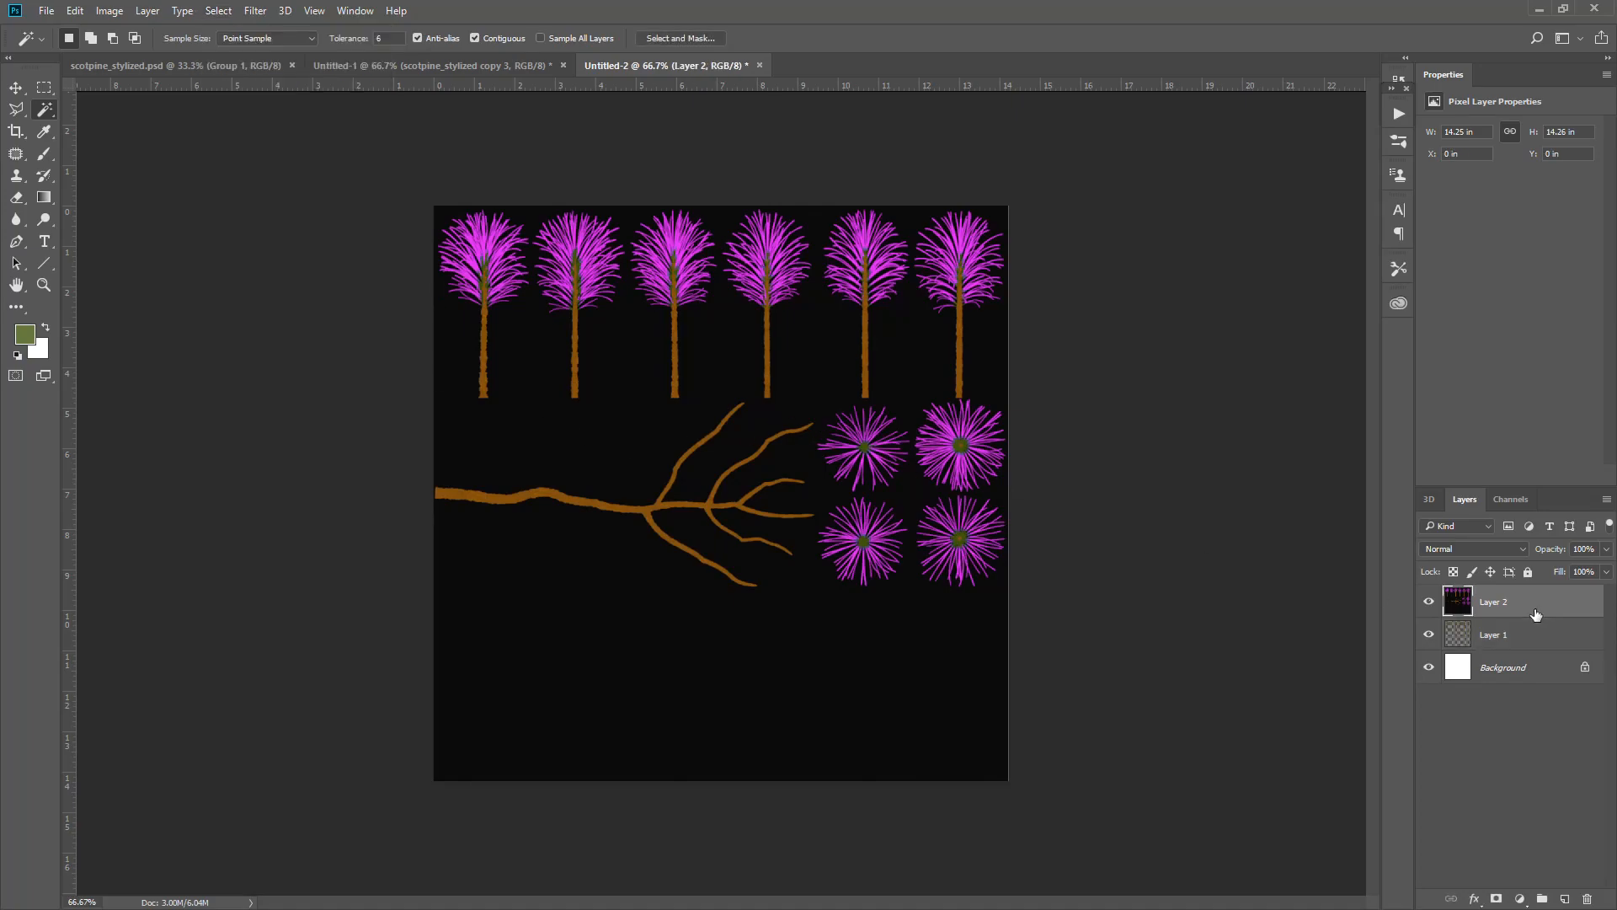
left_click(217, 10)
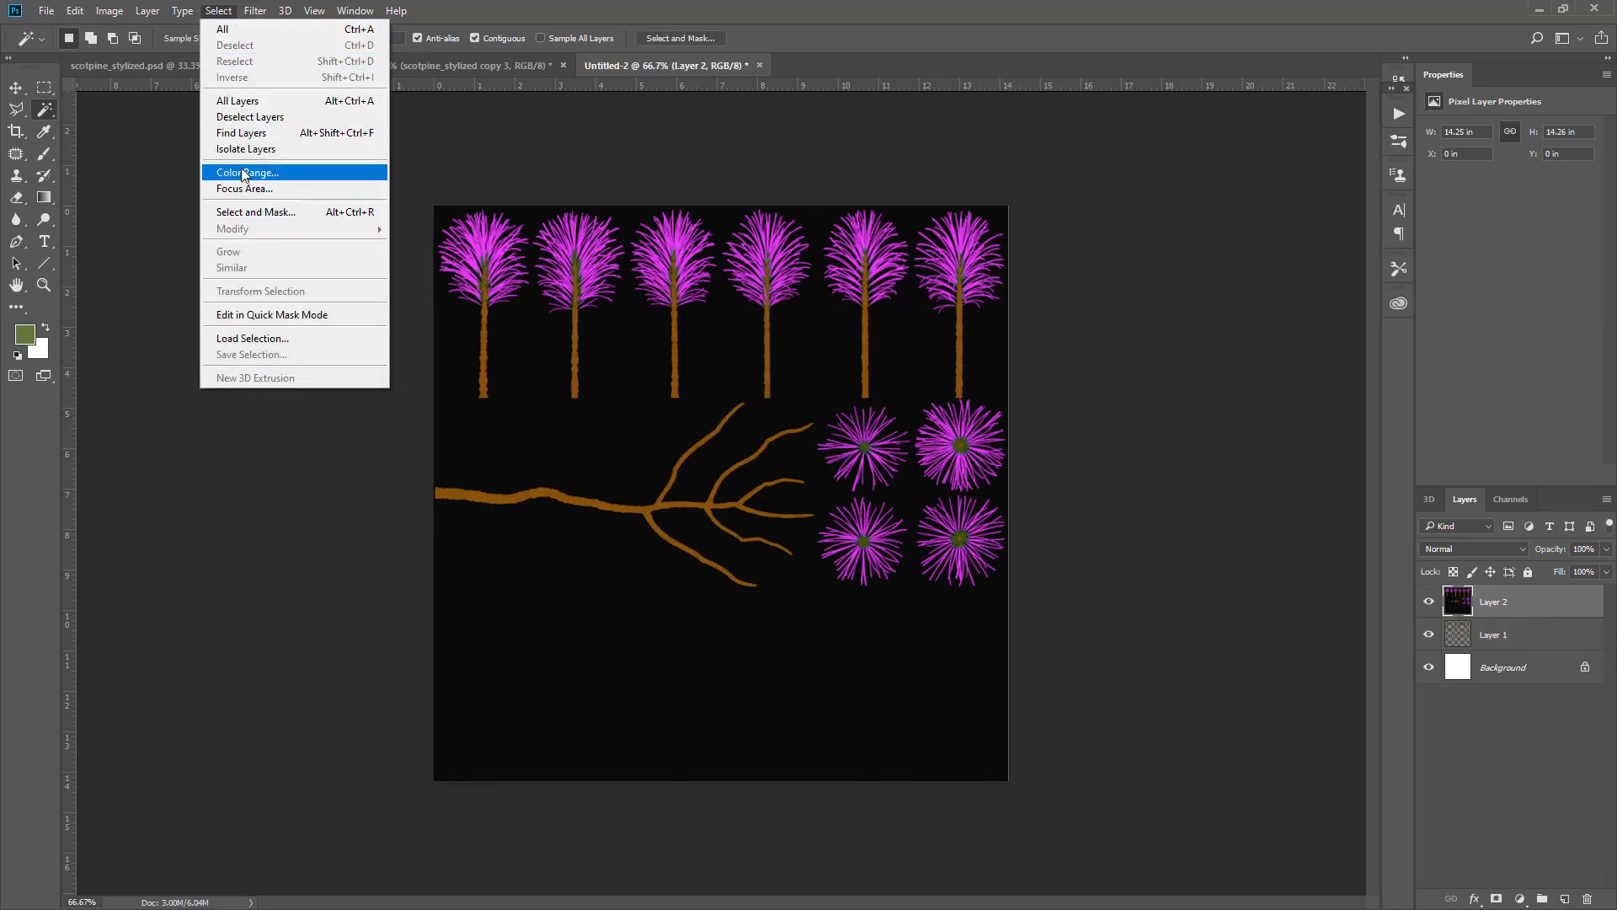
left_click(245, 172)
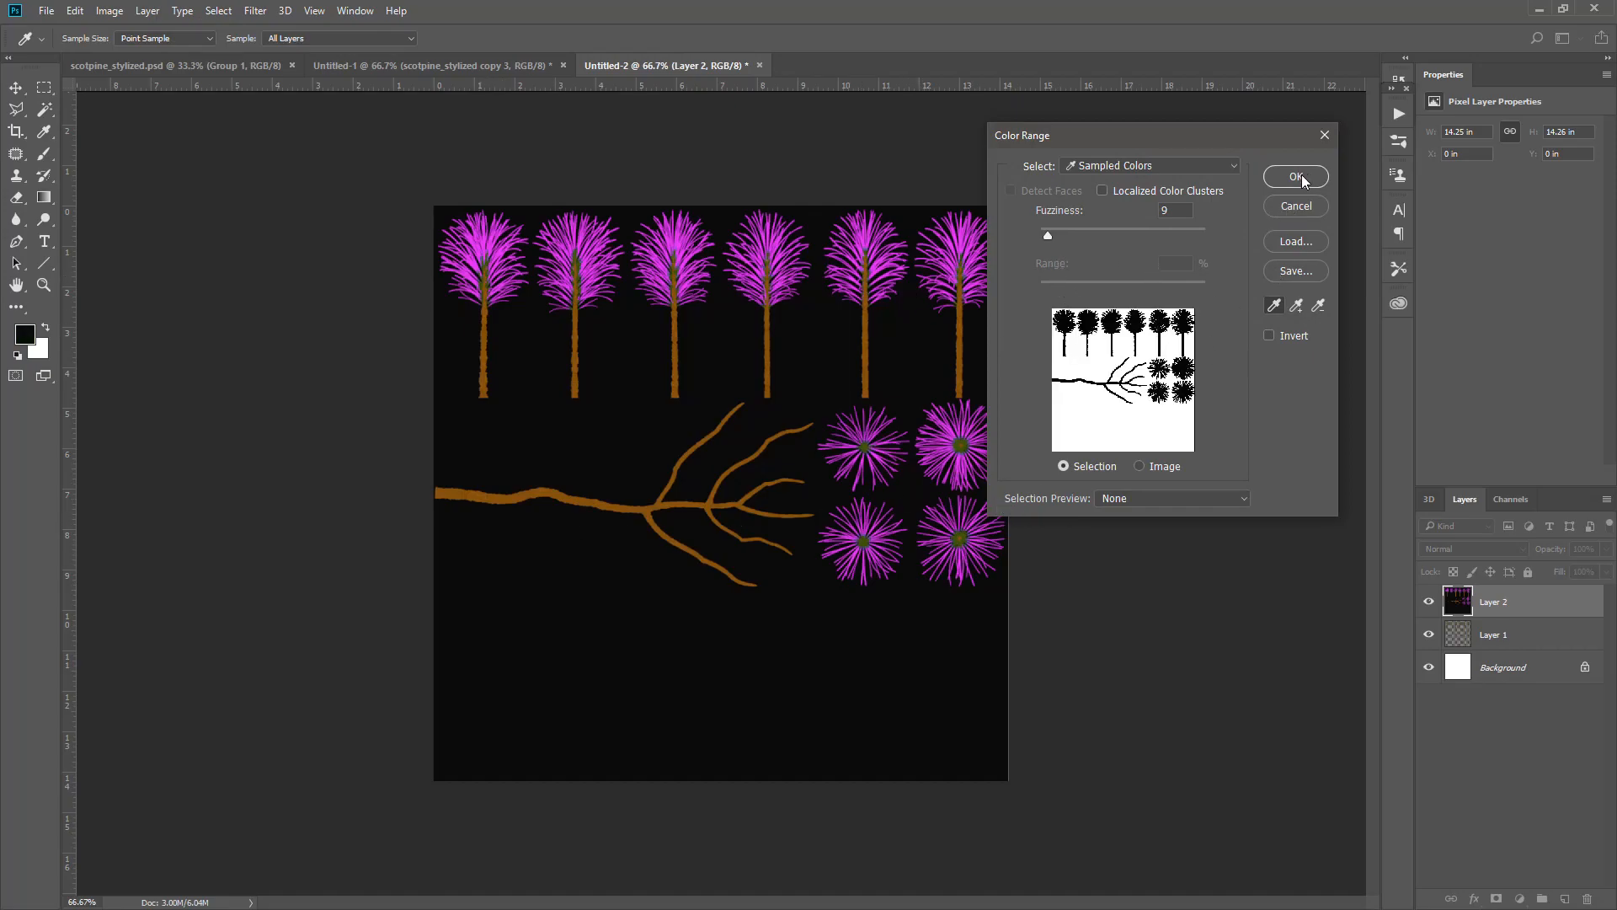
left_click(1296, 176)
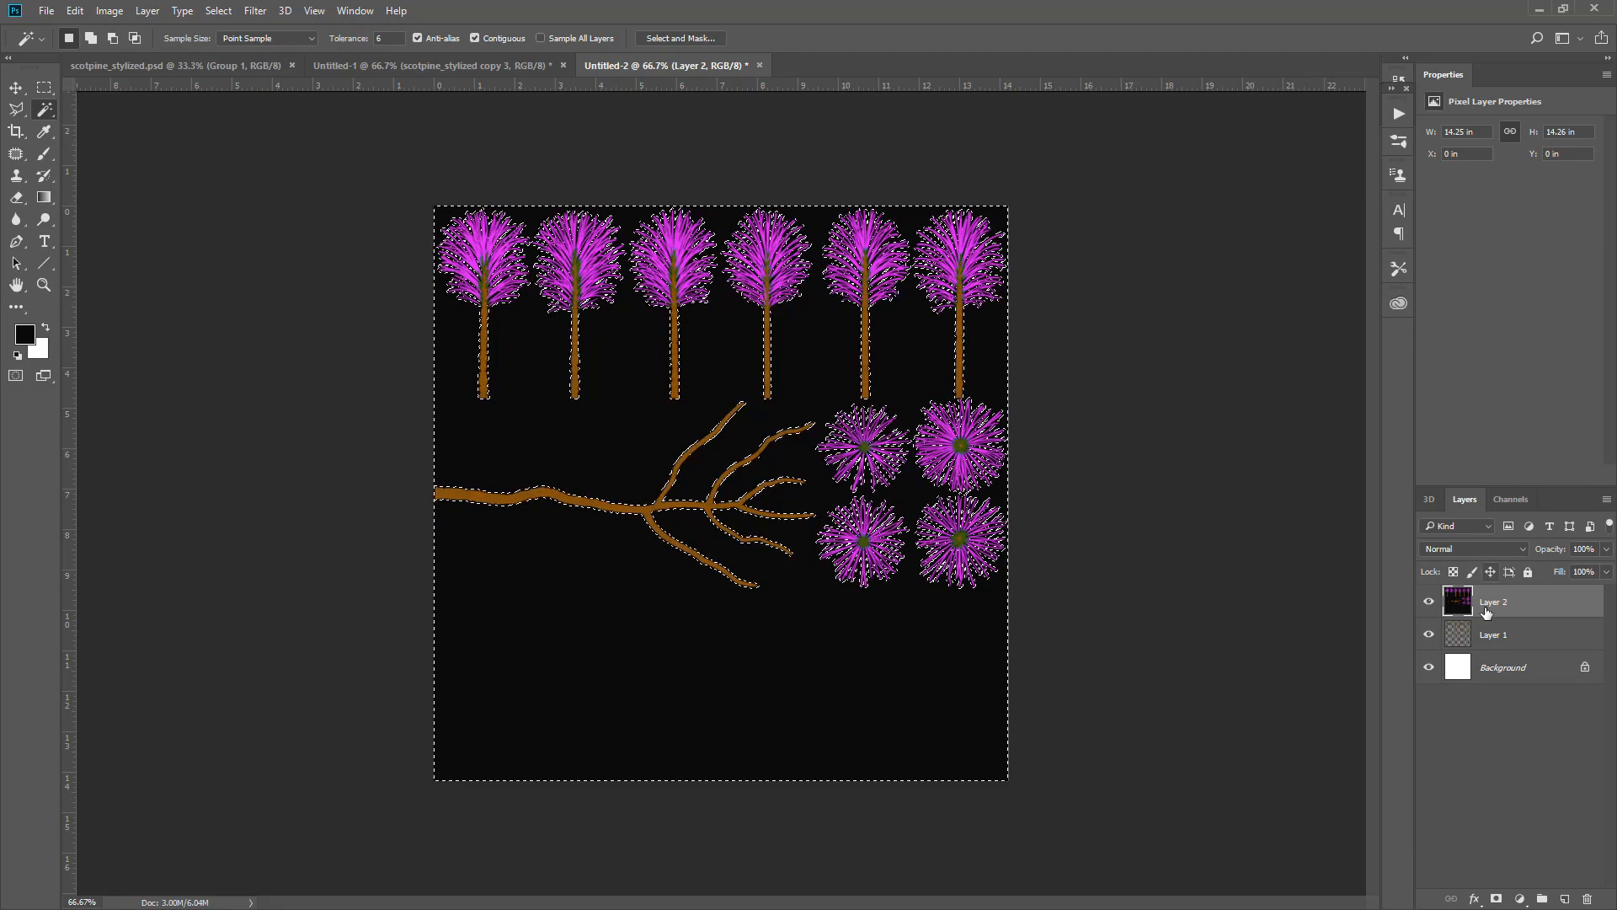
left_click(1429, 601)
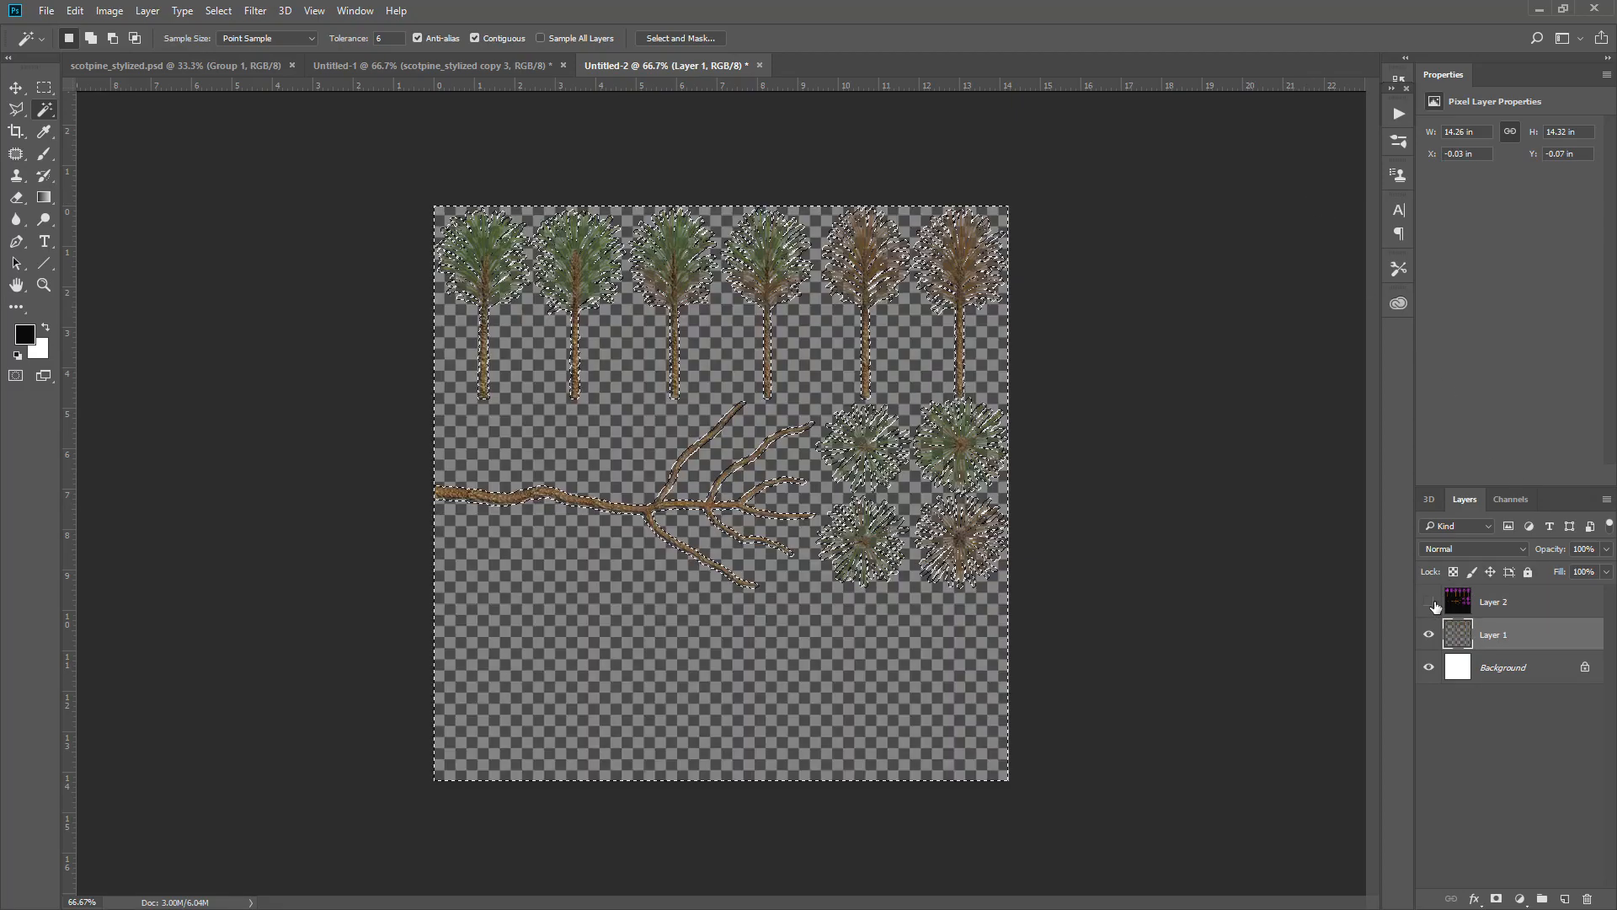
left_click(1429, 602)
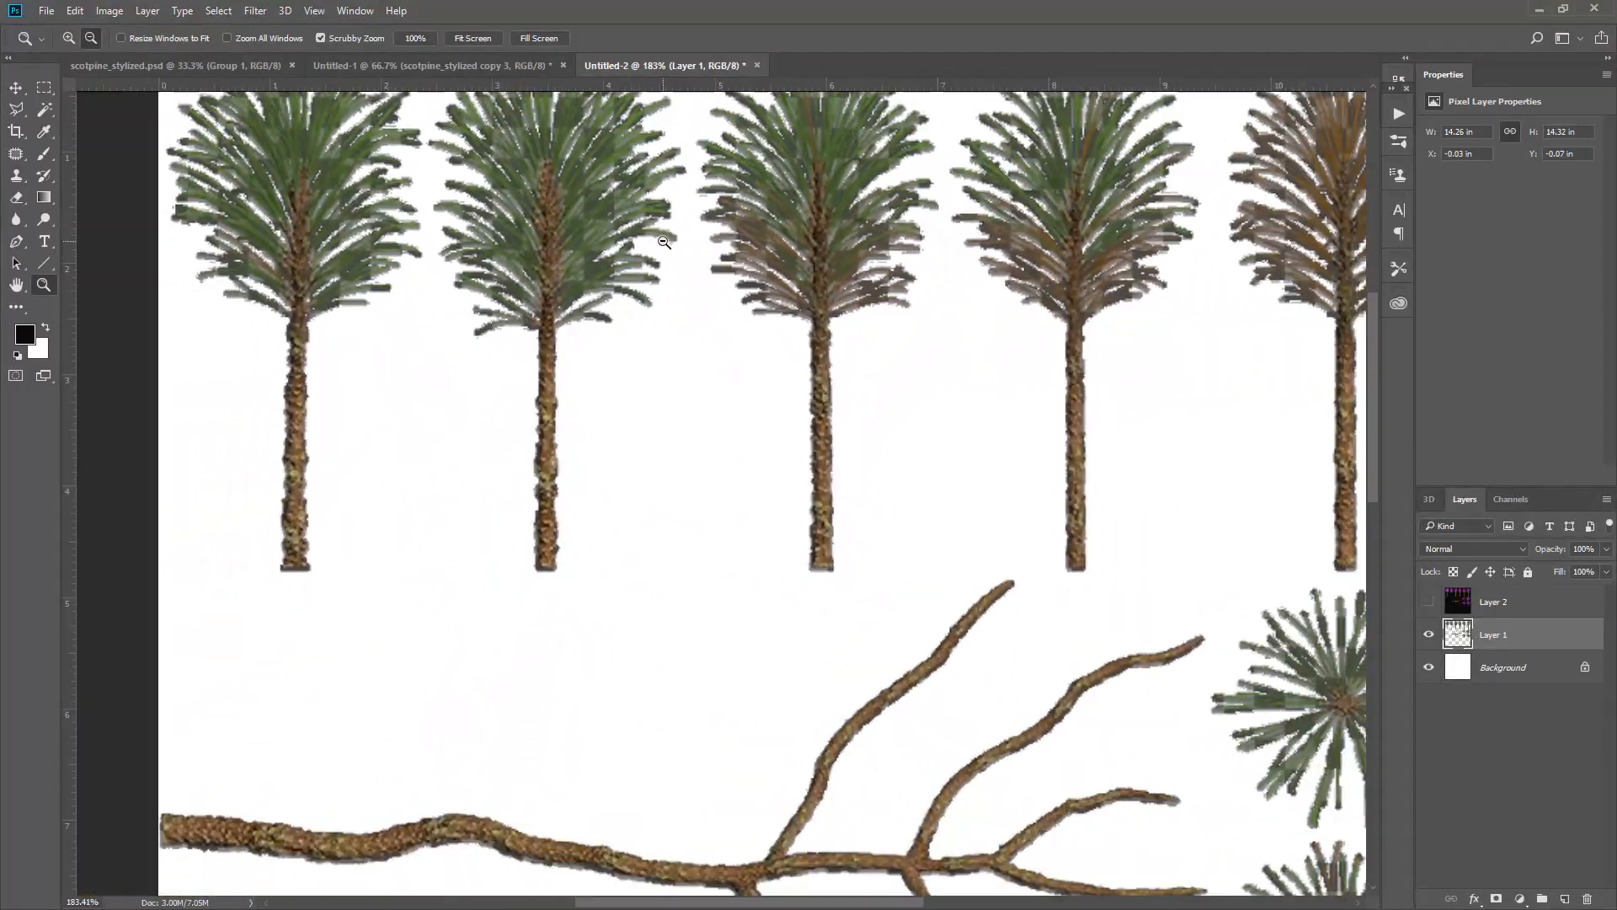
- Redo a wider colour-range selection on Layer 2 and clear Layer 1 pixels outside it
left_click(1429, 667)
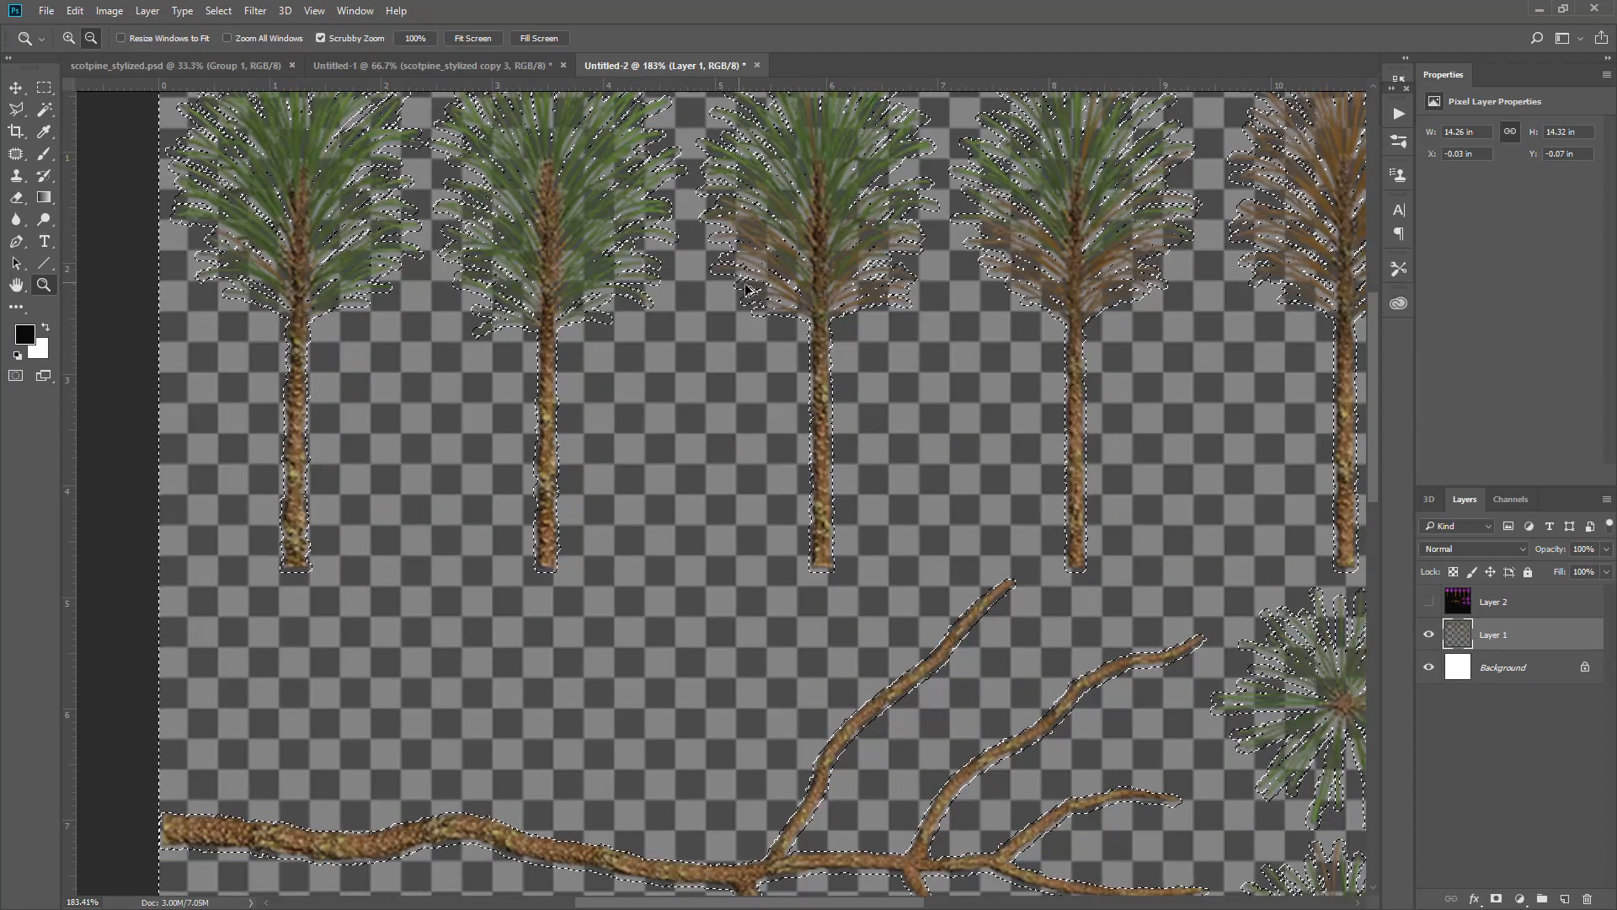
left_click(1430, 601)
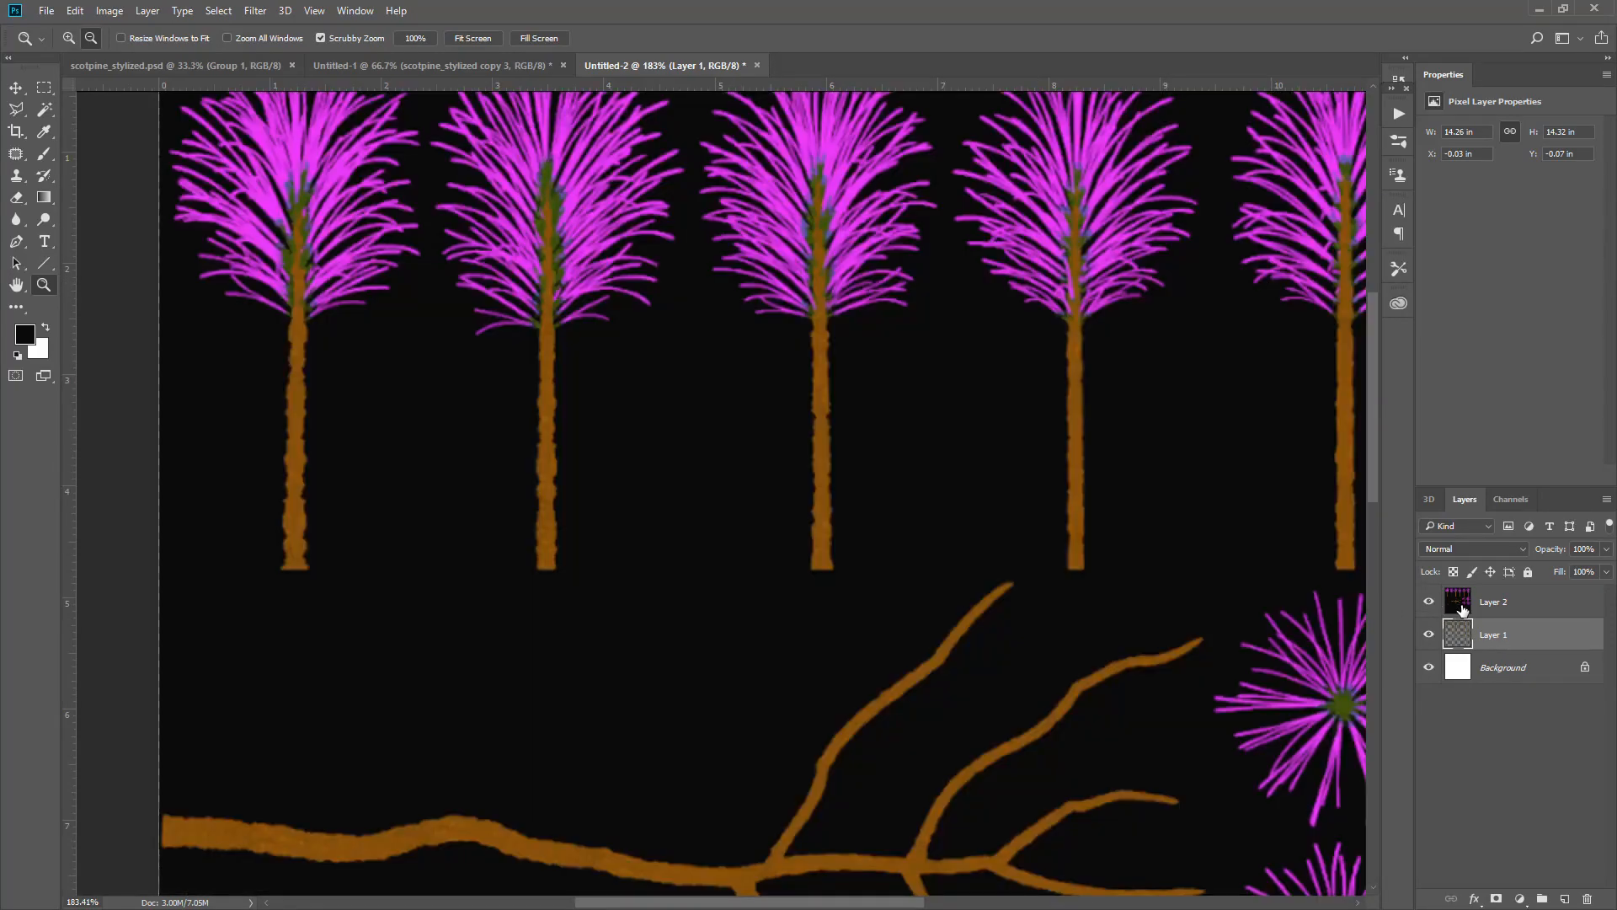
left_click(1493, 601)
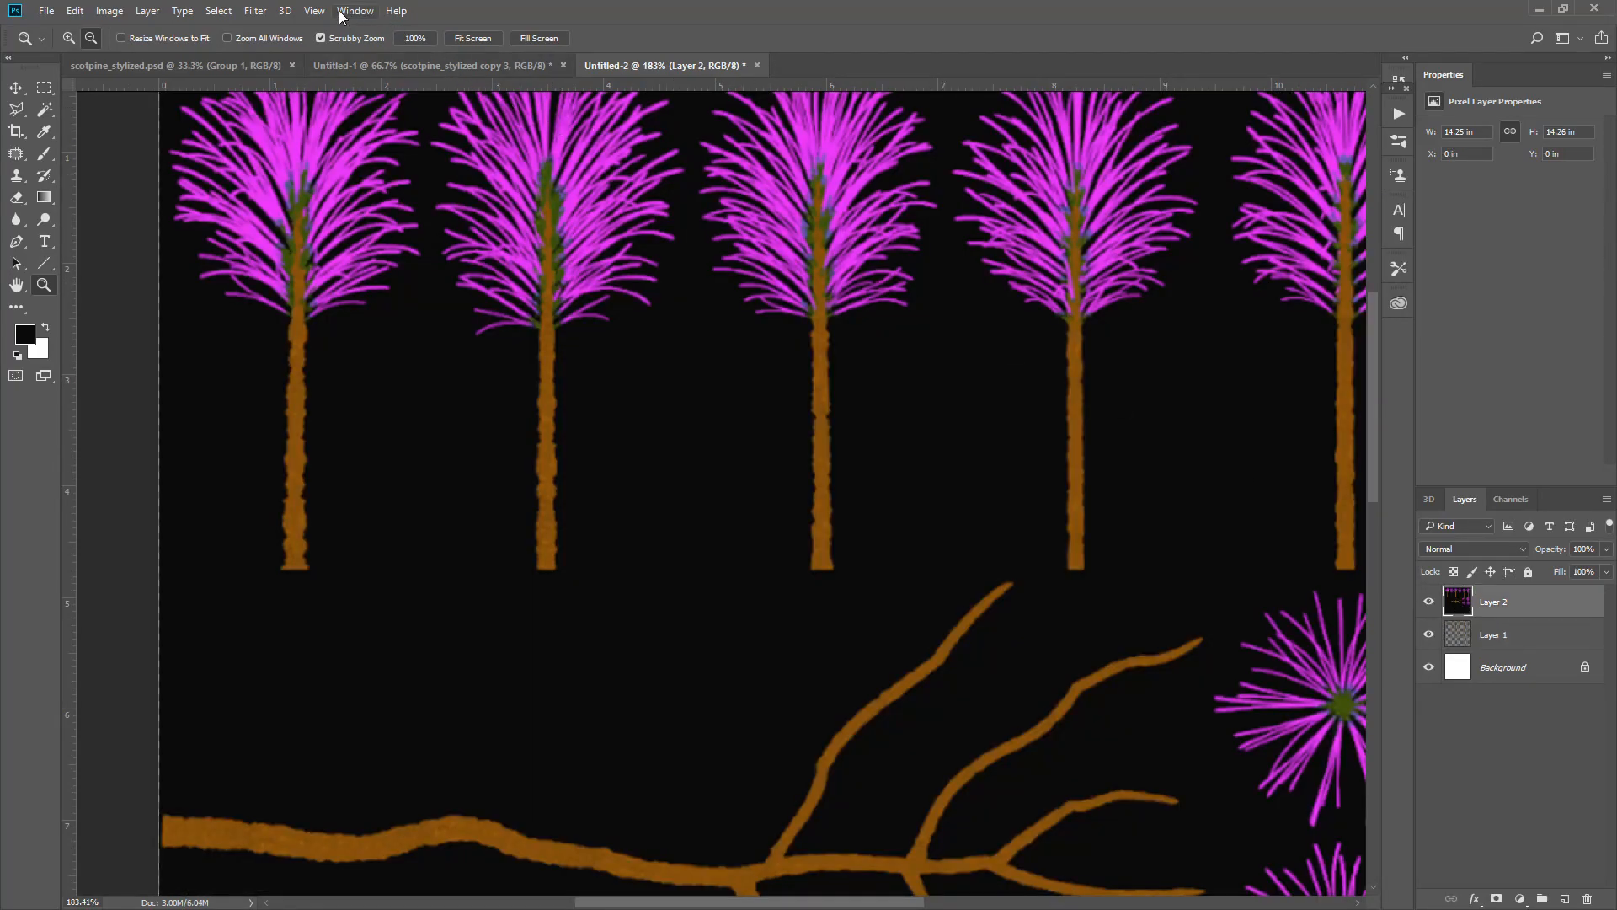
left_click(217, 10)
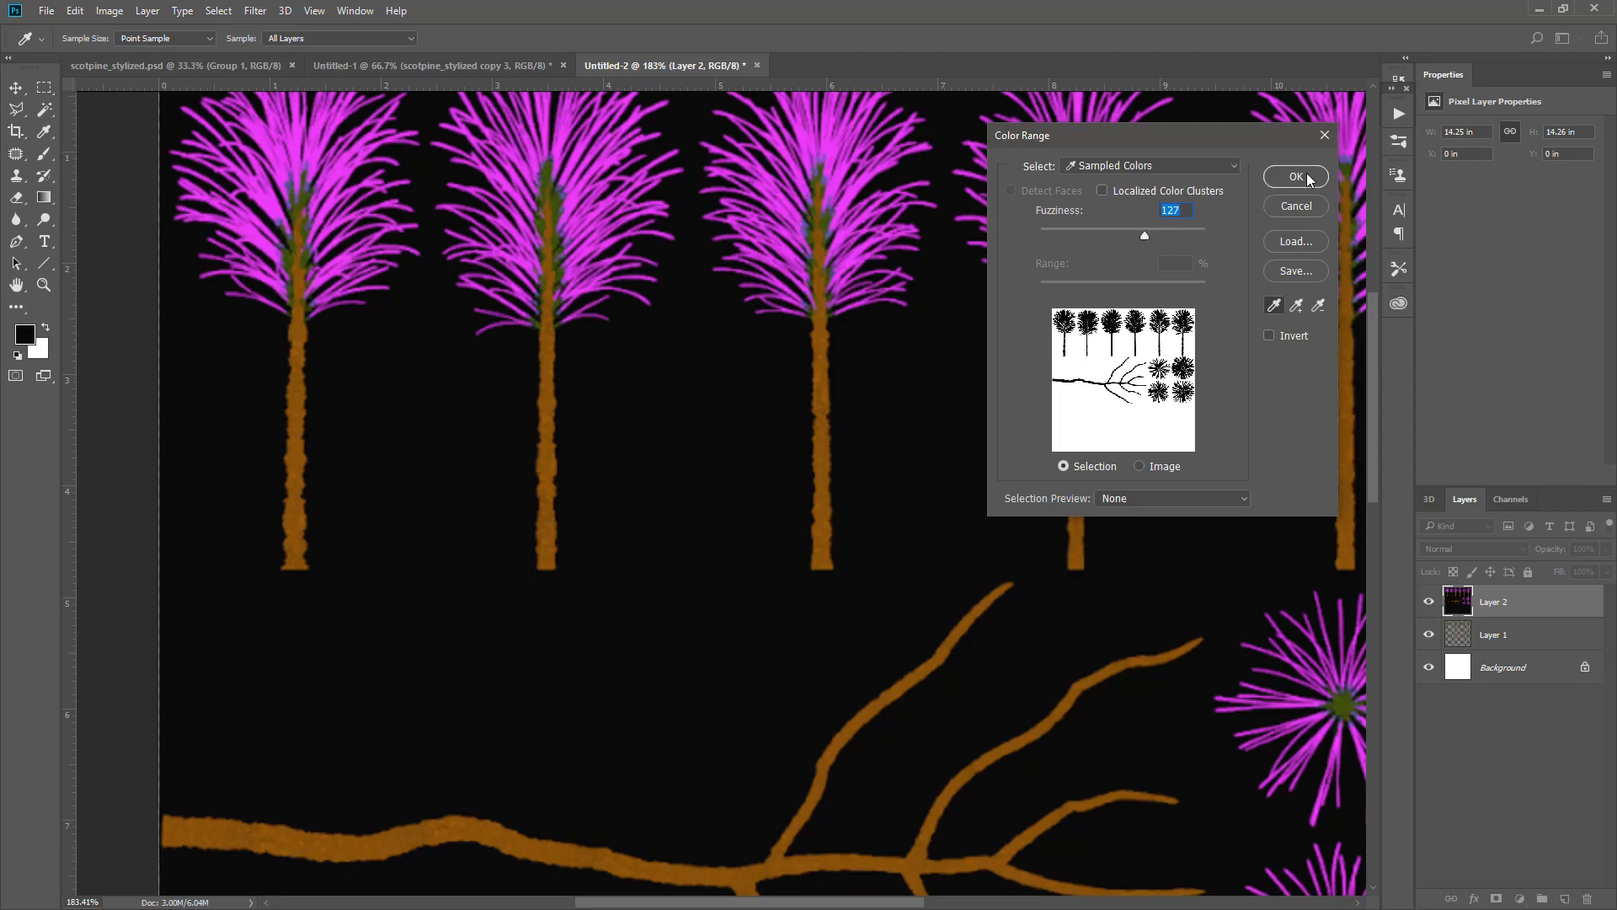
left_click(1296, 176)
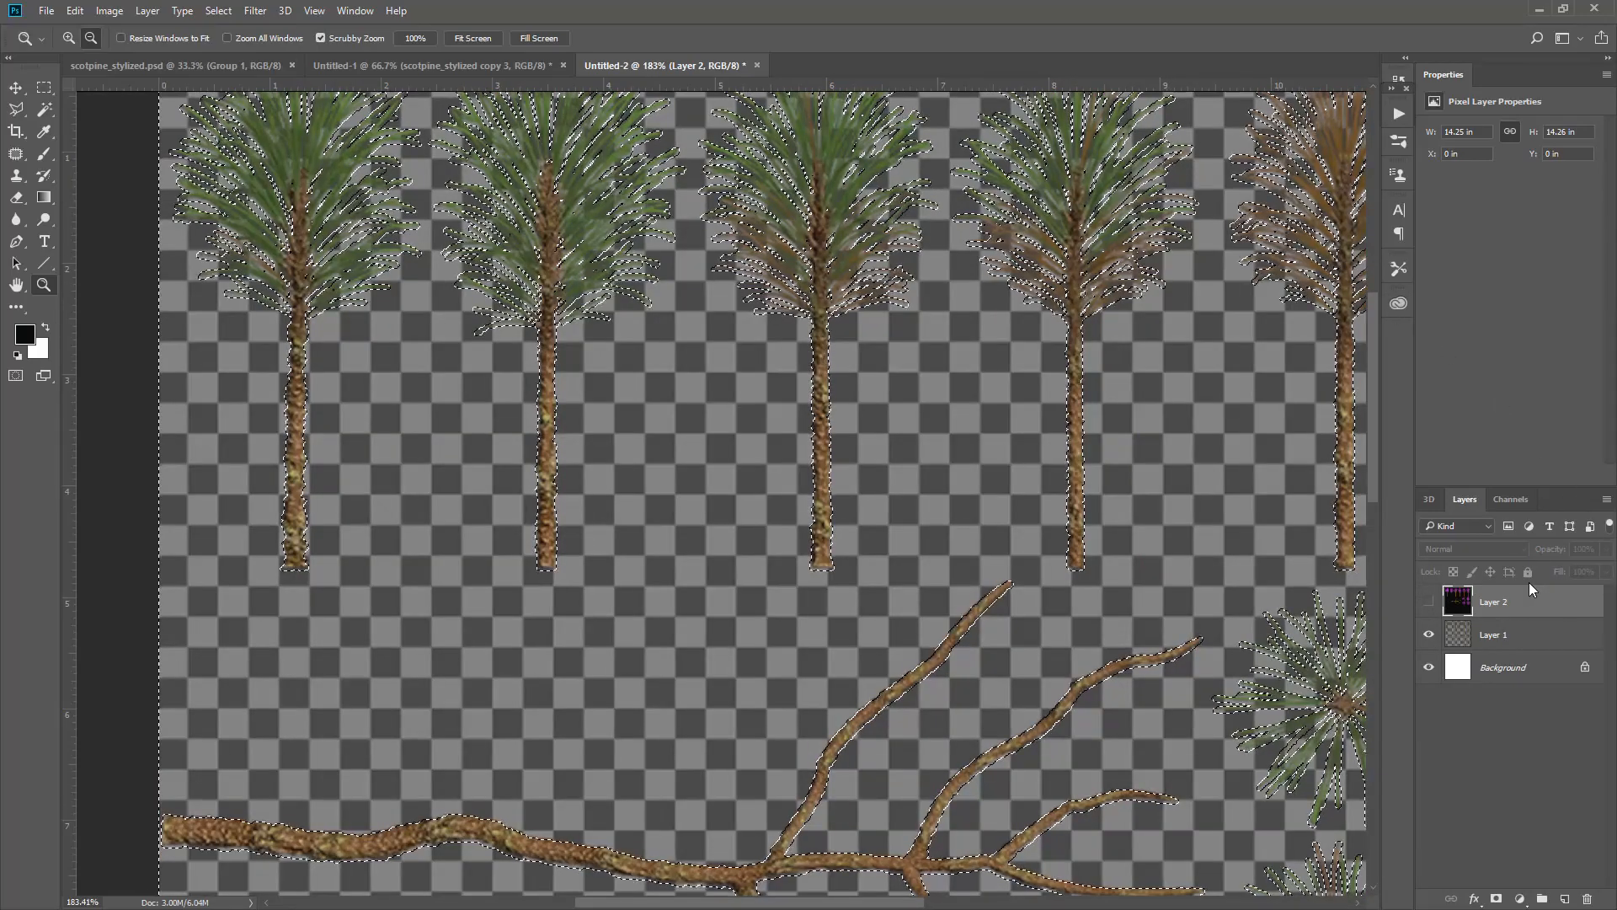
mouse_move(1527, 585)
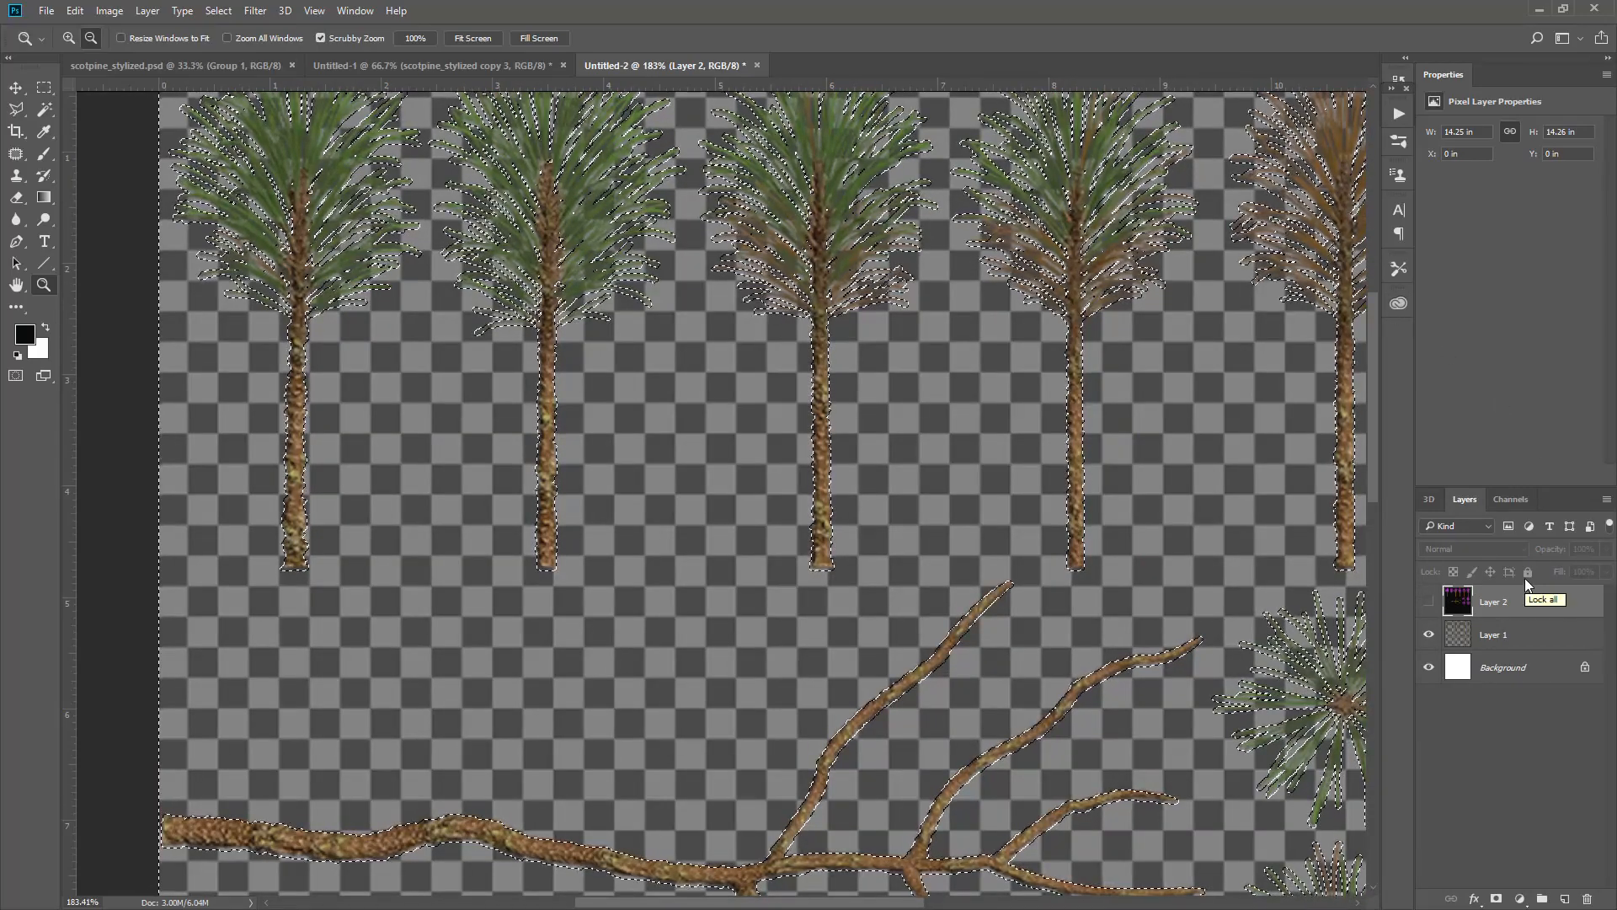
left_click(1493, 633)
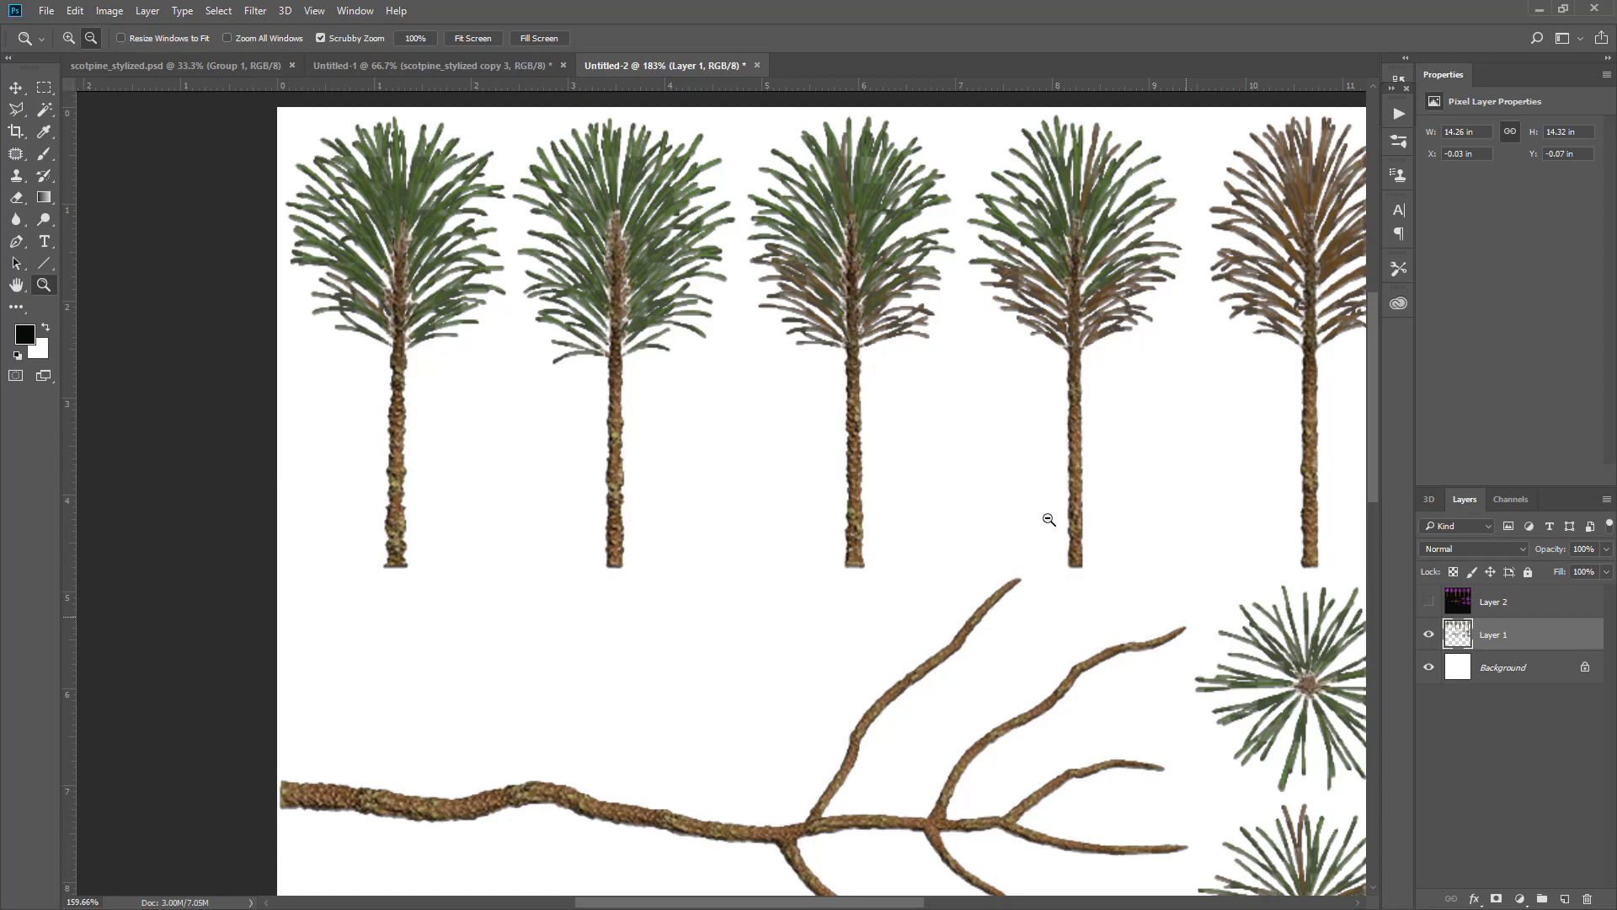
left_click(1429, 668)
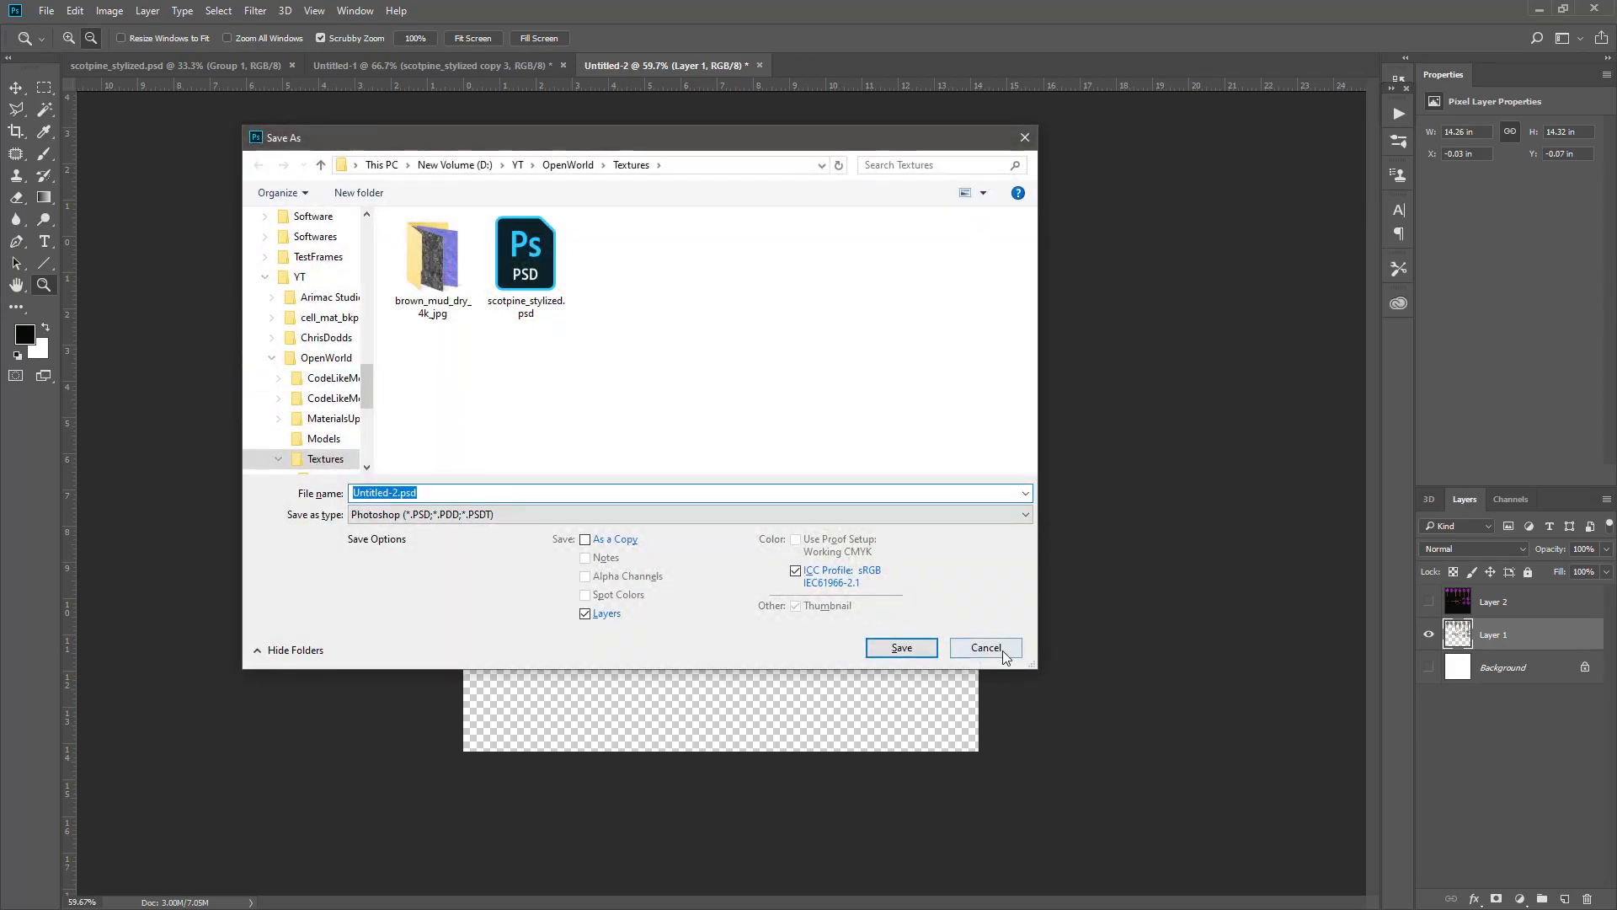
- Cancel the first save, then save the atlas as PNG scotpine_atlas_stylized in Textures
left_click(985, 648)
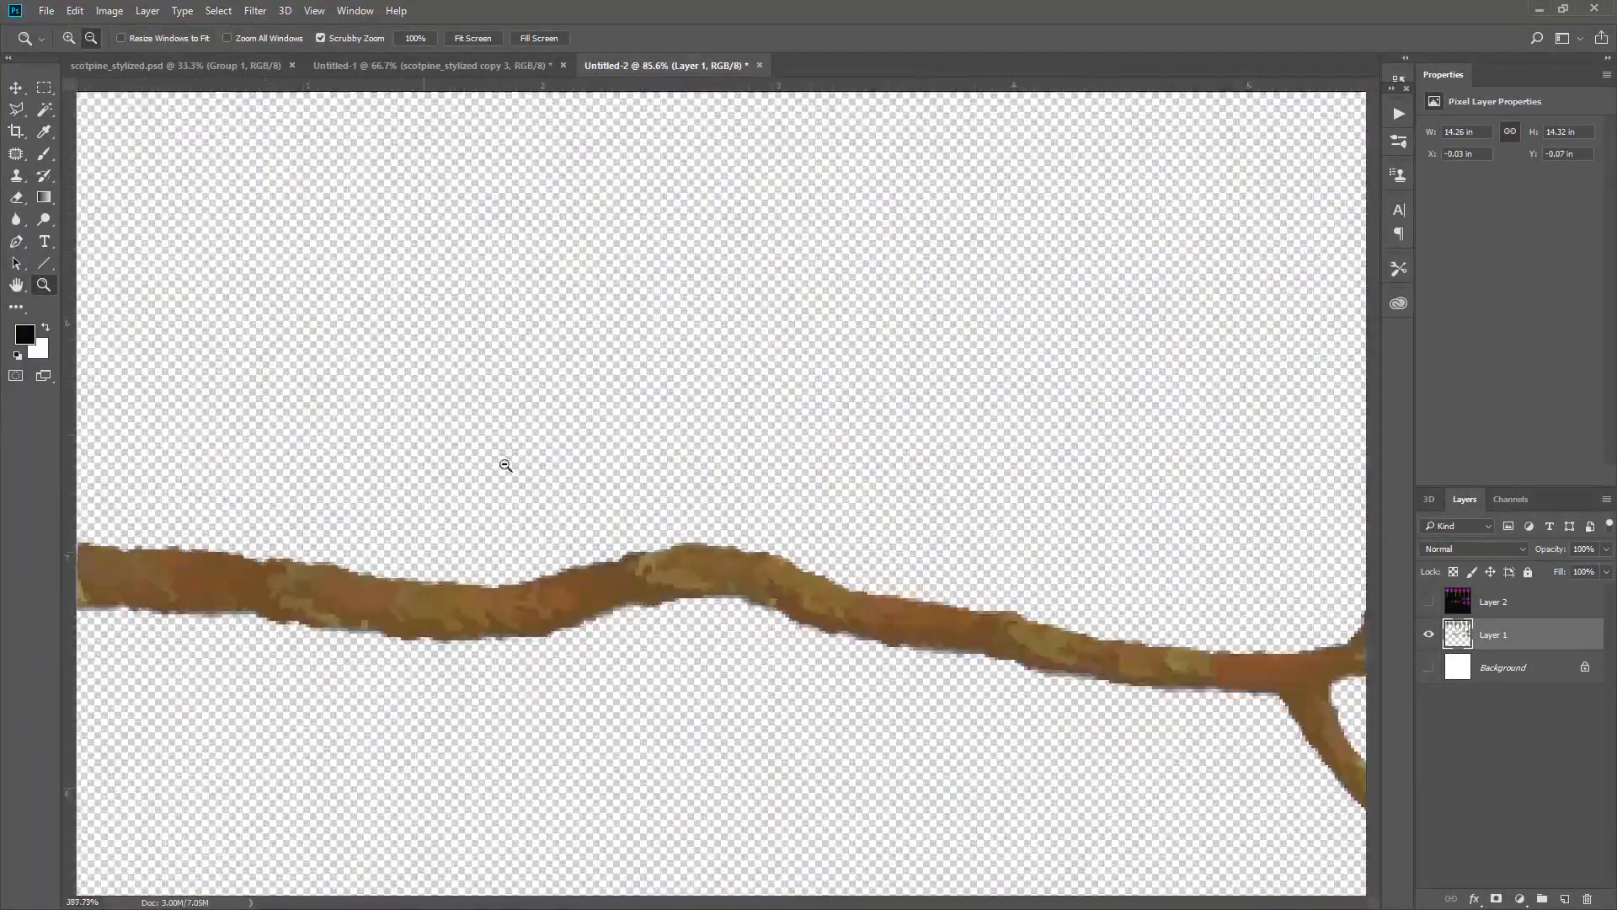
key("ctrl+shift+s")
type("scotpine_stylized_")
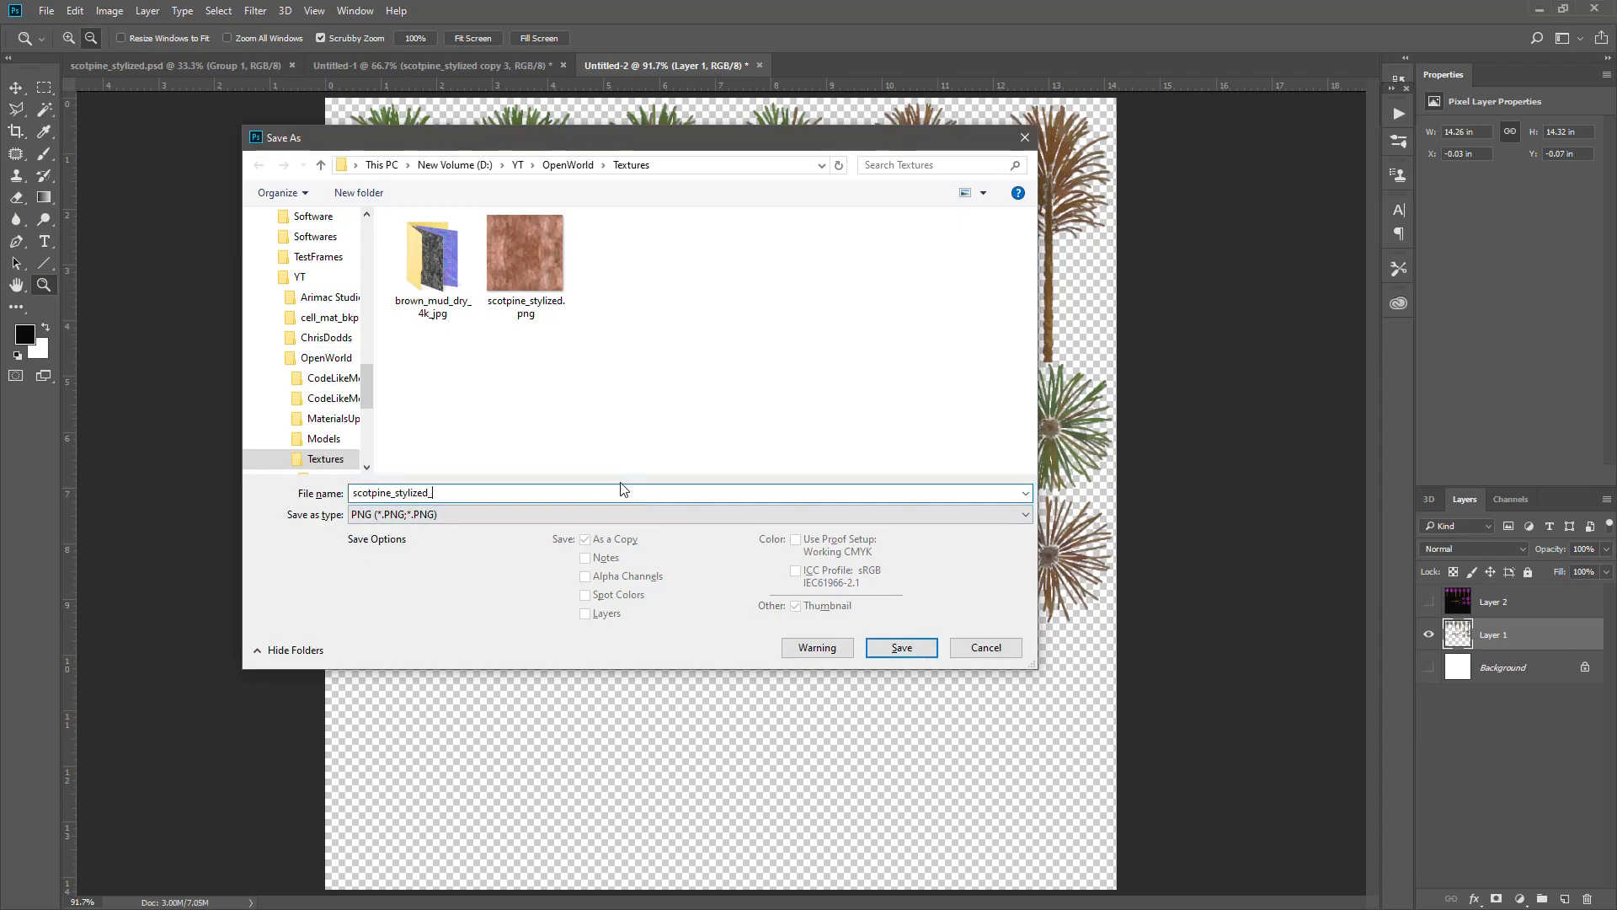
type("atl_")
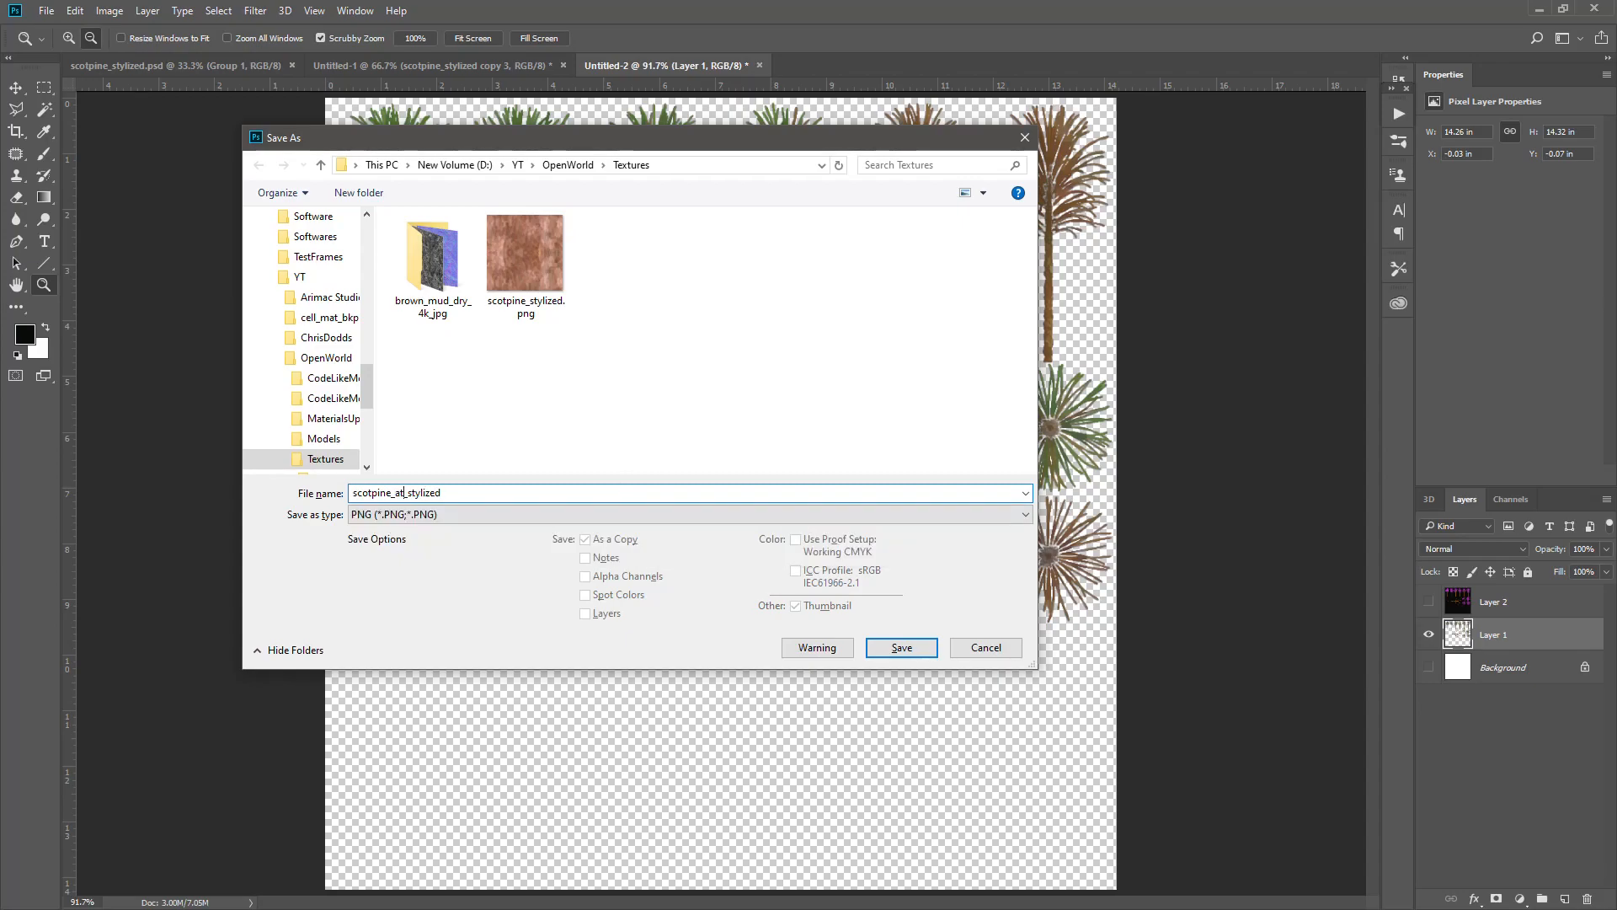
left_click(899, 648)
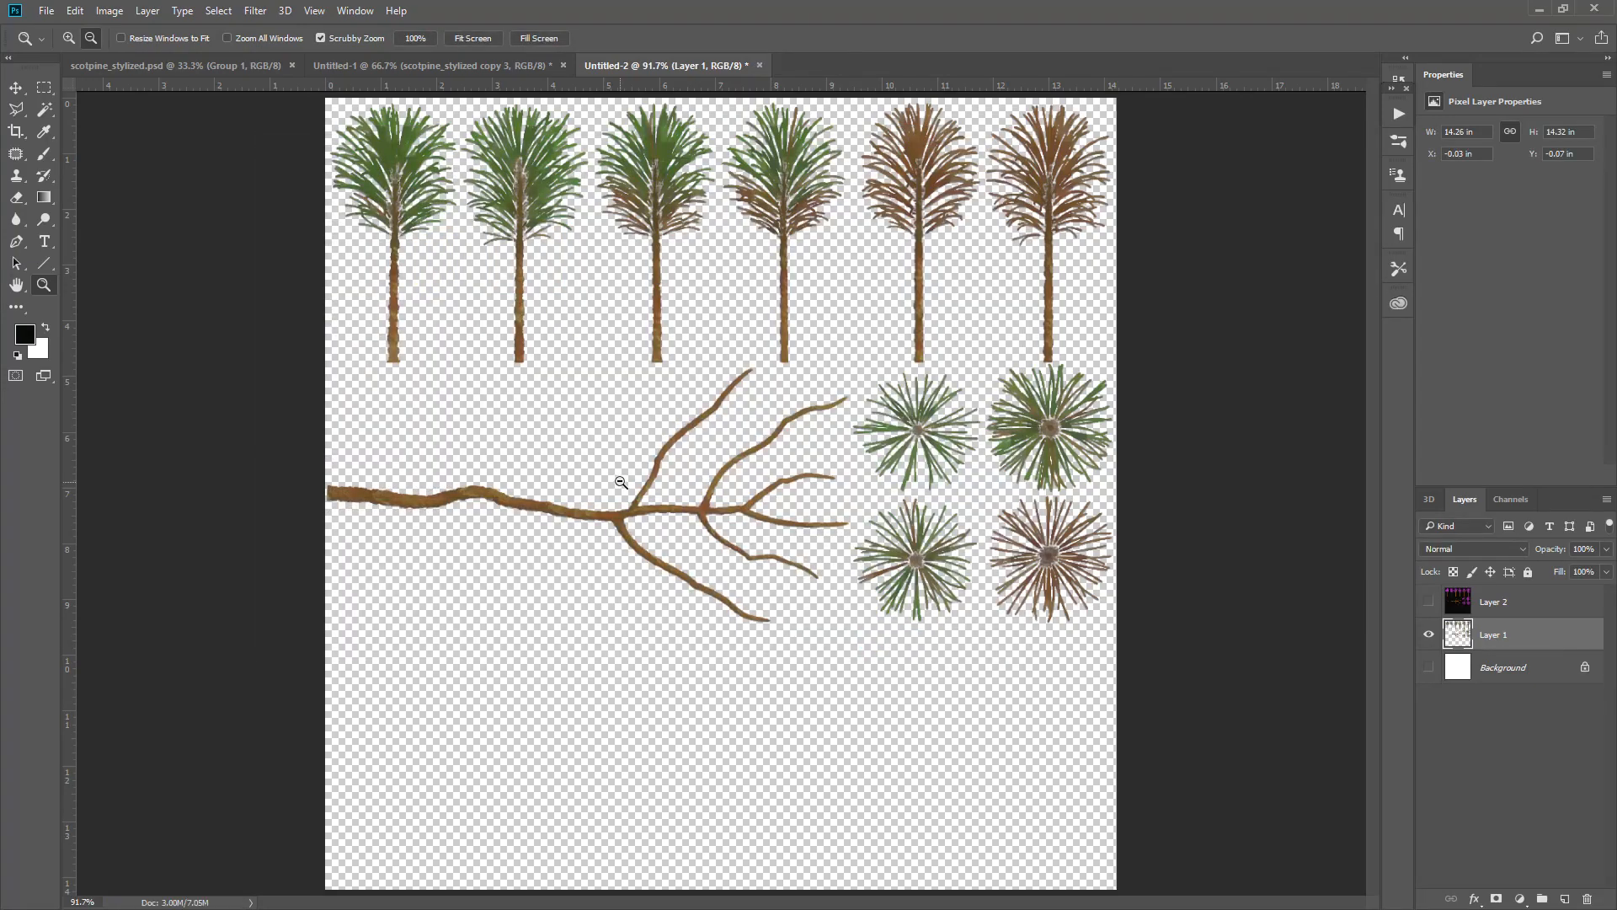
mouse_move(667, 462)
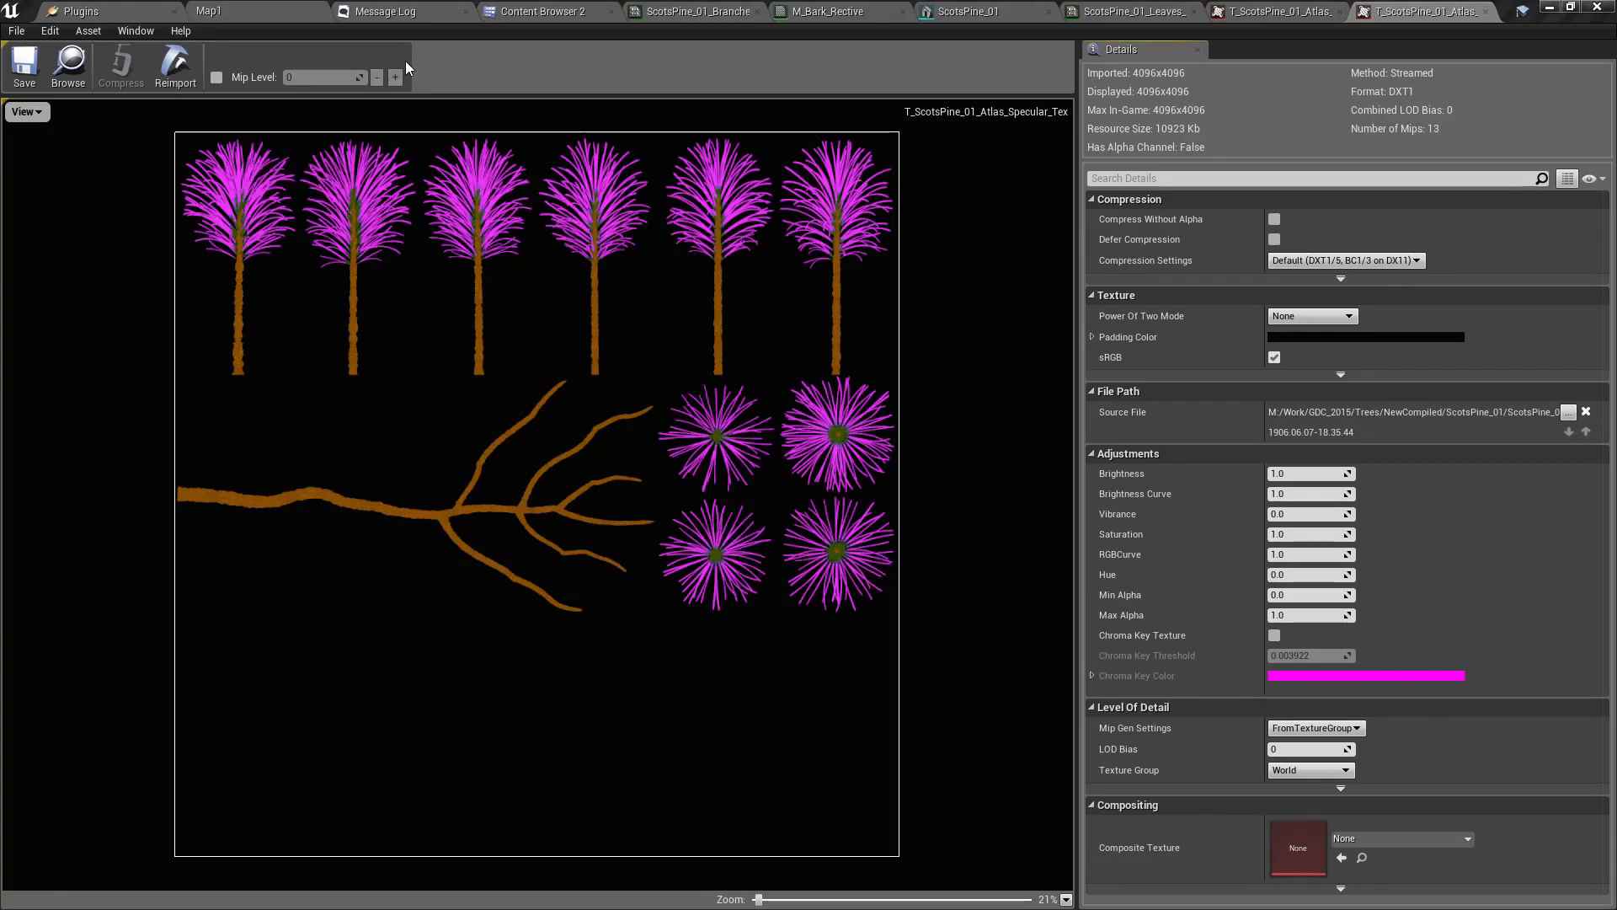
- Open the imported scotpine_atlas_stylized texture from the tree assets folder, then view the leaves material instance
left_click(547, 11)
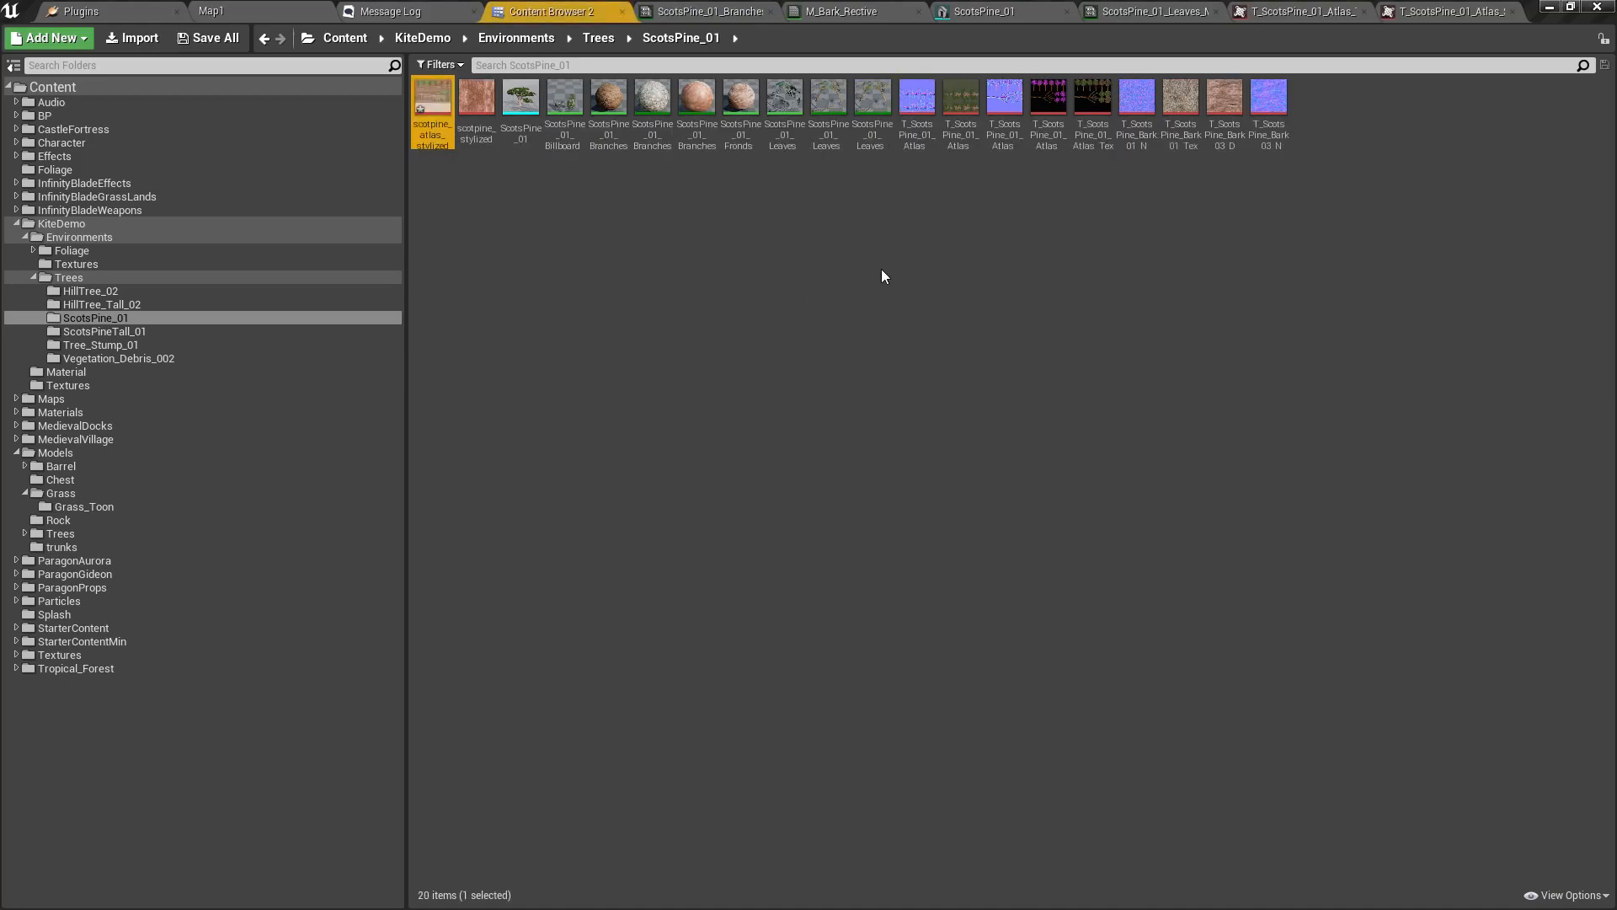
mouse_move(431, 111)
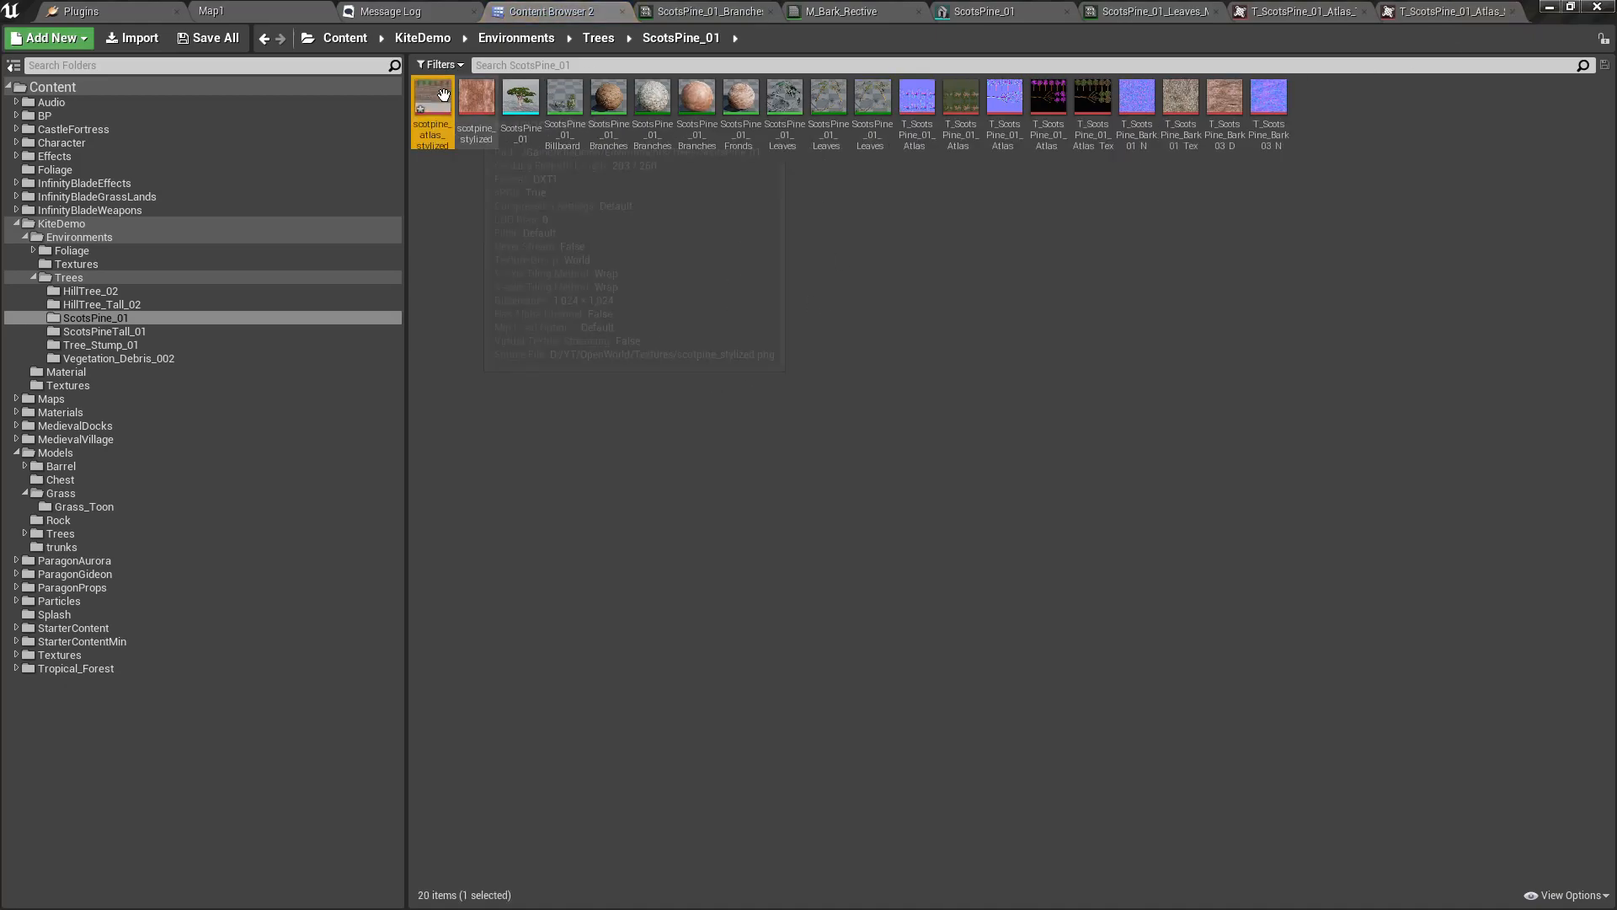
double_click(432, 97)
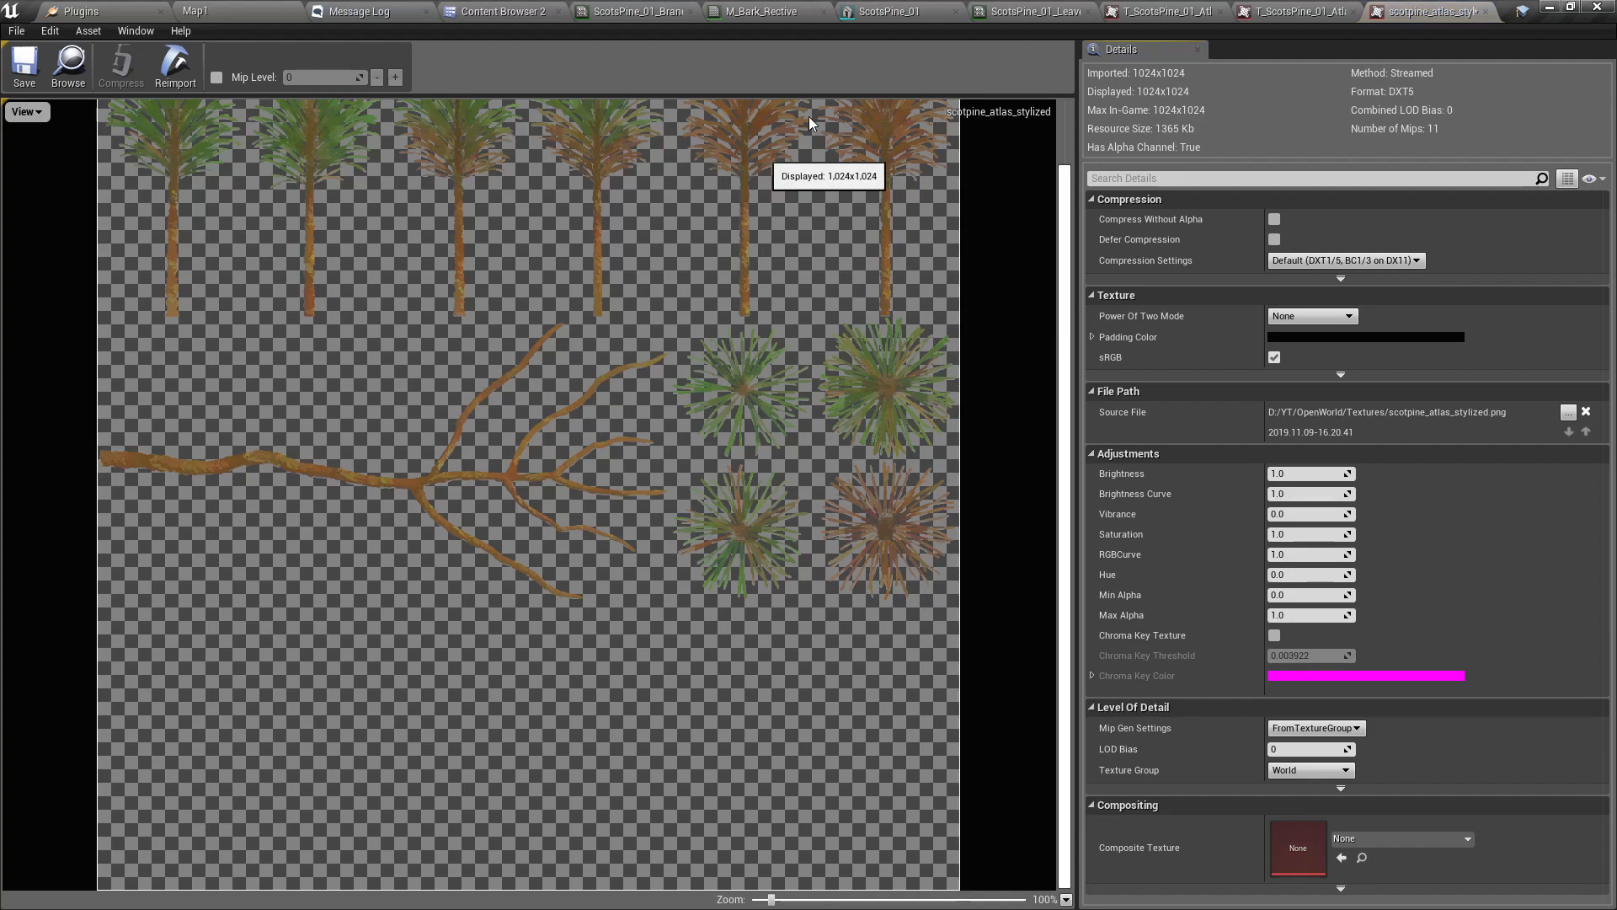
left_click(1031, 11)
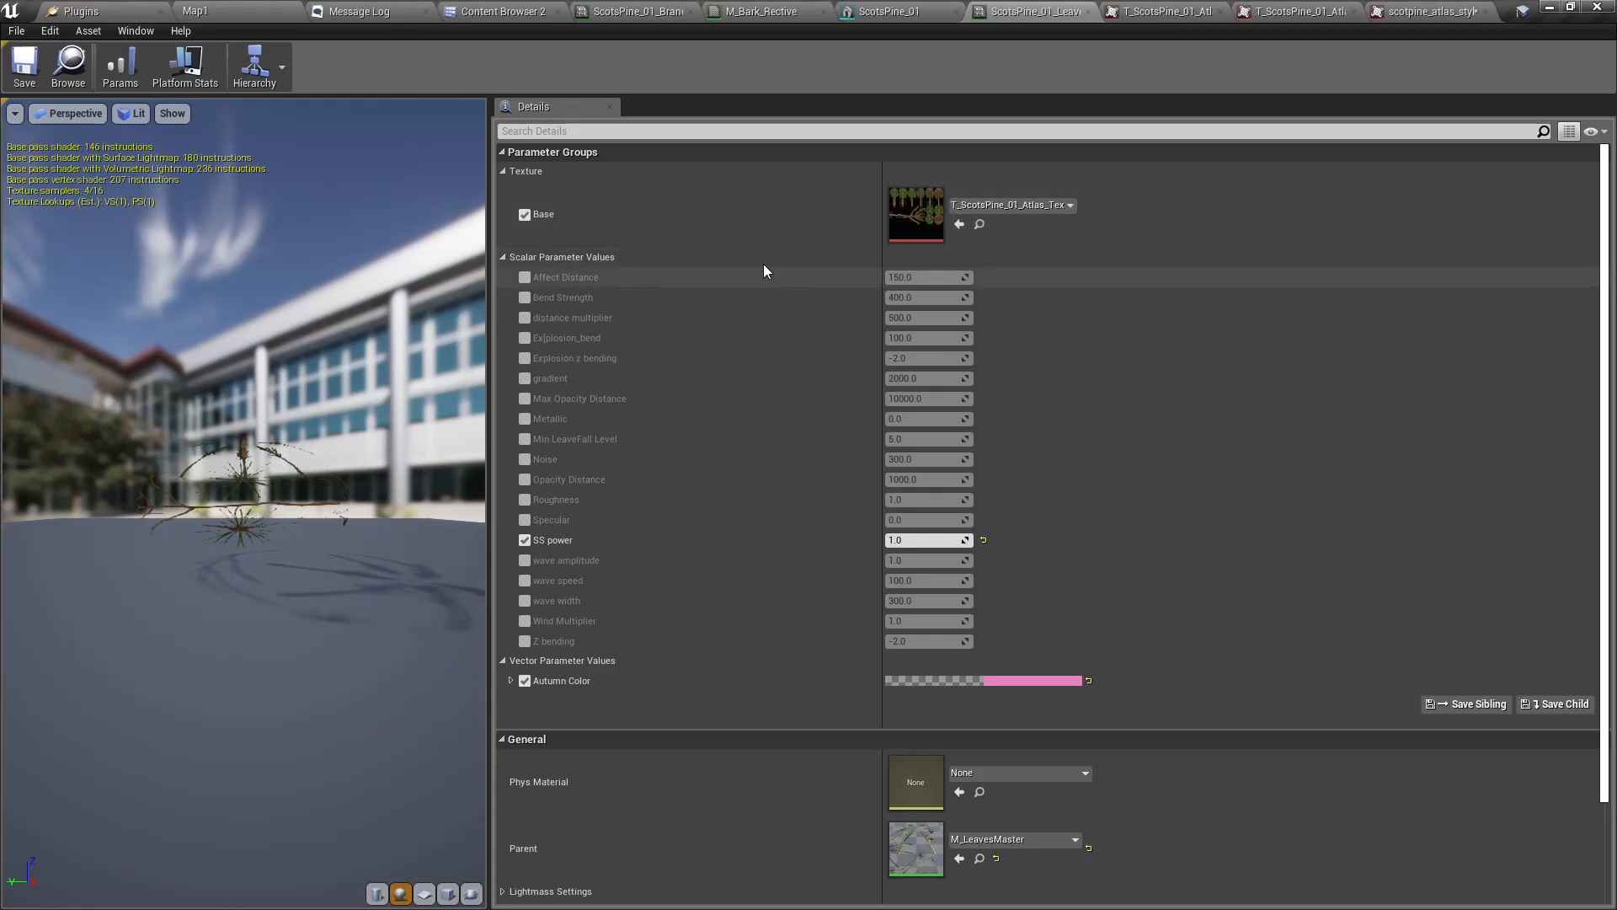
- Swap the pine leaves instance's Base texture to scotpine_atlas_stylized
left_click(500, 11)
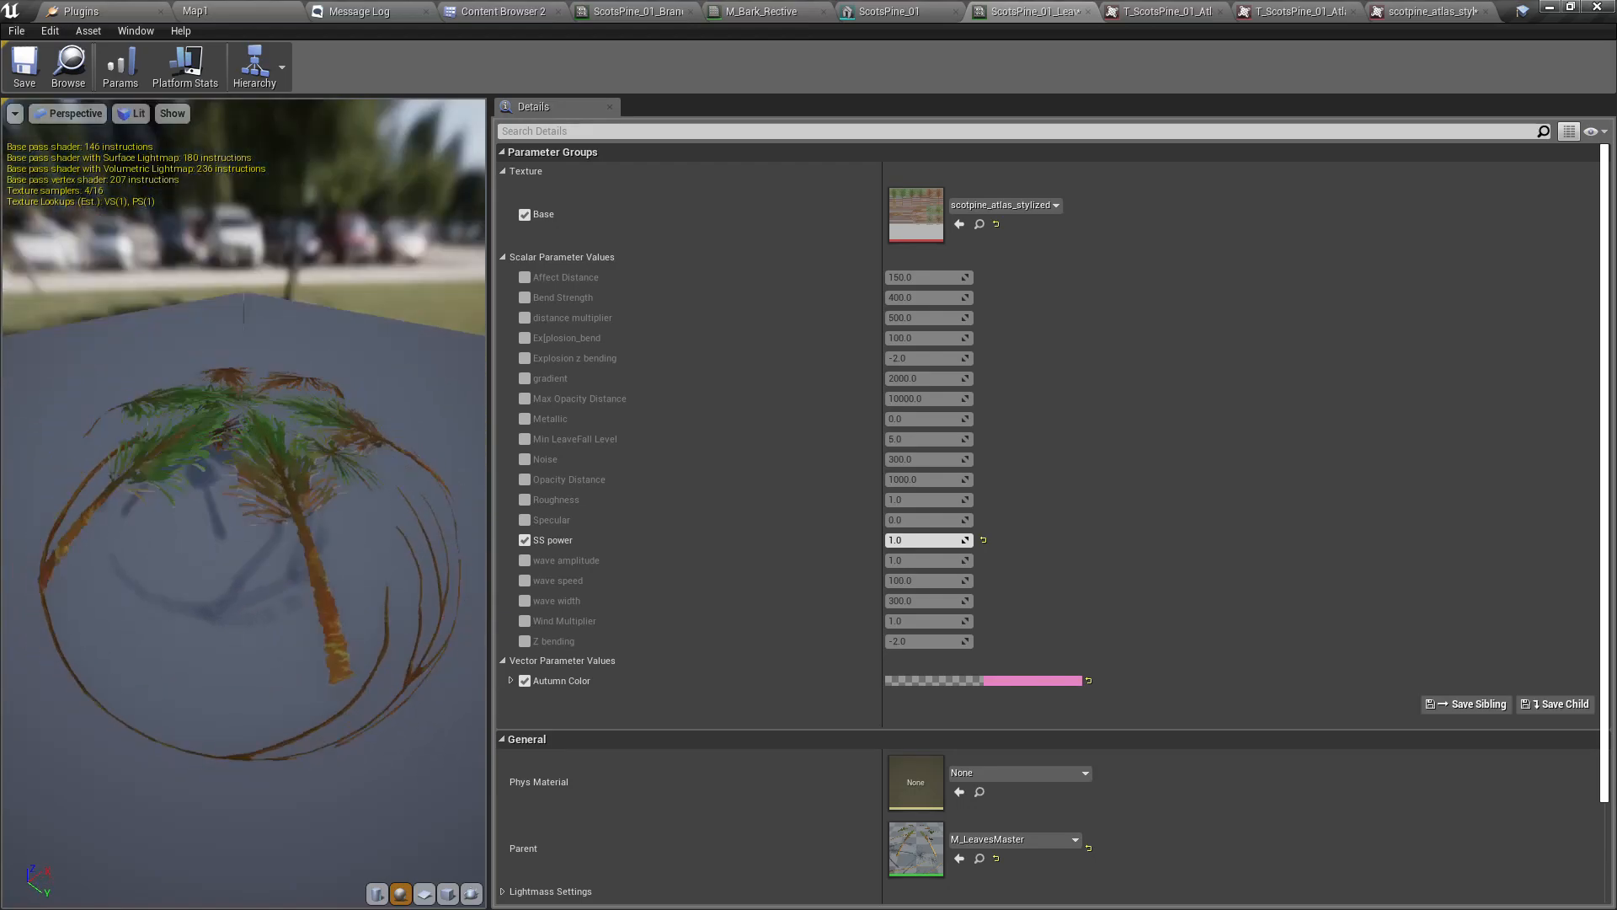
left_click(882, 11)
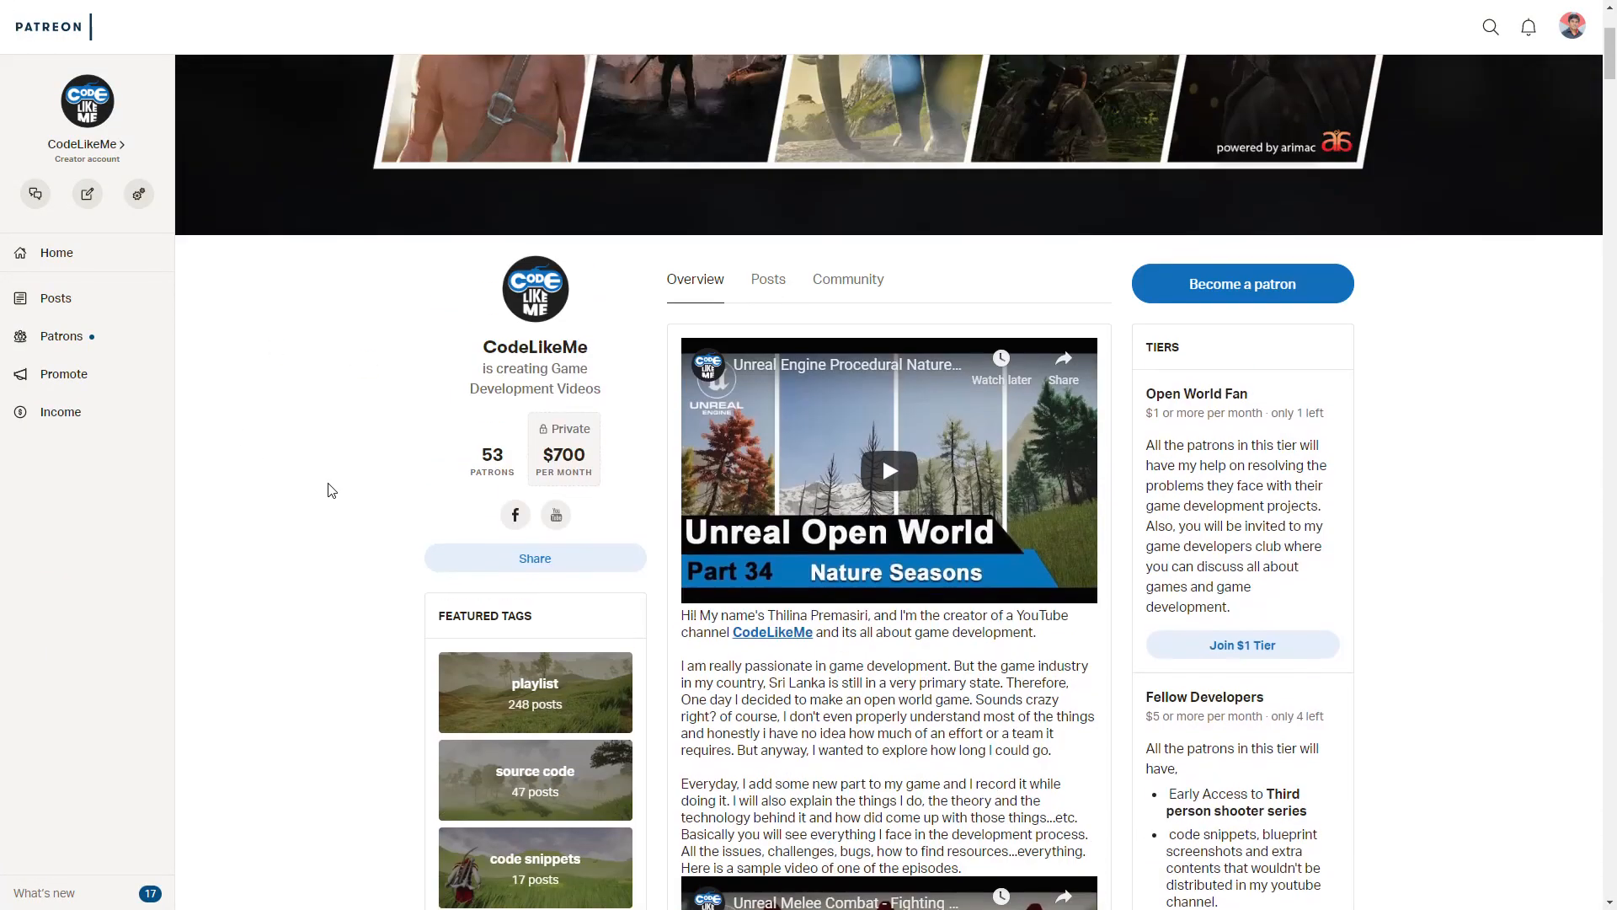
scroll("down", 3)
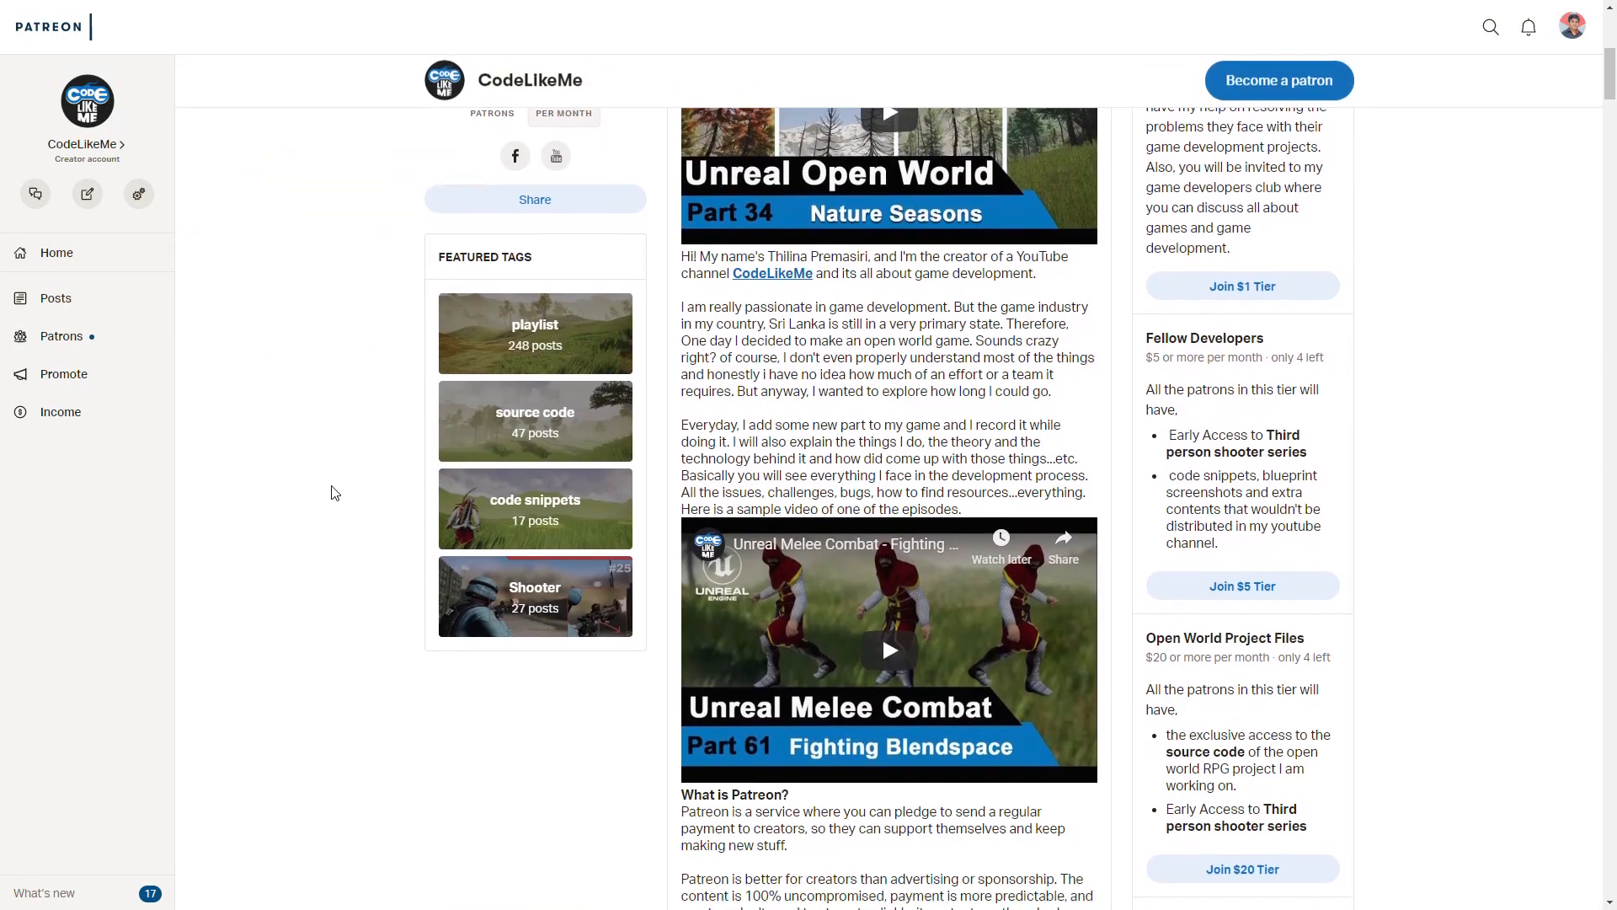
scroll("down", 3)
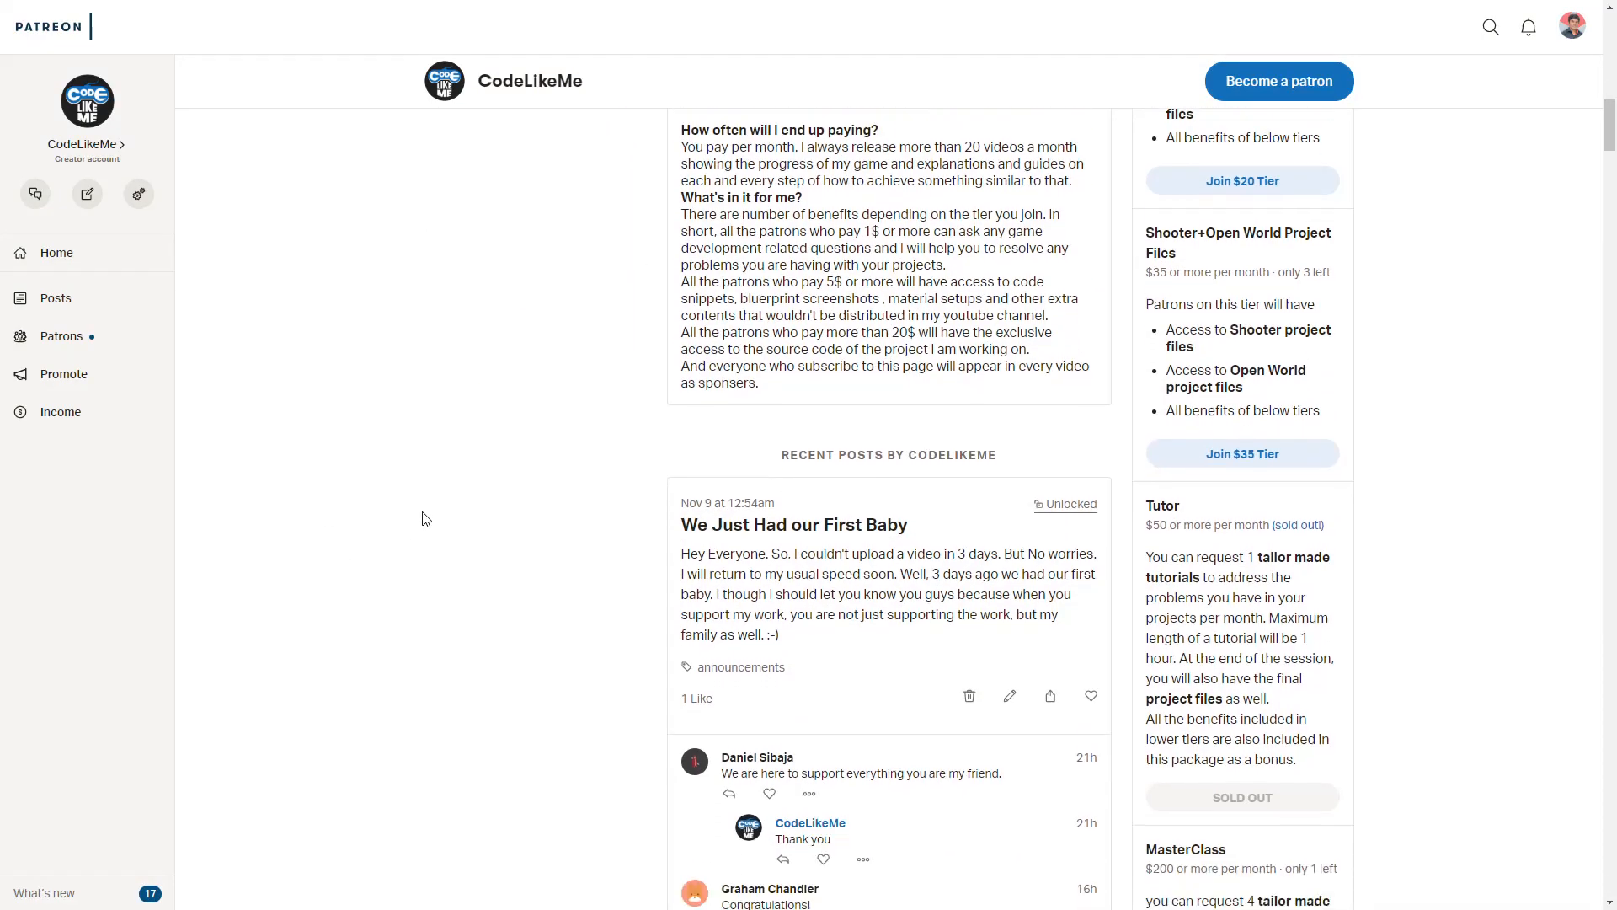
scroll("down", 3)
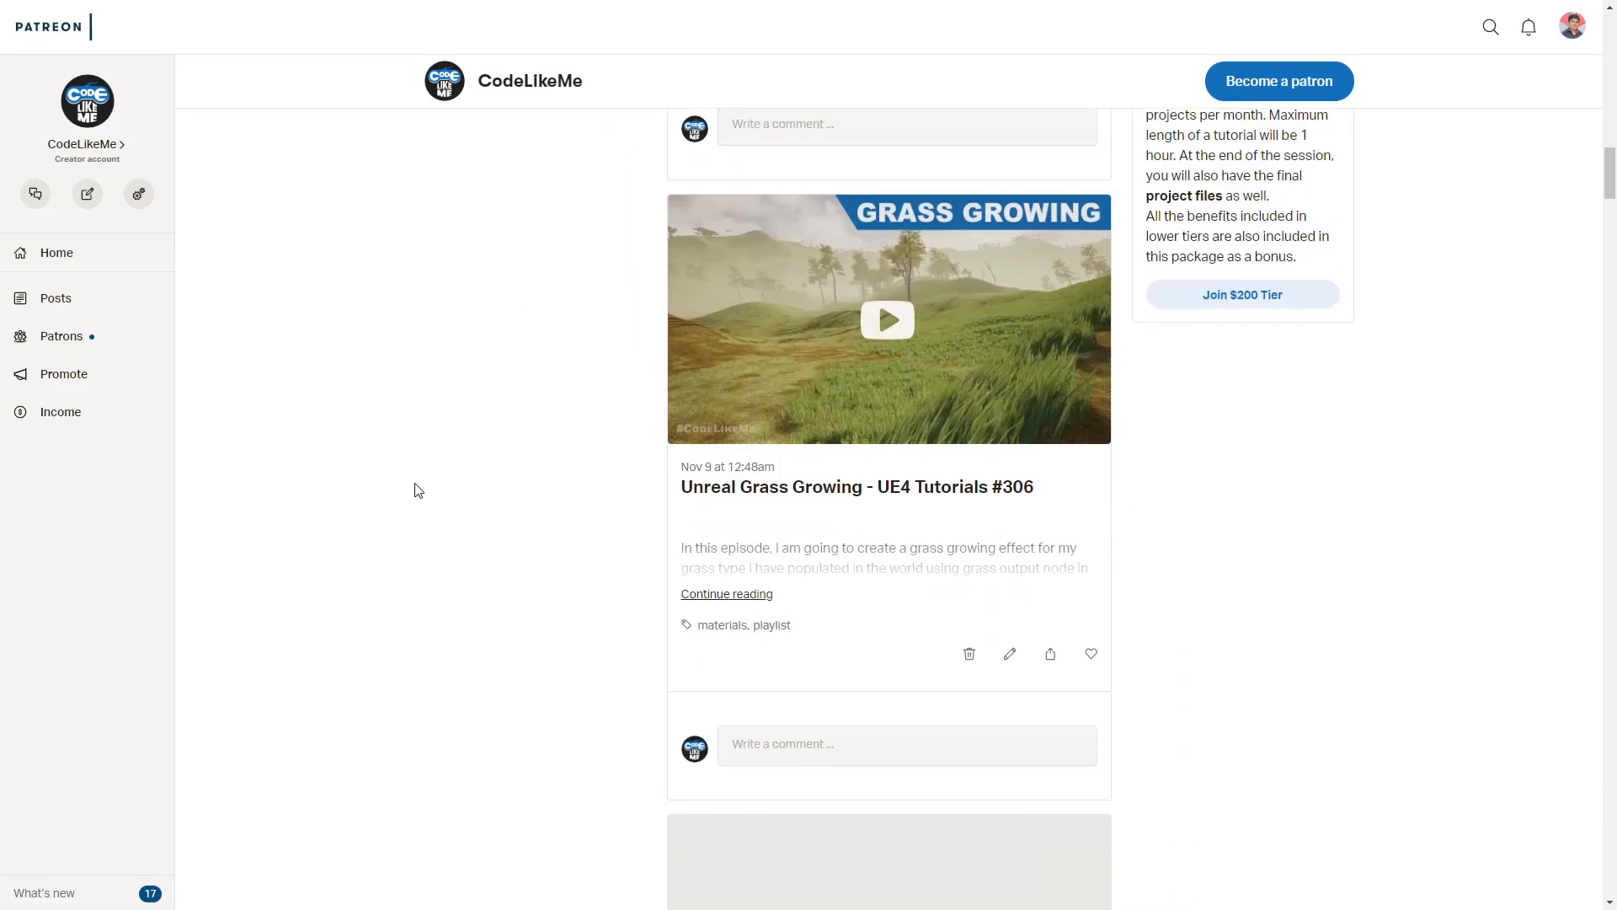
scroll("down", 3)
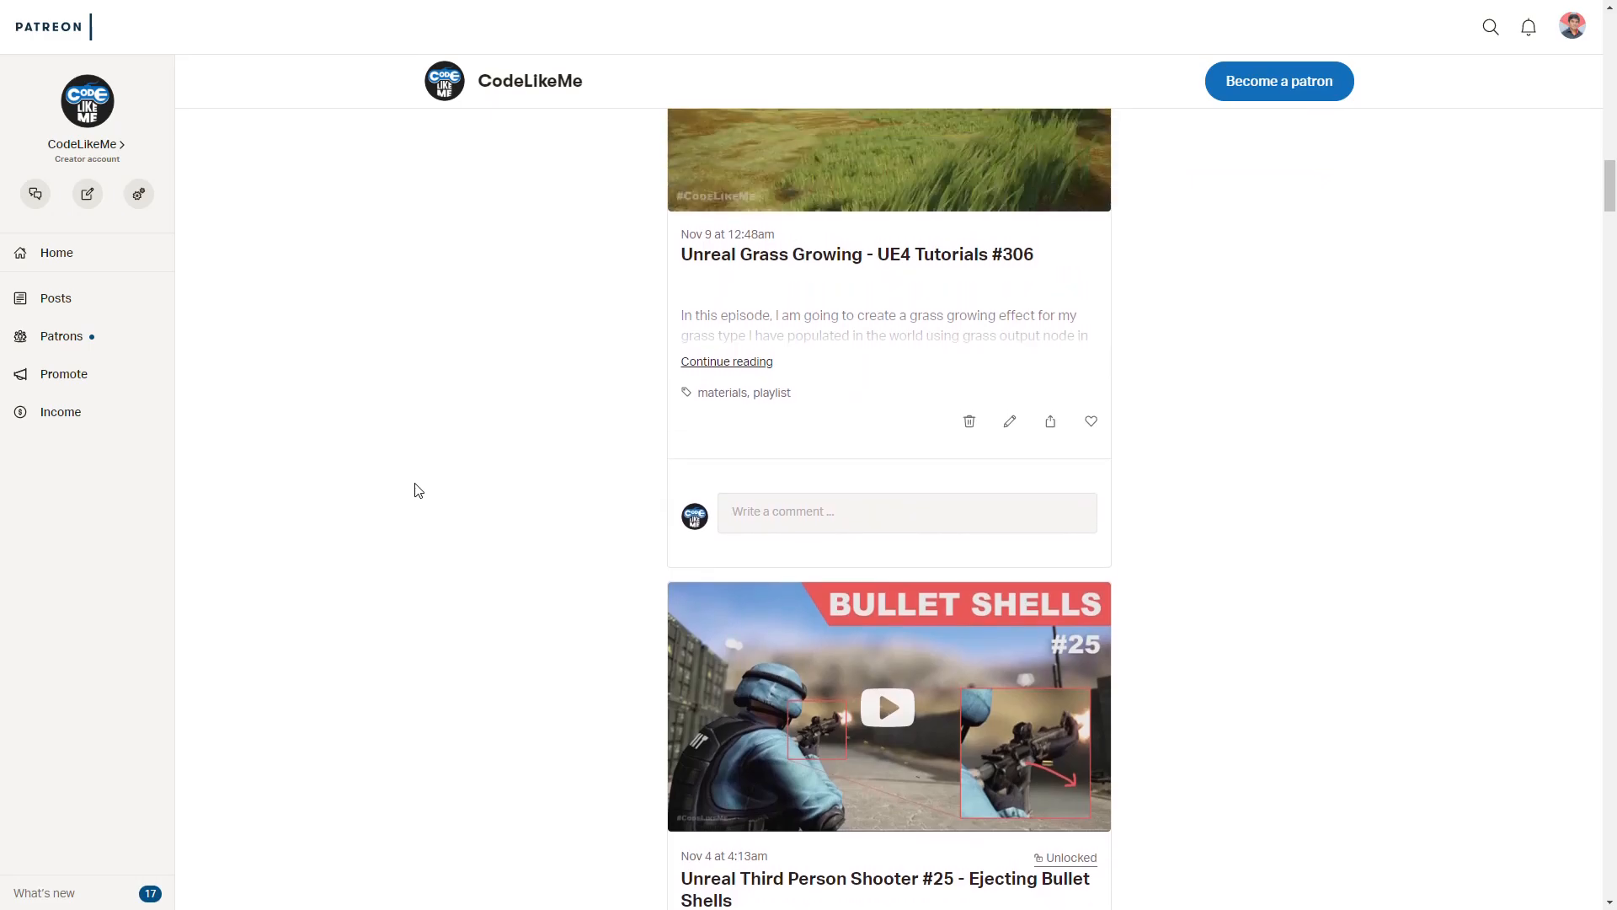
scroll("up", 3)
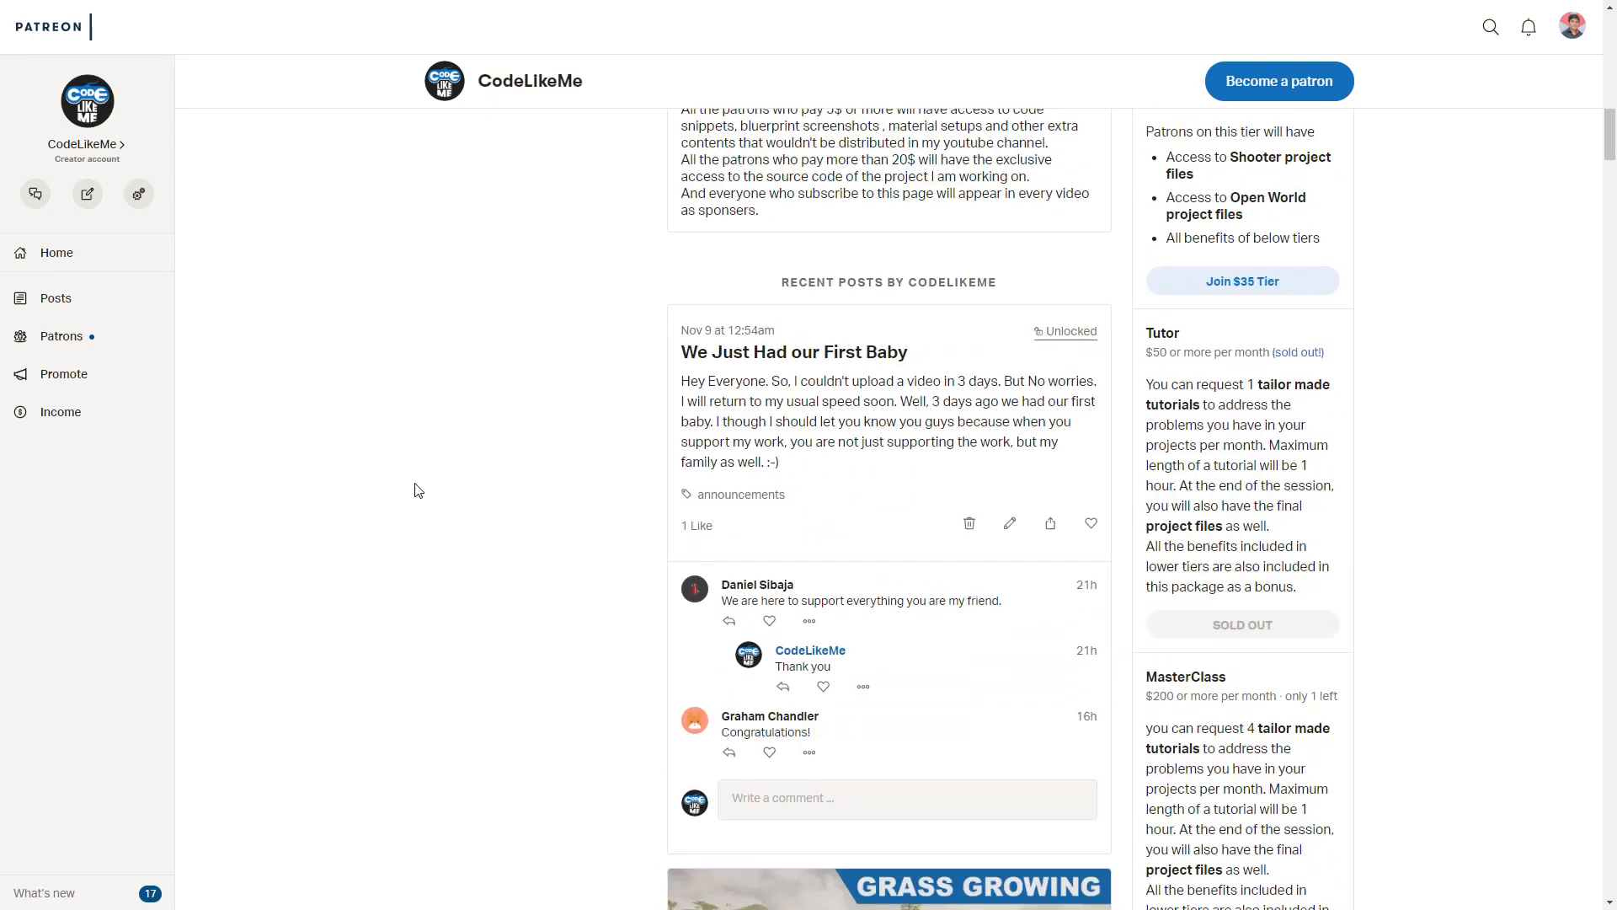
scroll("up", 3)
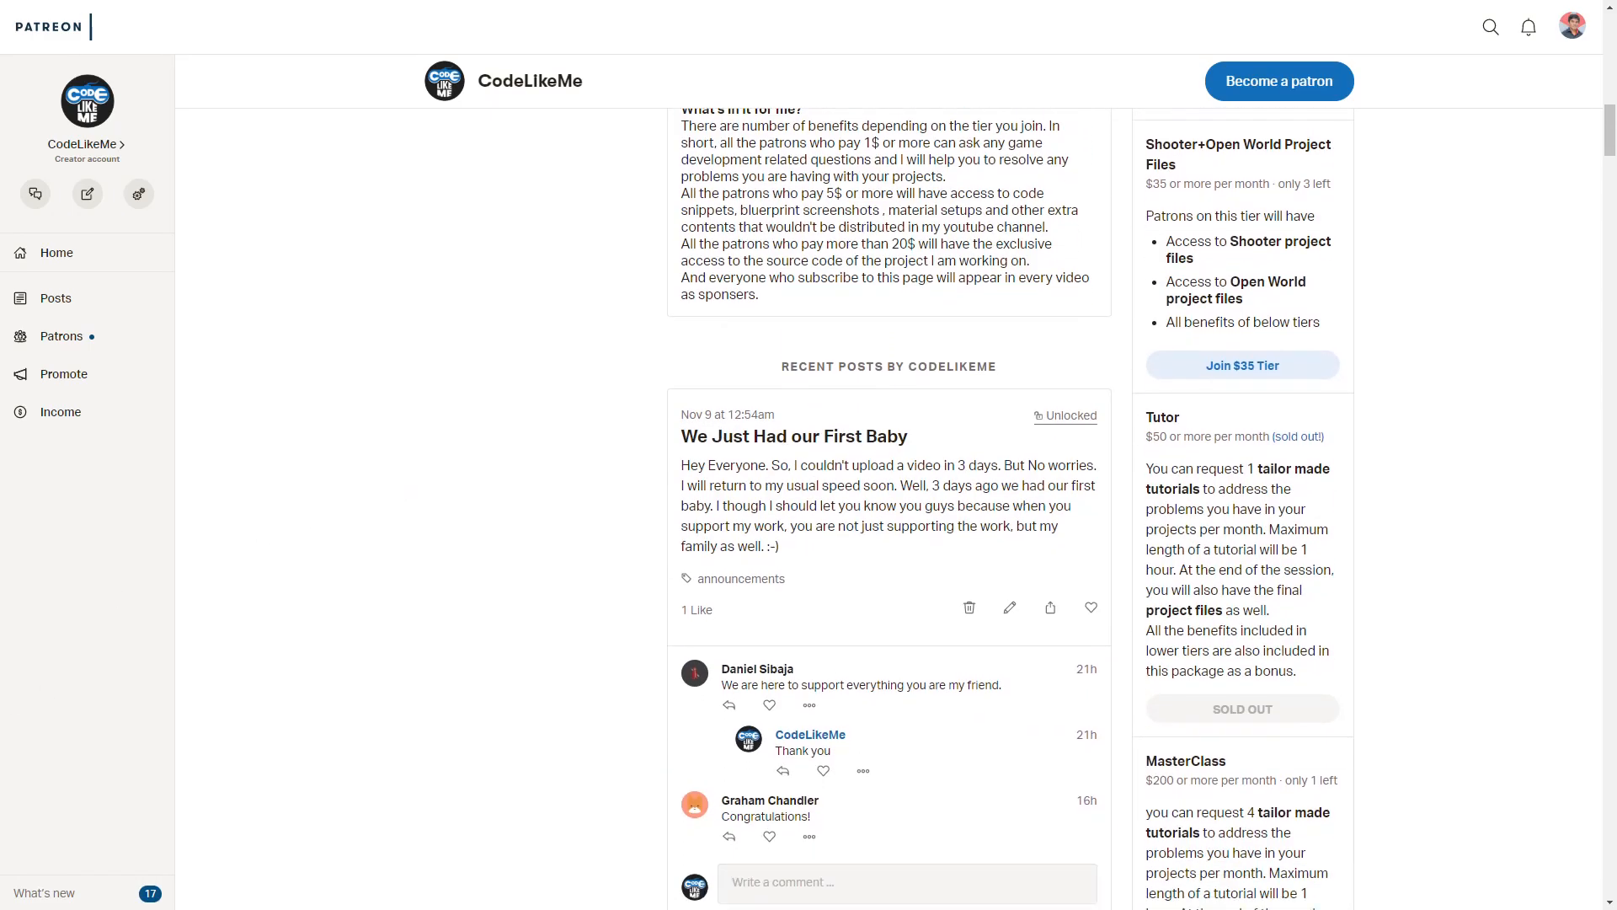